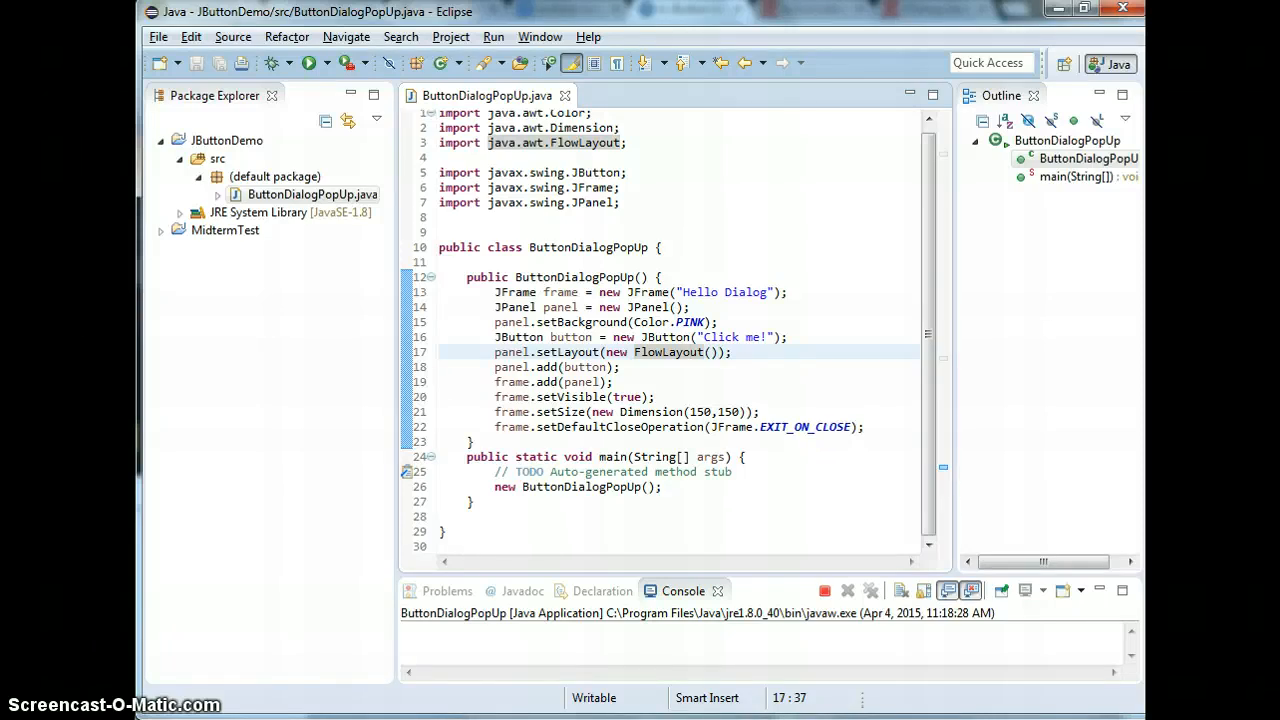
mouse_move(958, 196)
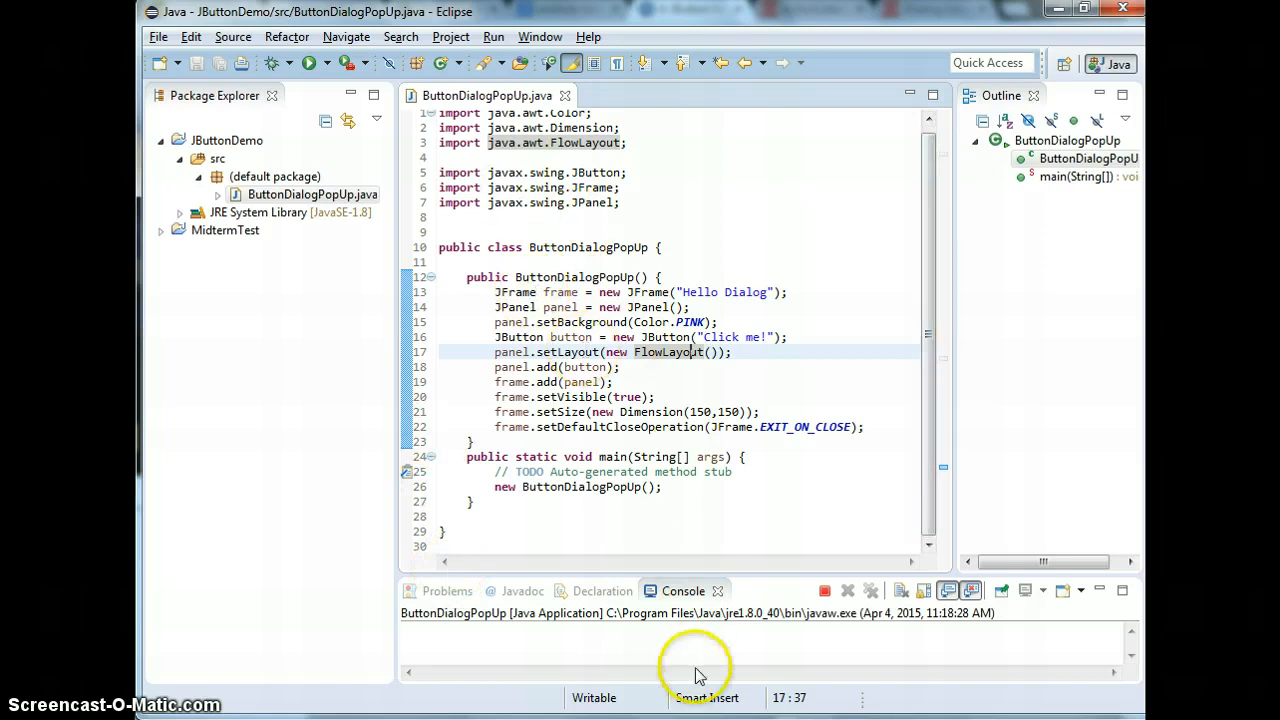
Run the app to preview the 150x250 pink Hello Dialog window, then close it
click(312, 62)
text(2)
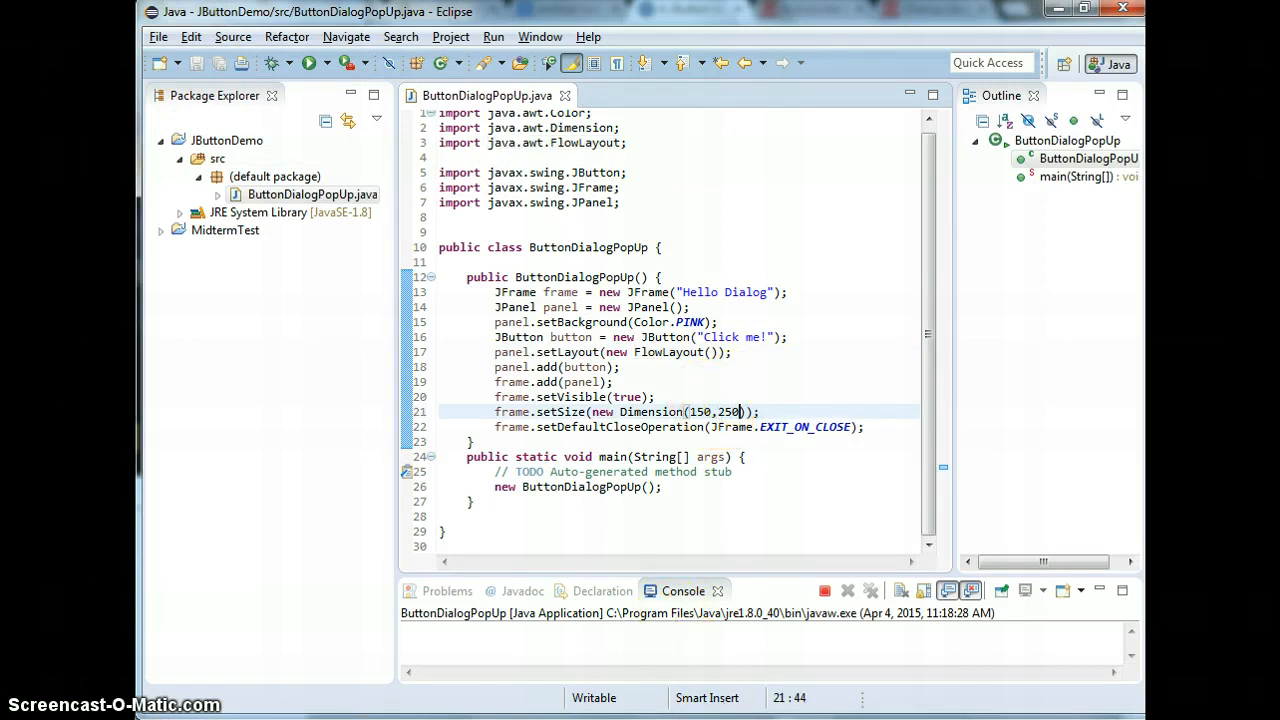
click(310, 62)
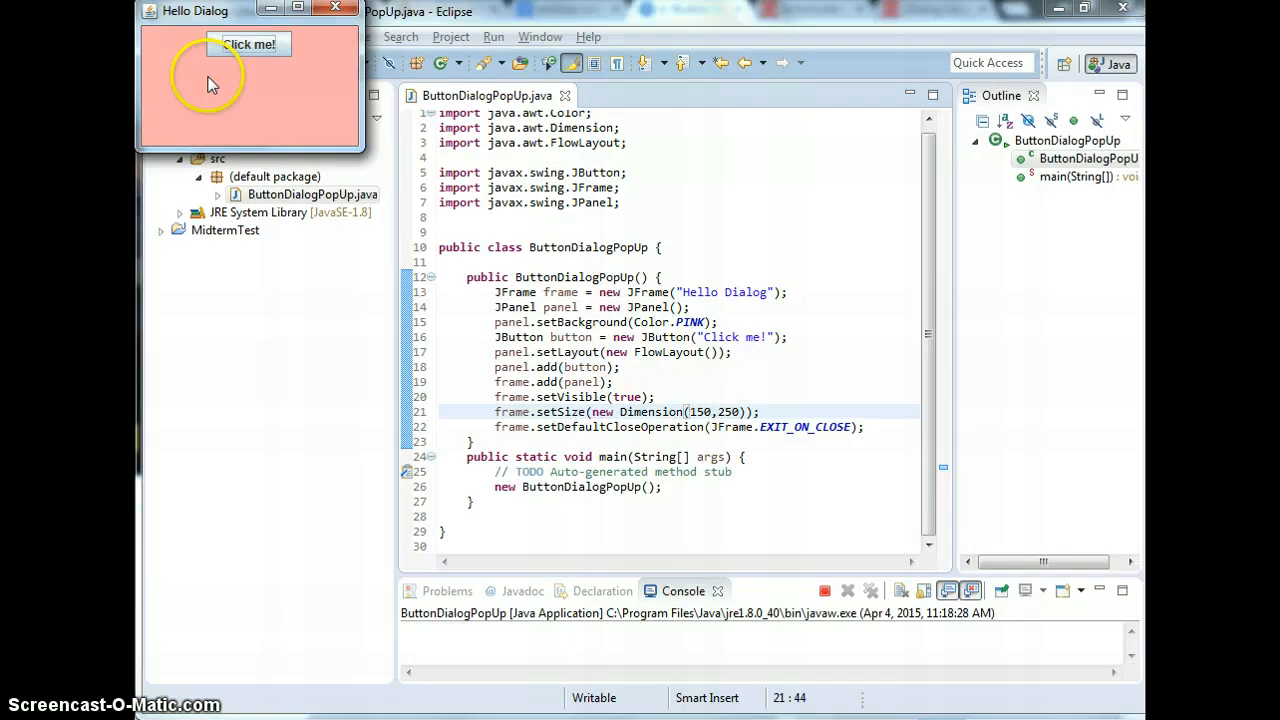
mouse_move(248, 44)
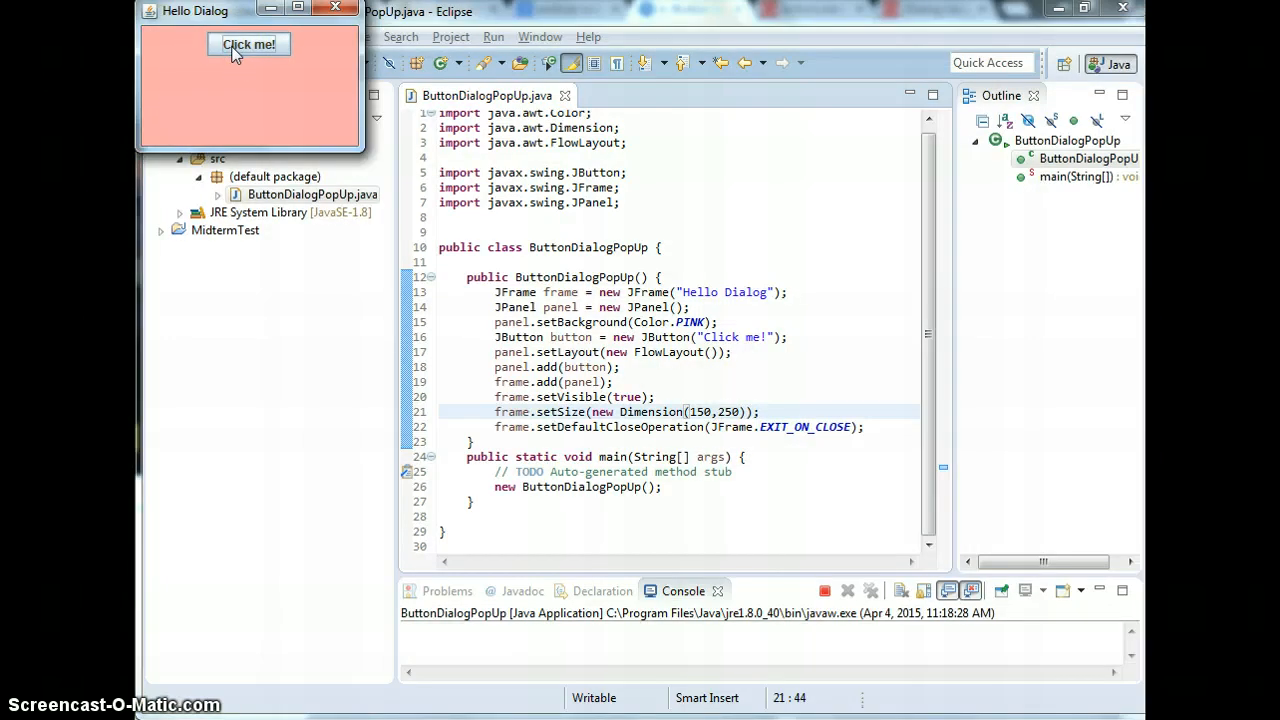
mouse_move(408, 152)
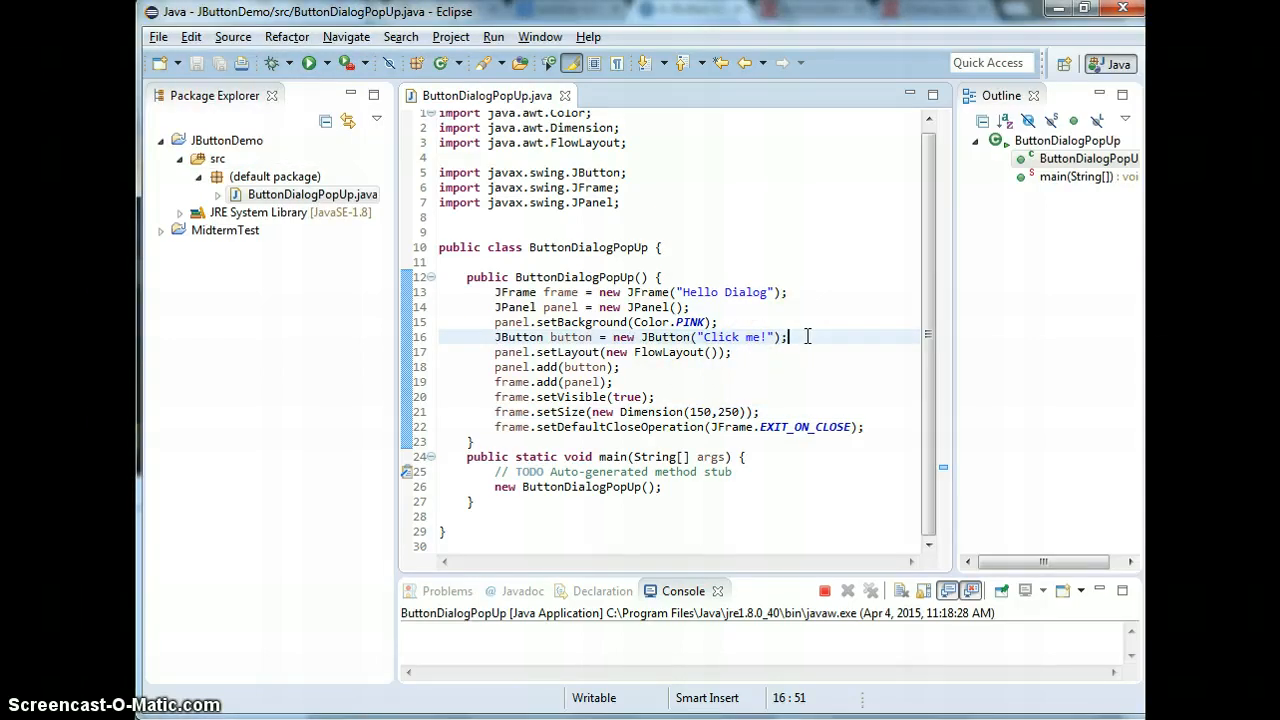
Add the comment '//ActionListener Interface for click event on the button' under the button declaration
text(bi)
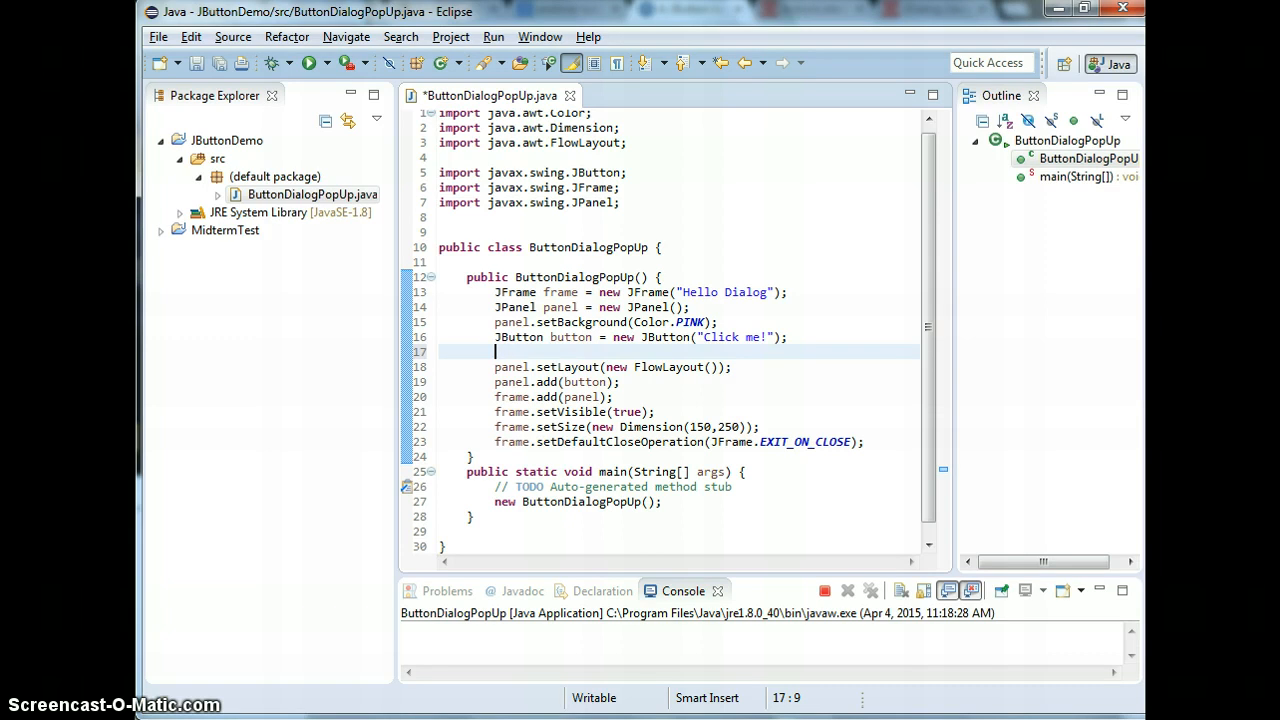
text(//)
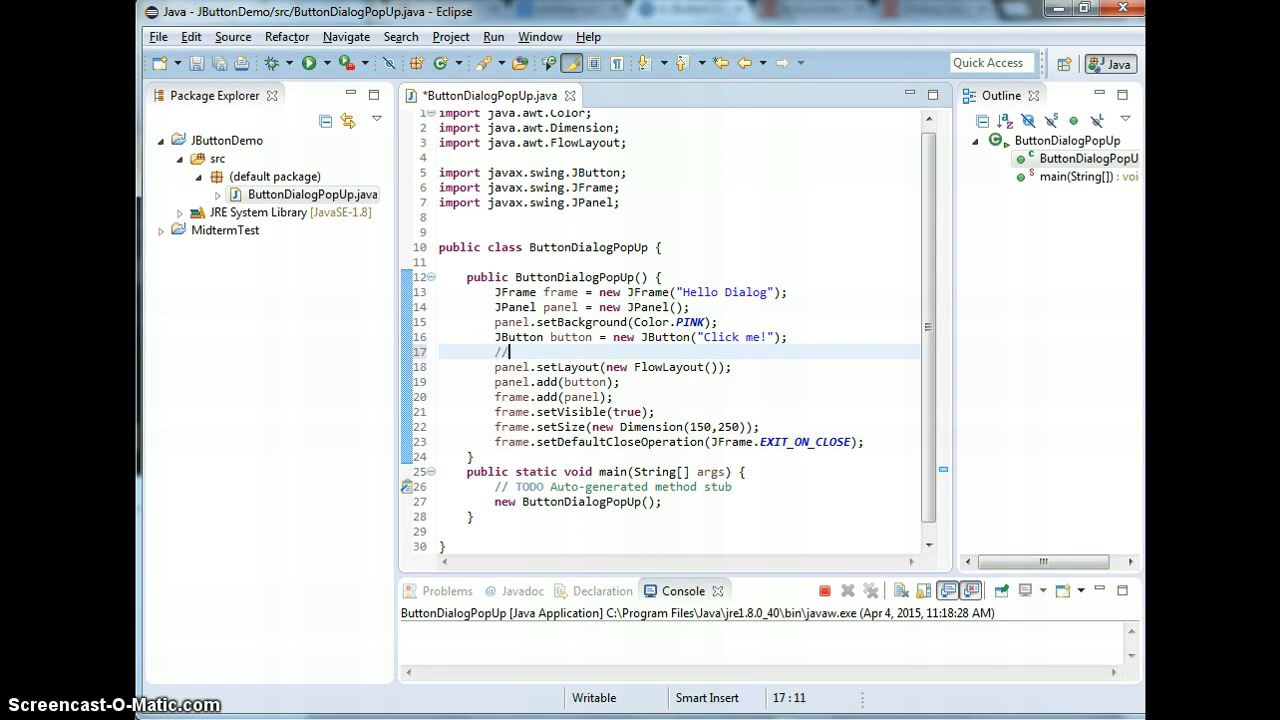
text(ActionListener Inteface for)
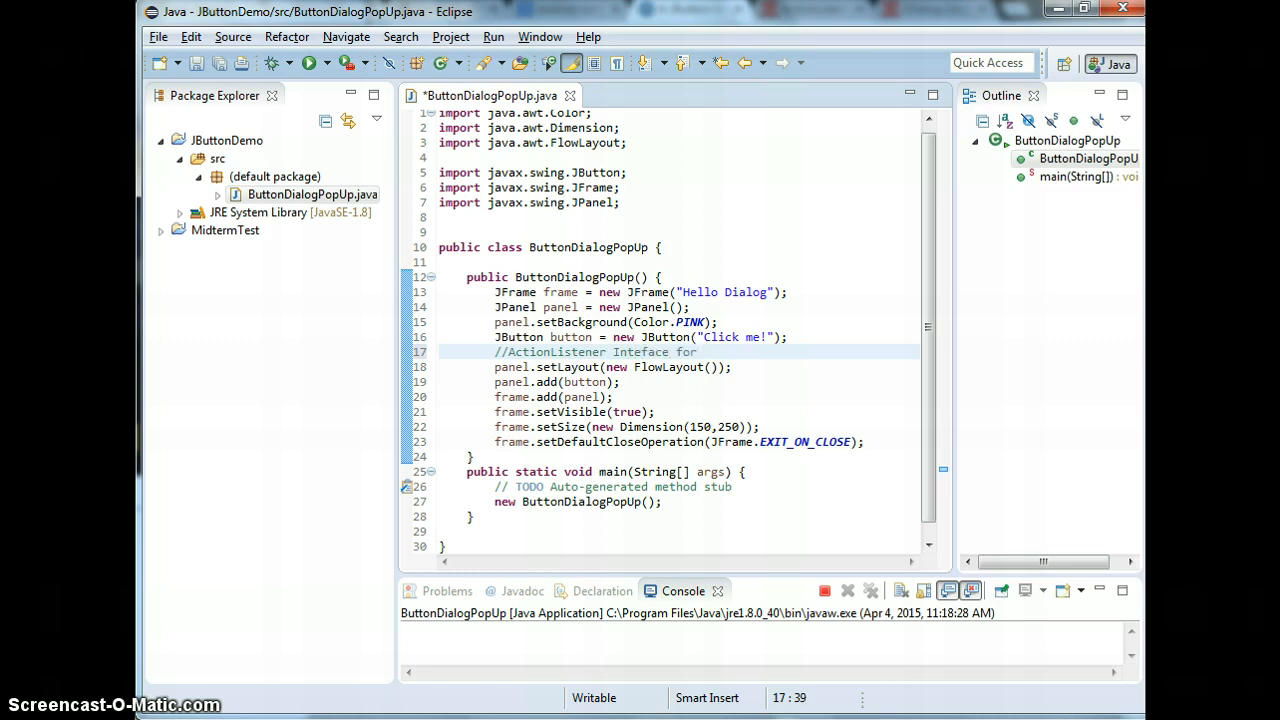
text(click)
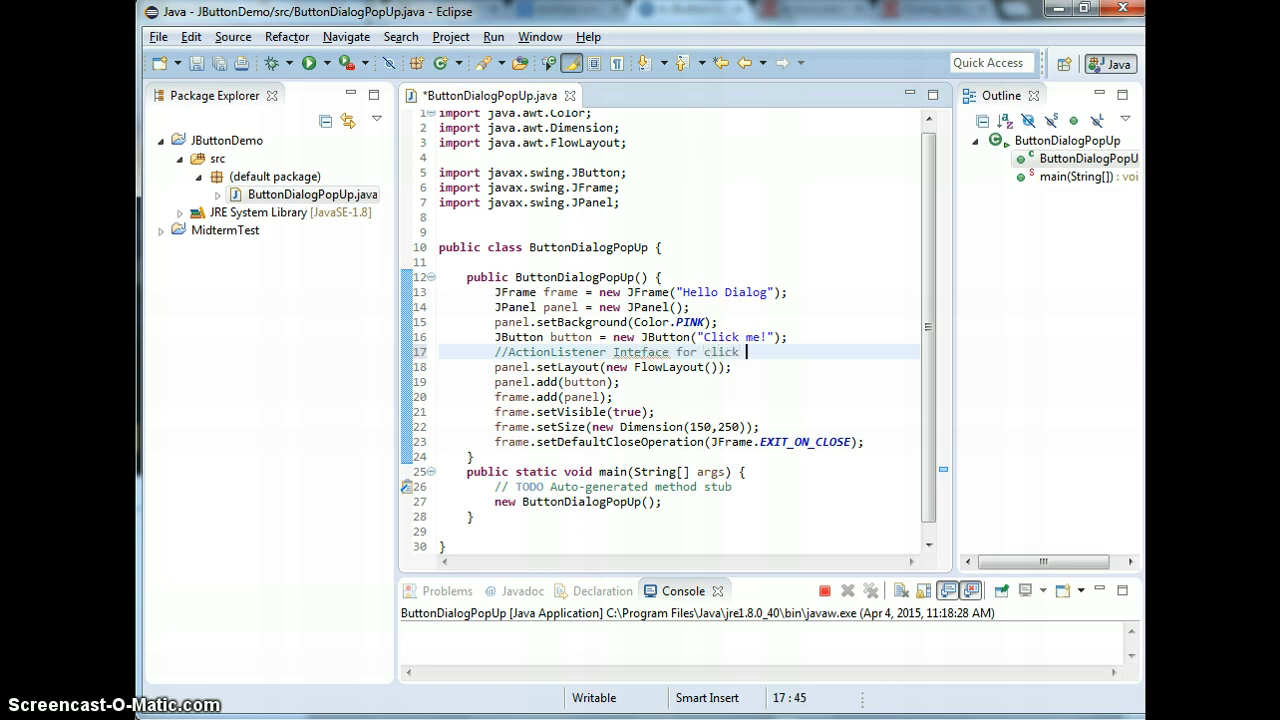
text(event on the)
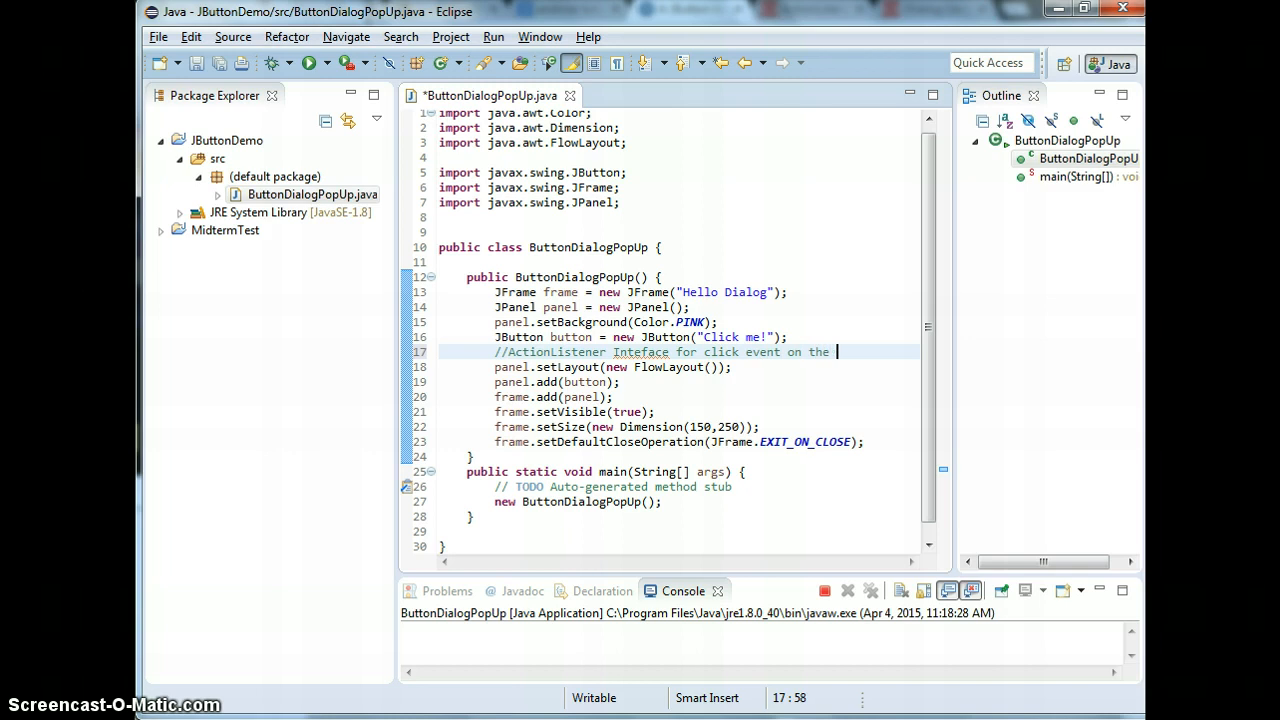
text(button)
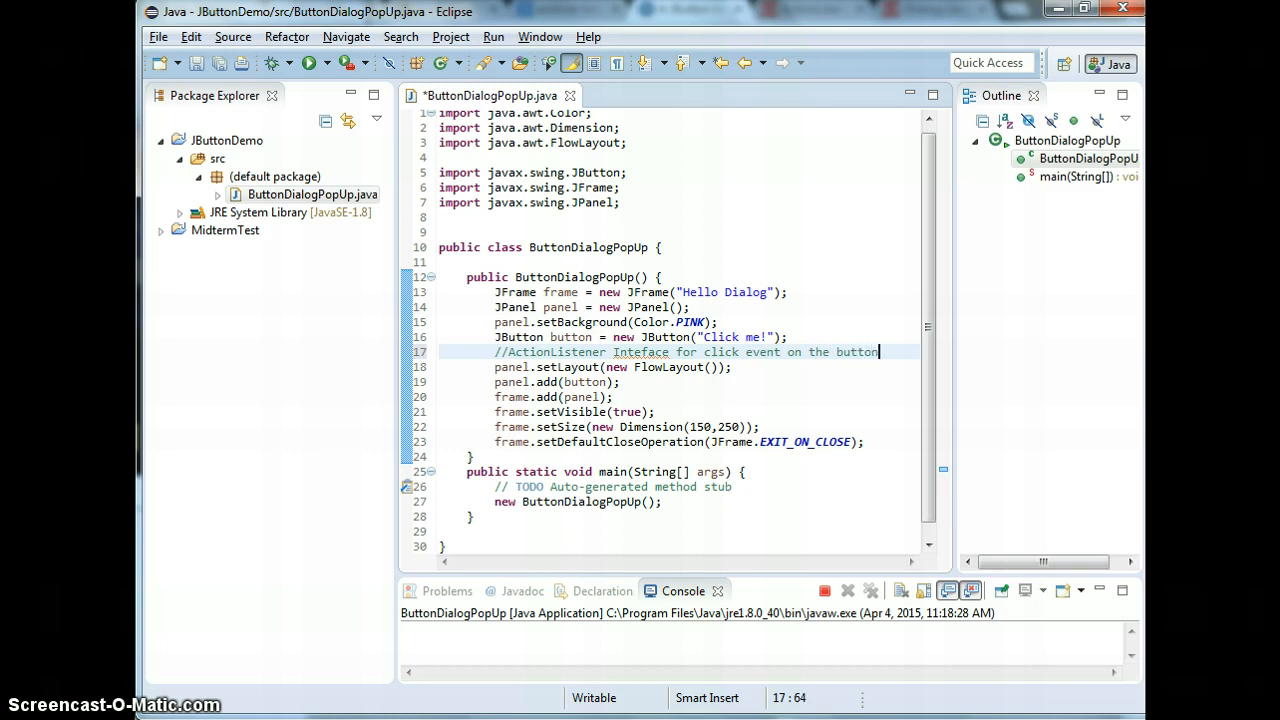
click(640, 352)
text(r)
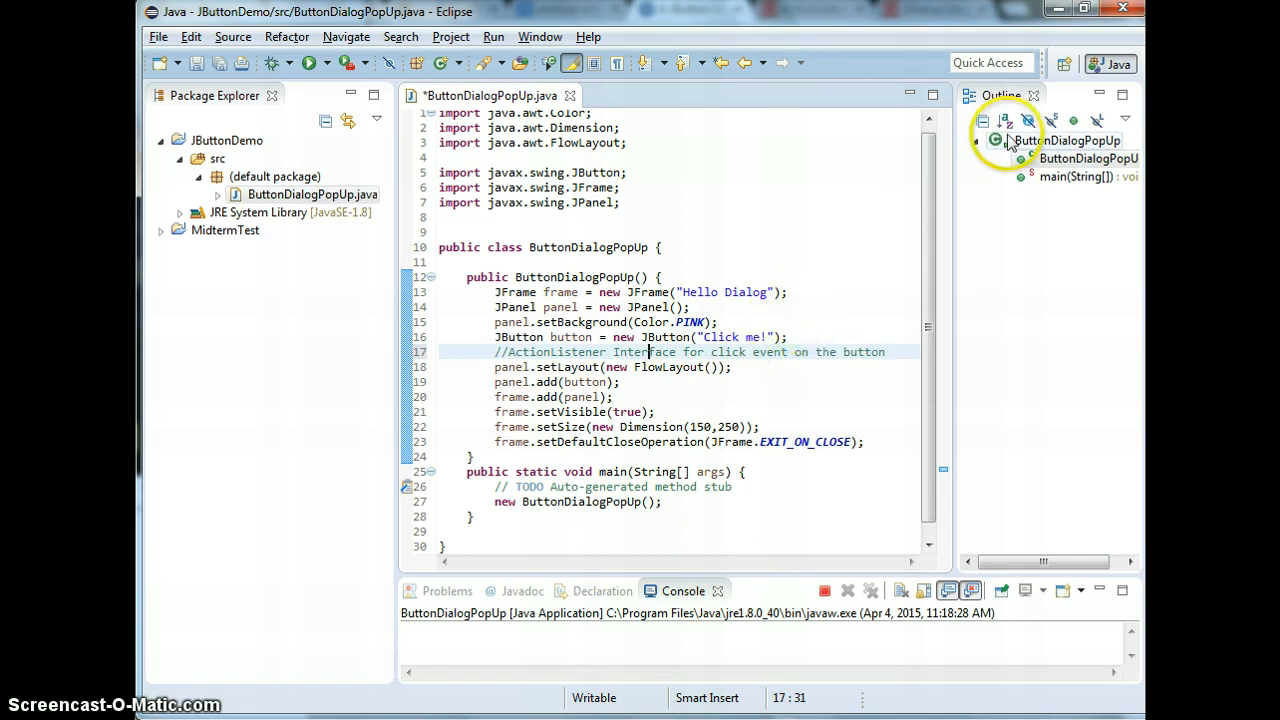
key(alt+tab)
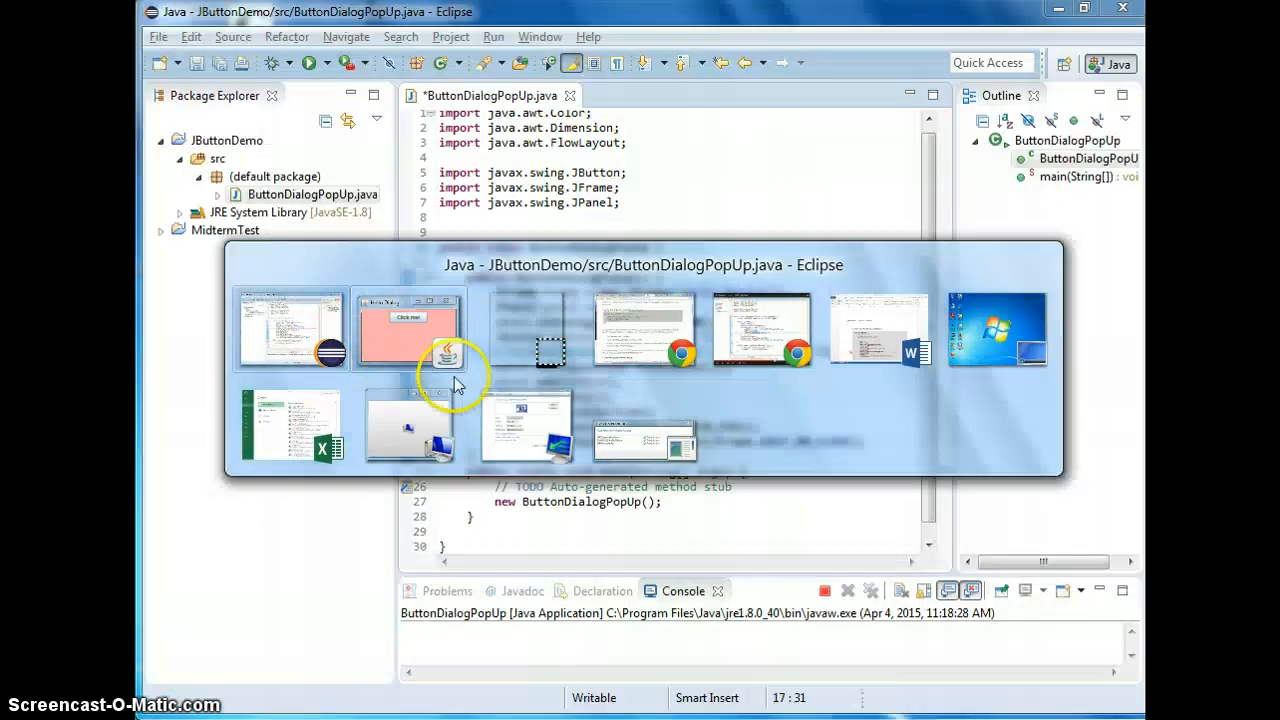
click(408, 328)
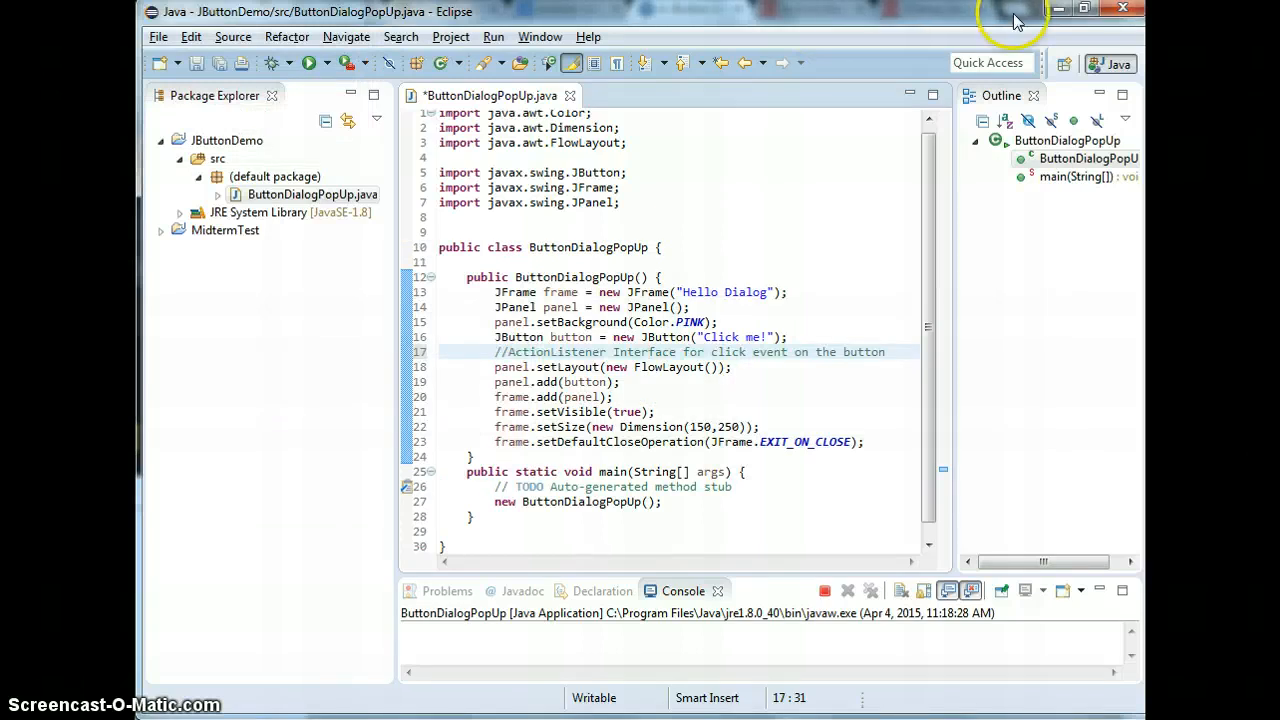
key(alt+tab)
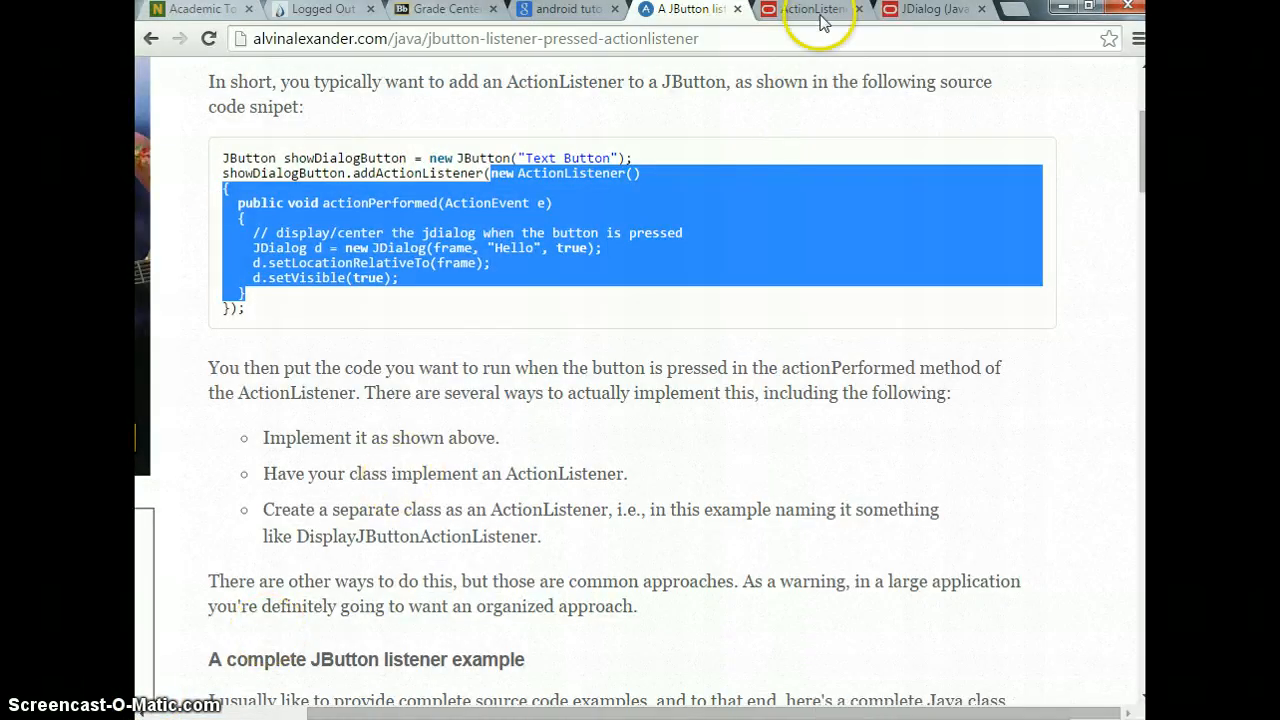
click(810, 8)
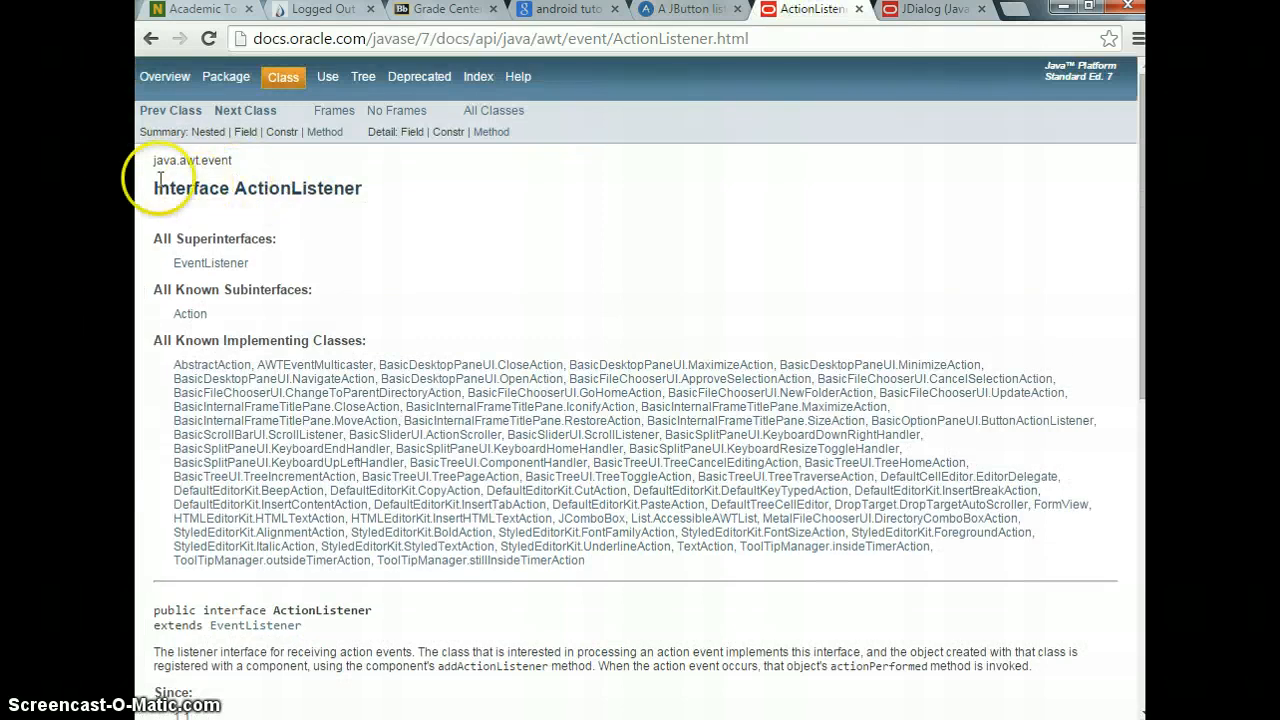
double_click(256, 188)
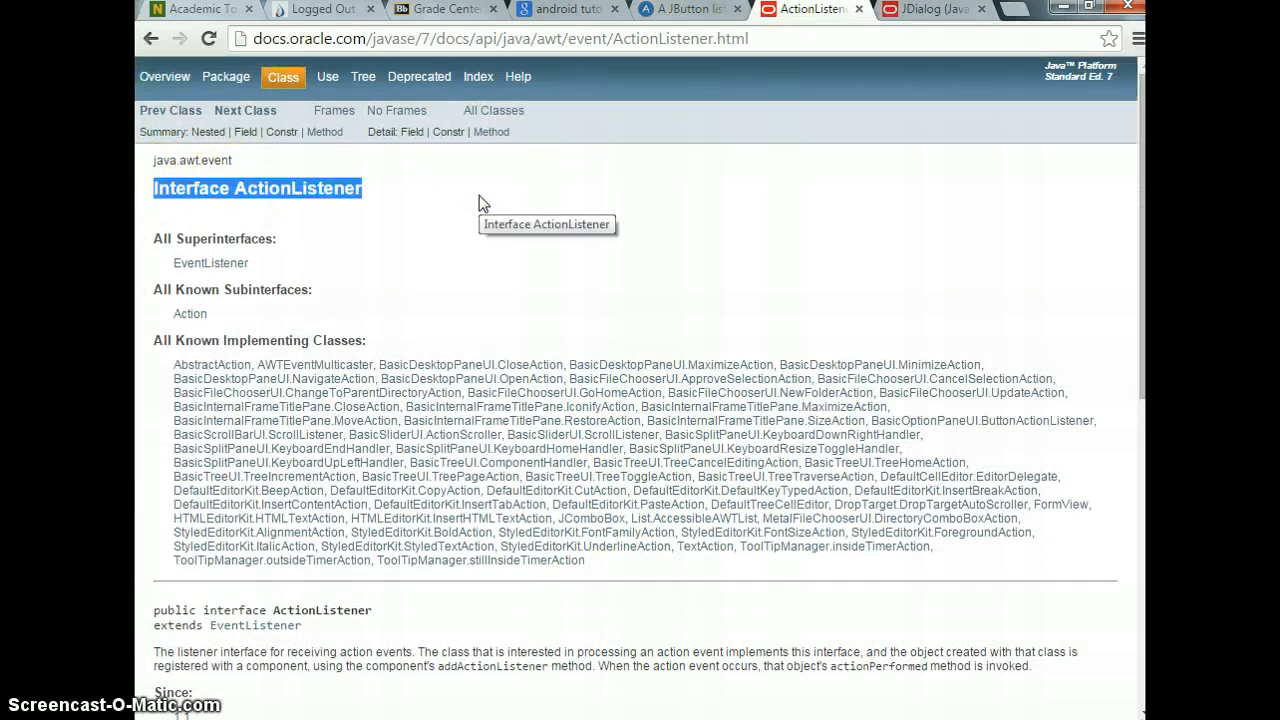
scroll(down, 3)
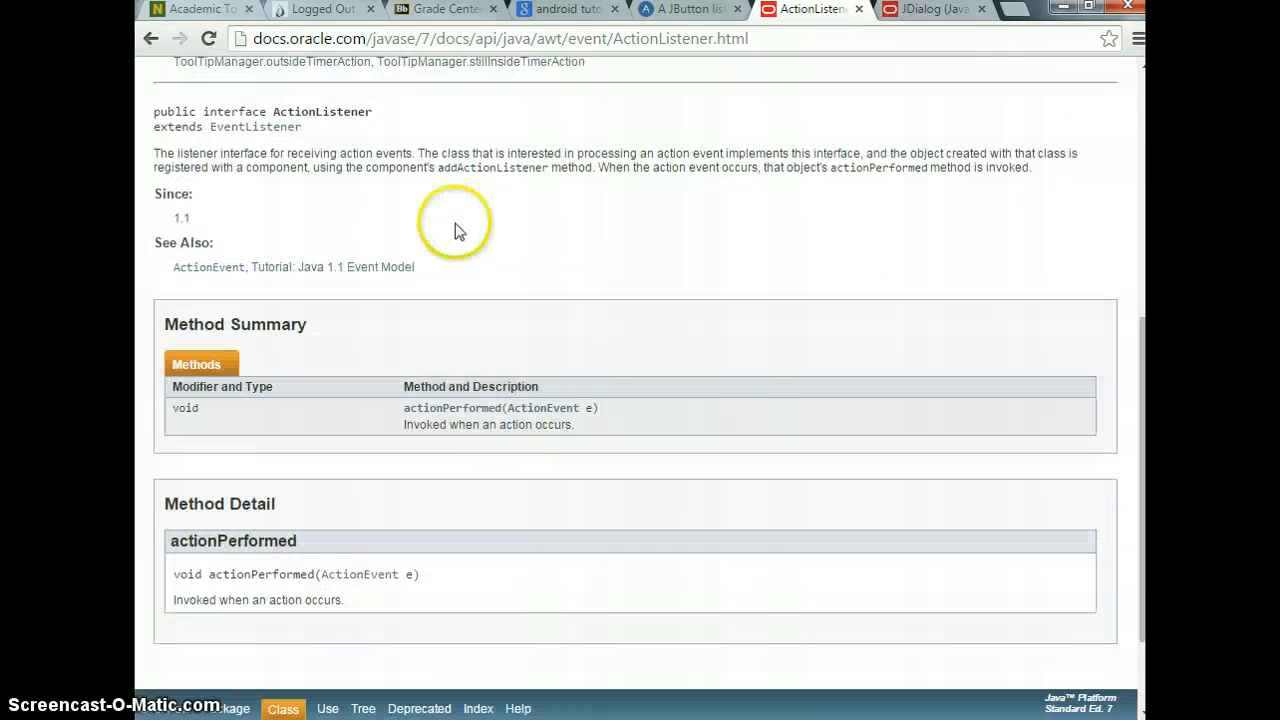
scroll(down, 3)
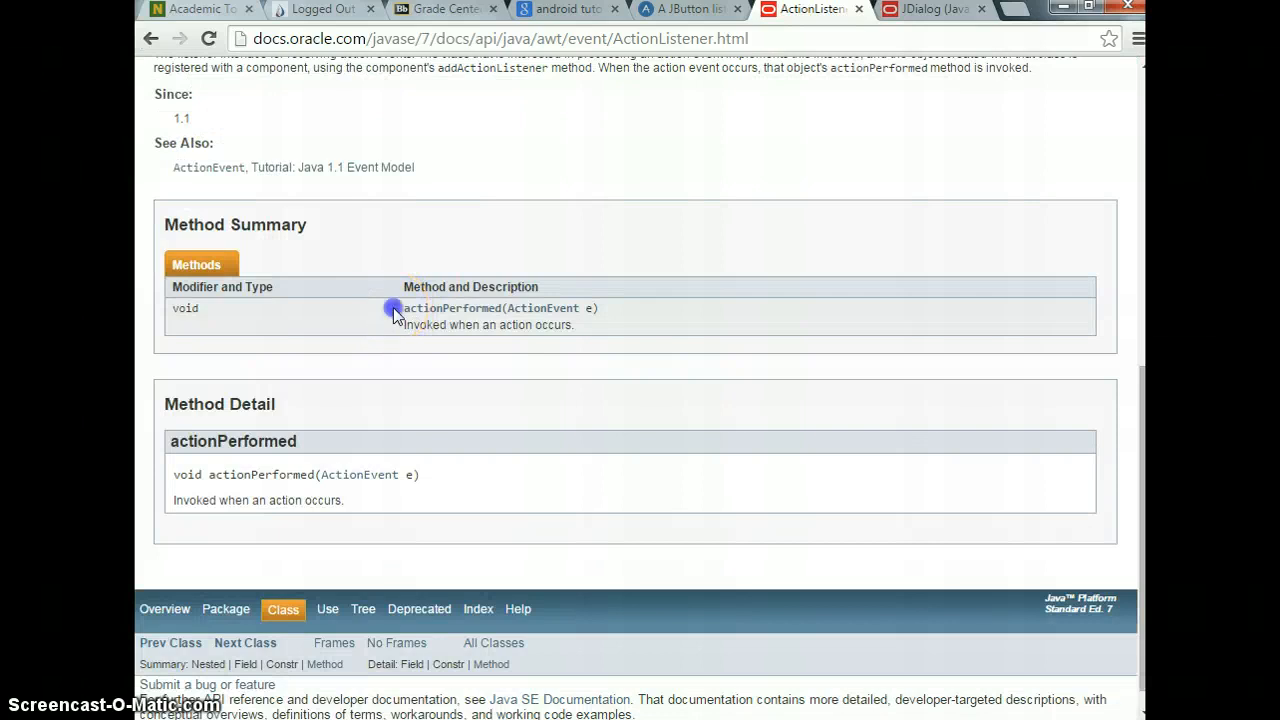
drag(392, 308, 580, 348)
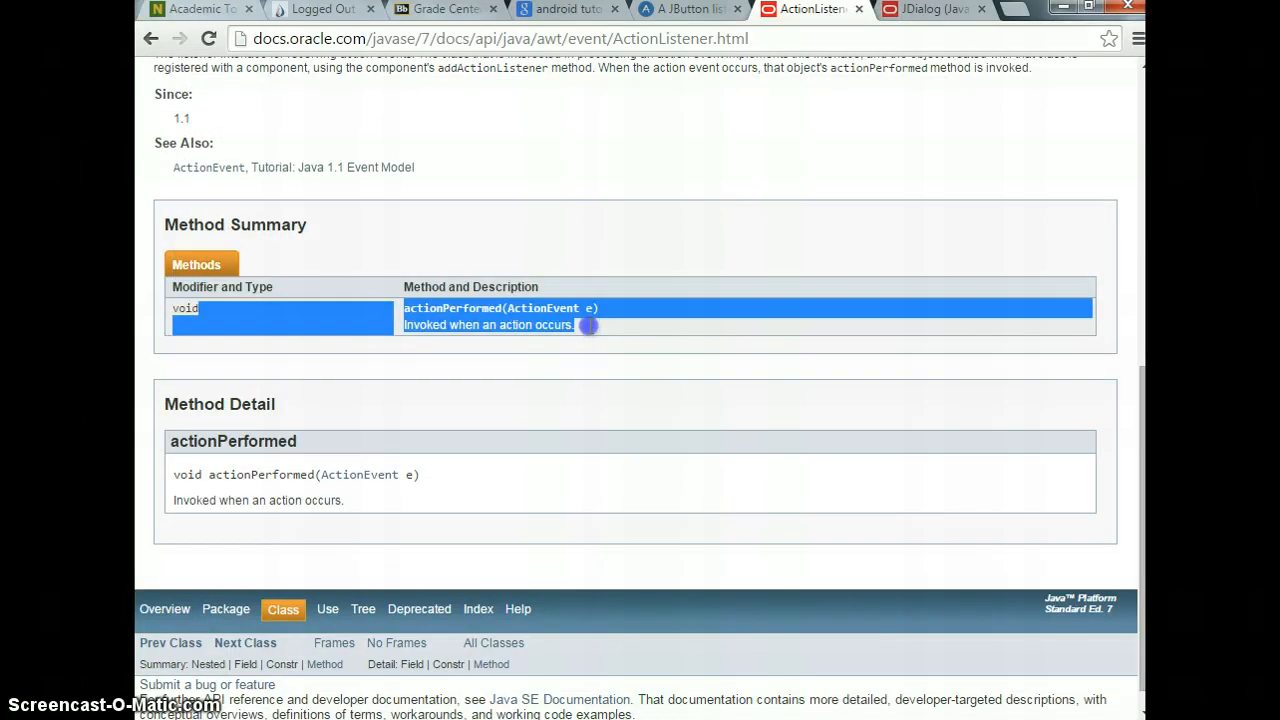
mouse_move(590, 332)
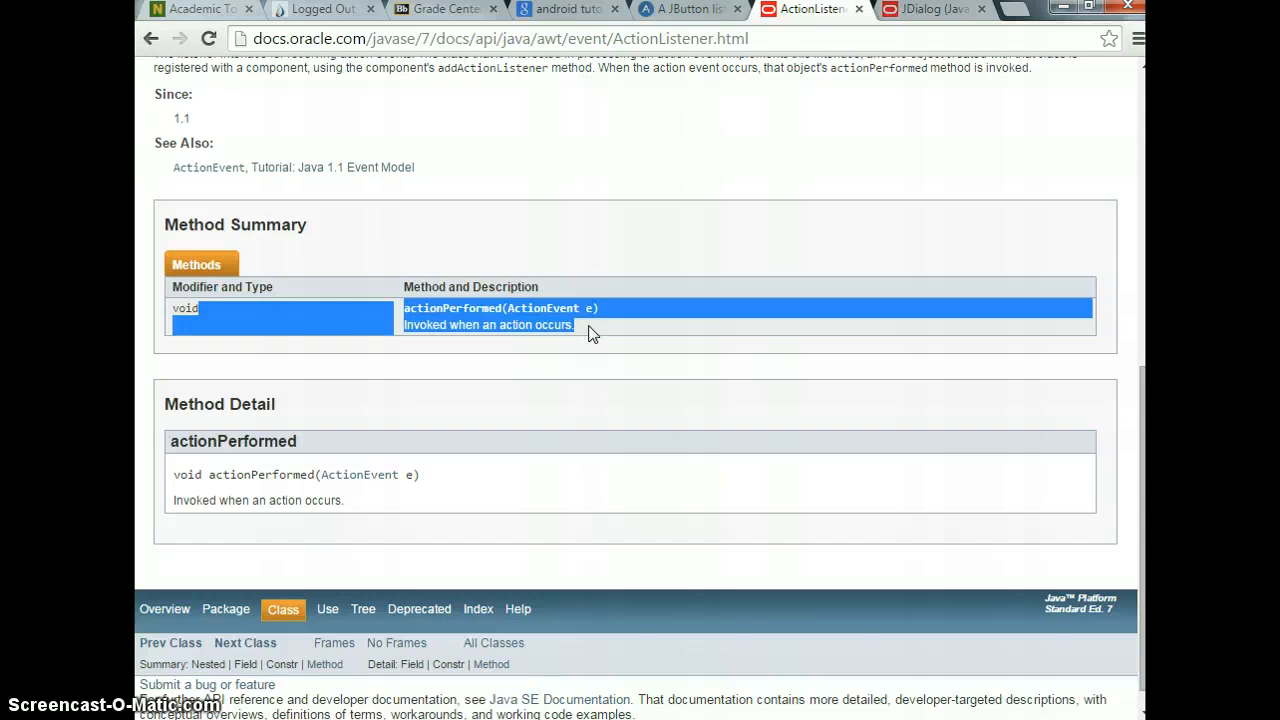
mouse_move(692, 72)
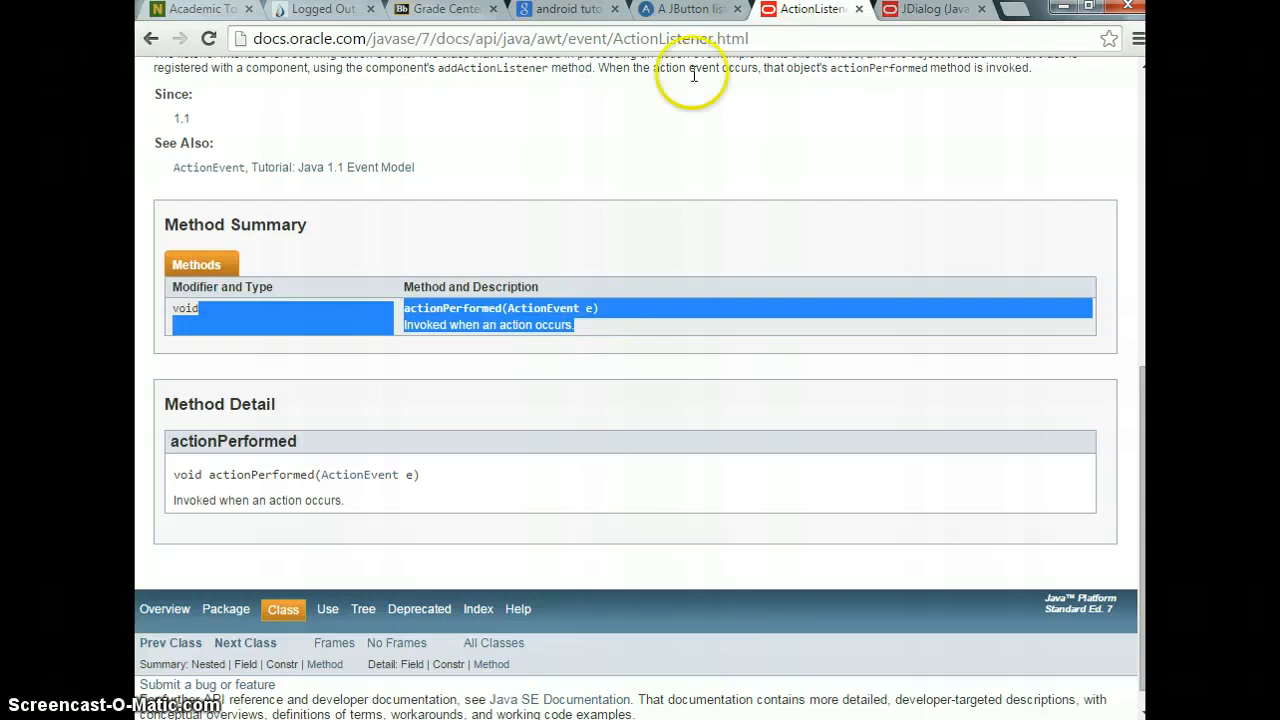
key(alt+tab)
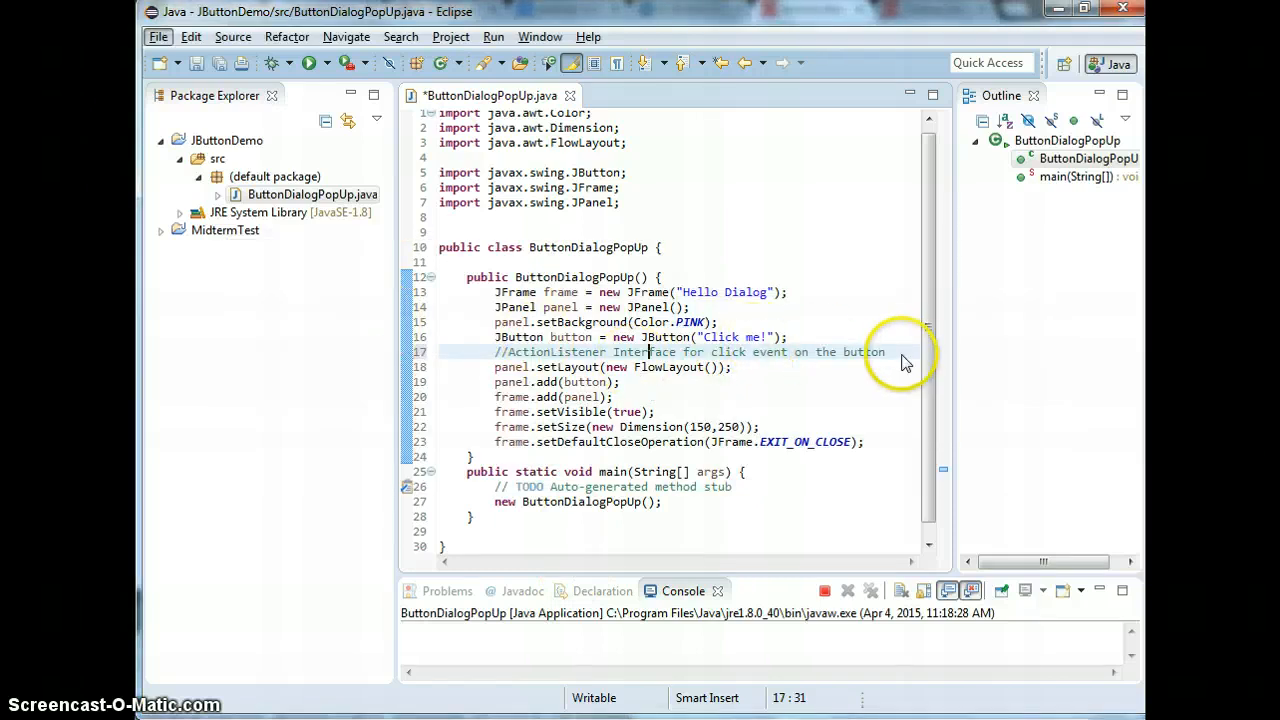
Call button.addActionListener(new ActionListener()) below the button declaration
click(788, 336)
text(button.)
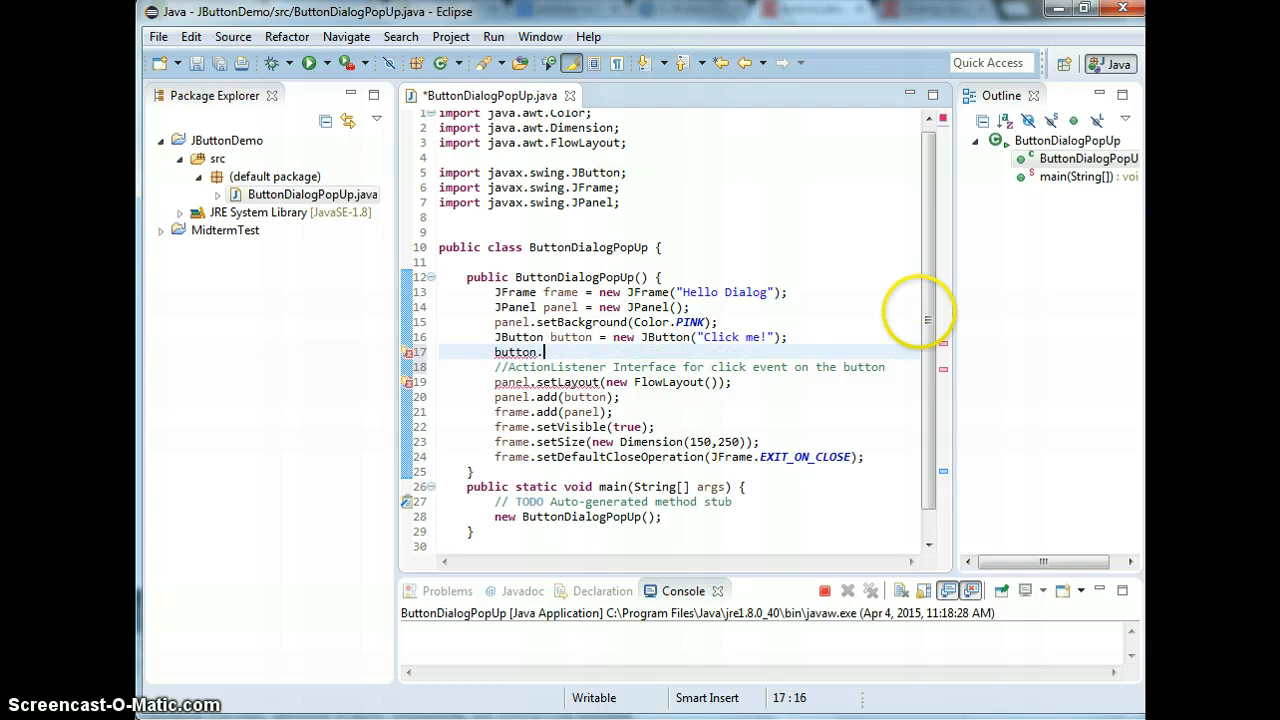
text(add)
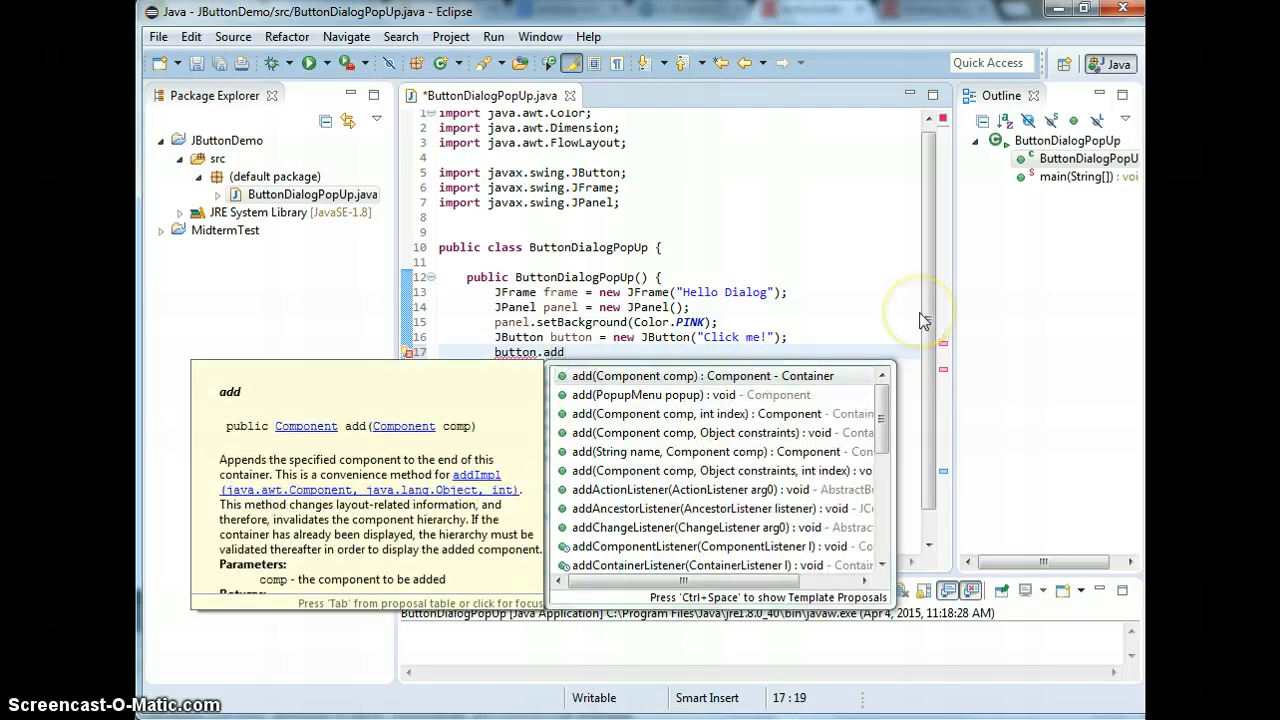
text(A)
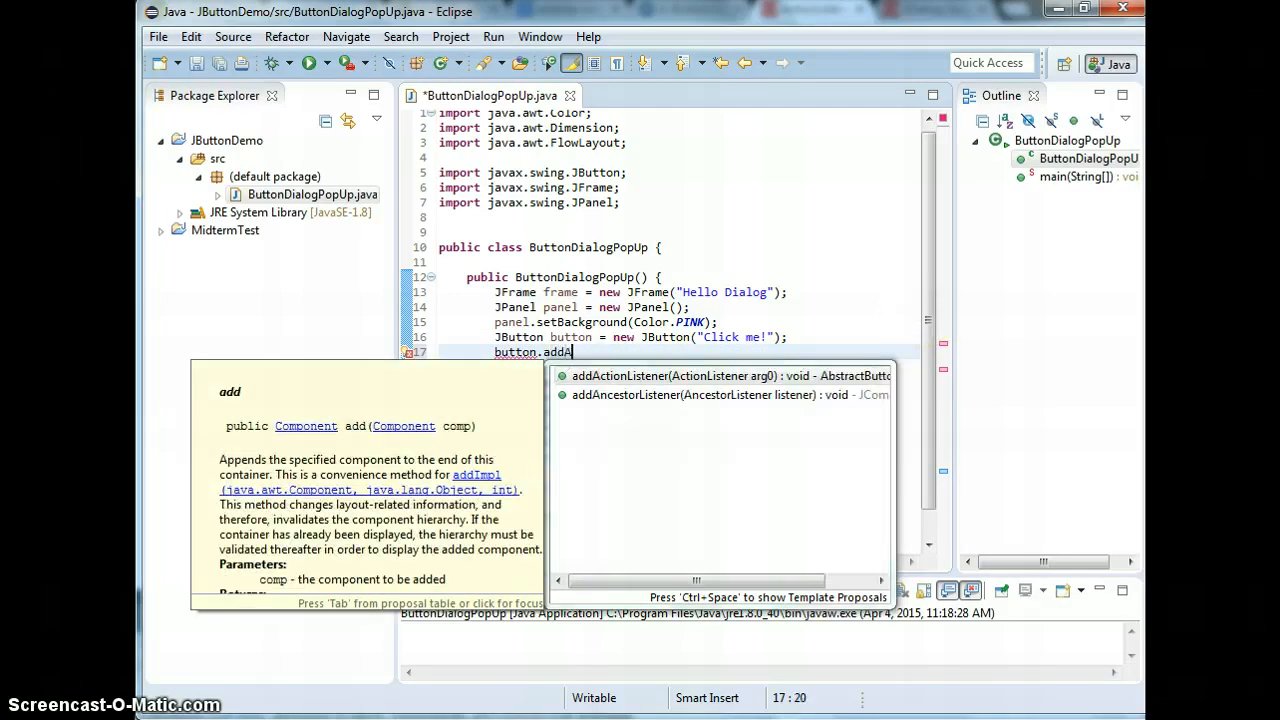
click(724, 376)
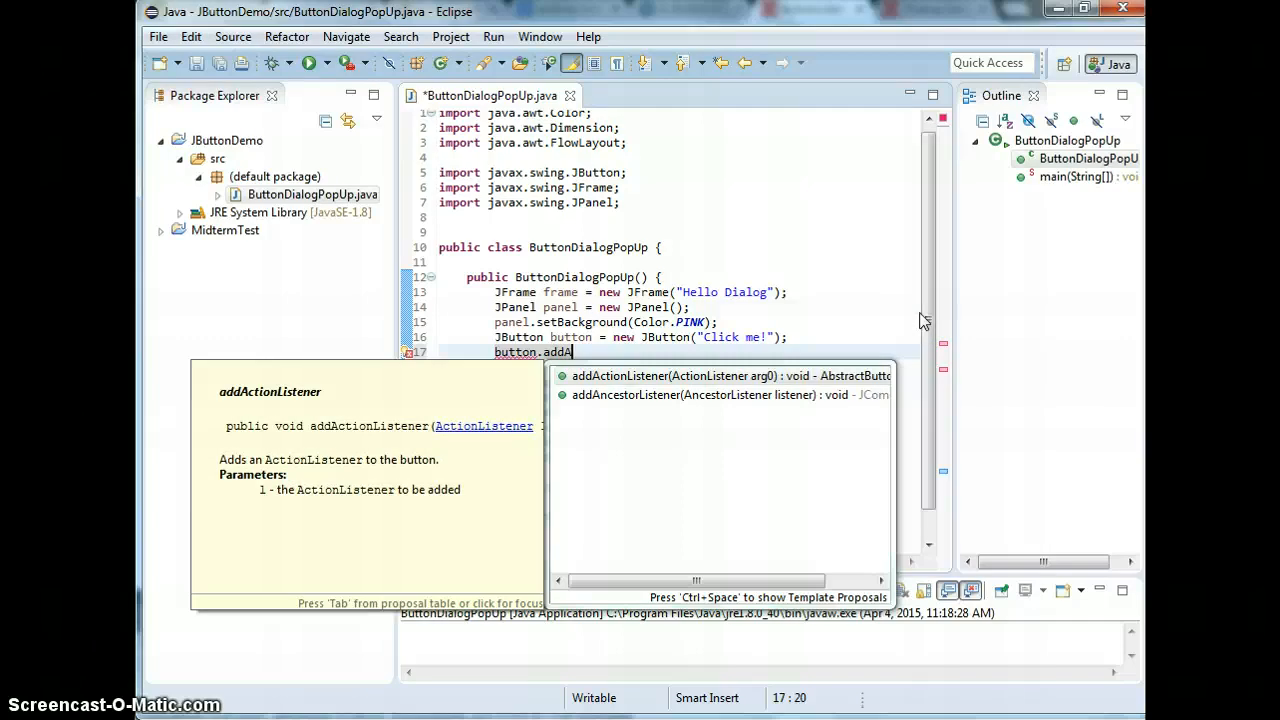
mouse_move(500, 424)
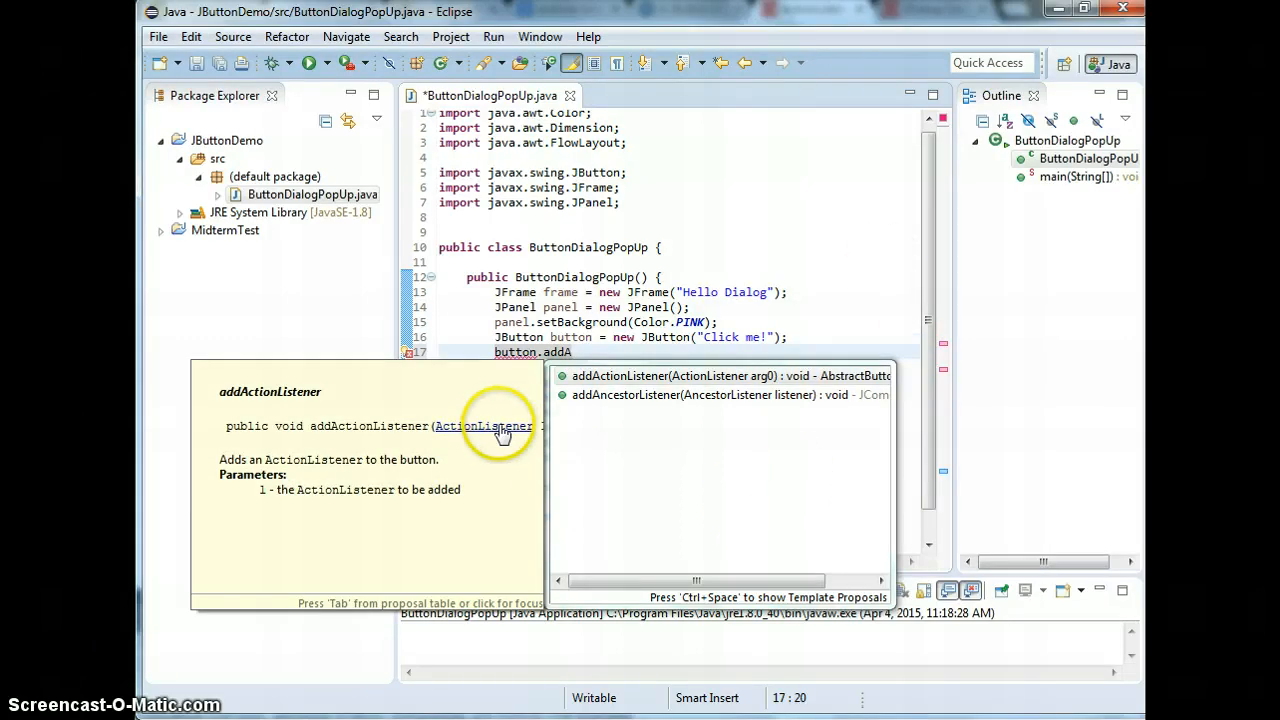
mouse_move(484, 426)
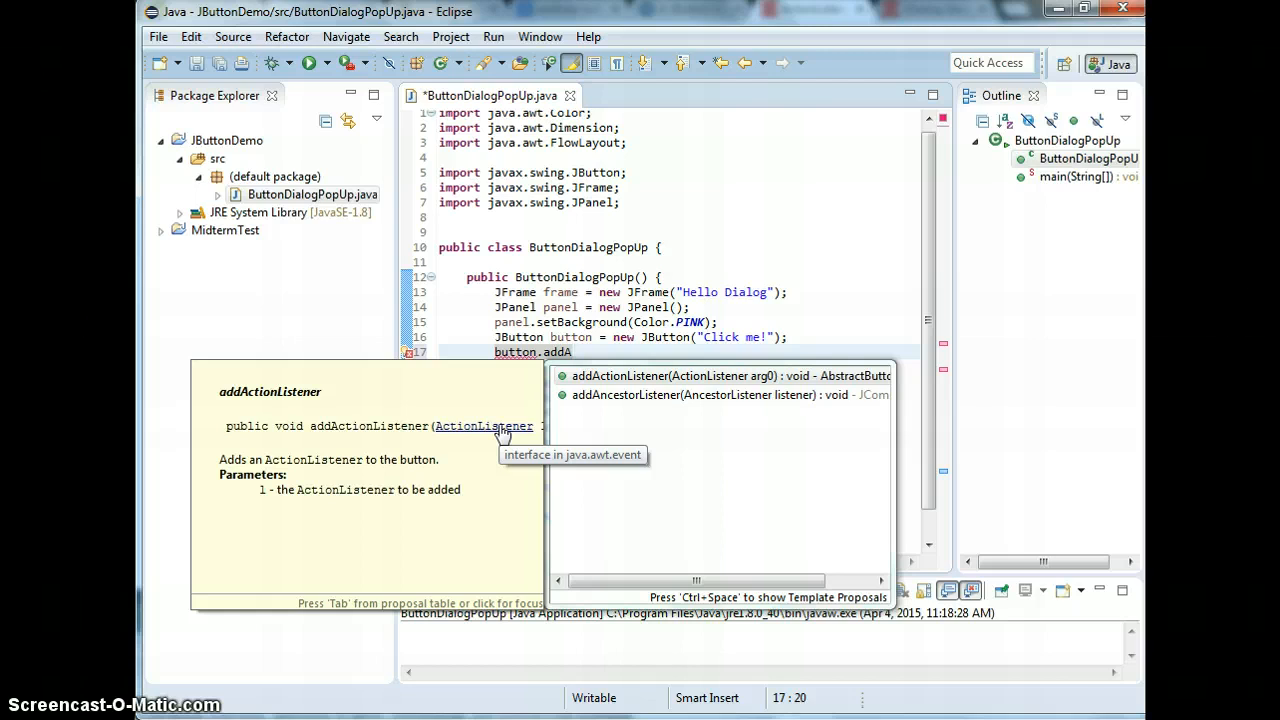
mouse_move(704, 376)
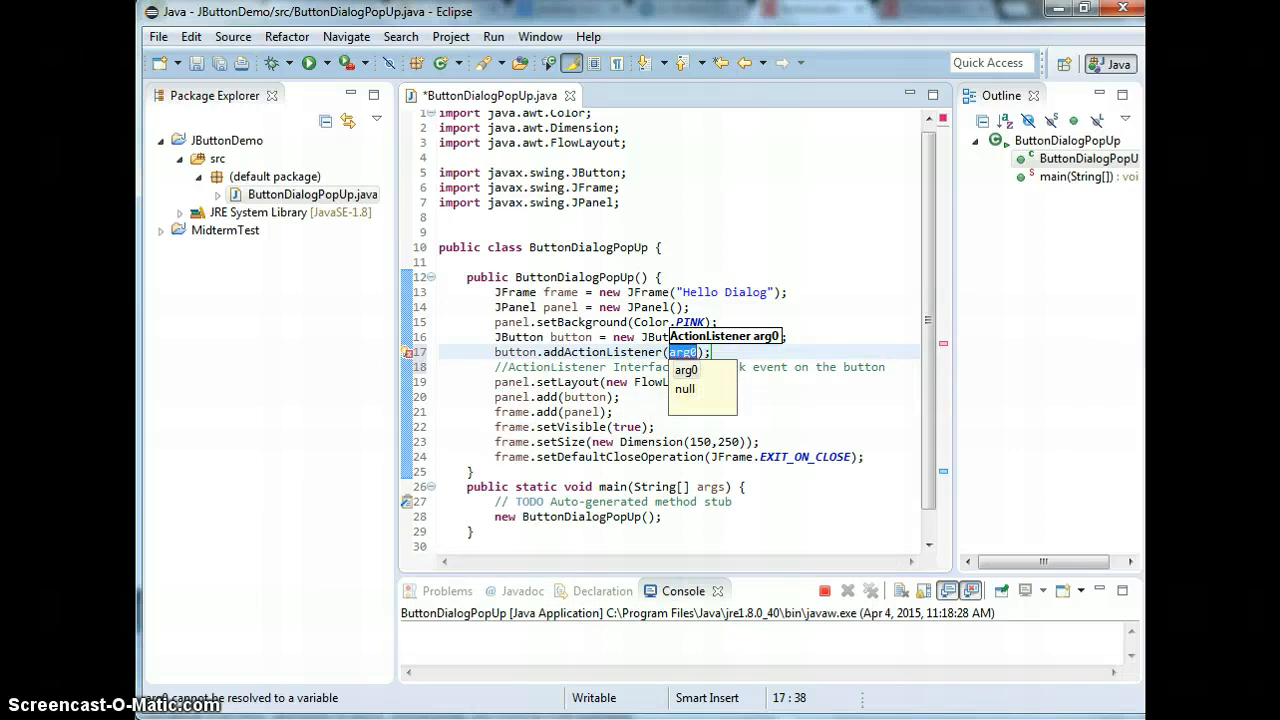
text(new ActionListener()
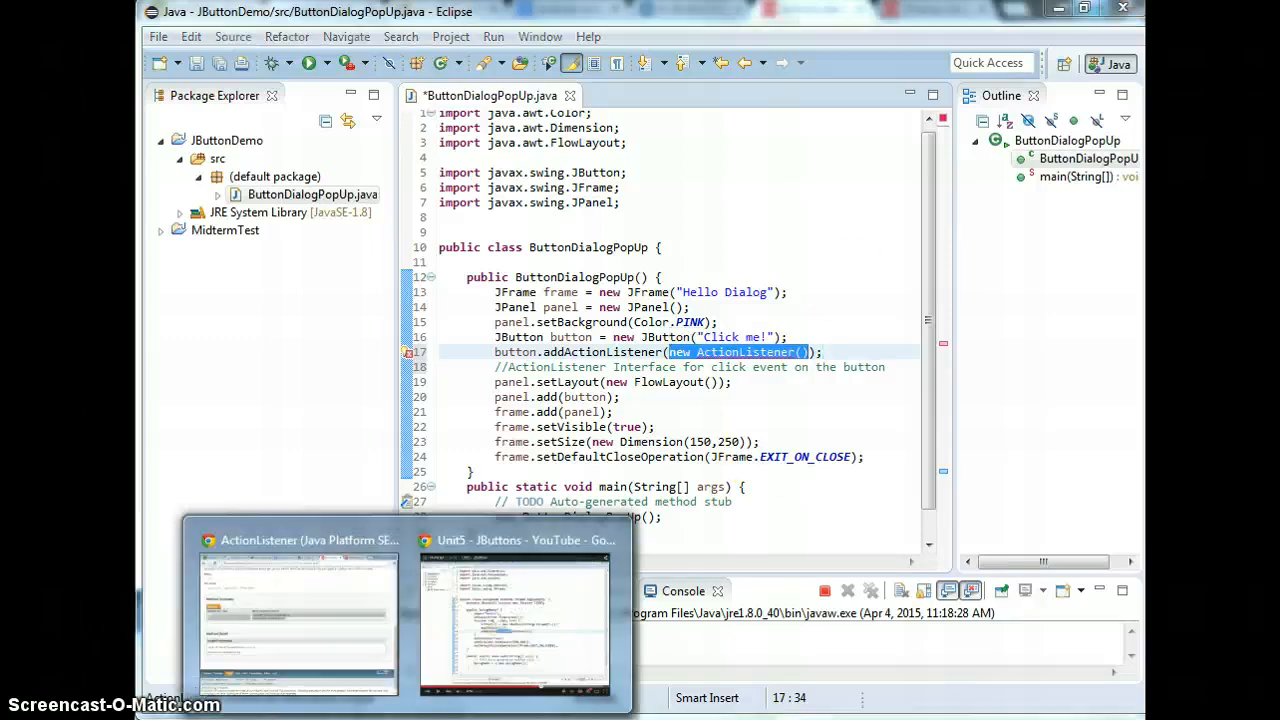
View the ActionListener Javadoc's actionPerformed(ActionEvent e) method summary in Chrome
click(296, 620)
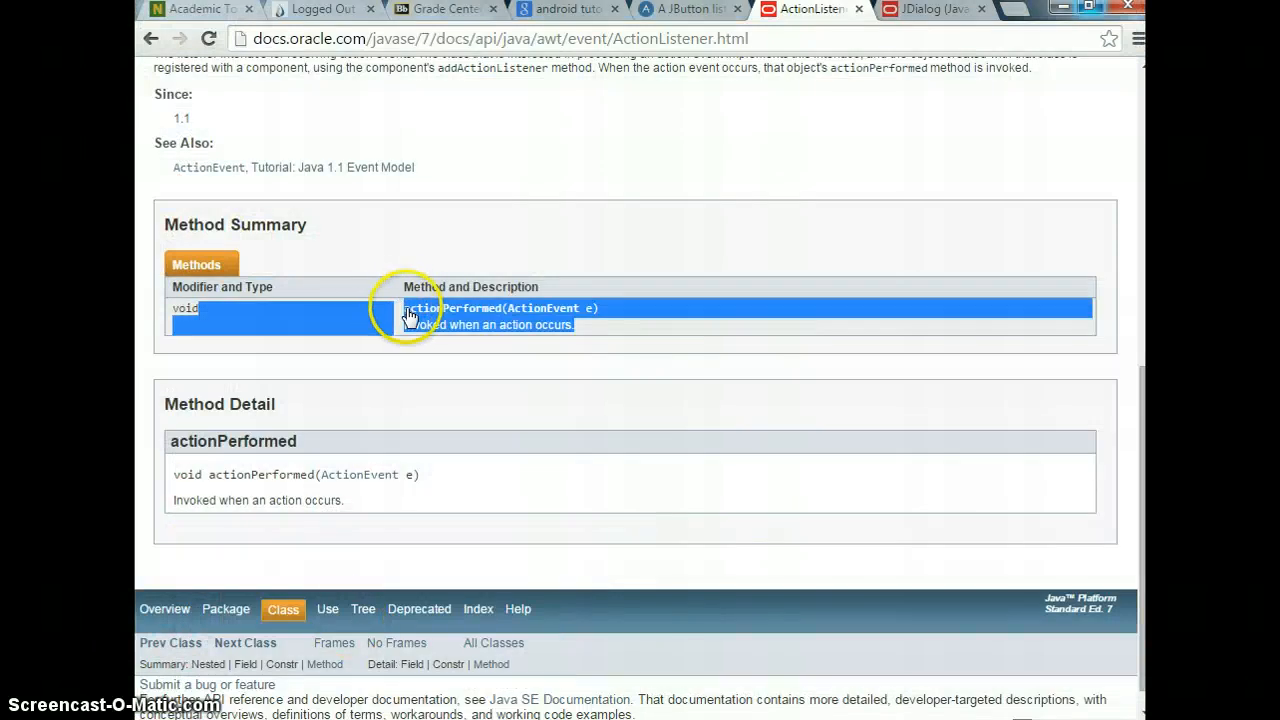
scroll(up, 3)
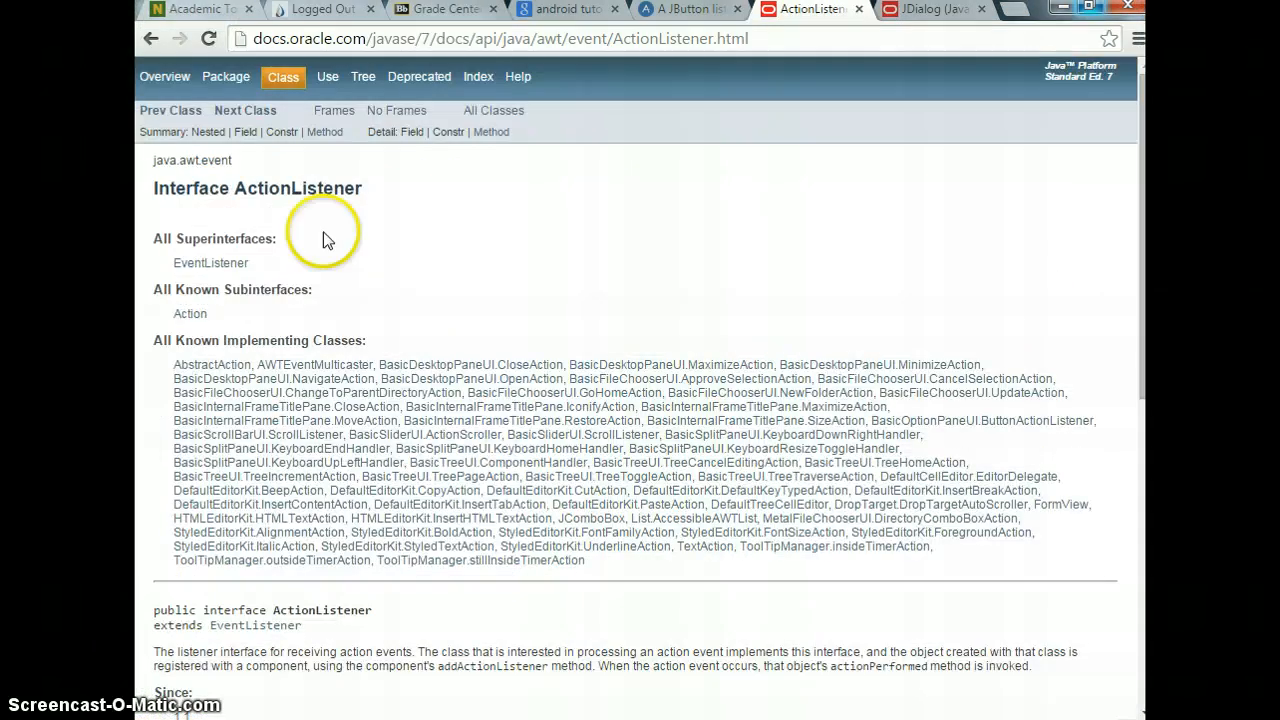
scroll(down, 3)
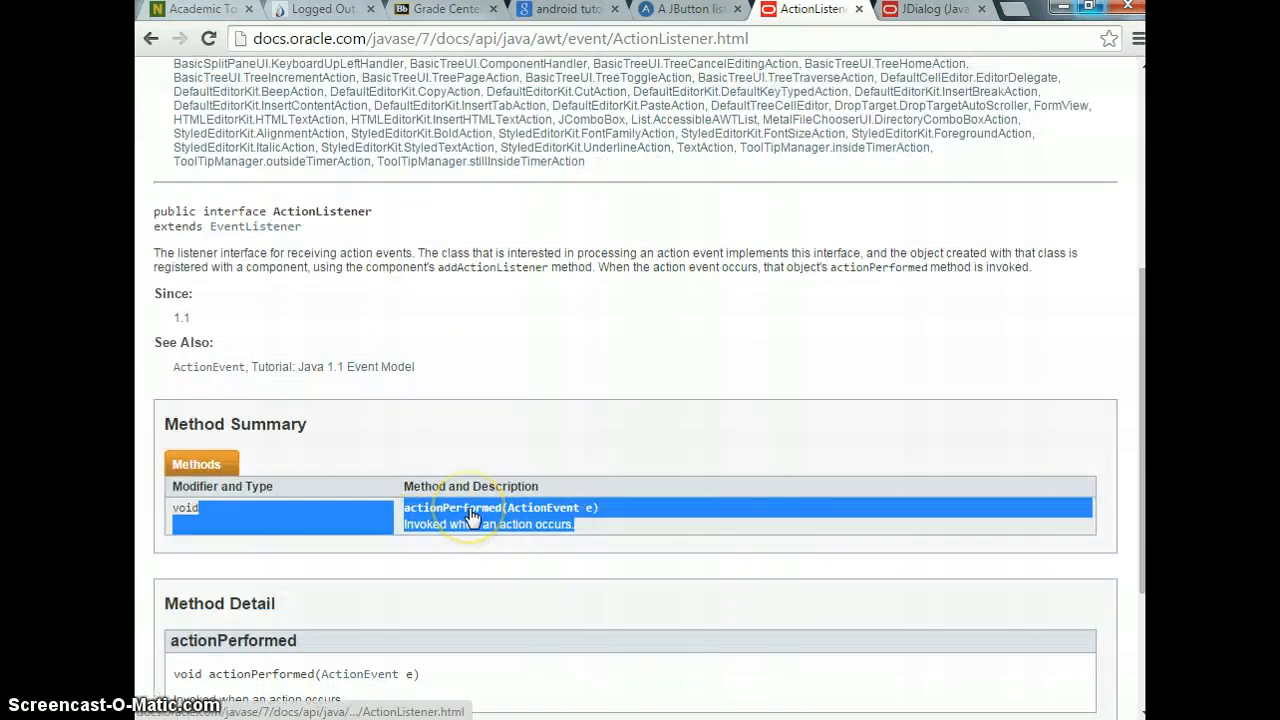
mouse_move(470, 516)
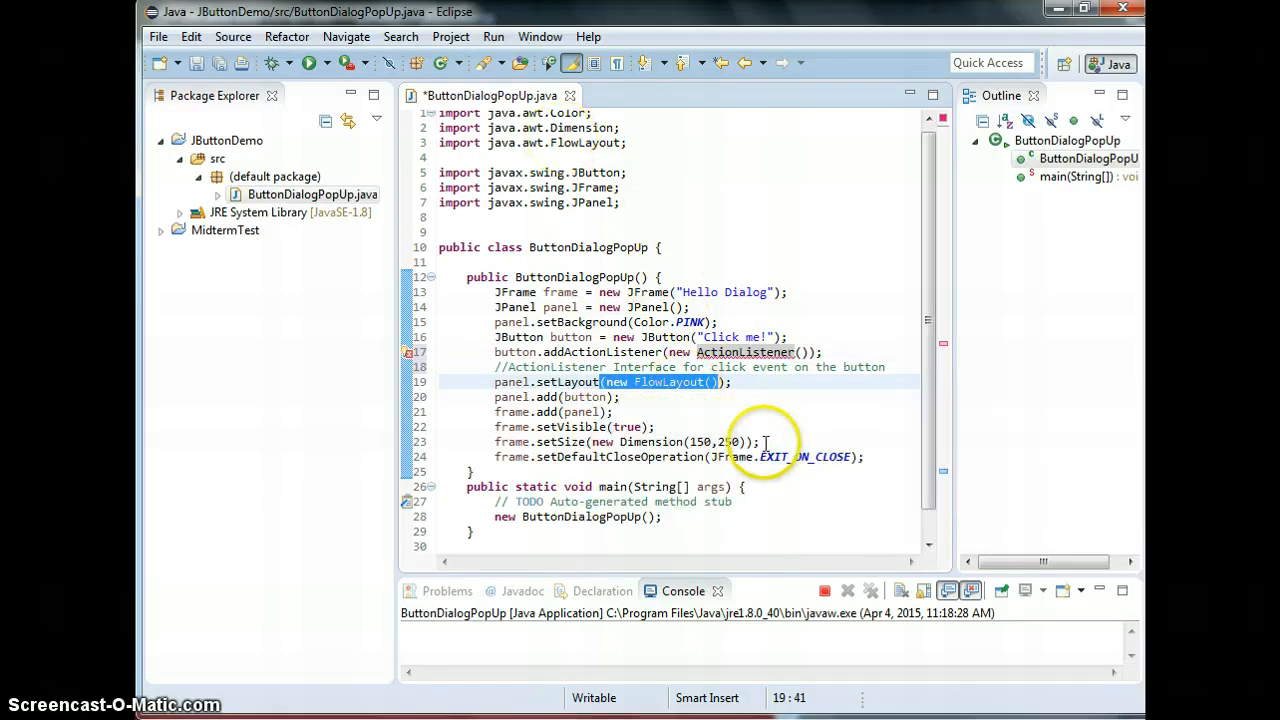
mouse_move(764, 336)
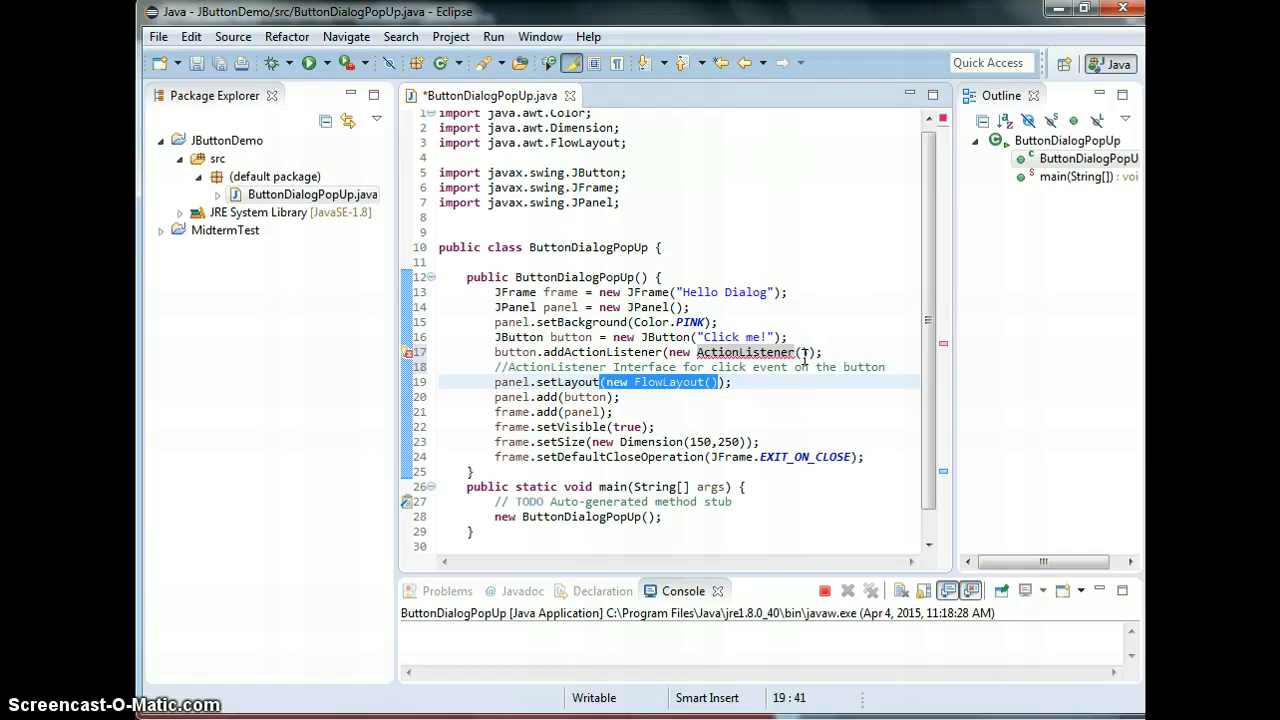
Expand new ActionListener() into an empty anonymous class body with braces
click(804, 352)
text( {)
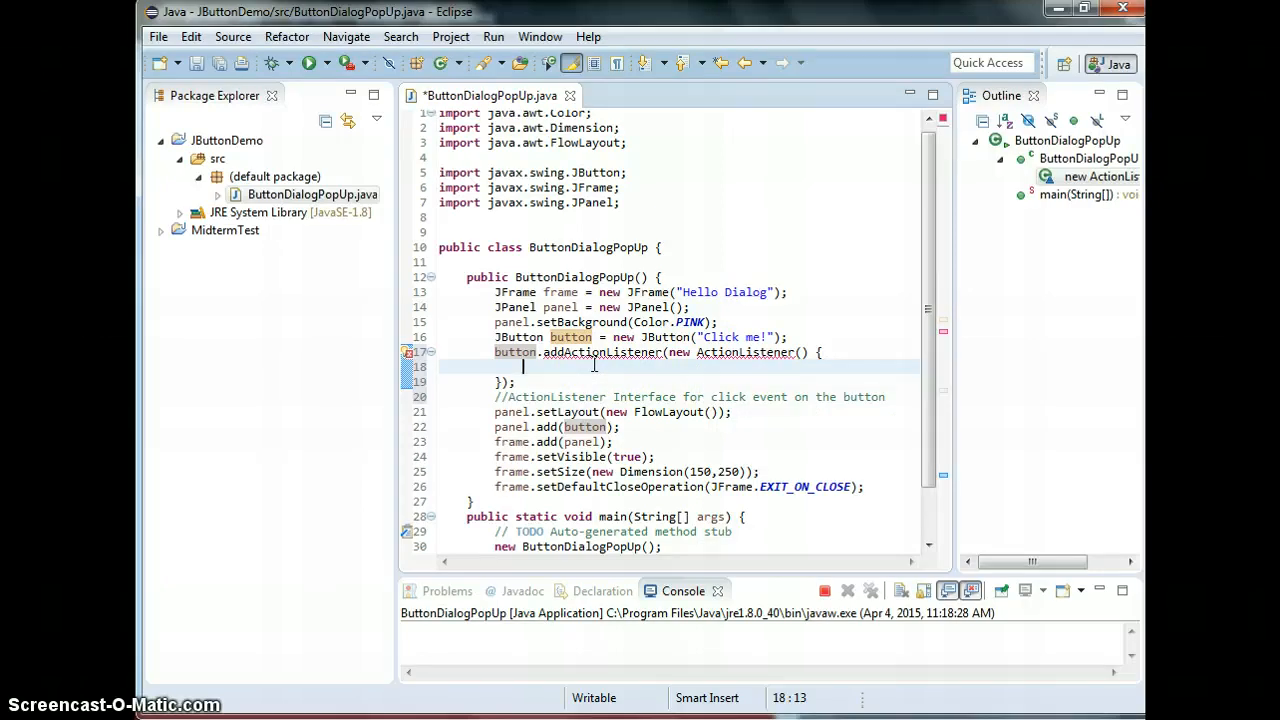
Write an empty public void actionPerformed(ActionEvent e) method and import java.awt.event.ActionEvent
text(pu)
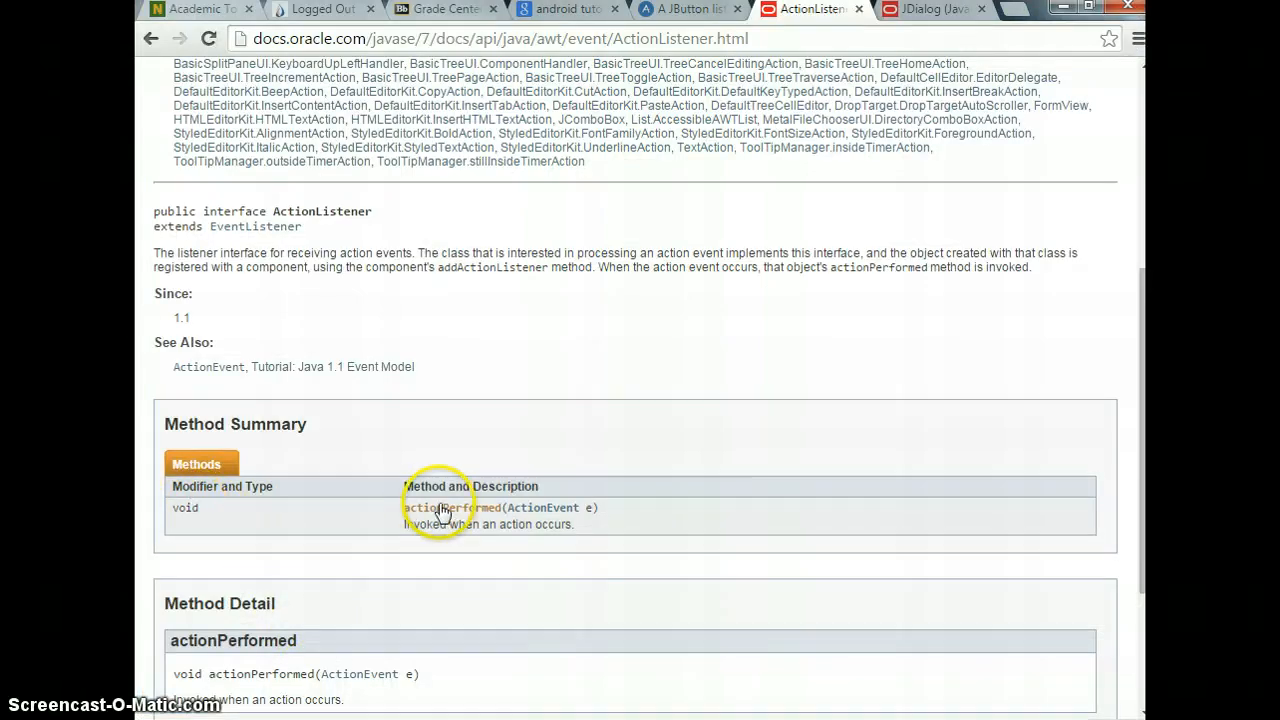
mouse_move(552, 512)
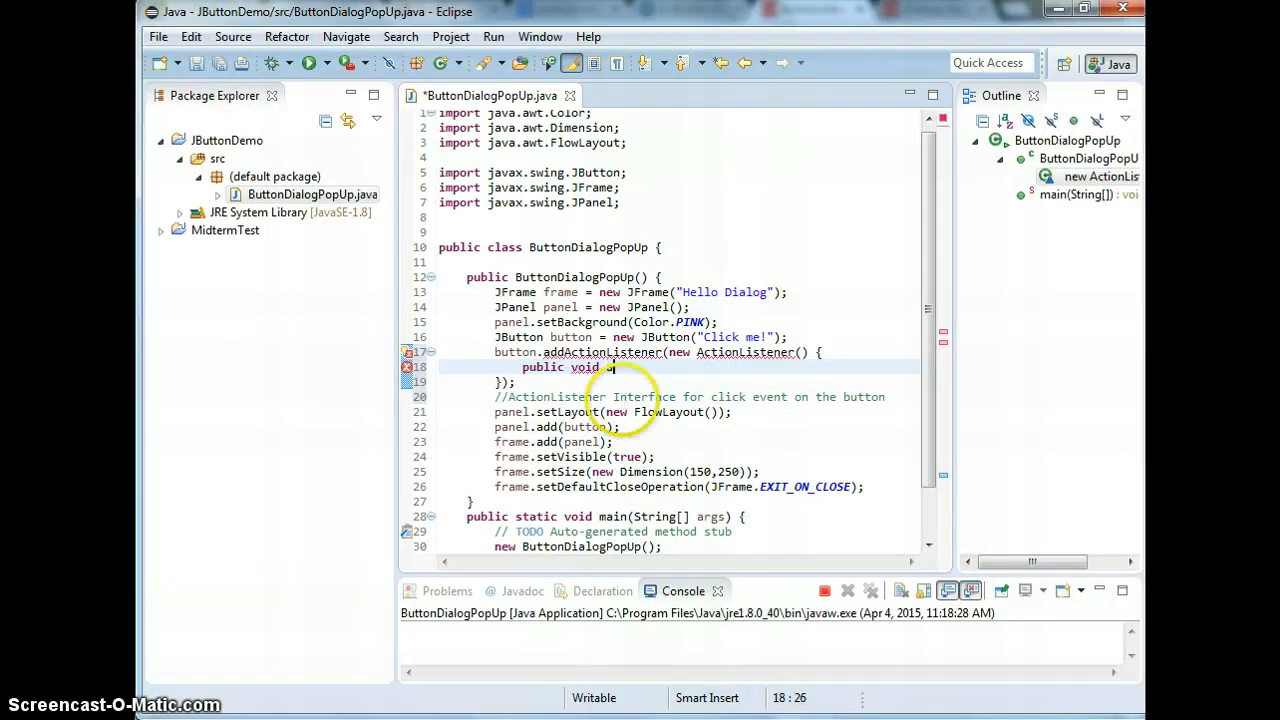
text(ctionPerfro)
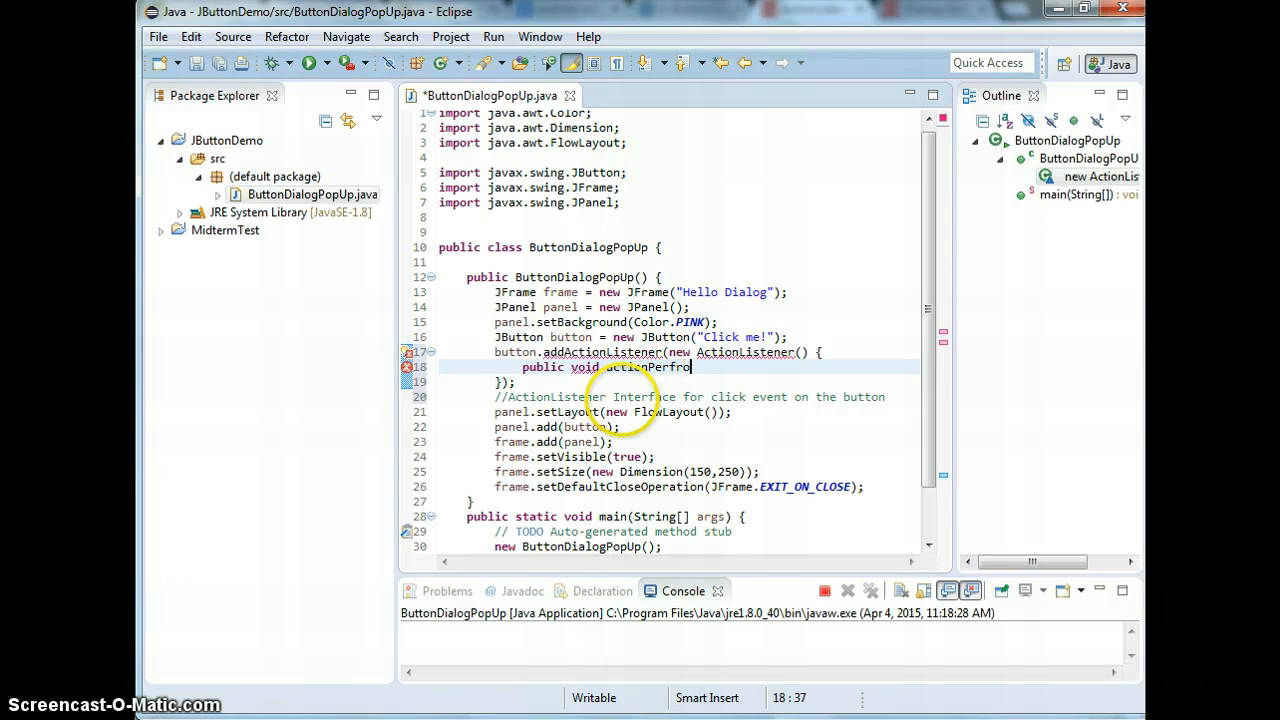
text(me)
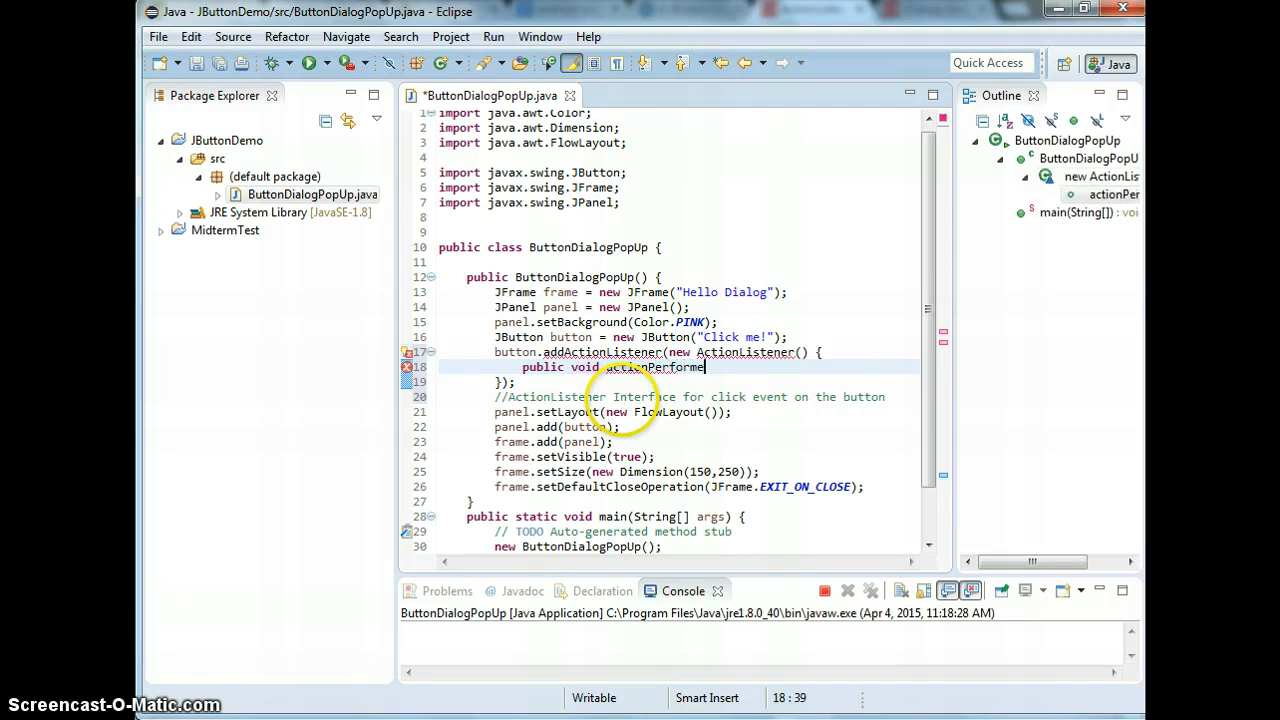
text(d(ActionEvent)
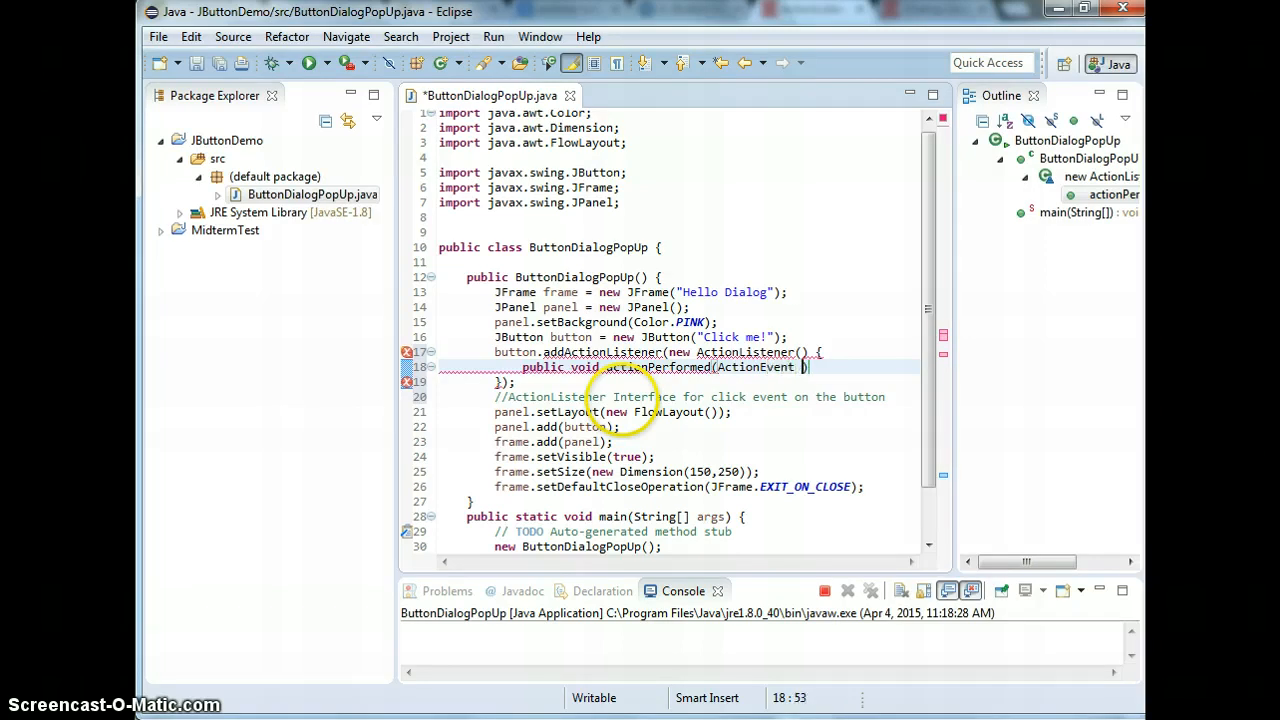
text(e)
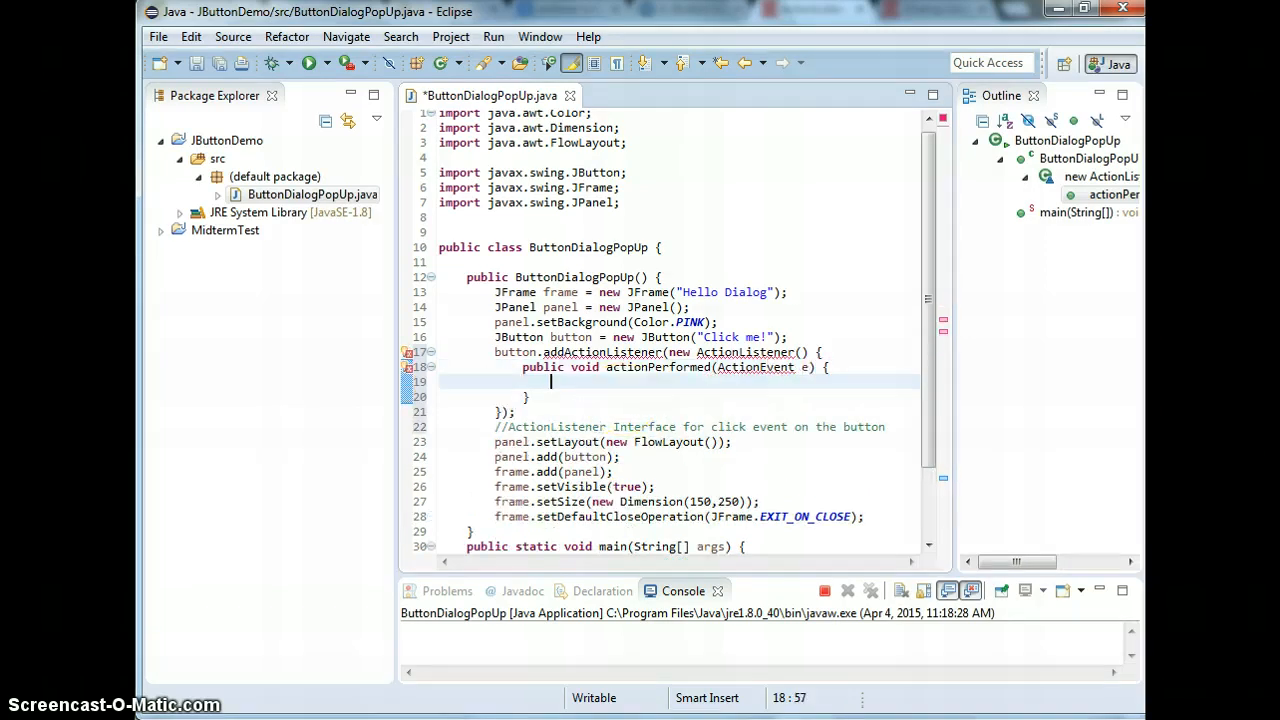
mouse_move(750, 352)
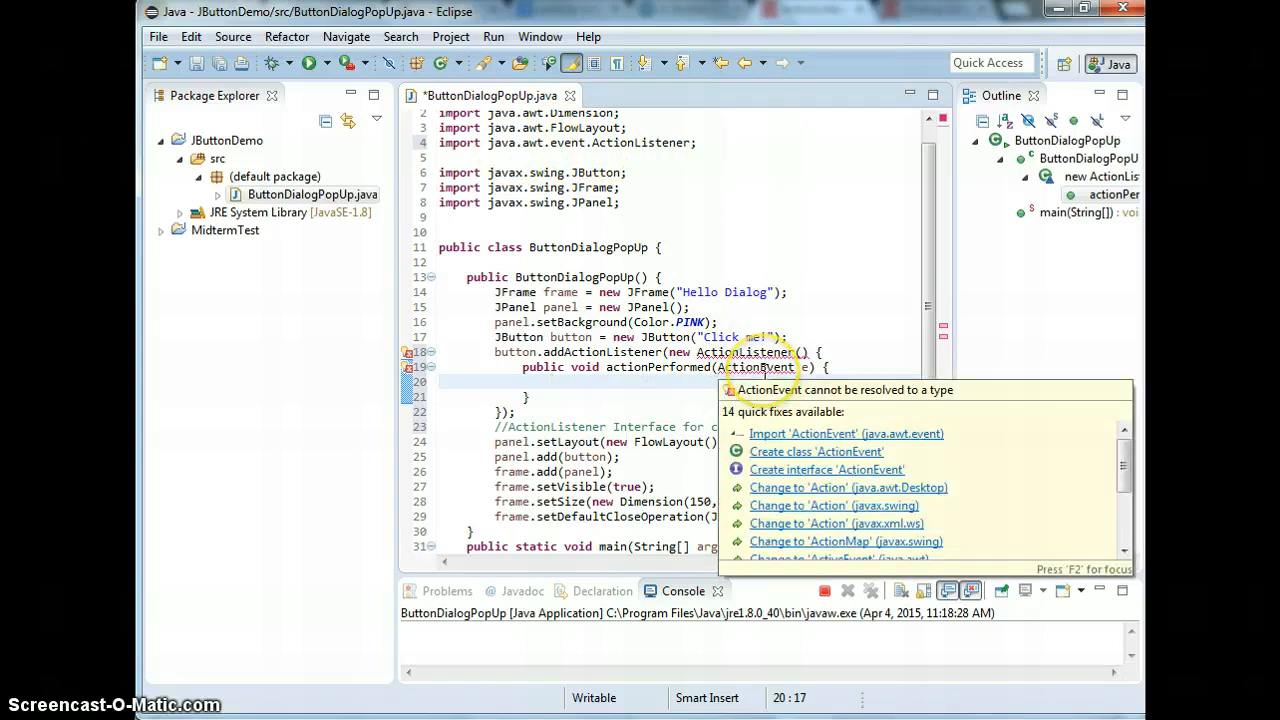
click(844, 432)
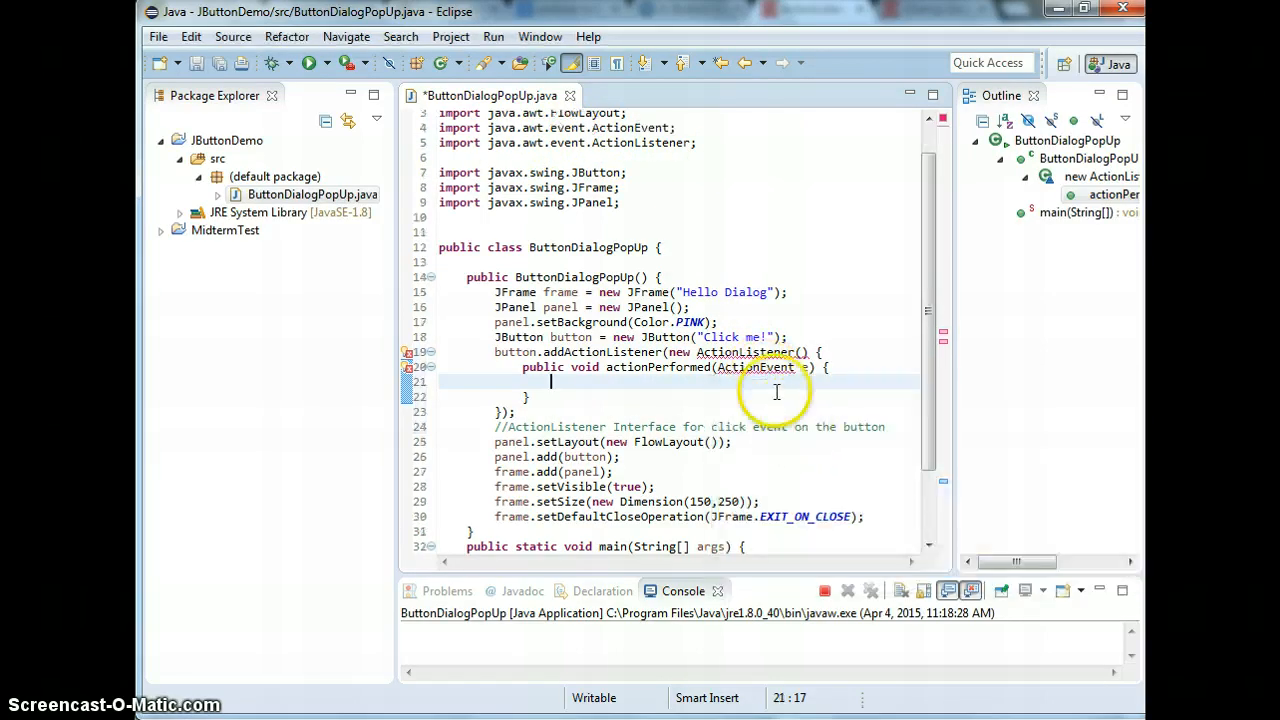
mouse_move(736, 368)
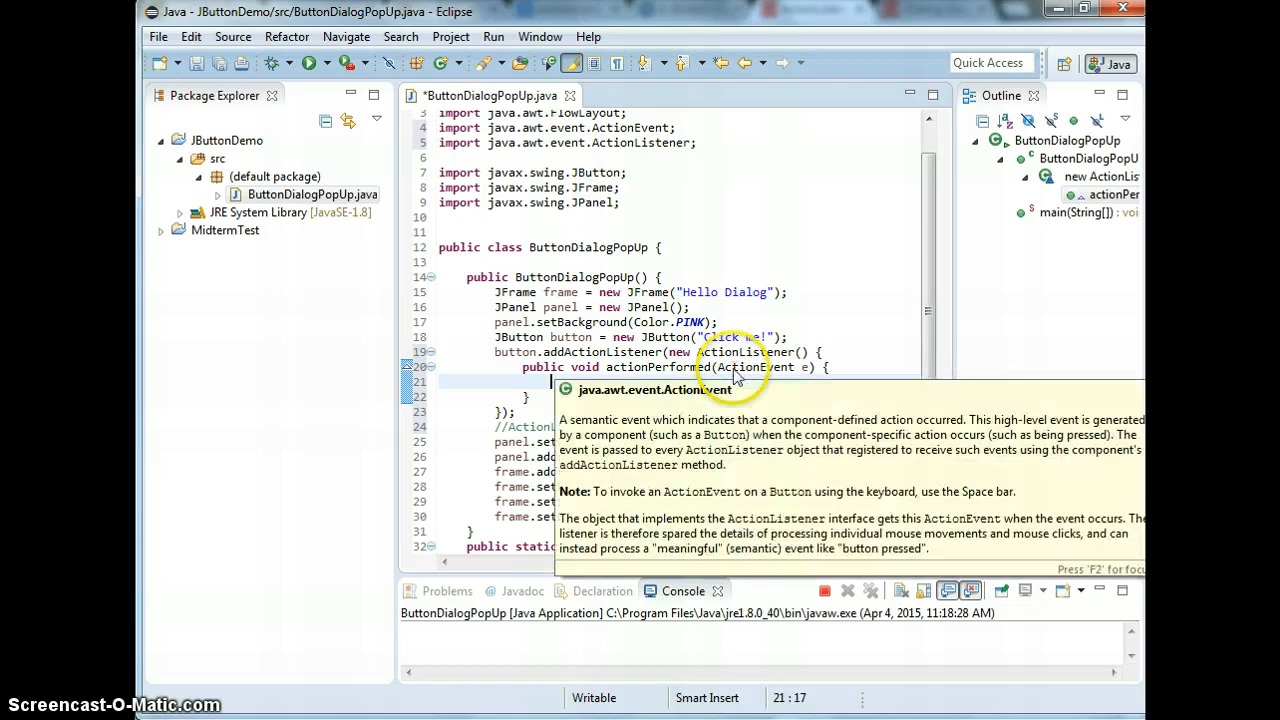
Browse the ActionEvent Javadoc's field, constructor and method summaries in Chrome
click(738, 380)
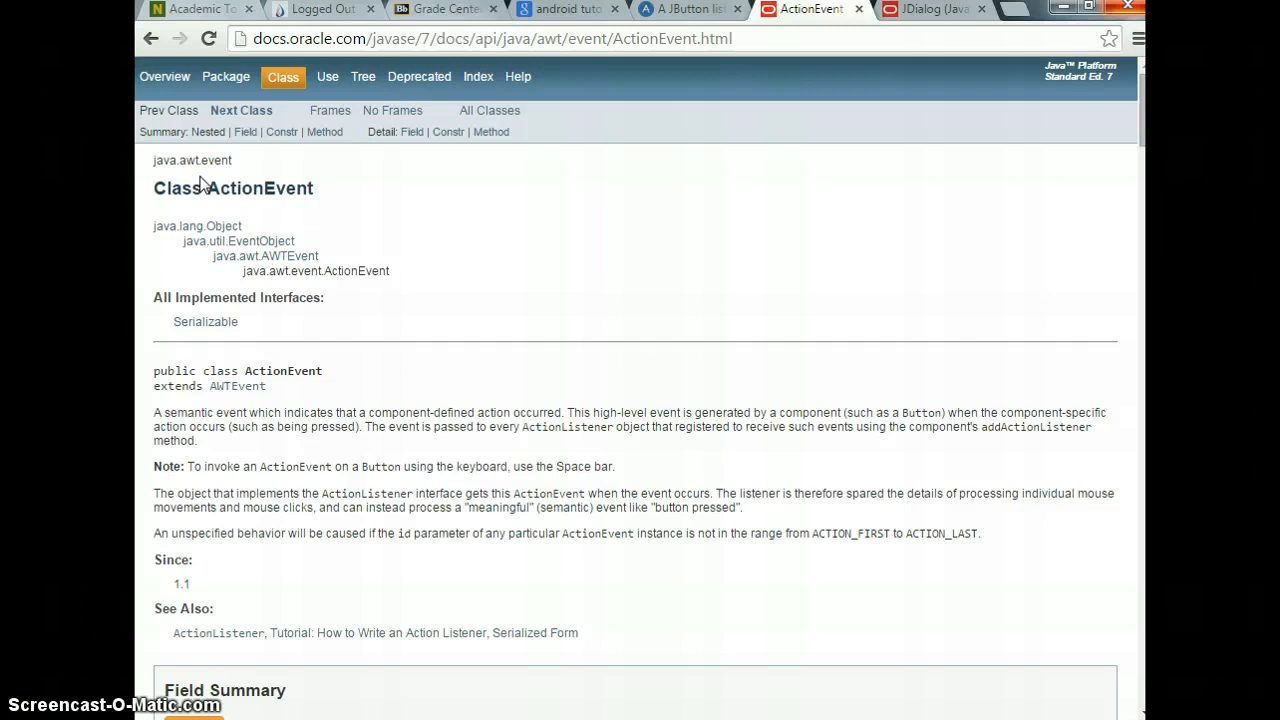
mouse_move(532, 418)
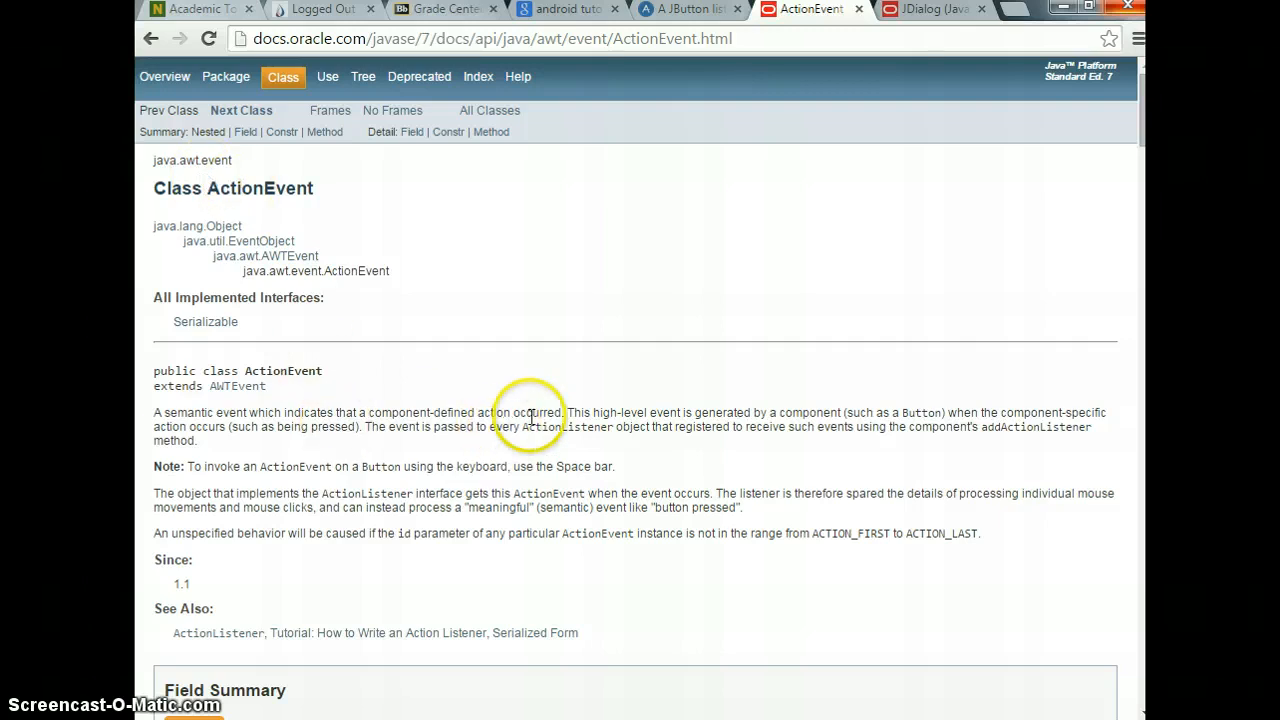
mouse_move(562, 428)
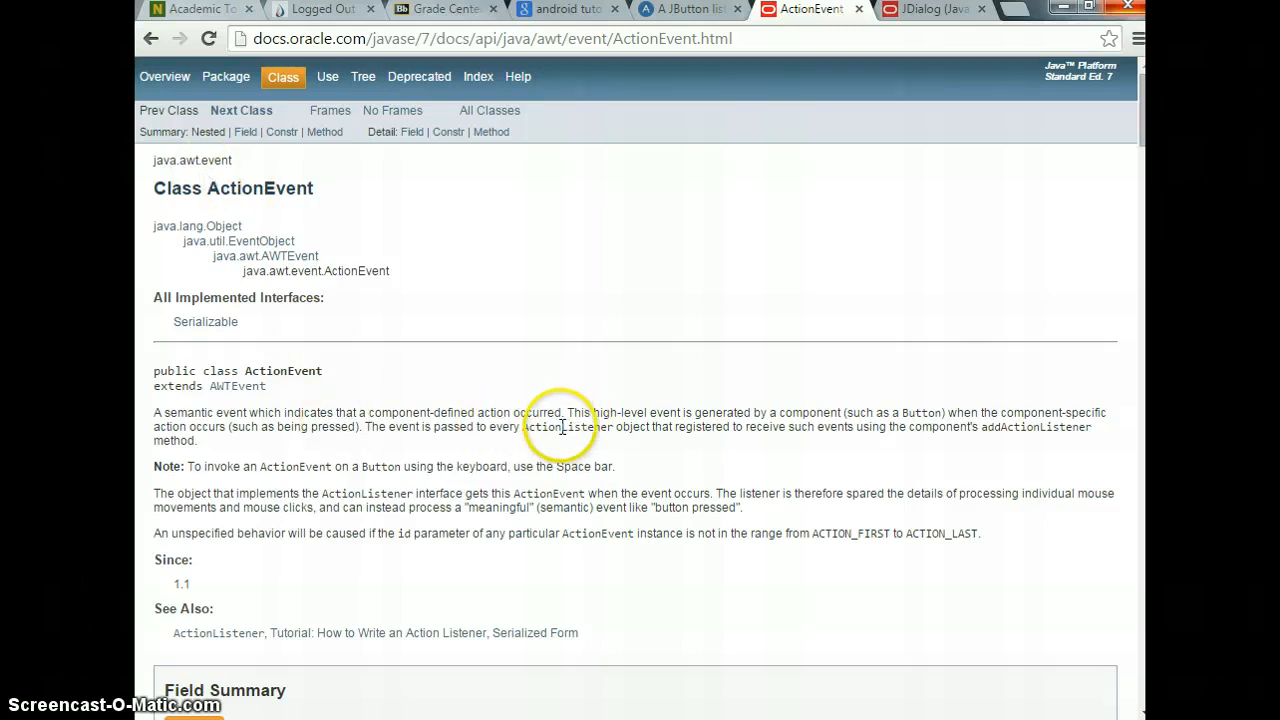
scroll(down, 3)
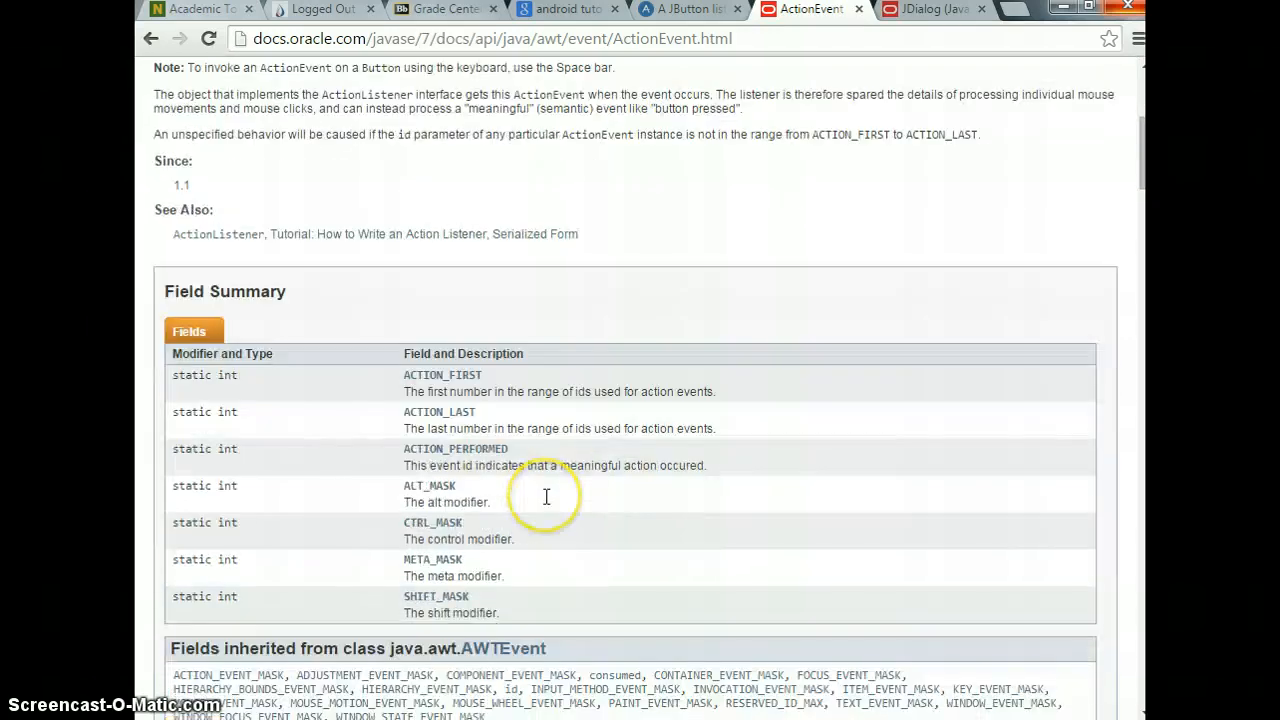
scroll(down, 3)
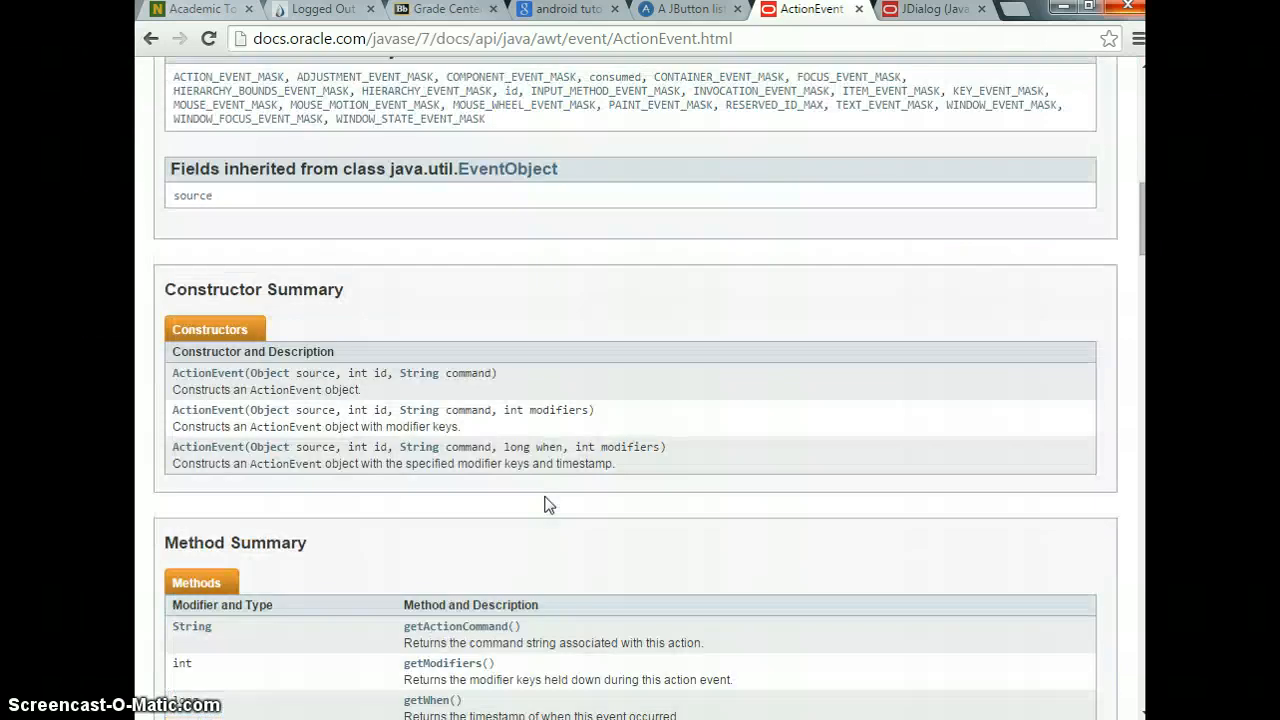
scroll(down, 3)
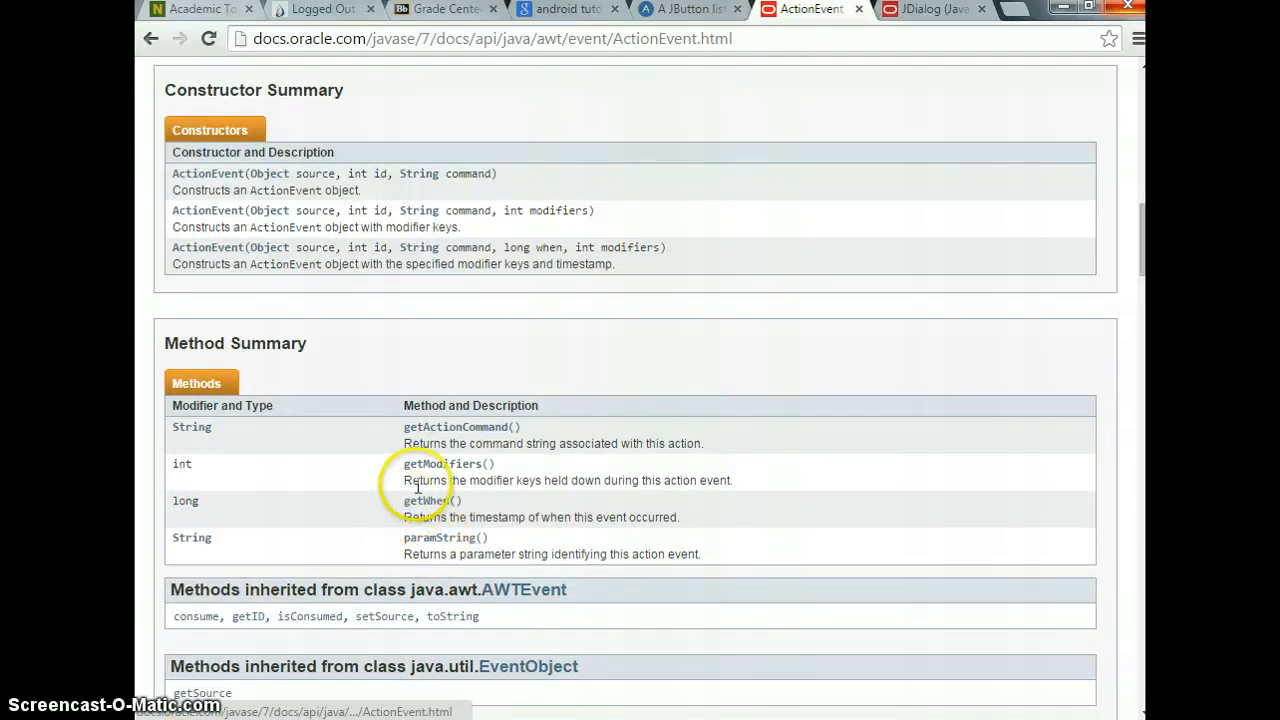
mouse_move(428, 500)
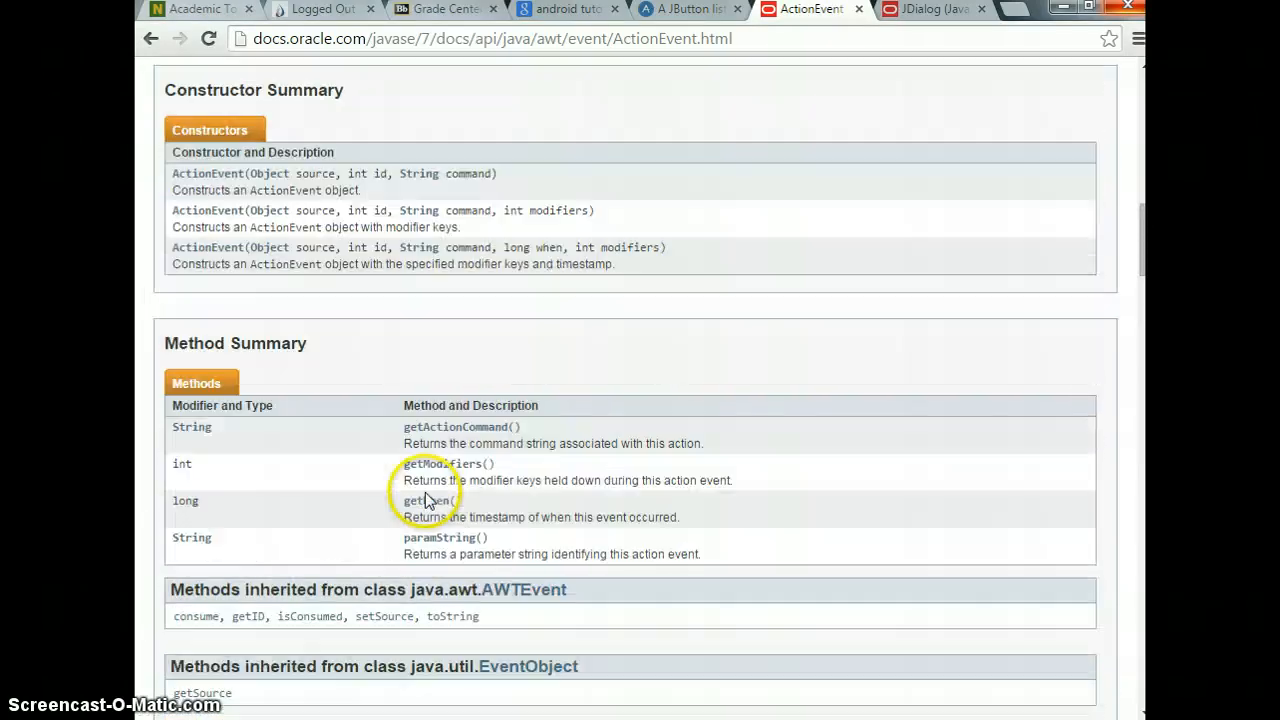
scroll(up, 3)
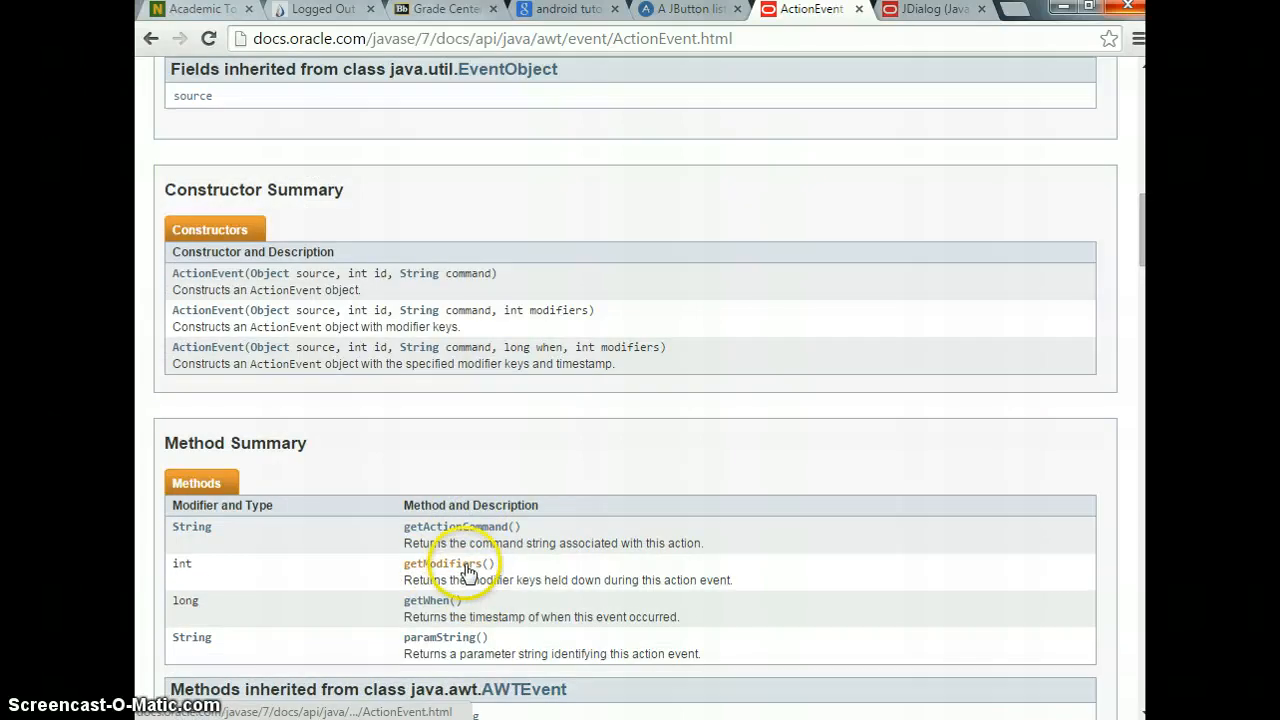
scroll(up, 3)
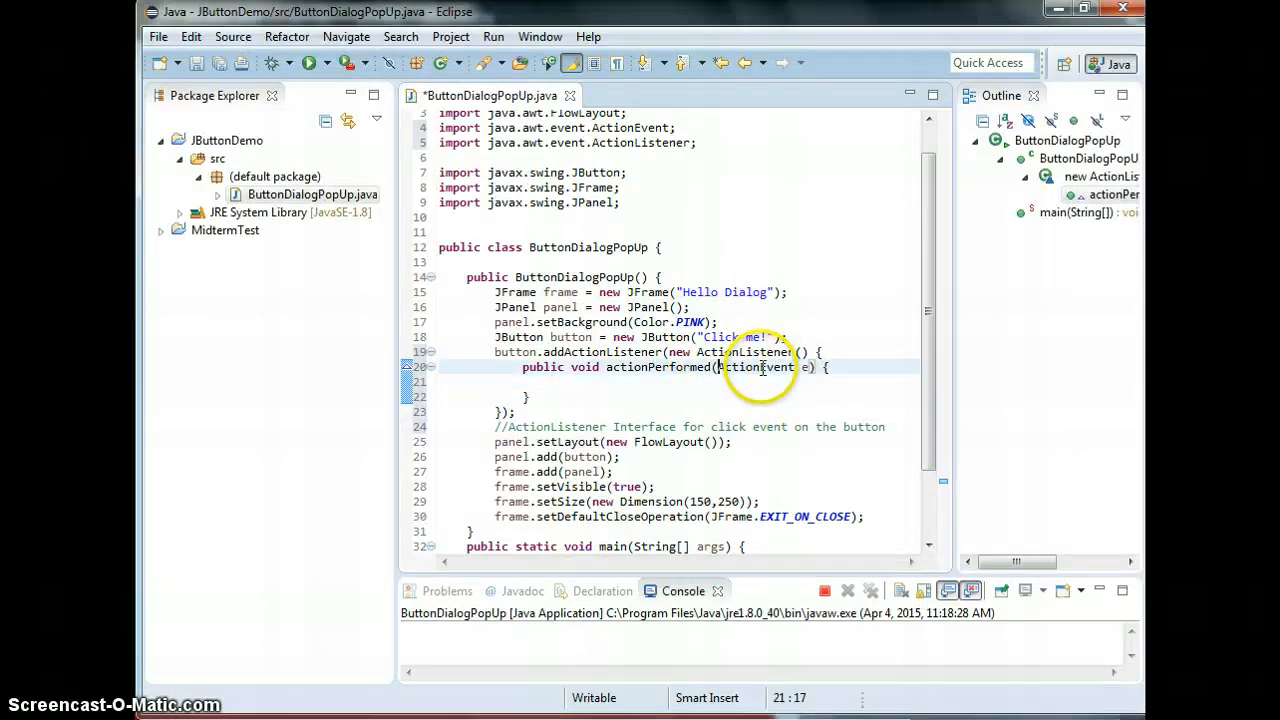
Make actionPerformed print "Hello" with System.out.println
double_click(758, 366)
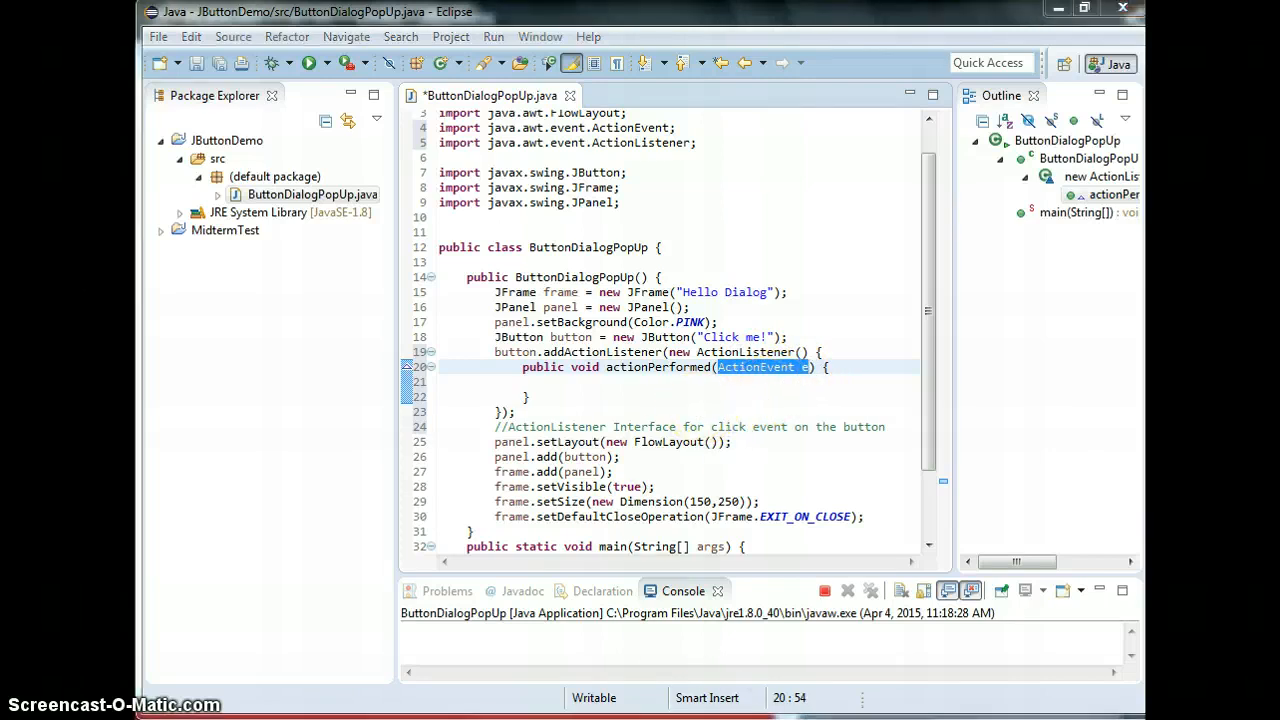
click(550, 380)
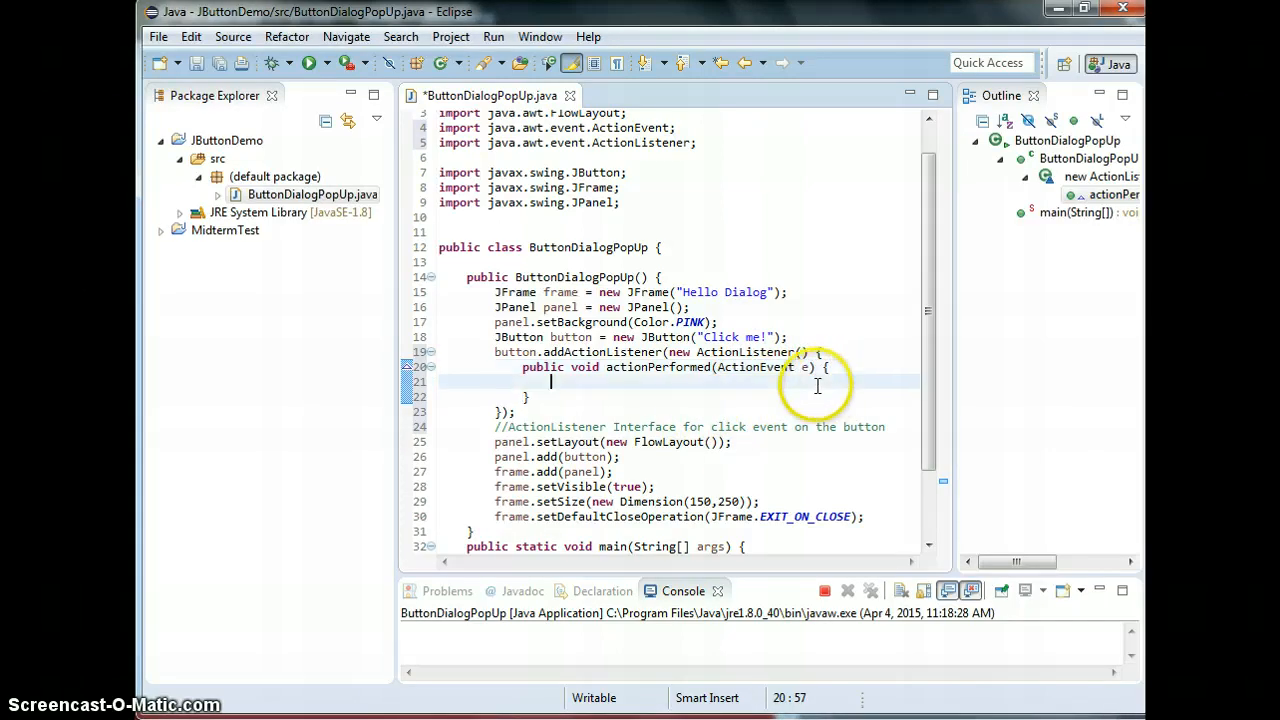
mouse_move(1090, 414)
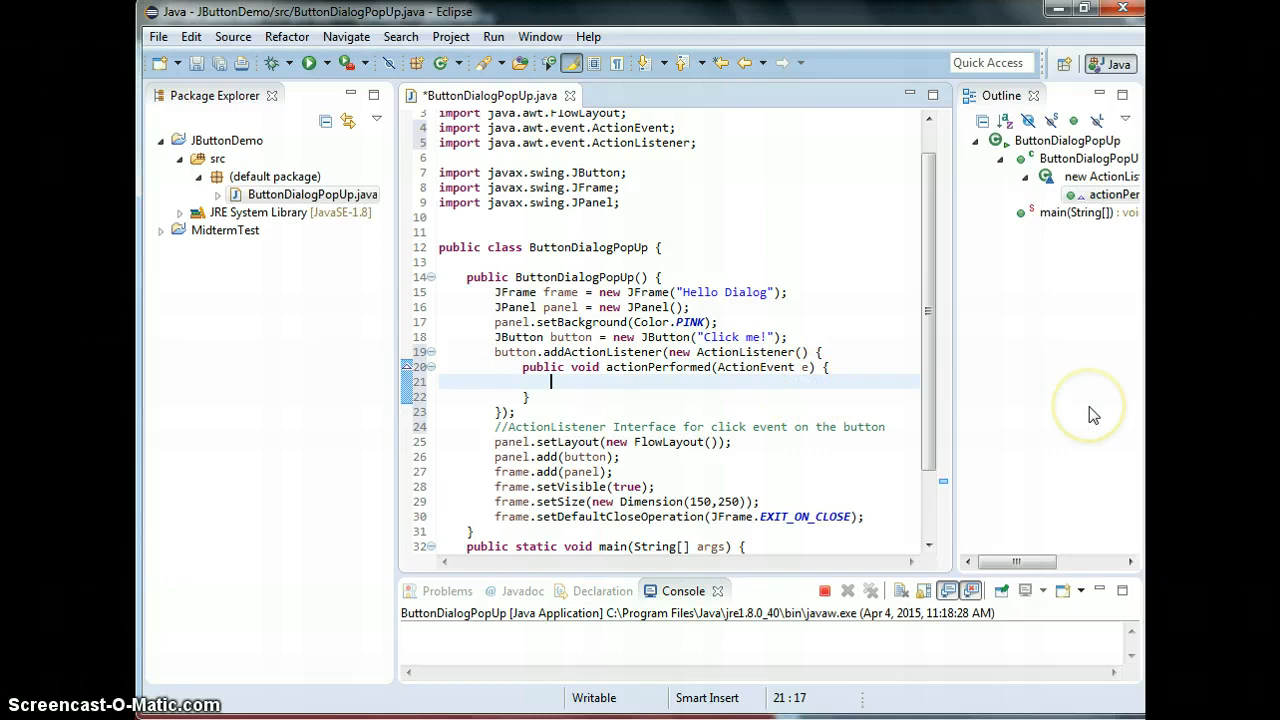
mouse_move(1090, 404)
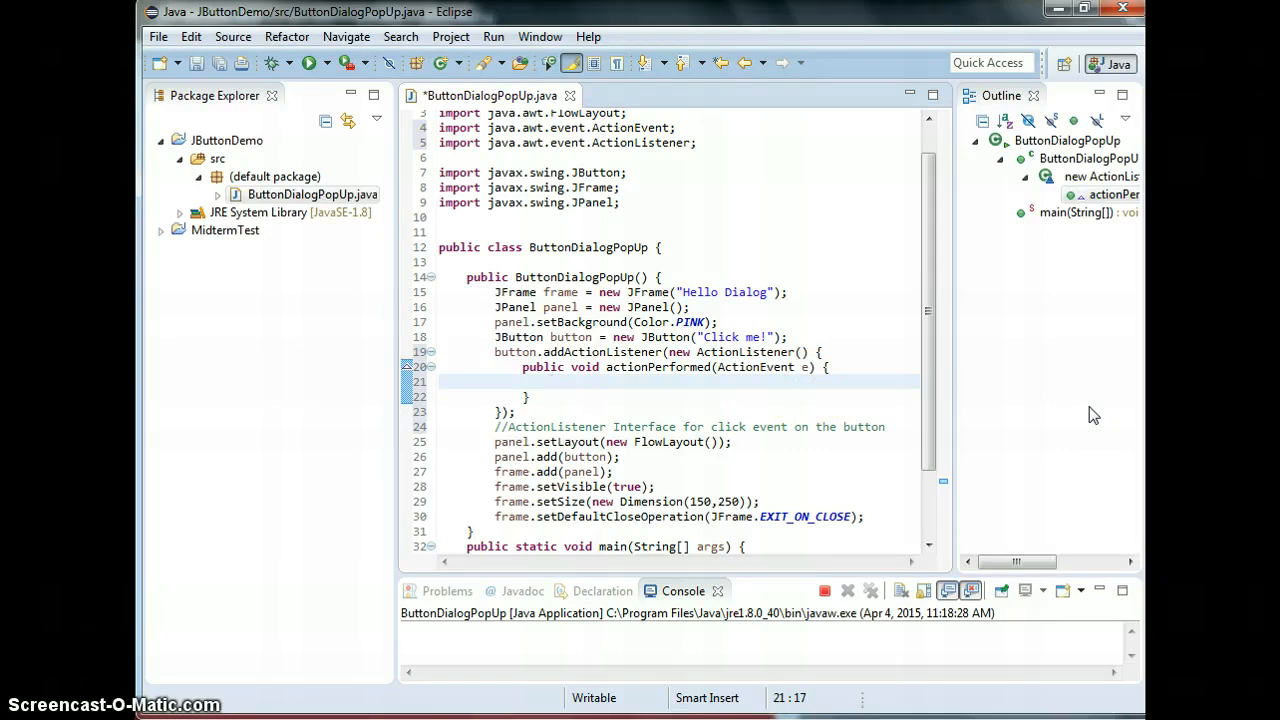
text(System.out.println(")
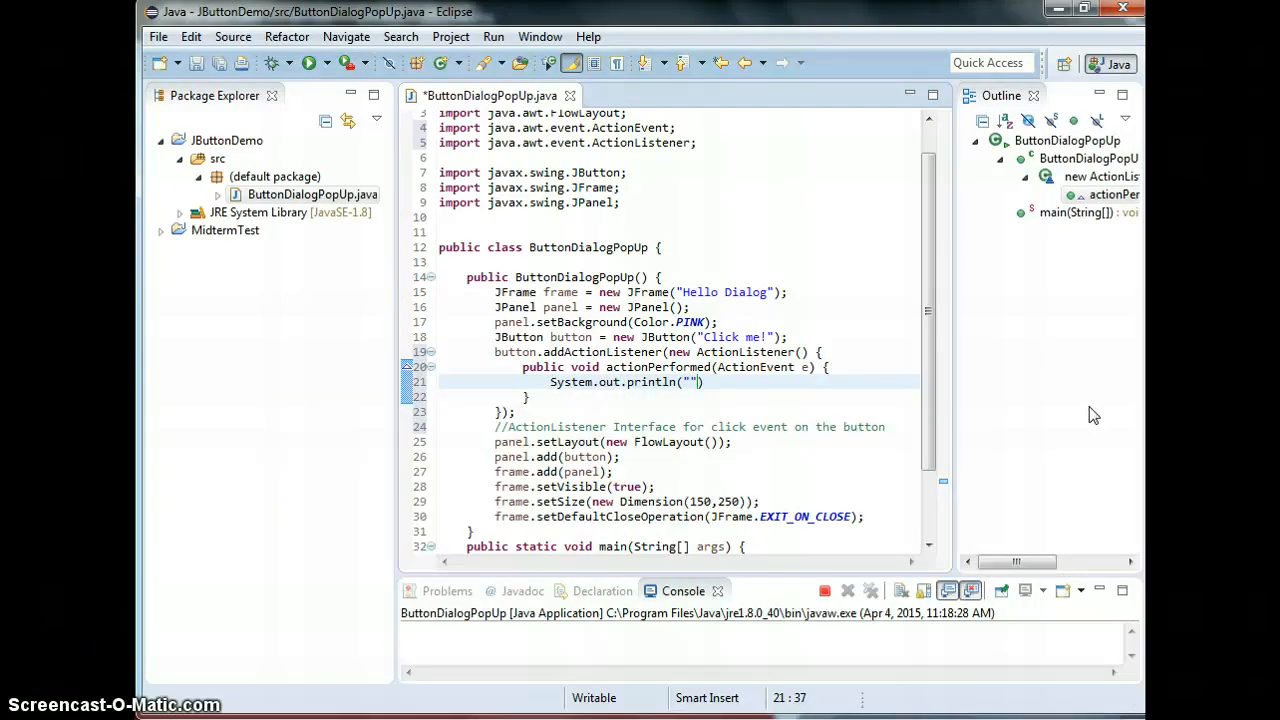
text(Hello)
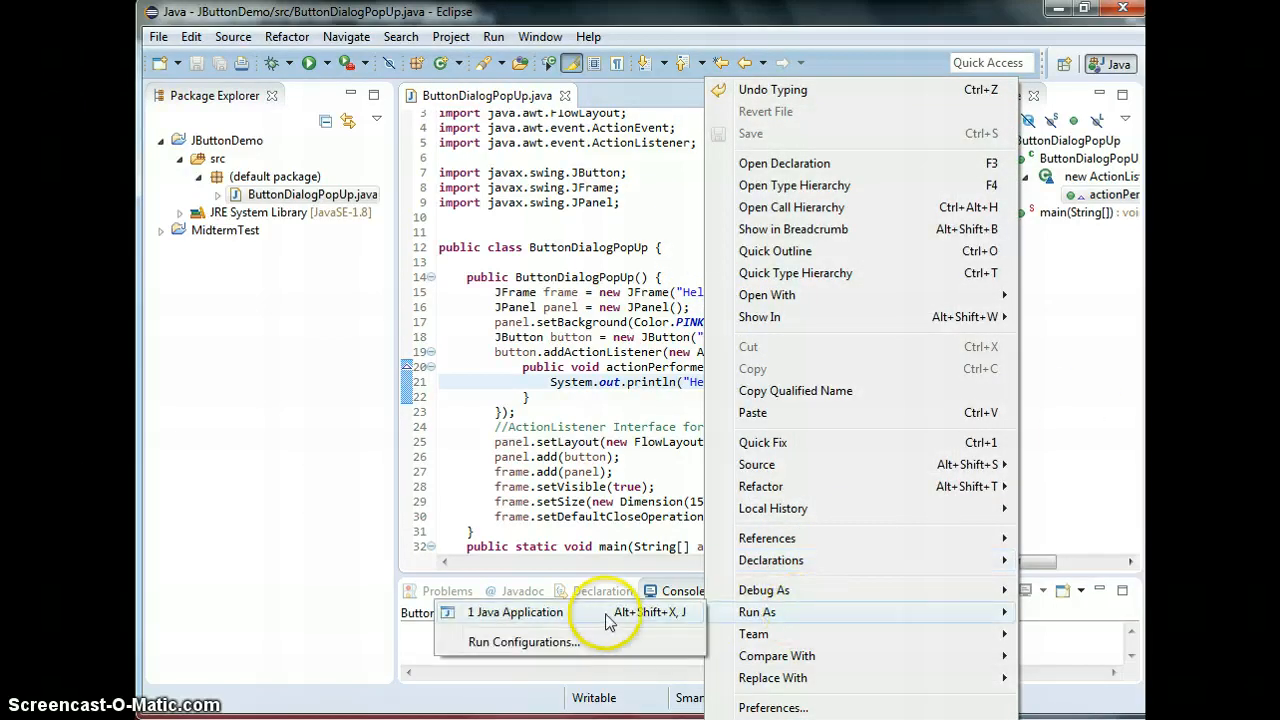
Test the Click me! button printing several Hello lines, then close the pink window
click(516, 612)
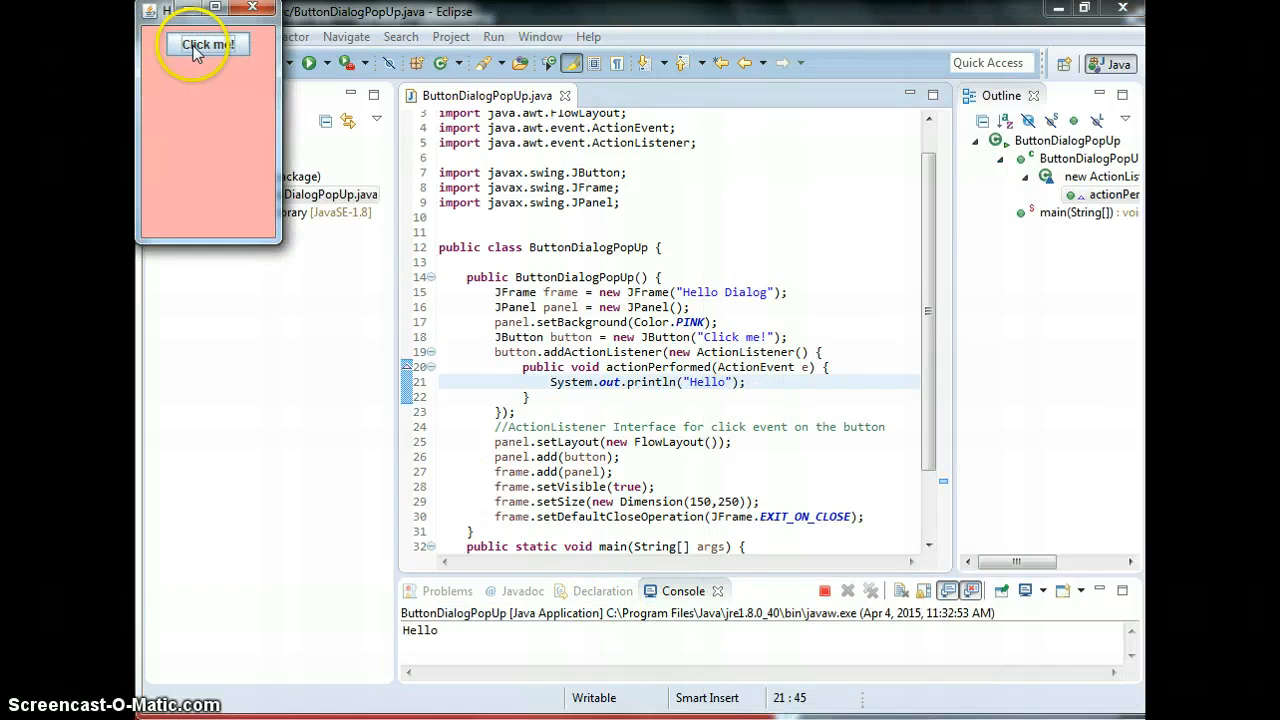
mouse_move(296, 164)
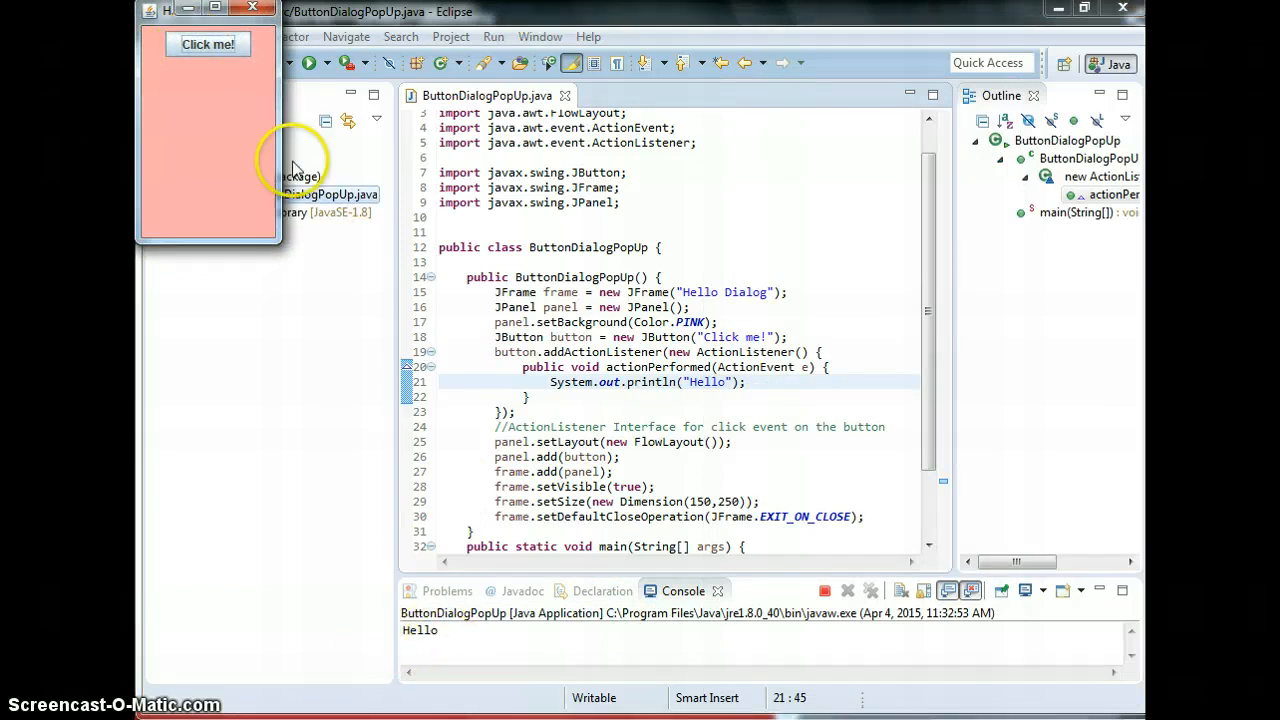
mouse_move(850, 584)
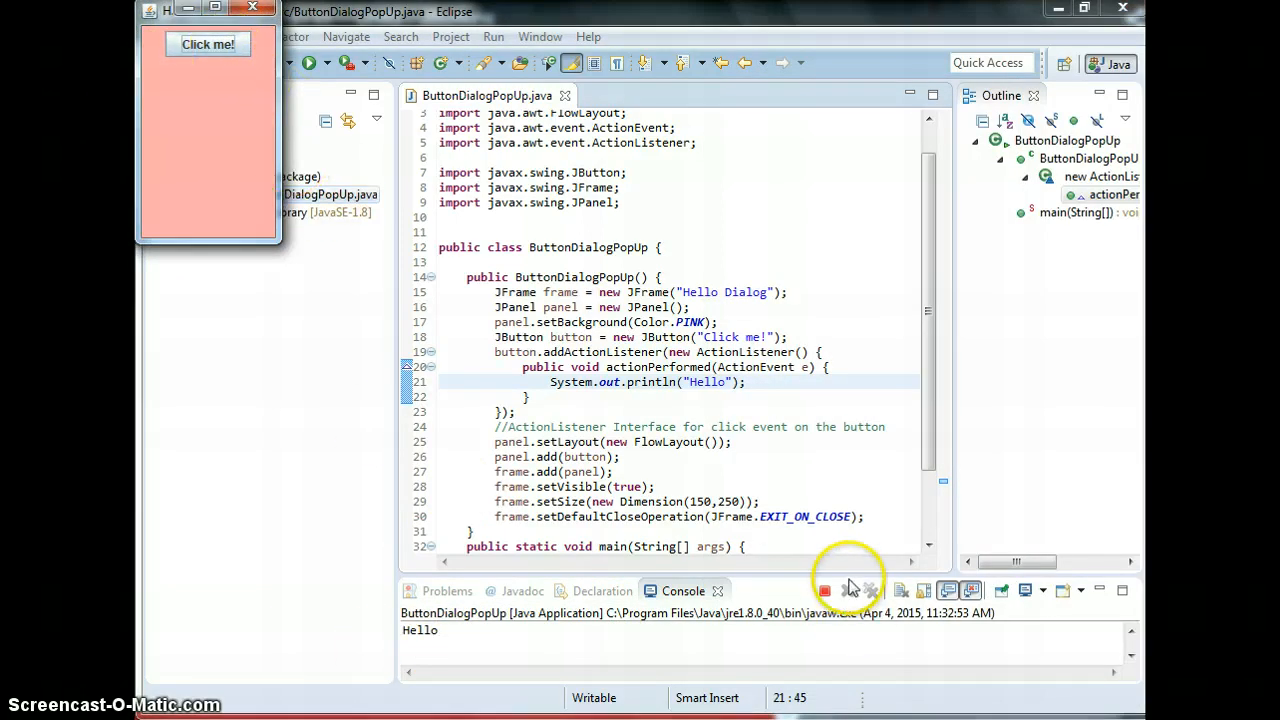
click(208, 44)
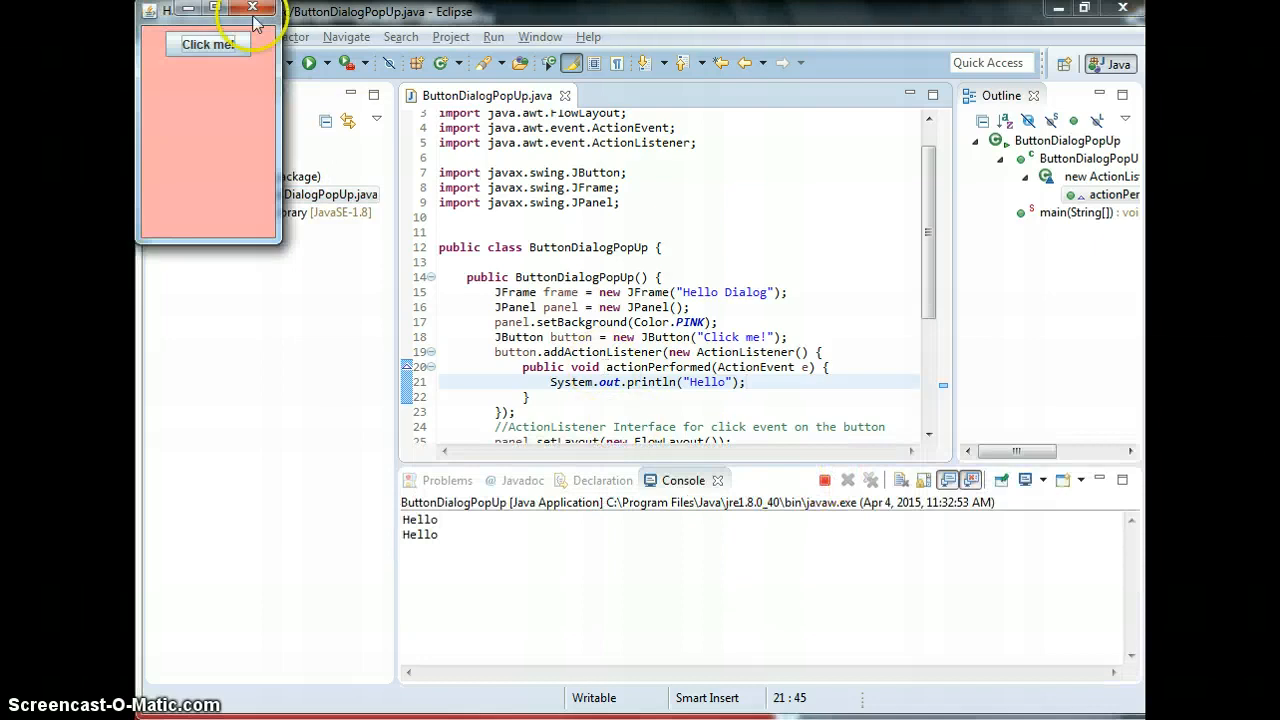
click(208, 44)
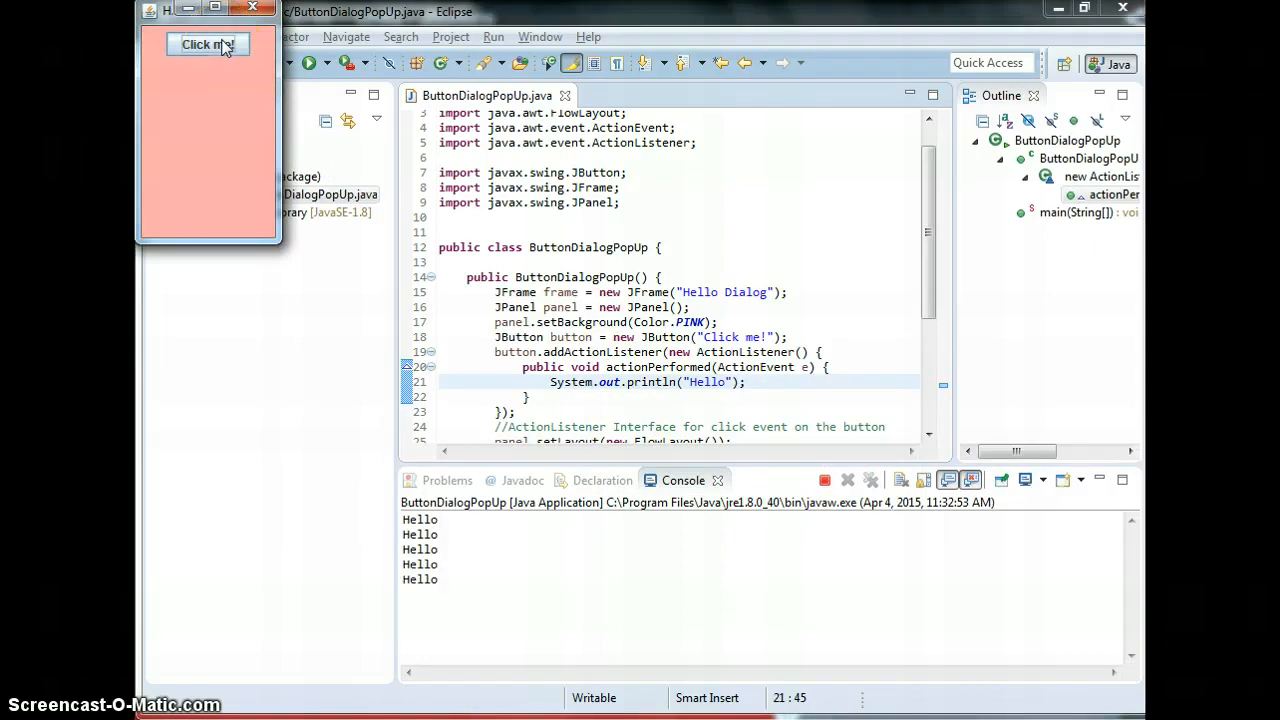
click(208, 44)
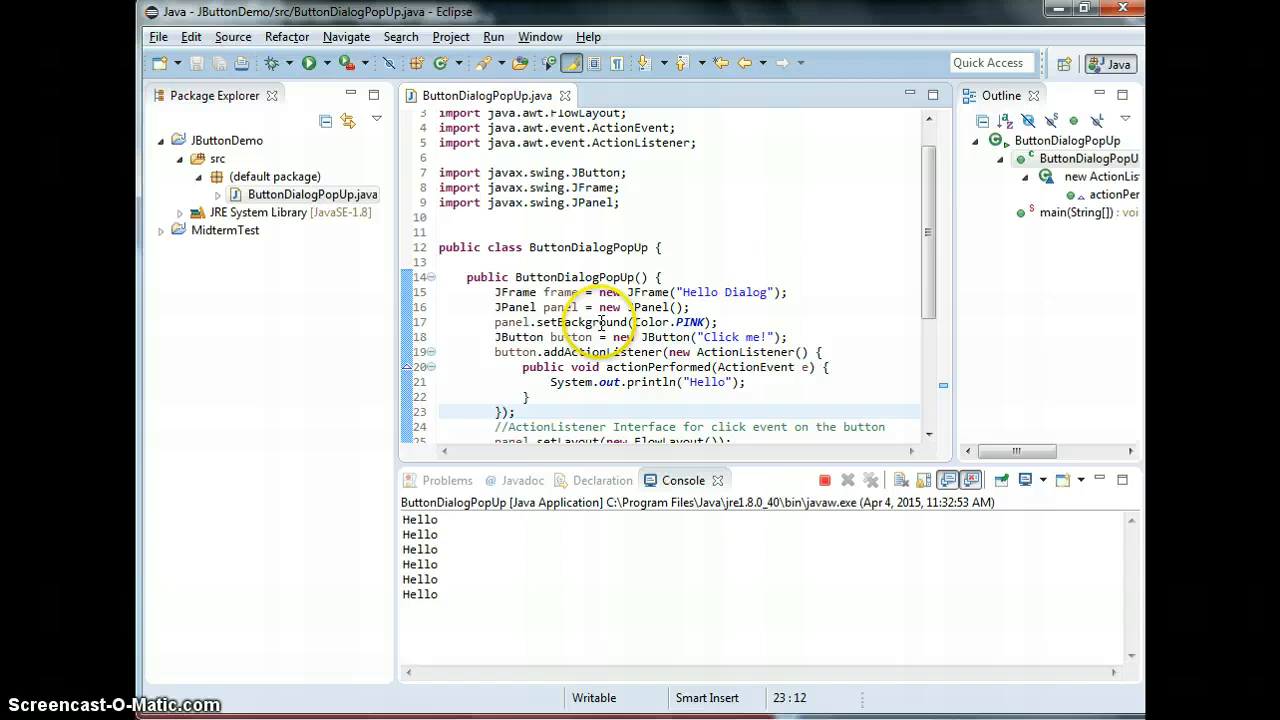
mouse_move(258, 238)
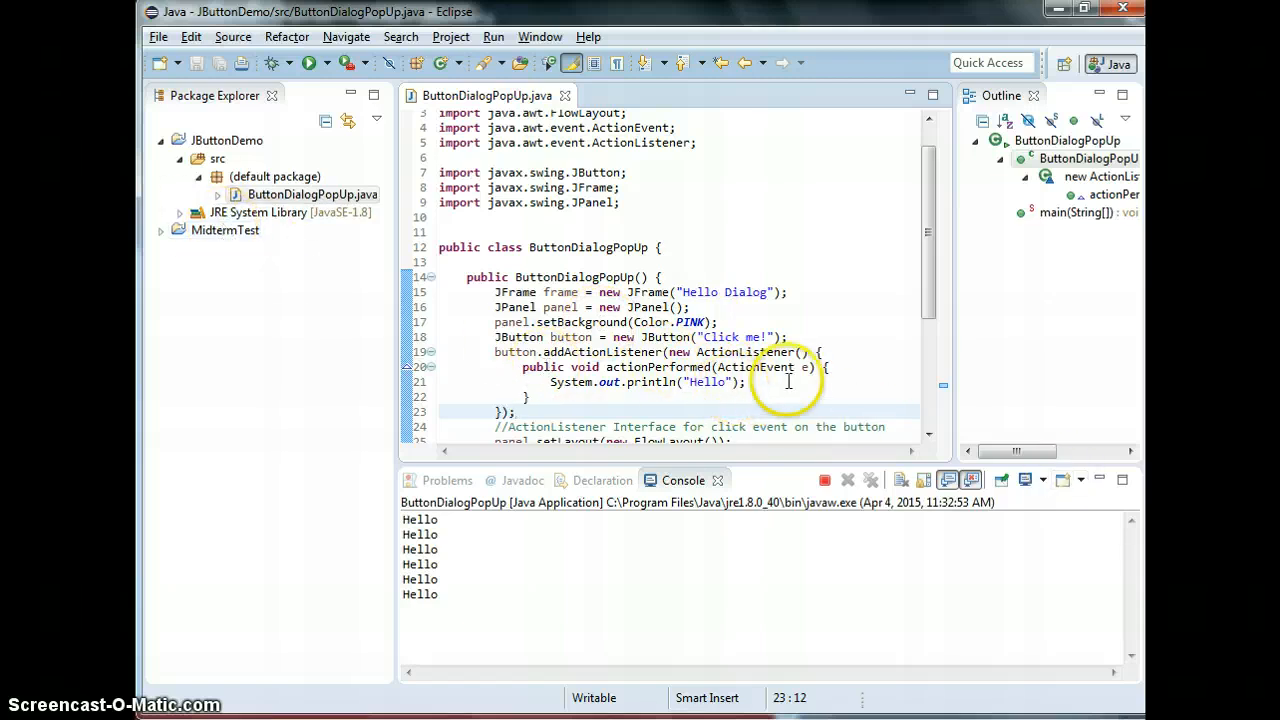
Delete the System.out.println line from the actionPerformed handler
click(428, 382)
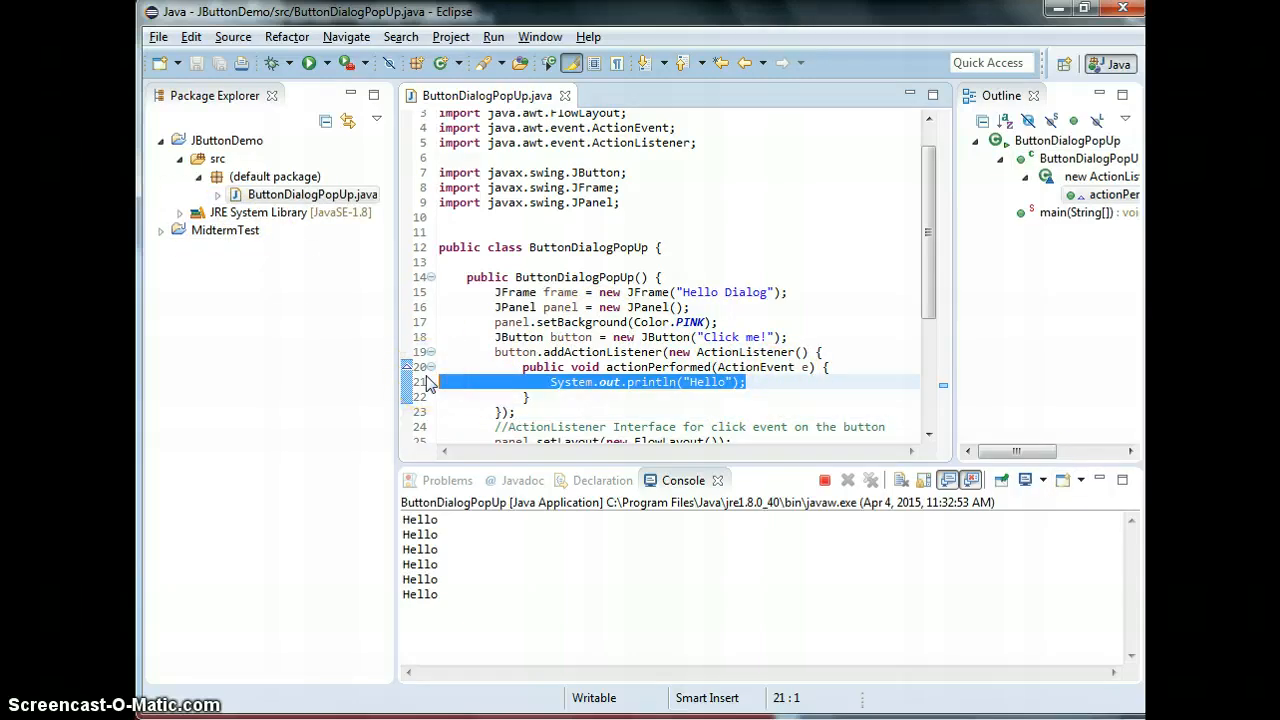
mouse_move(404, 576)
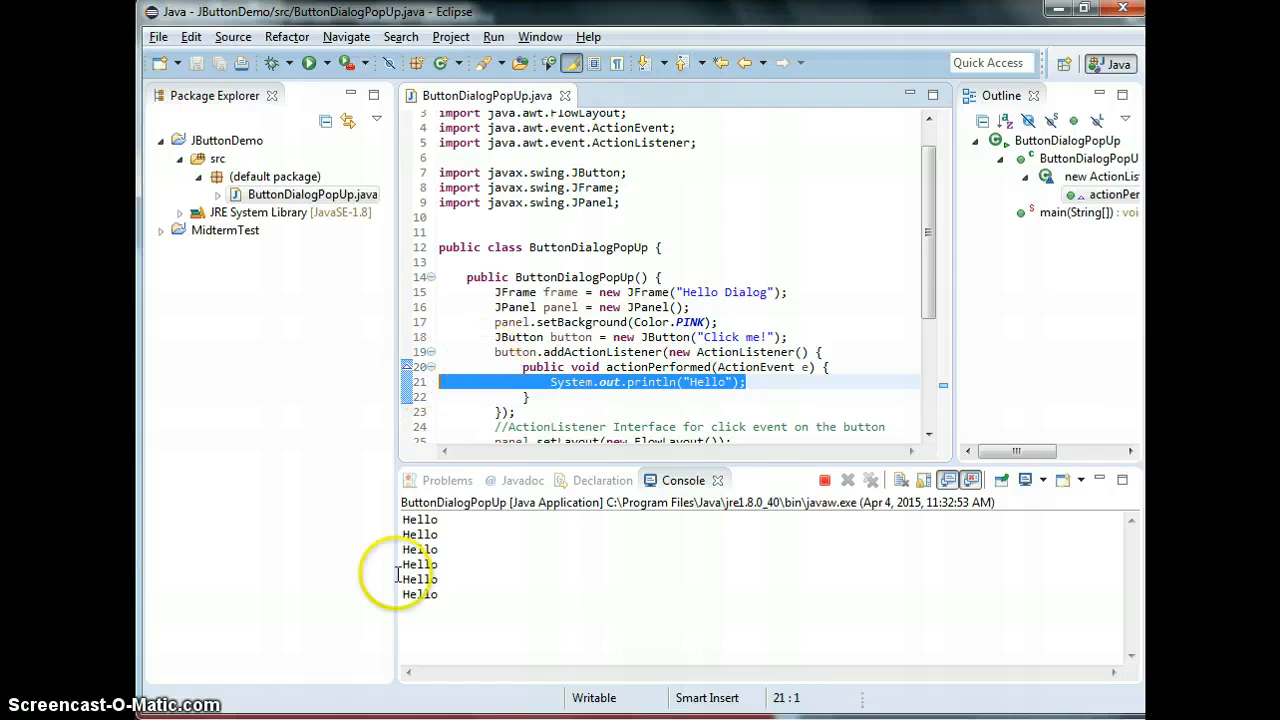
mouse_move(800, 384)
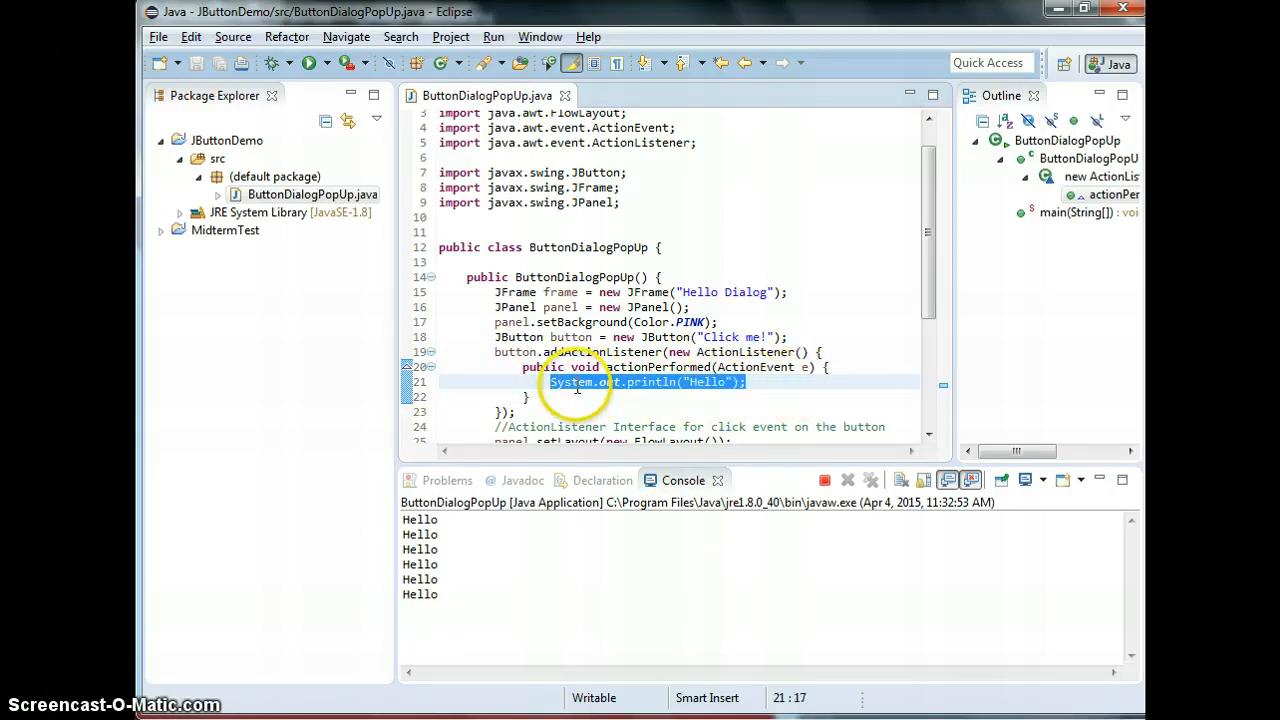
key(Delete)
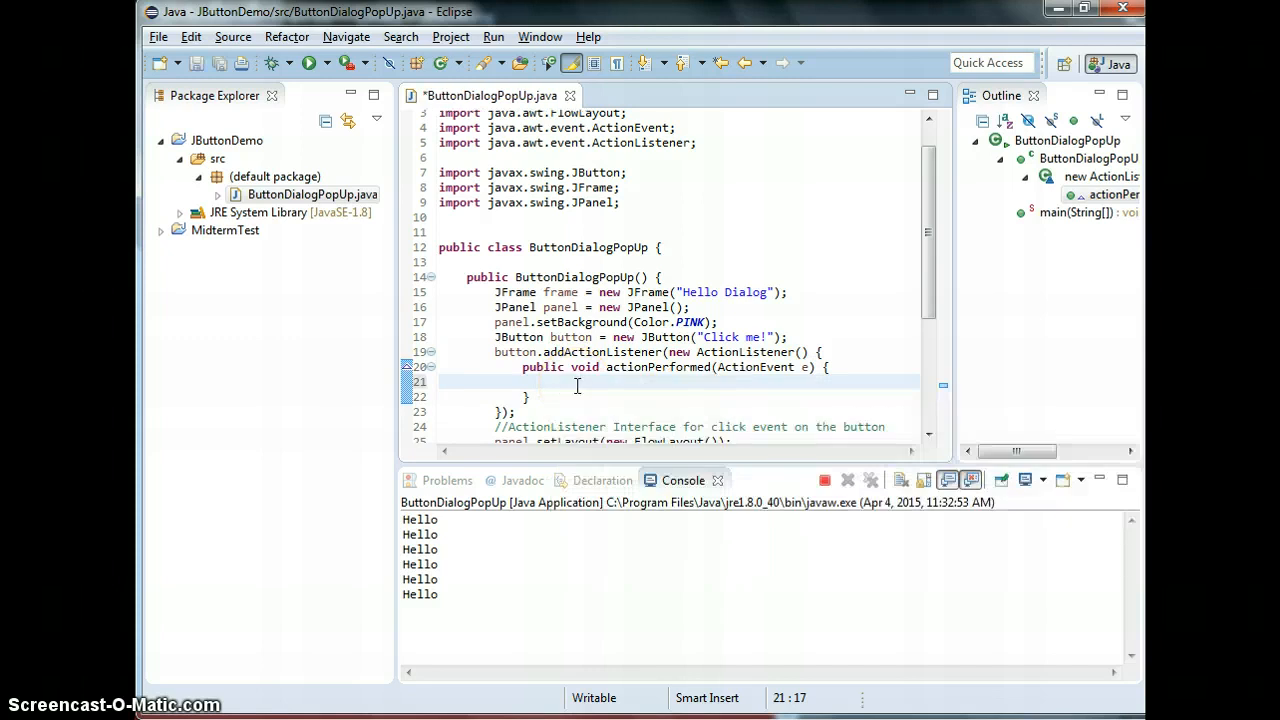
click(522, 368)
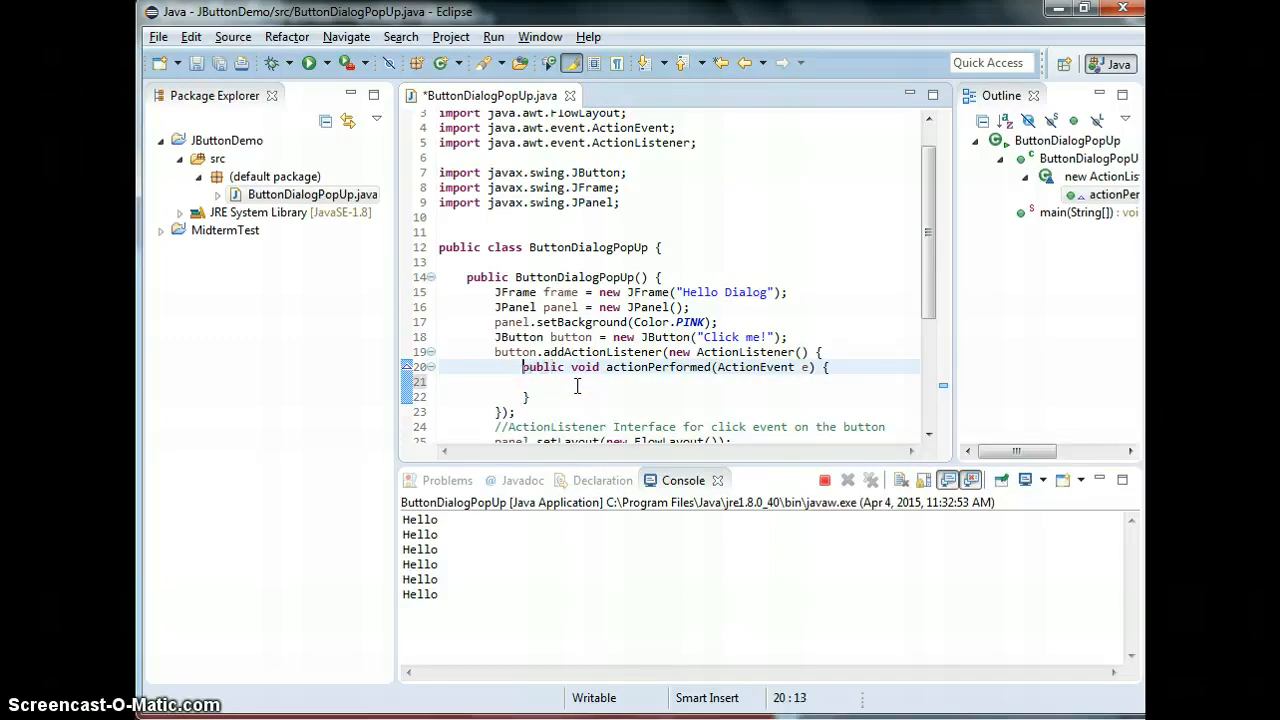
drag(520, 368, 530, 396)
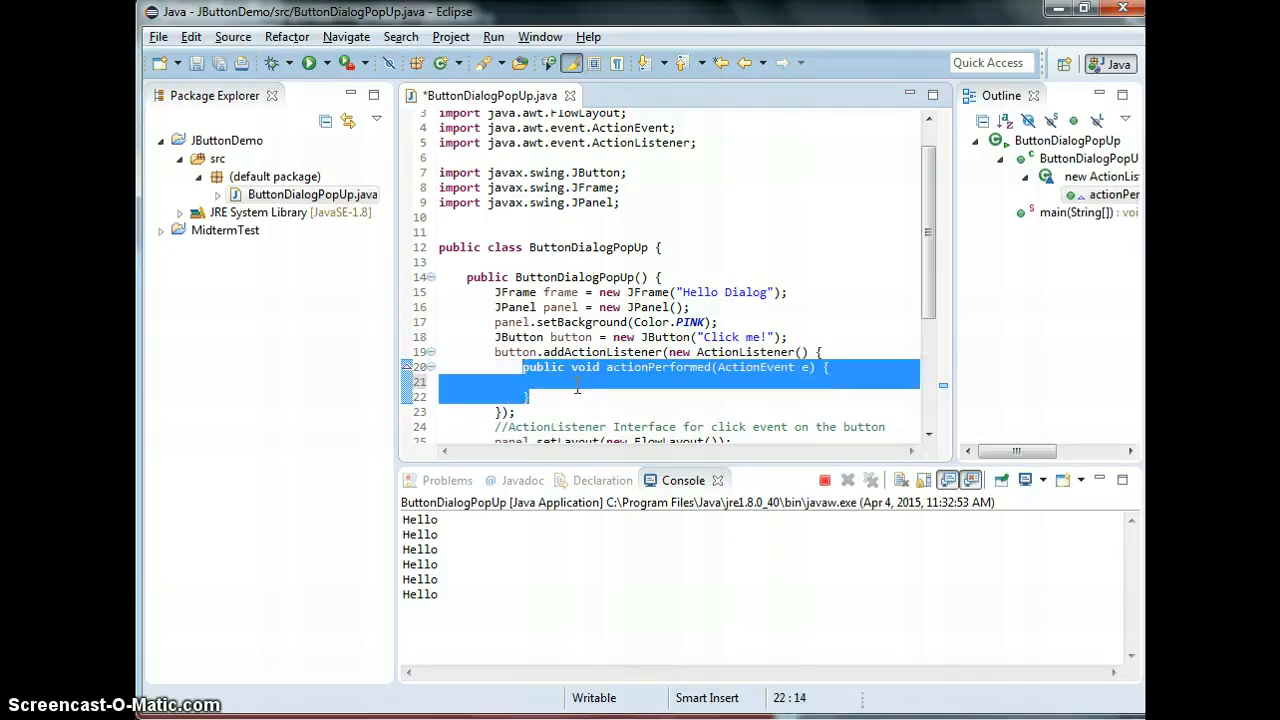
click(576, 380)
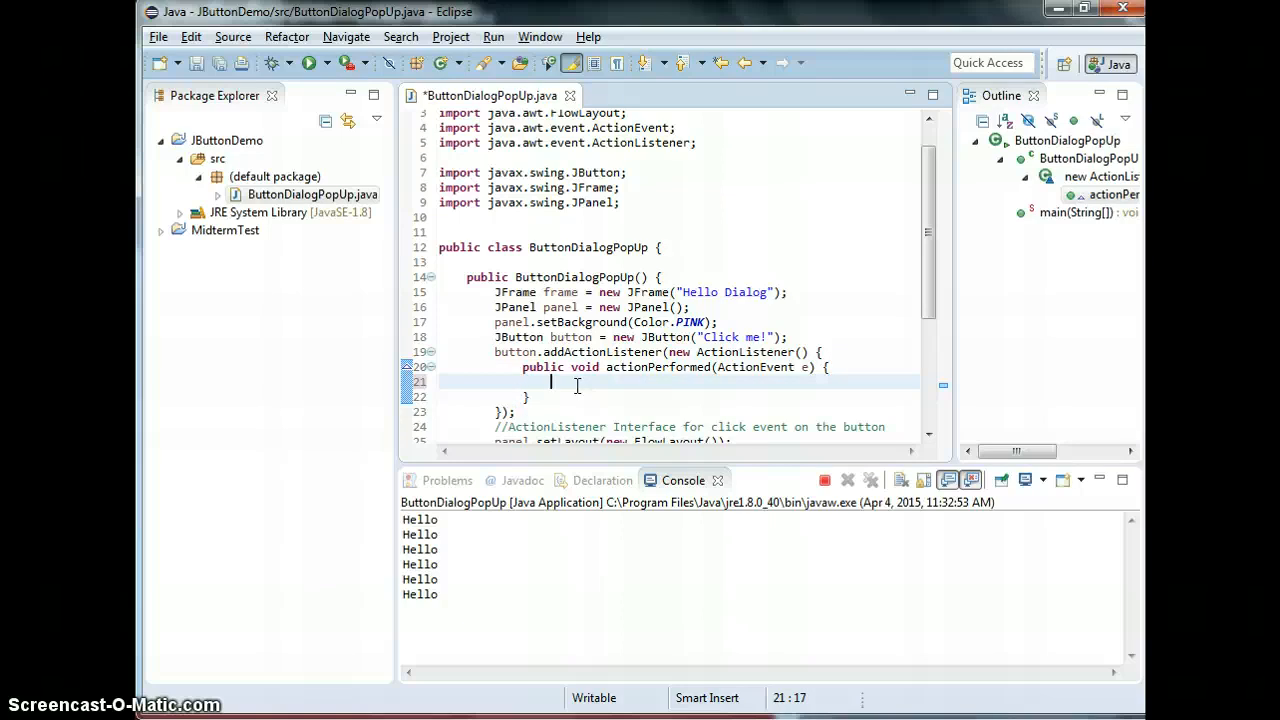
Create JDialog dialog = new JDialog() in the handler with javax.swing.JDialog imported
text(JDialog)
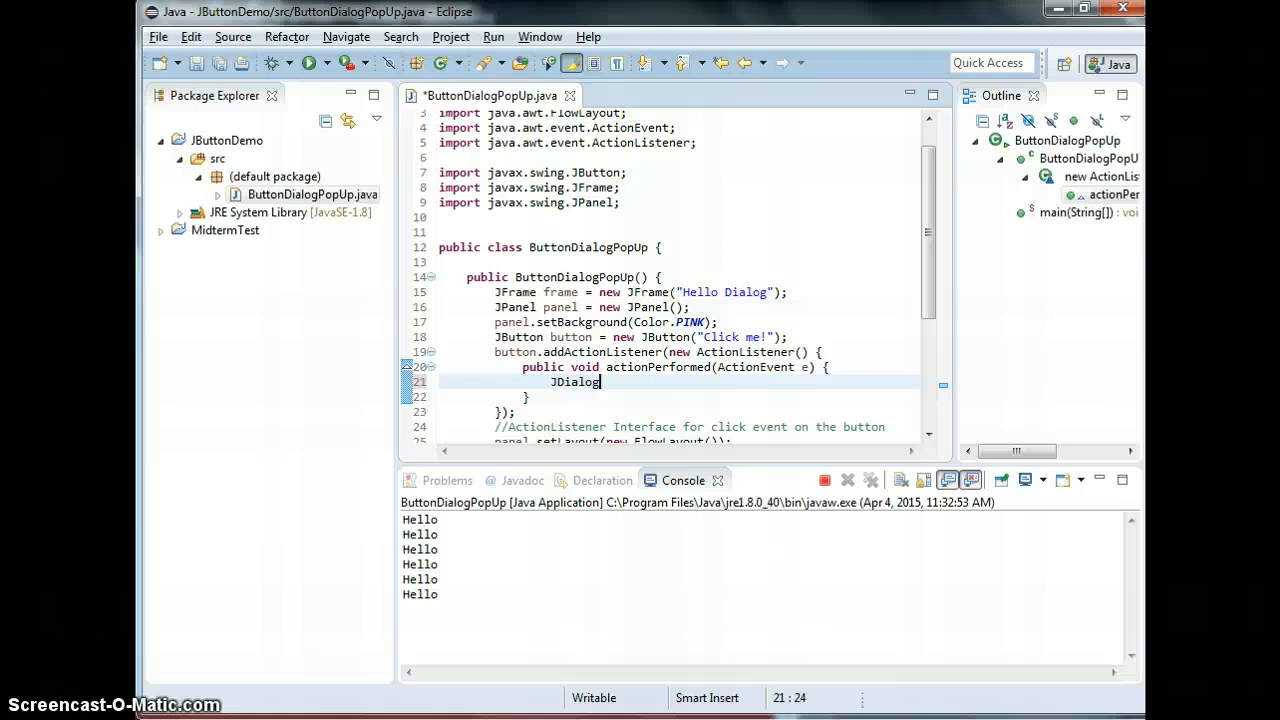
text(dia)
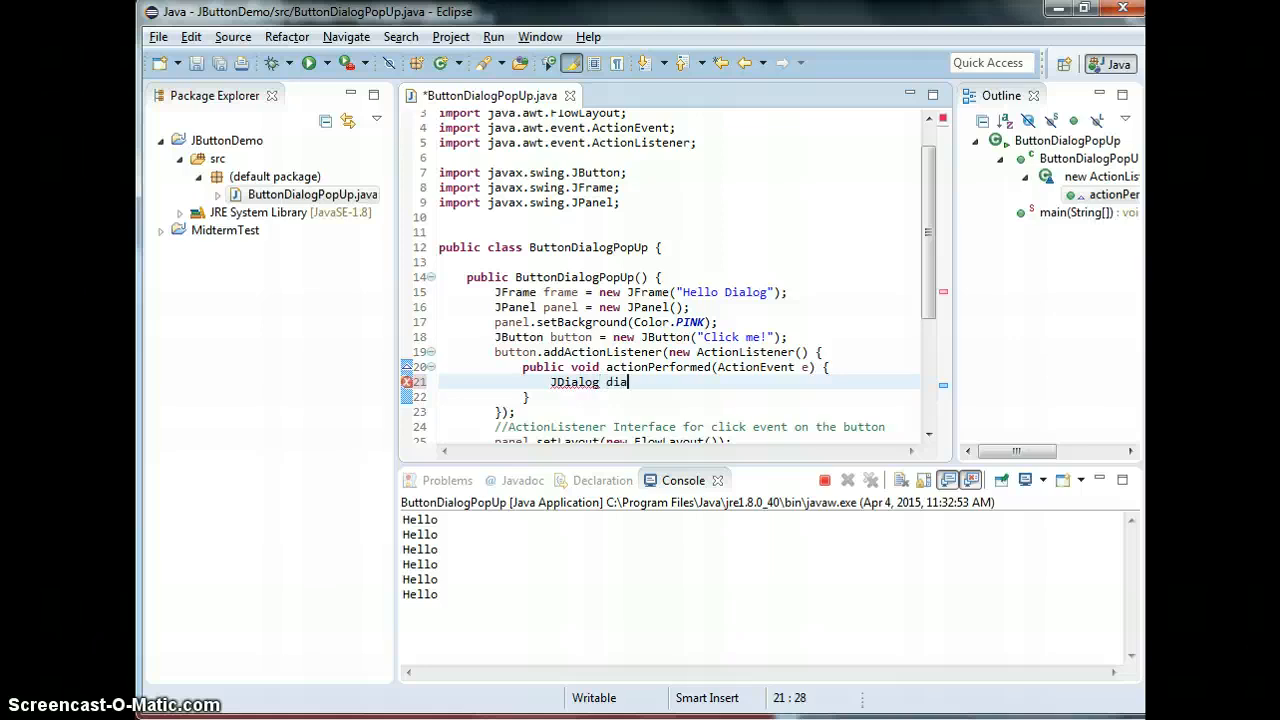
text(log)
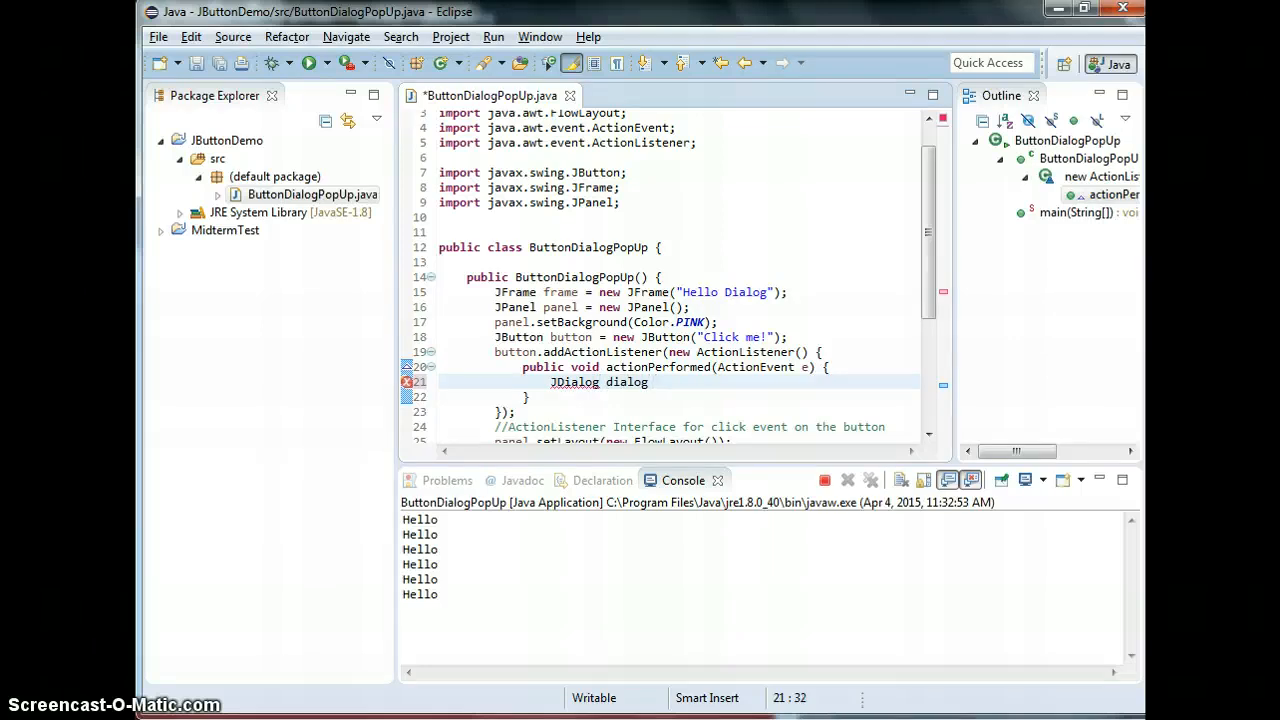
text(= new JDia)
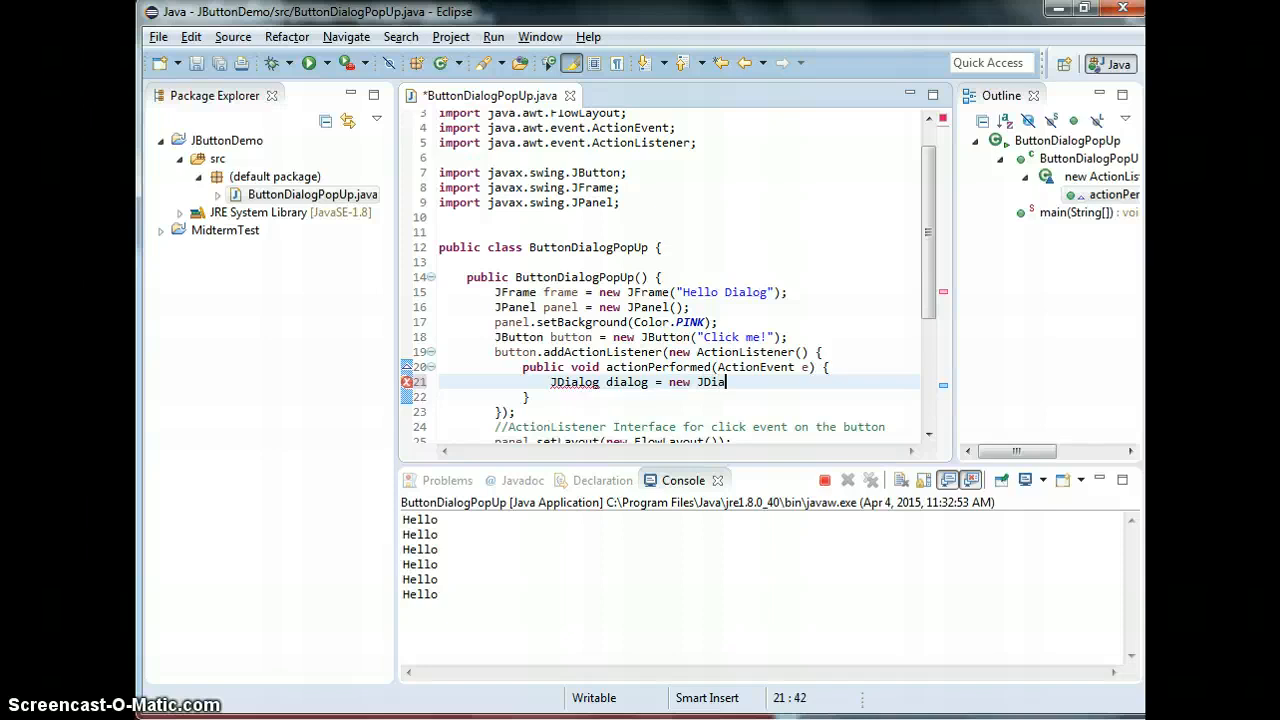
text(log();)
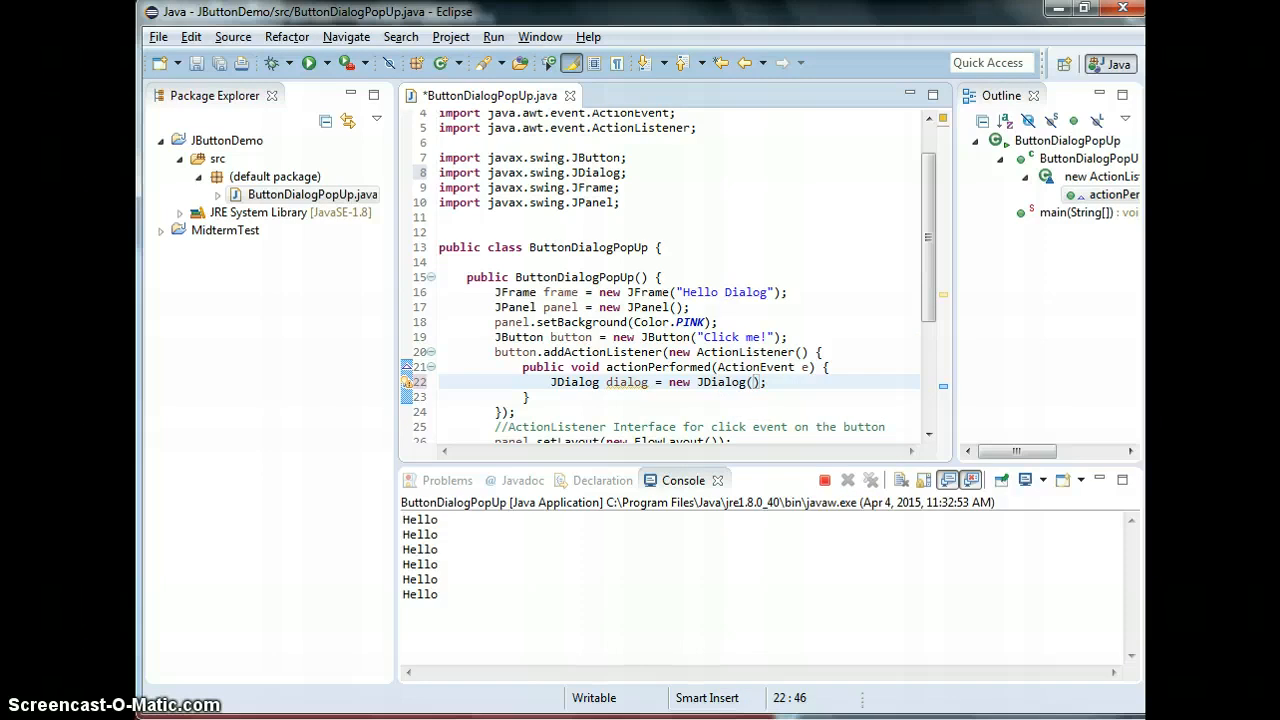
key(alt+tab)
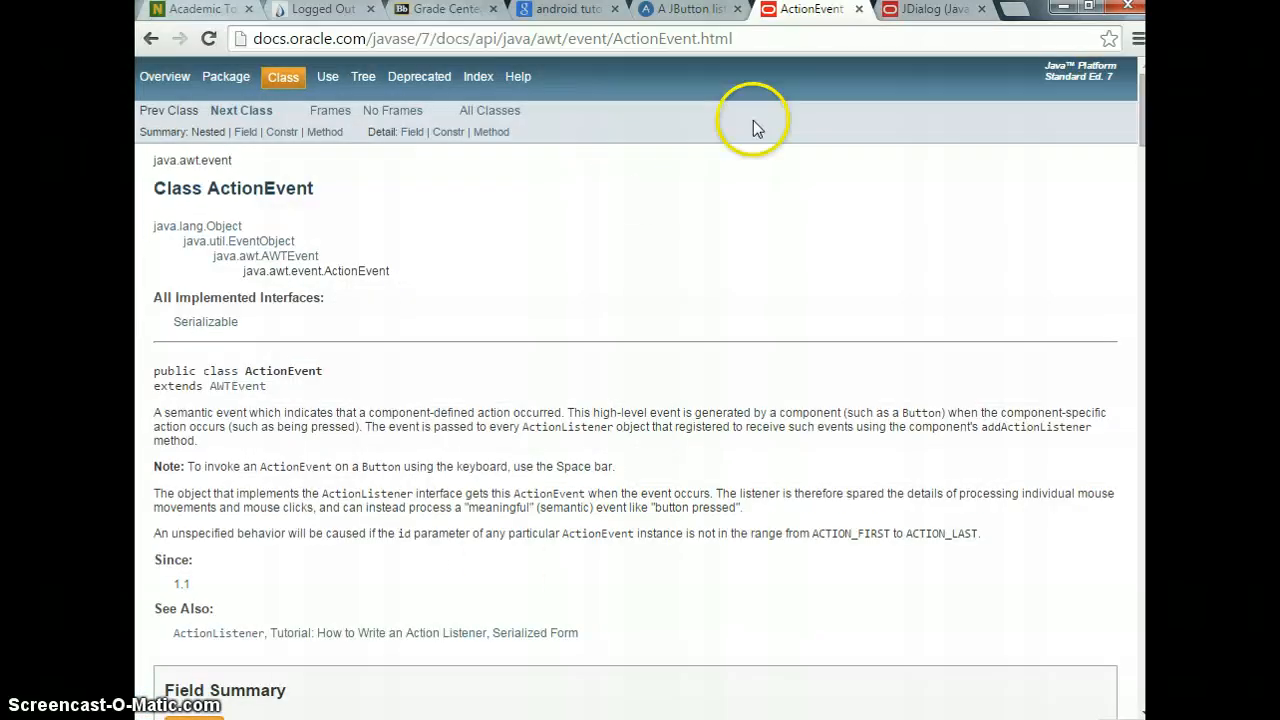
Show the JDialog Javadoc page at its Constructor Summary table
click(930, 8)
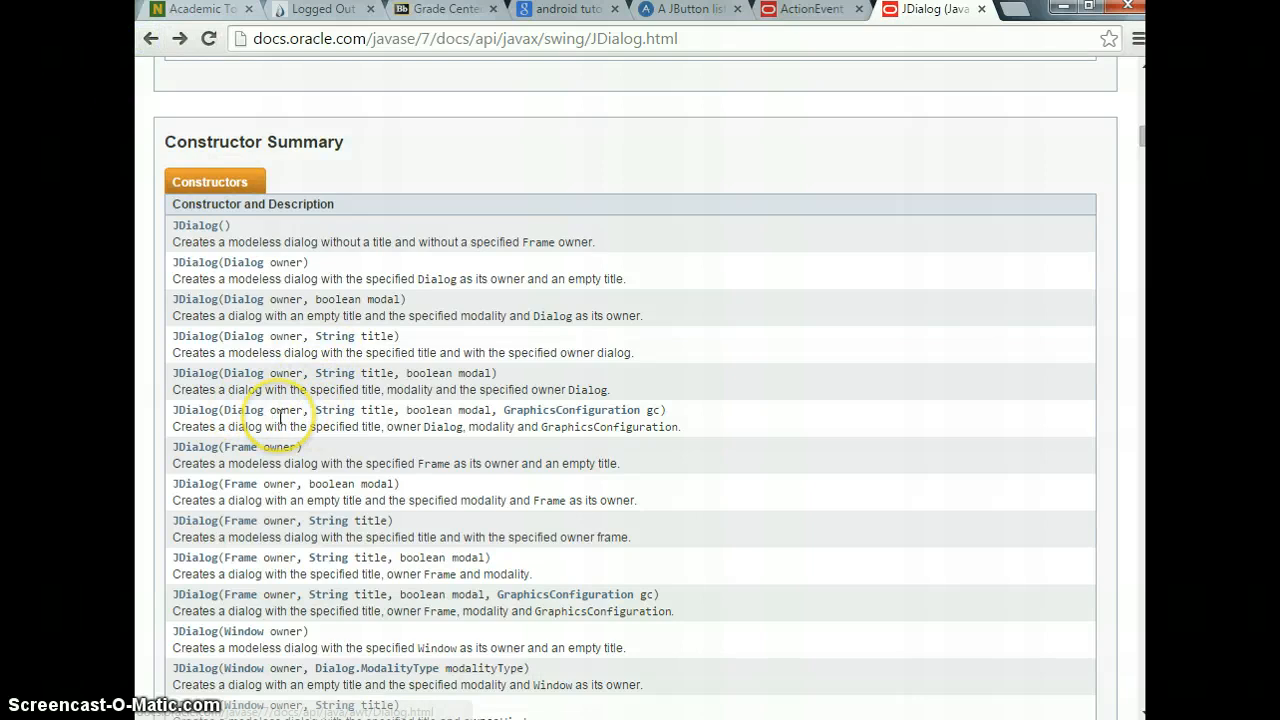
mouse_move(280, 414)
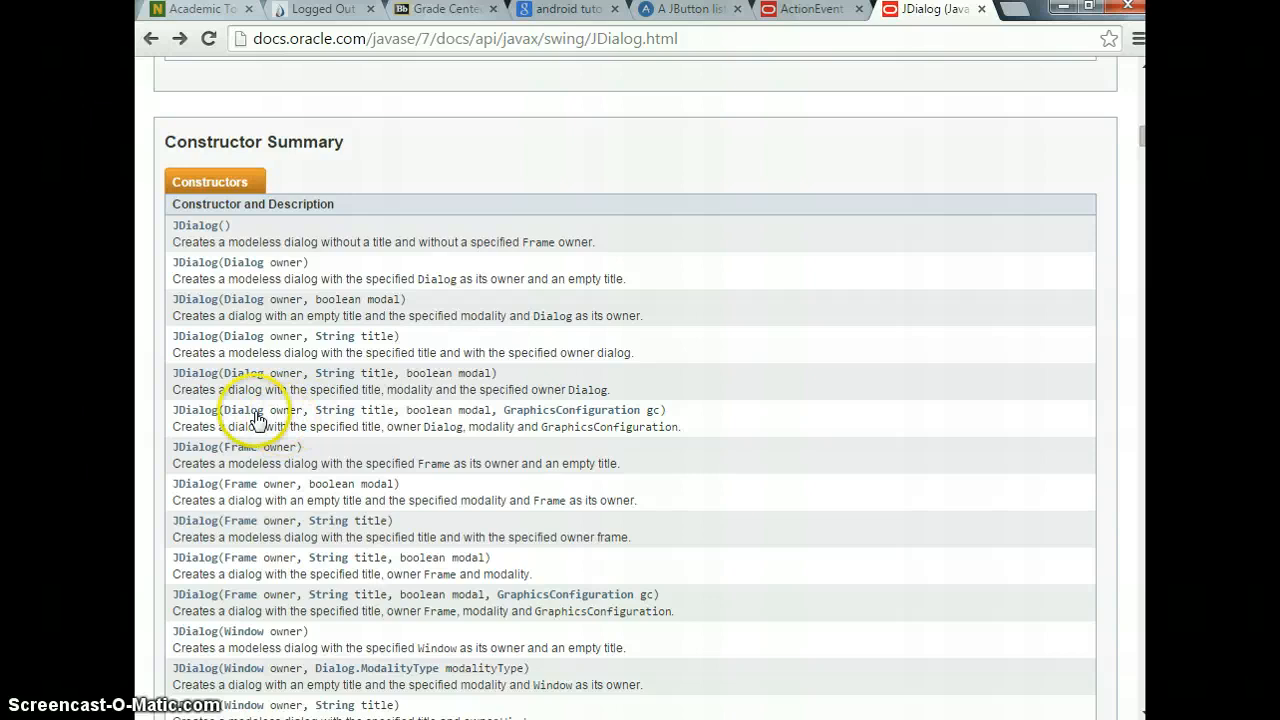
mouse_move(360, 410)
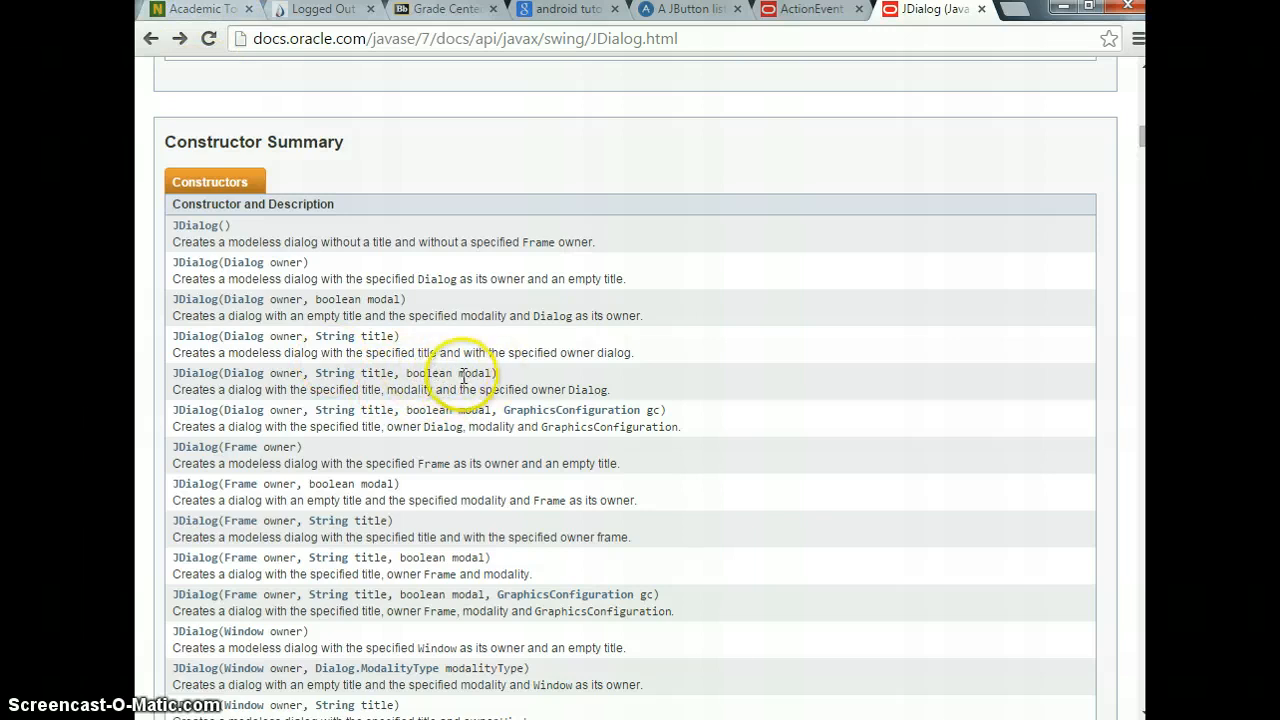
mouse_move(478, 170)
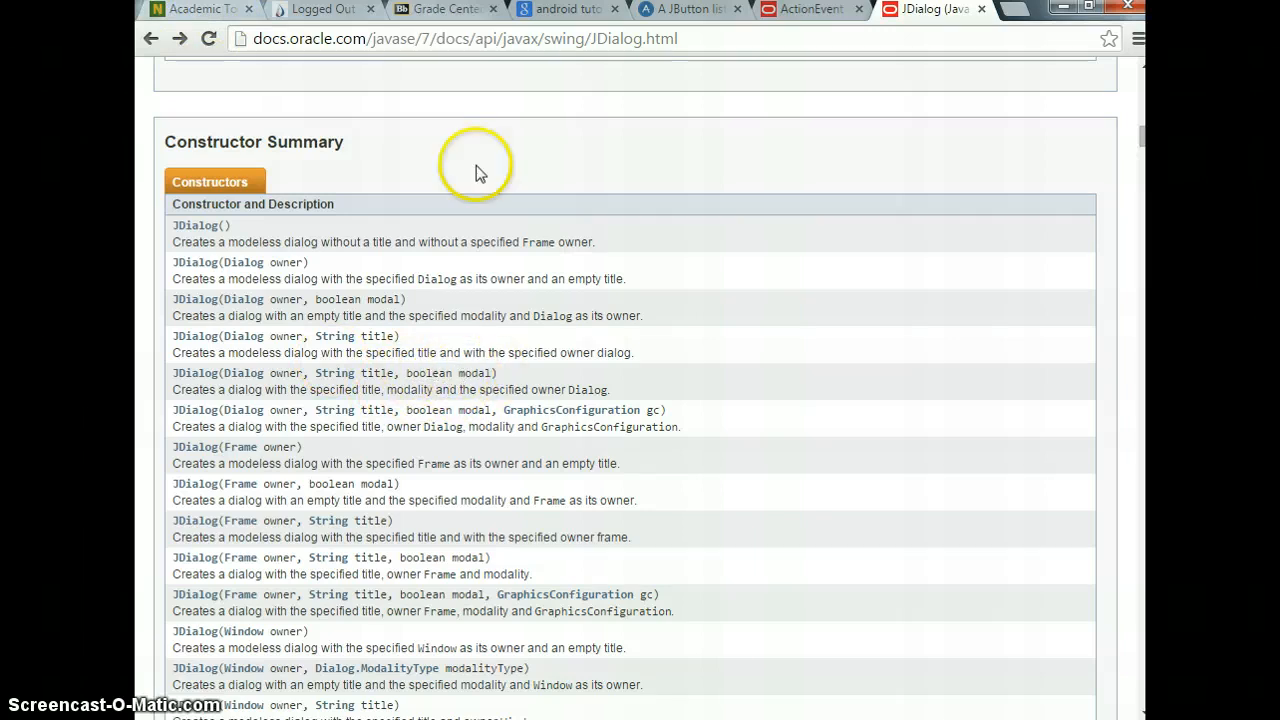
mouse_move(536, 258)
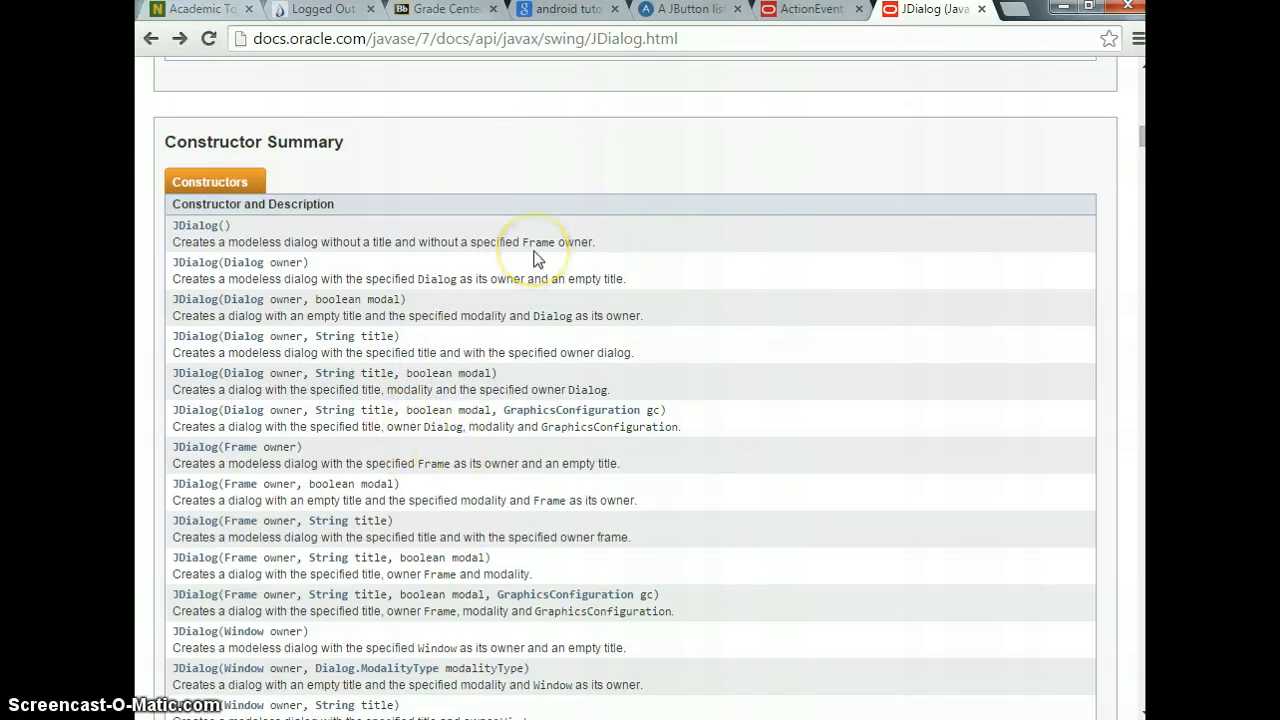
mouse_move(648, 452)
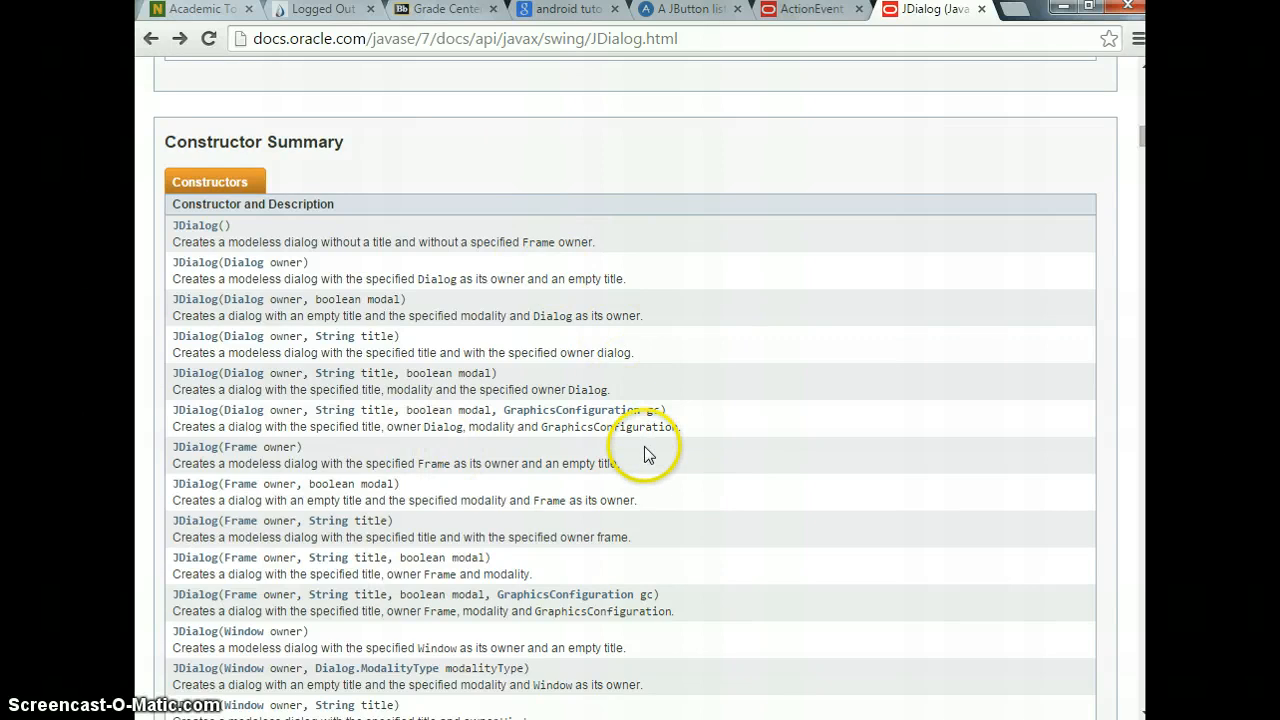
mouse_move(584, 318)
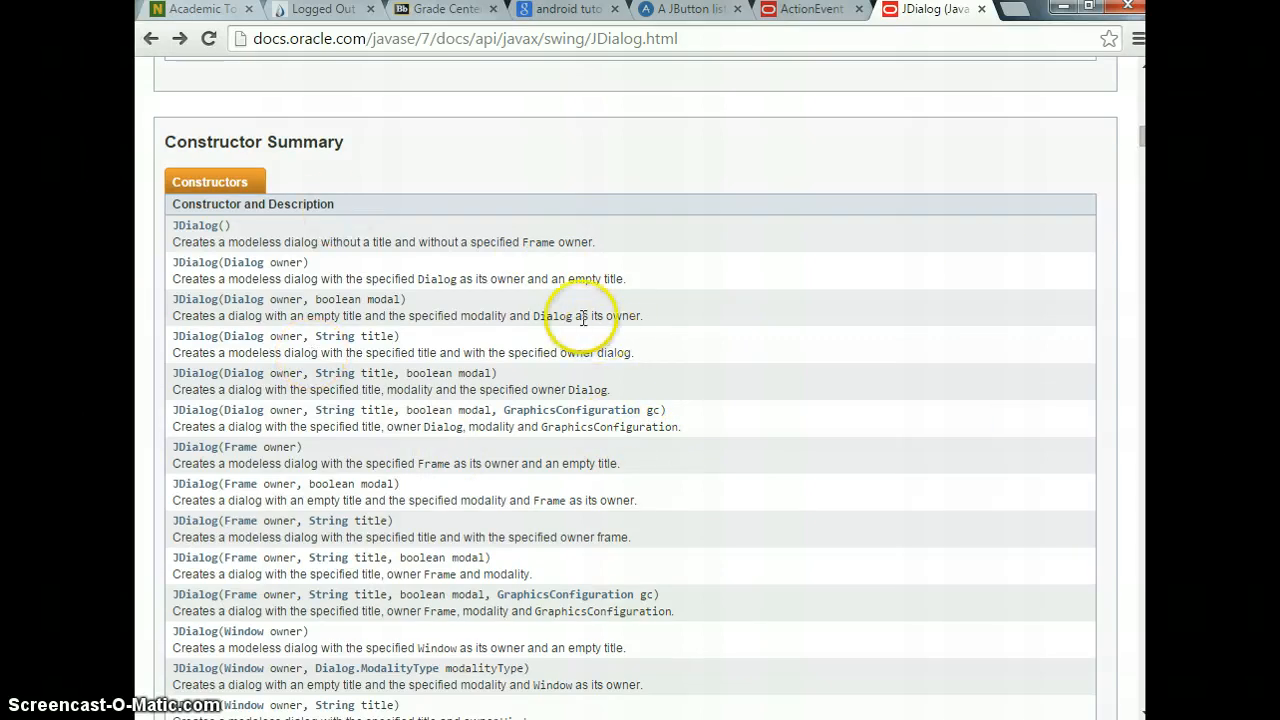
mouse_move(1144, 356)
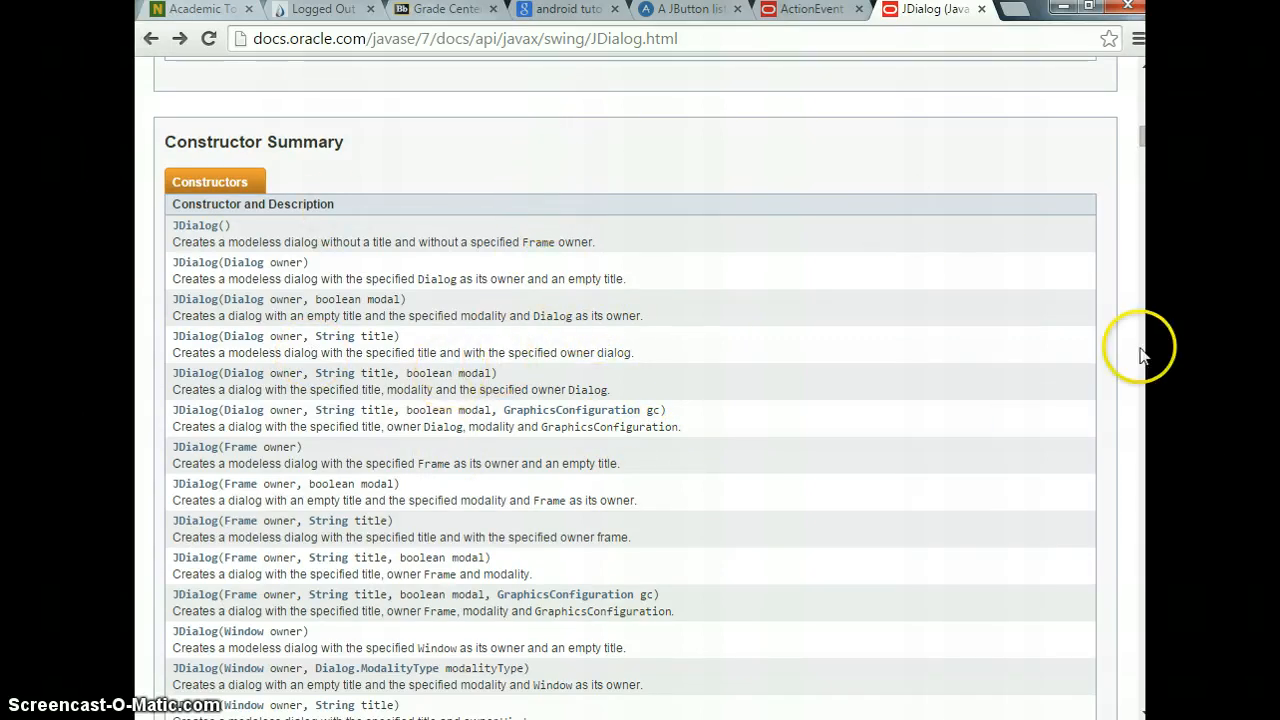
mouse_move(888, 178)
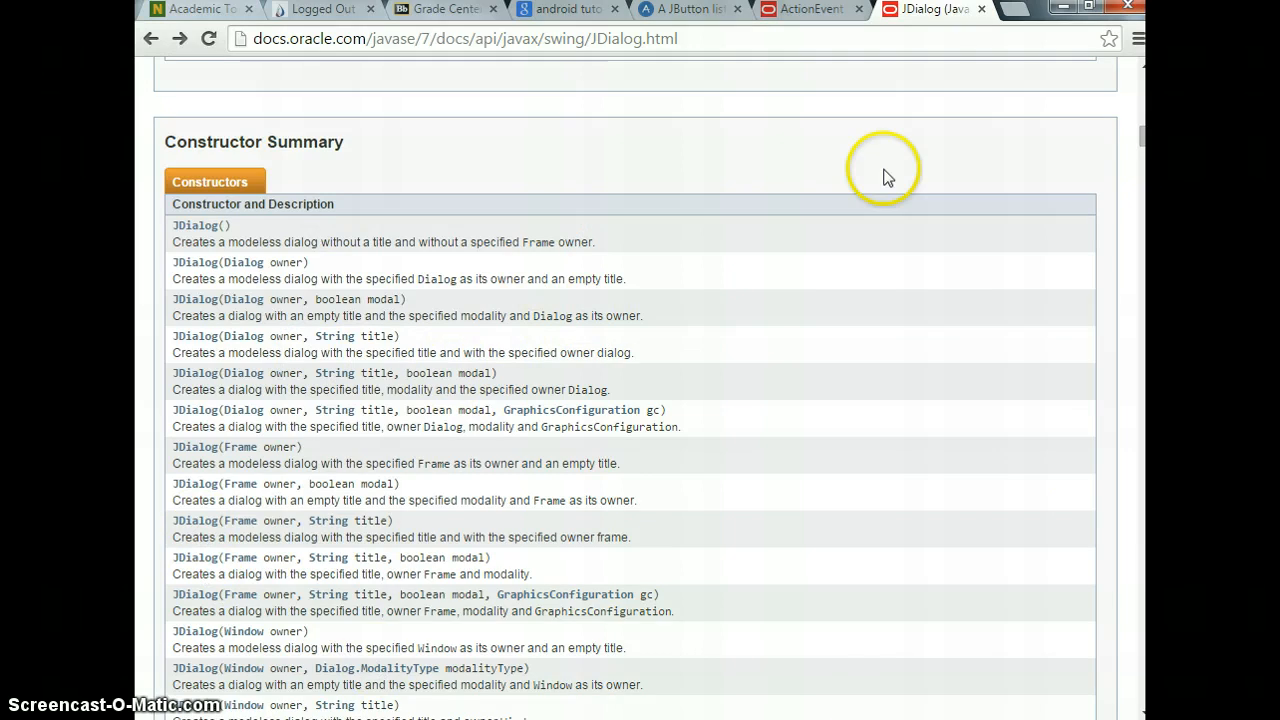
mouse_move(876, 188)
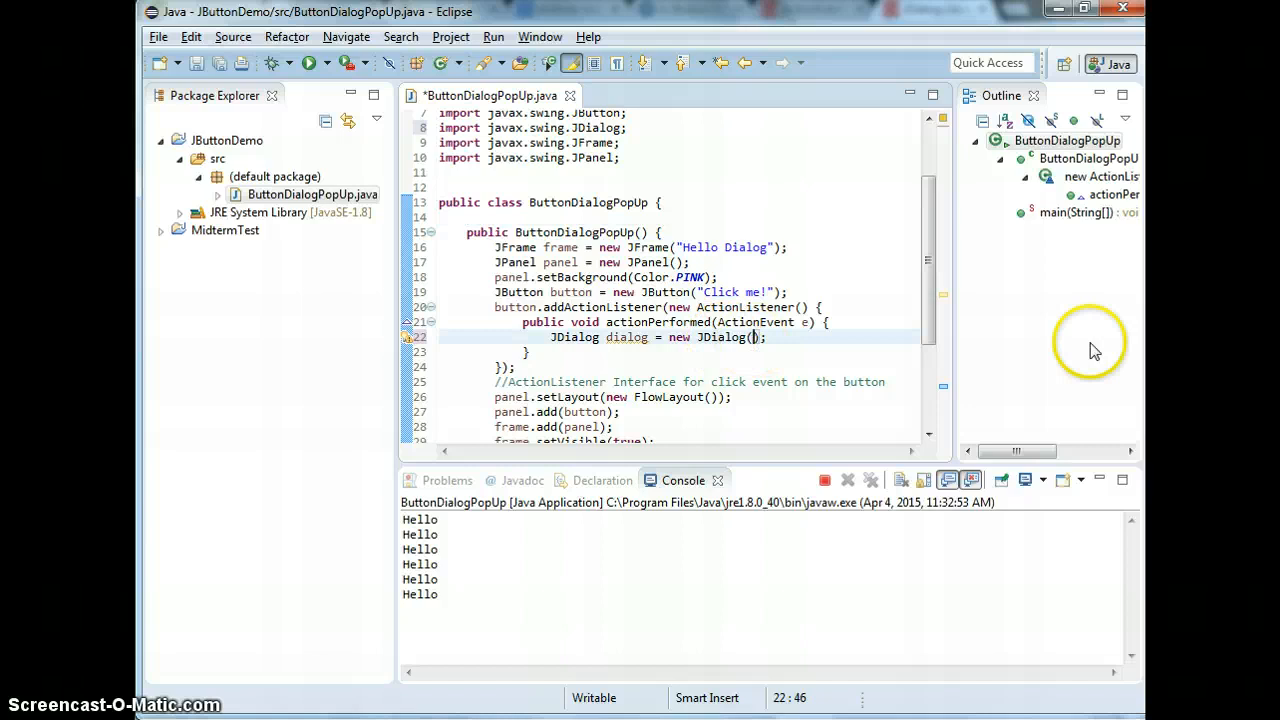
Construct the JDialog with frame, title "Welcome!" and true as the modal argument
text(frame)
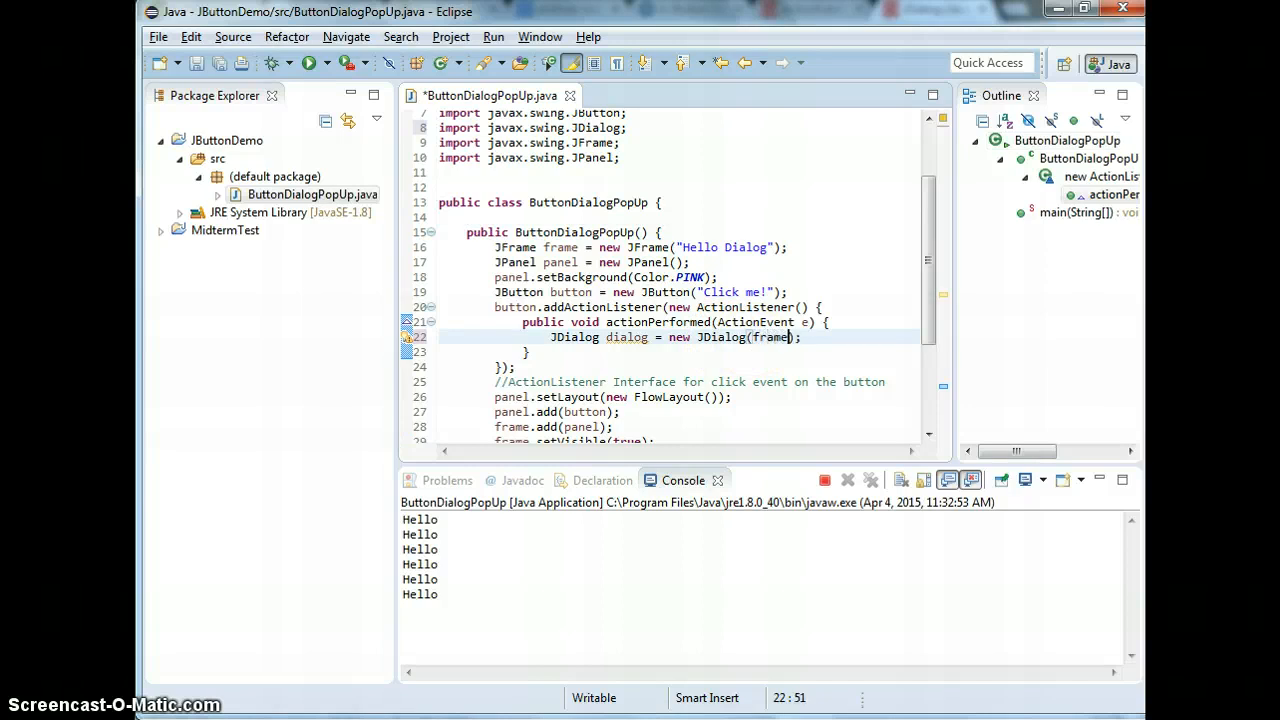
text(,)
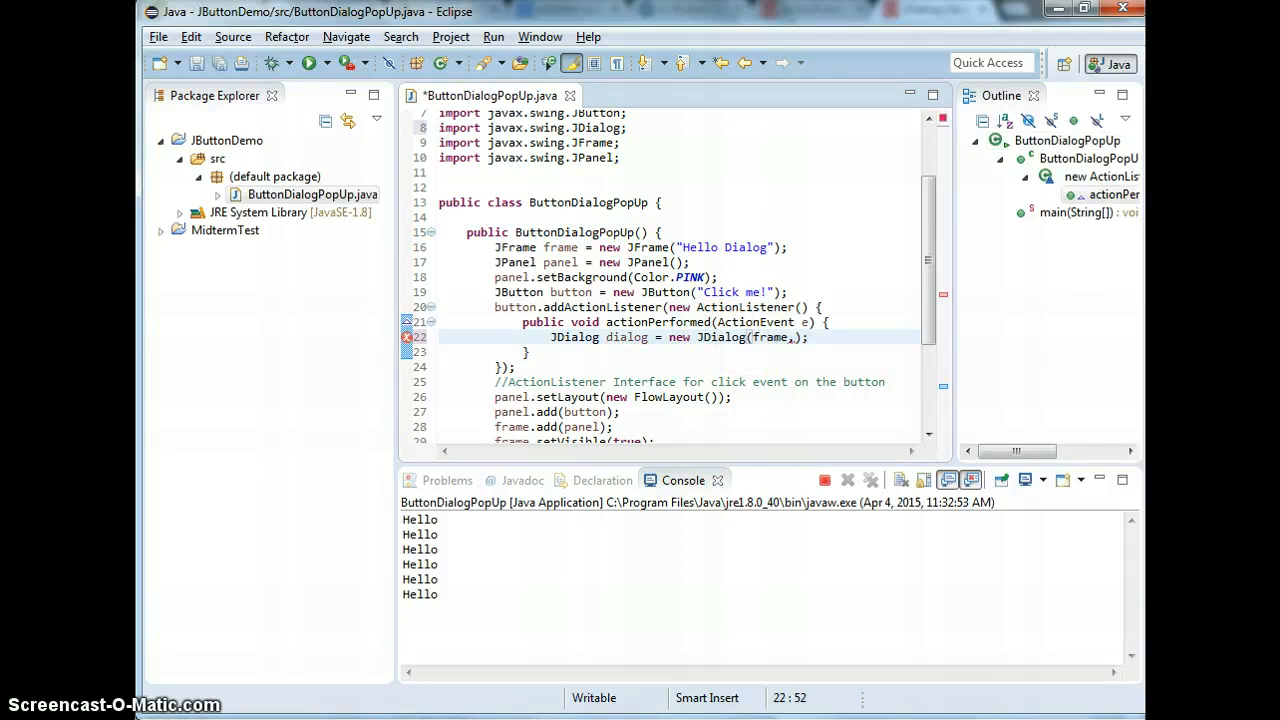
text("")
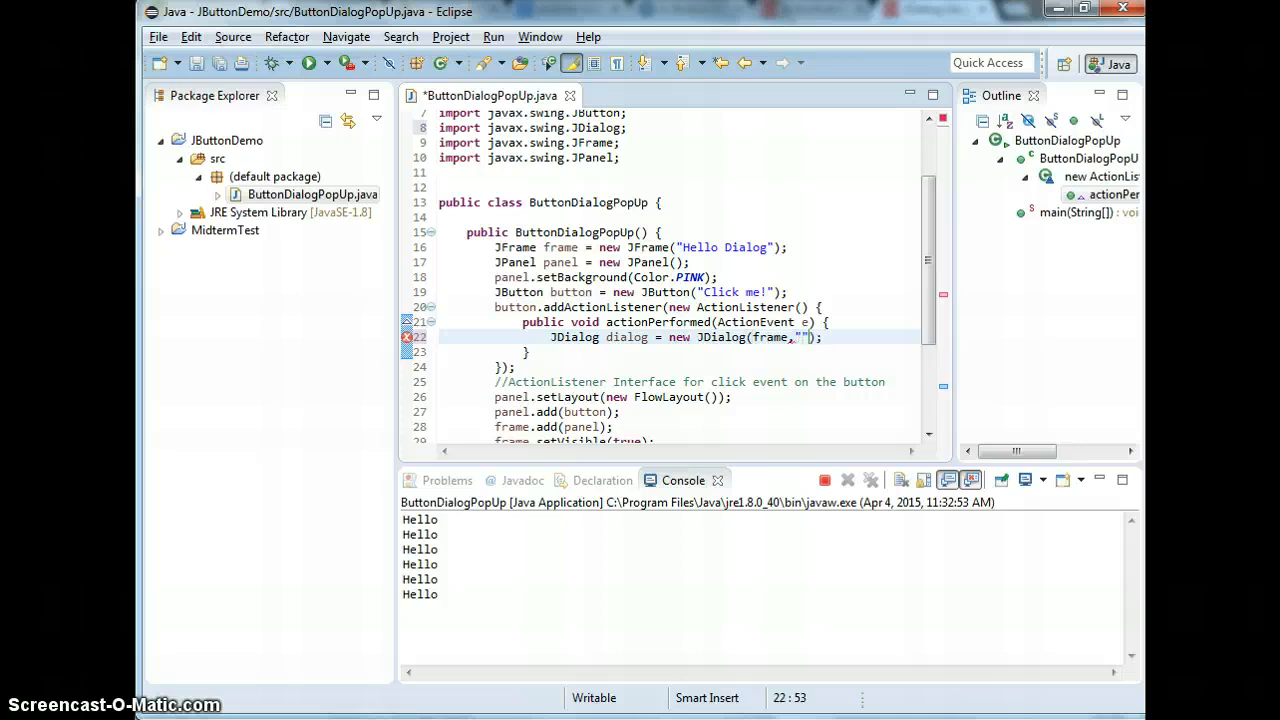
text(Welco)
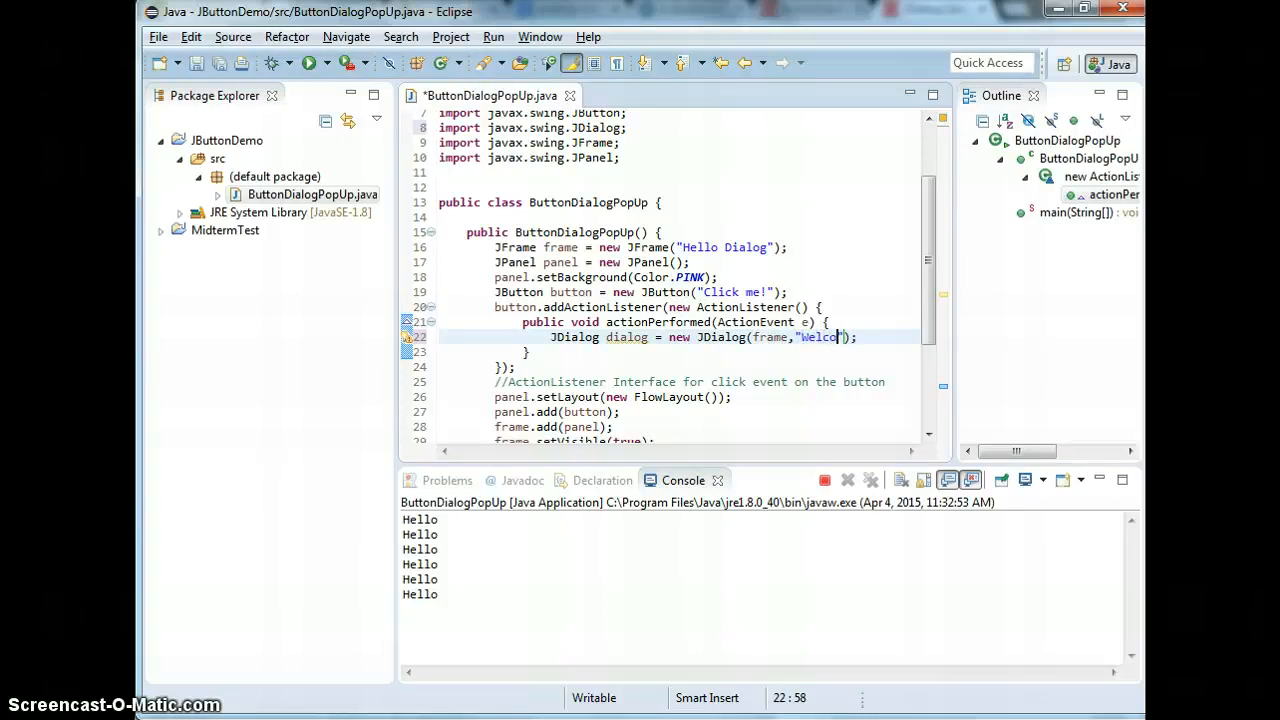
text(me)
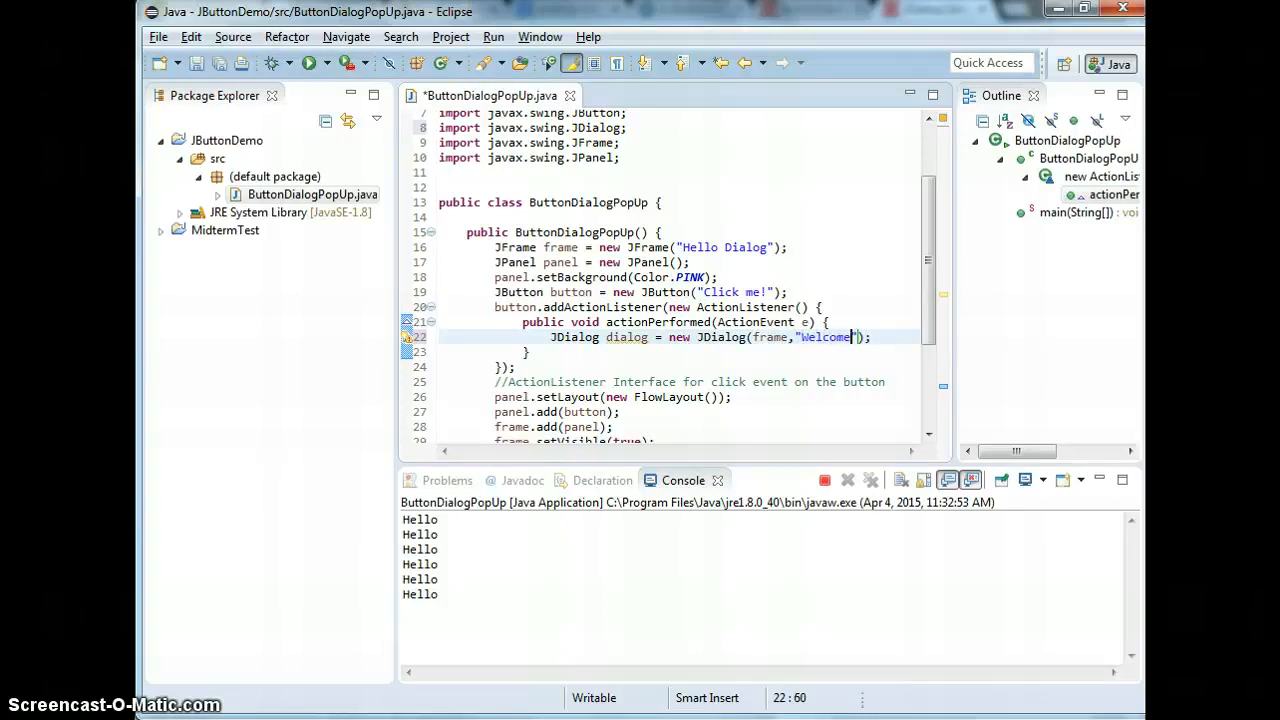
text(!)
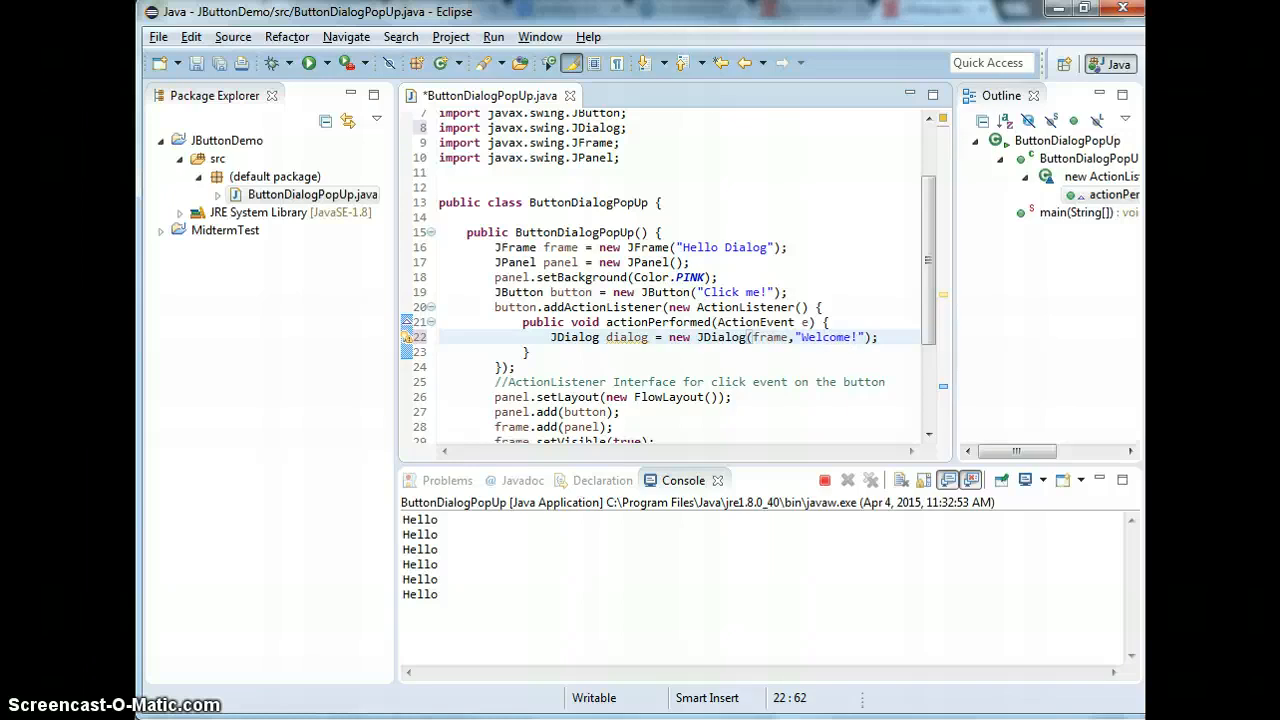
text(,)
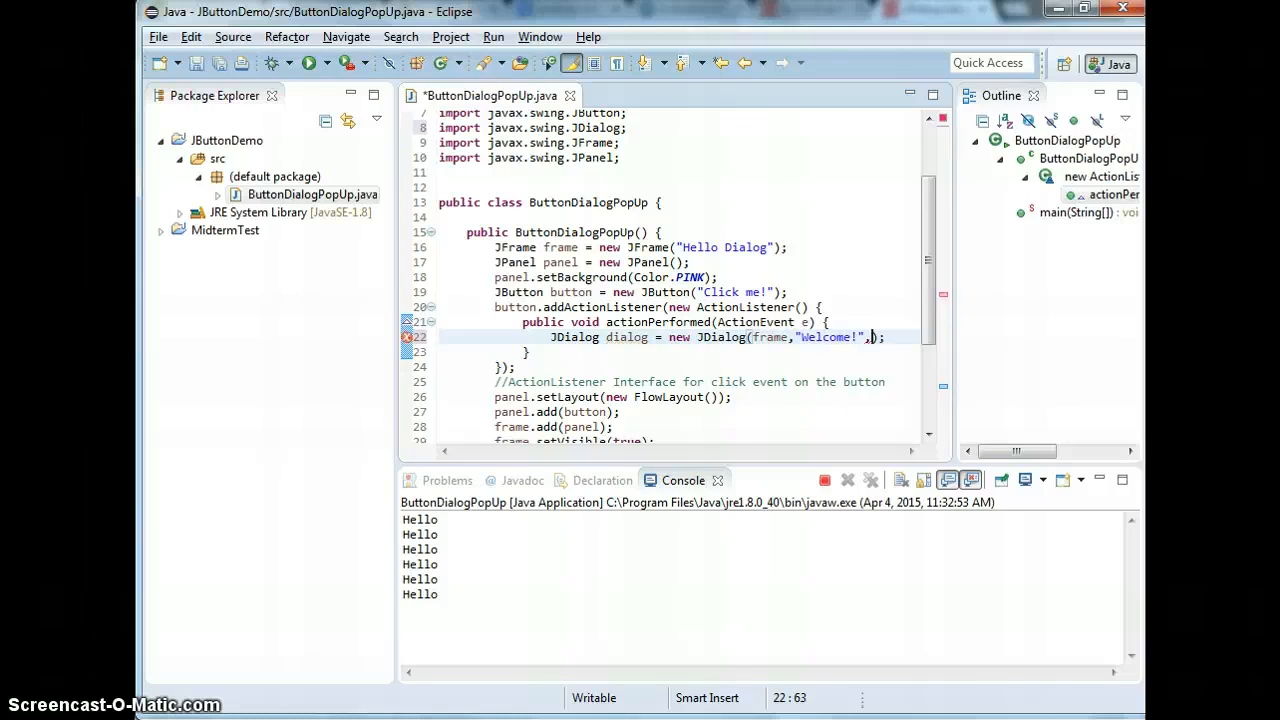
text(true)
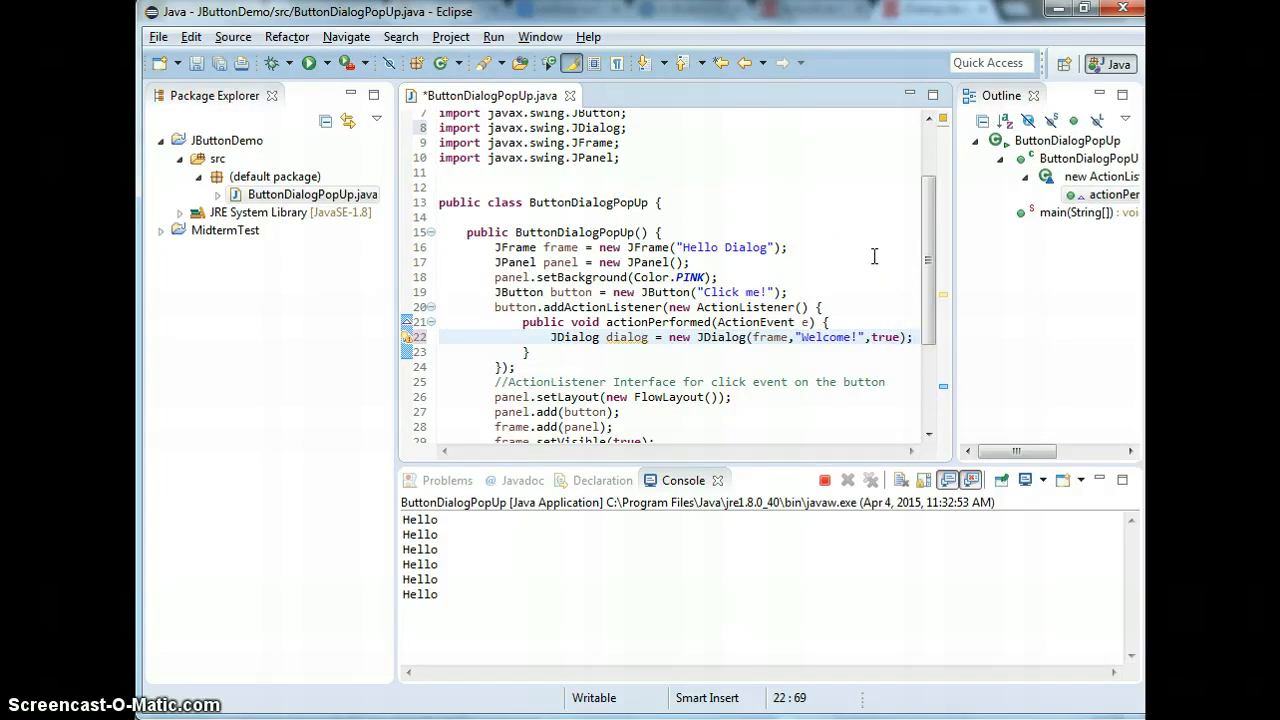
mouse_move(800, 218)
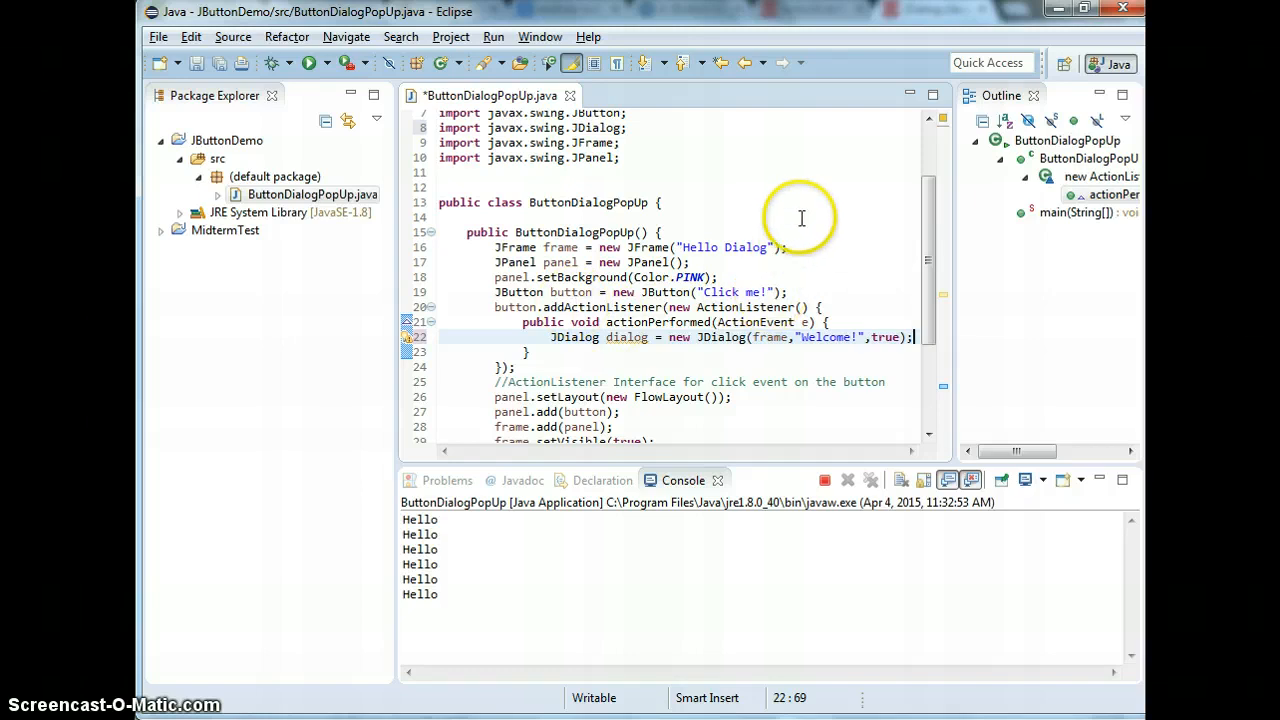
mouse_move(800, 218)
text(dialog.setVisible(true);)
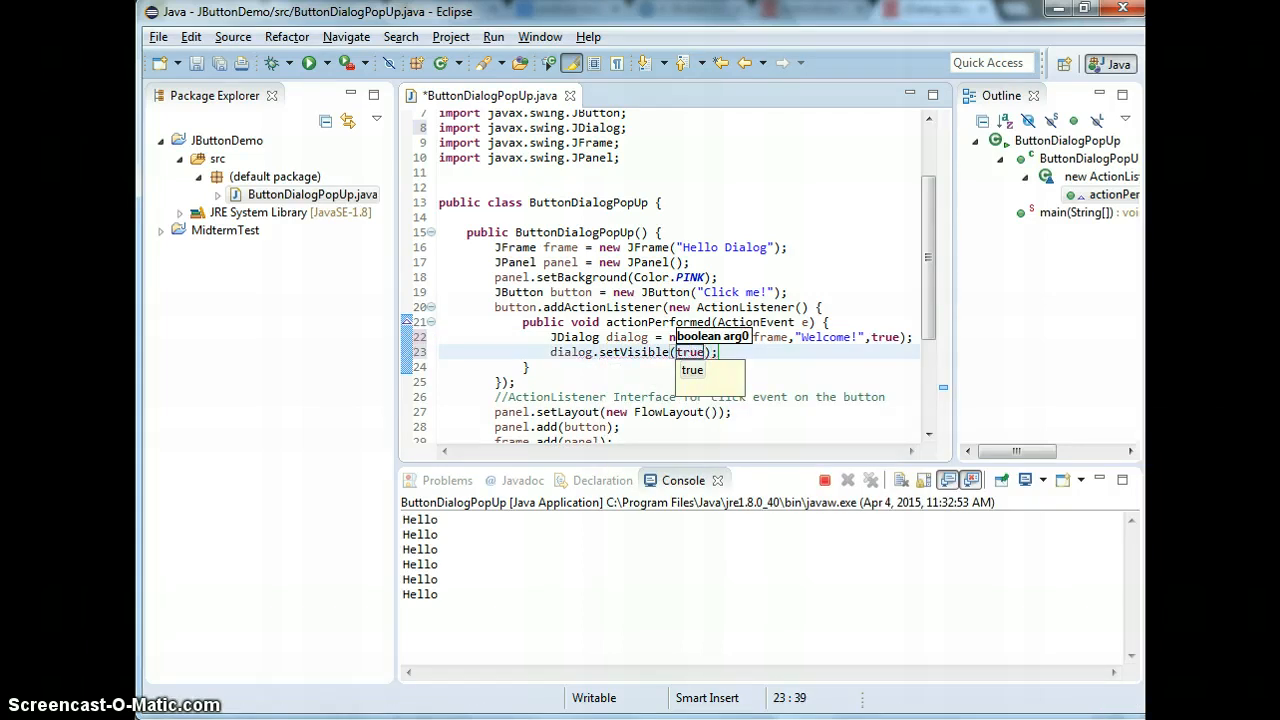
Run the source file as a Java application from the editor
right_click(804, 230)
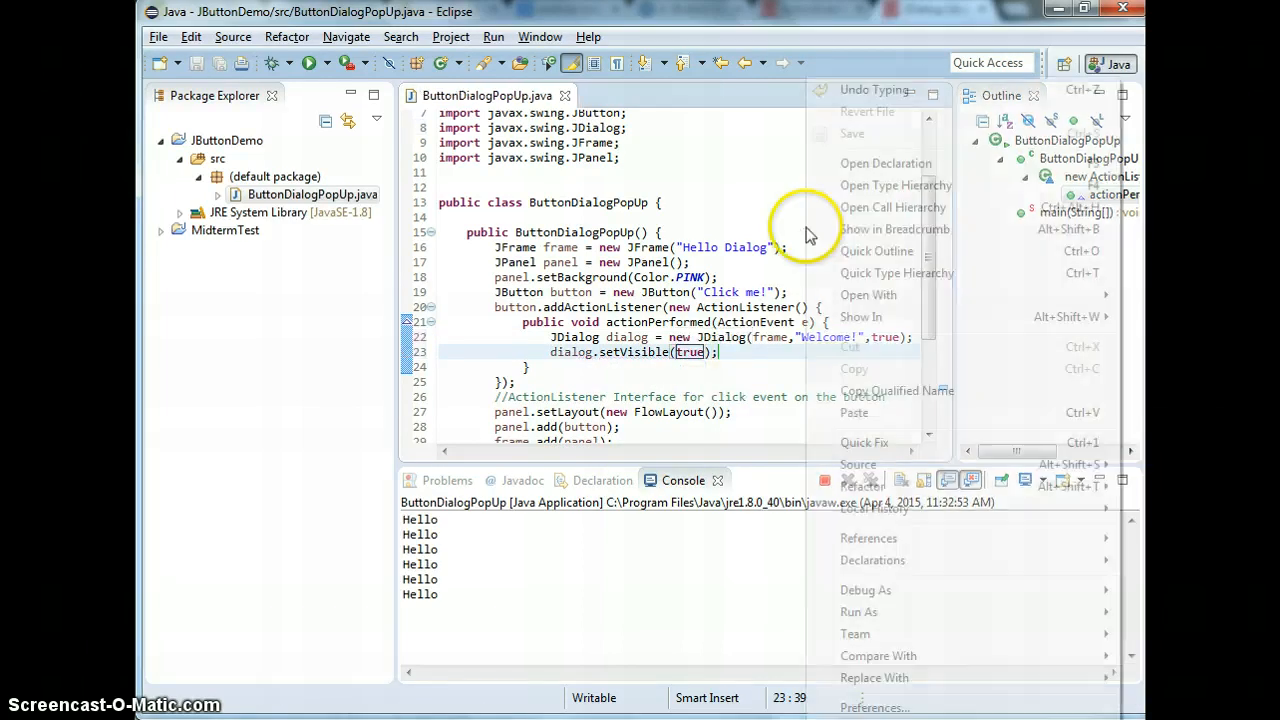
click(860, 612)
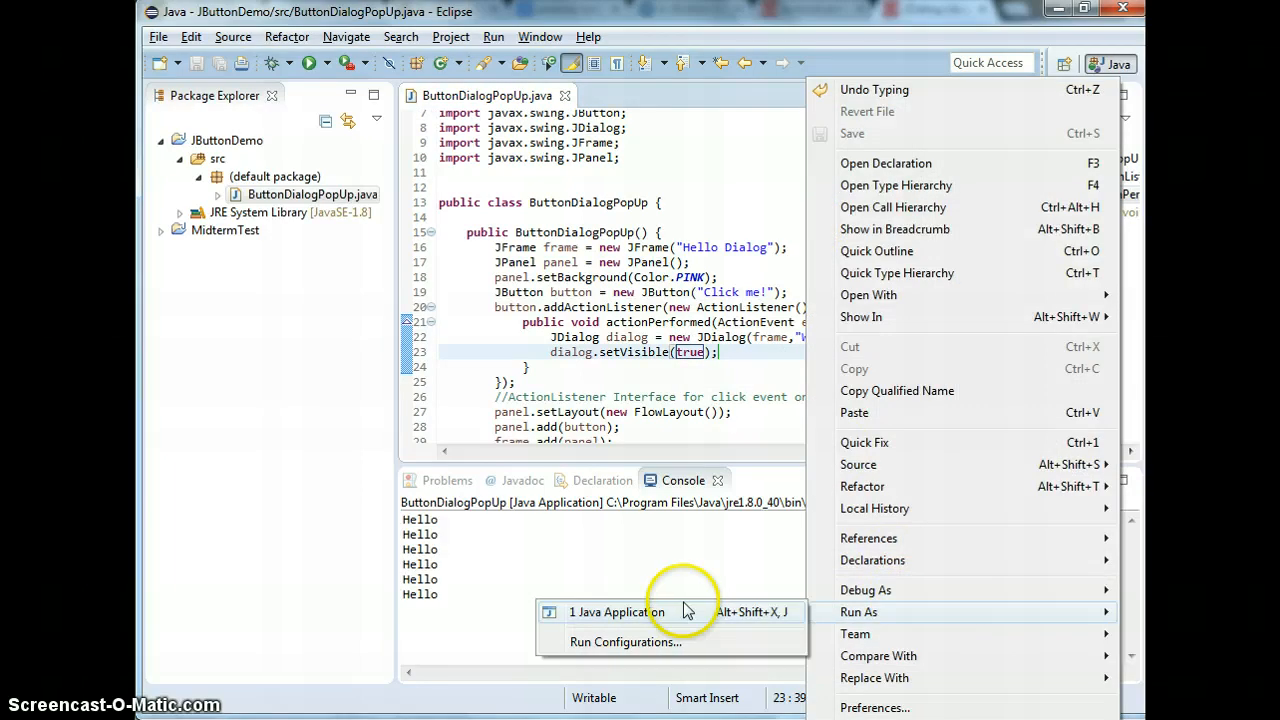
click(616, 612)
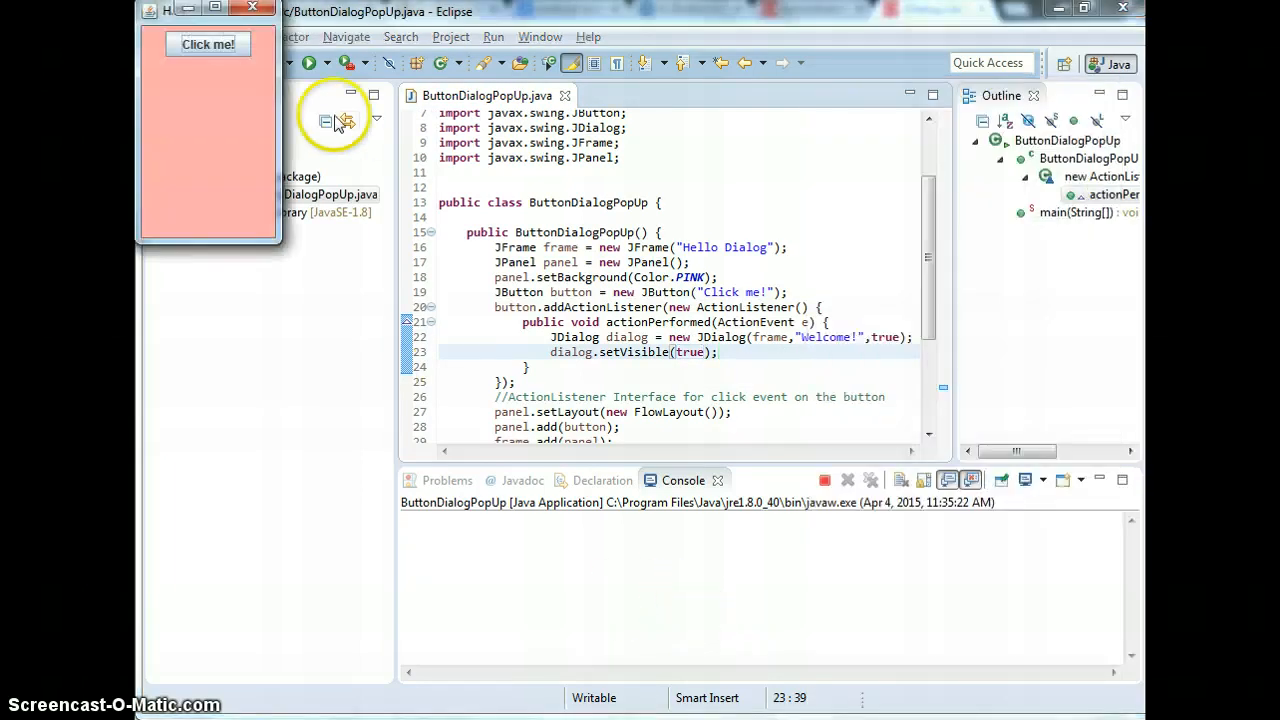
Trigger Click me!, move the Welcome! dialog aside, and close the program windows
click(208, 44)
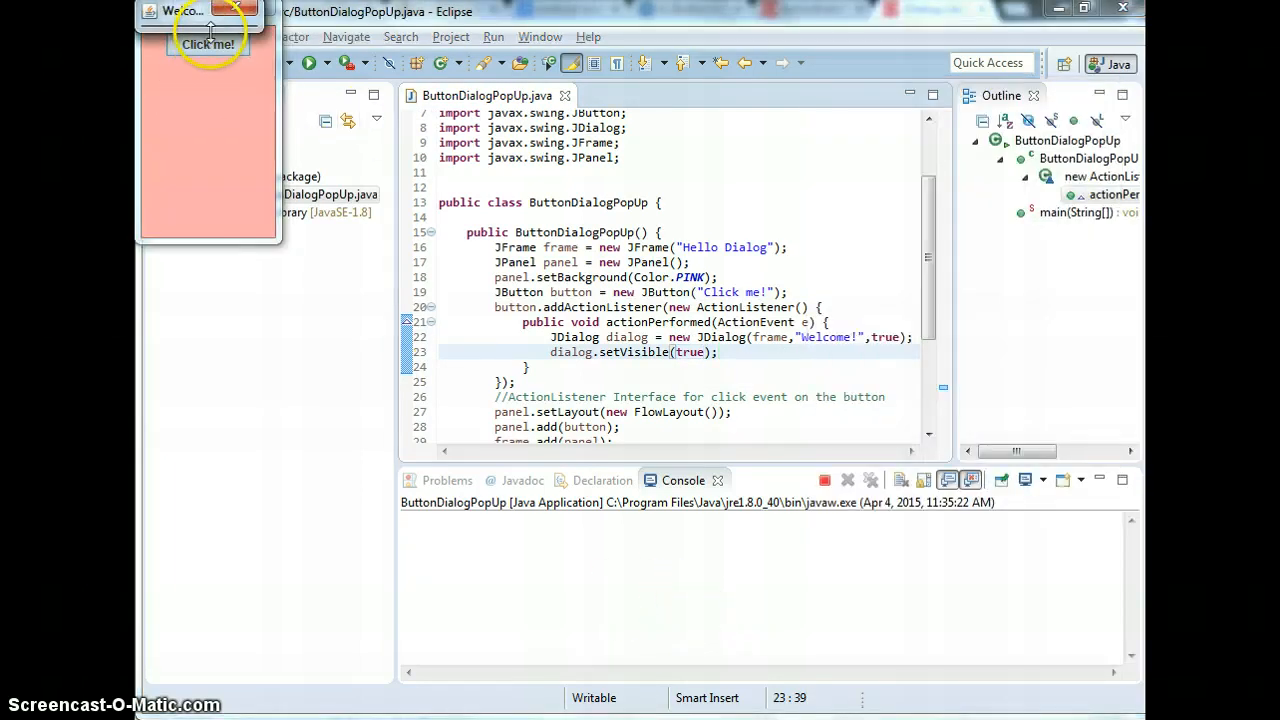
click(208, 44)
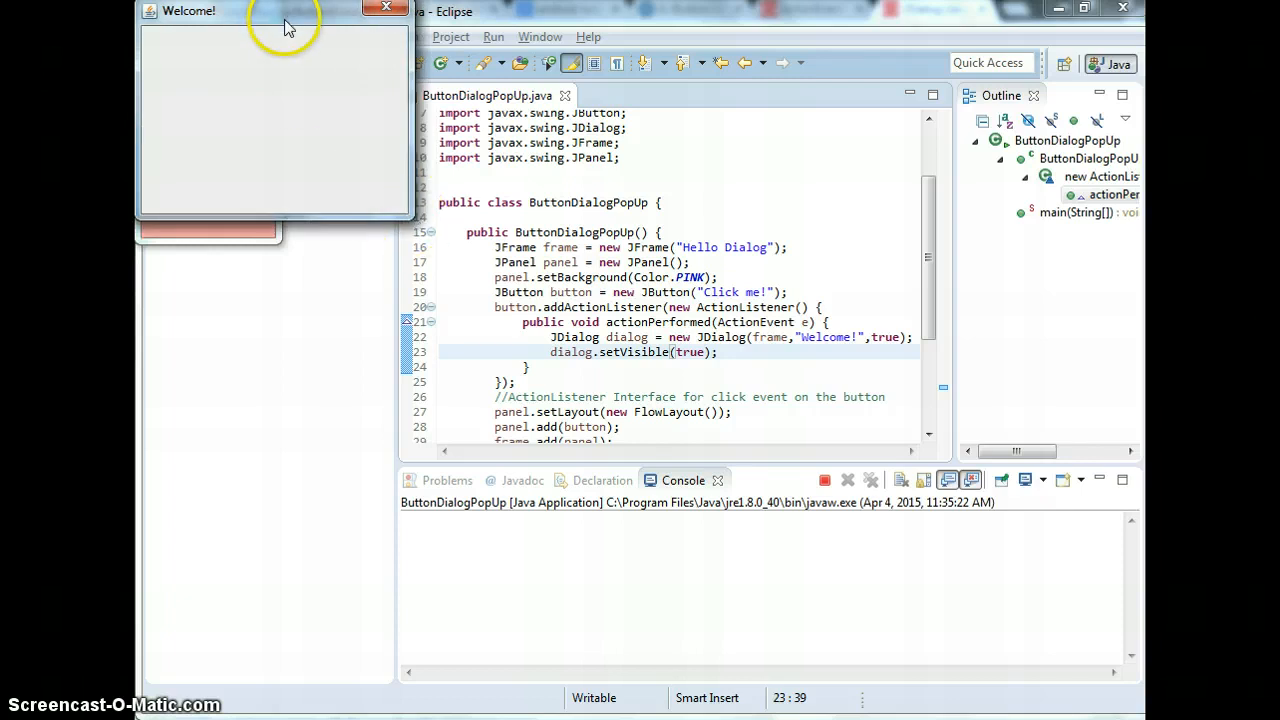
drag(284, 24, 350, 52)
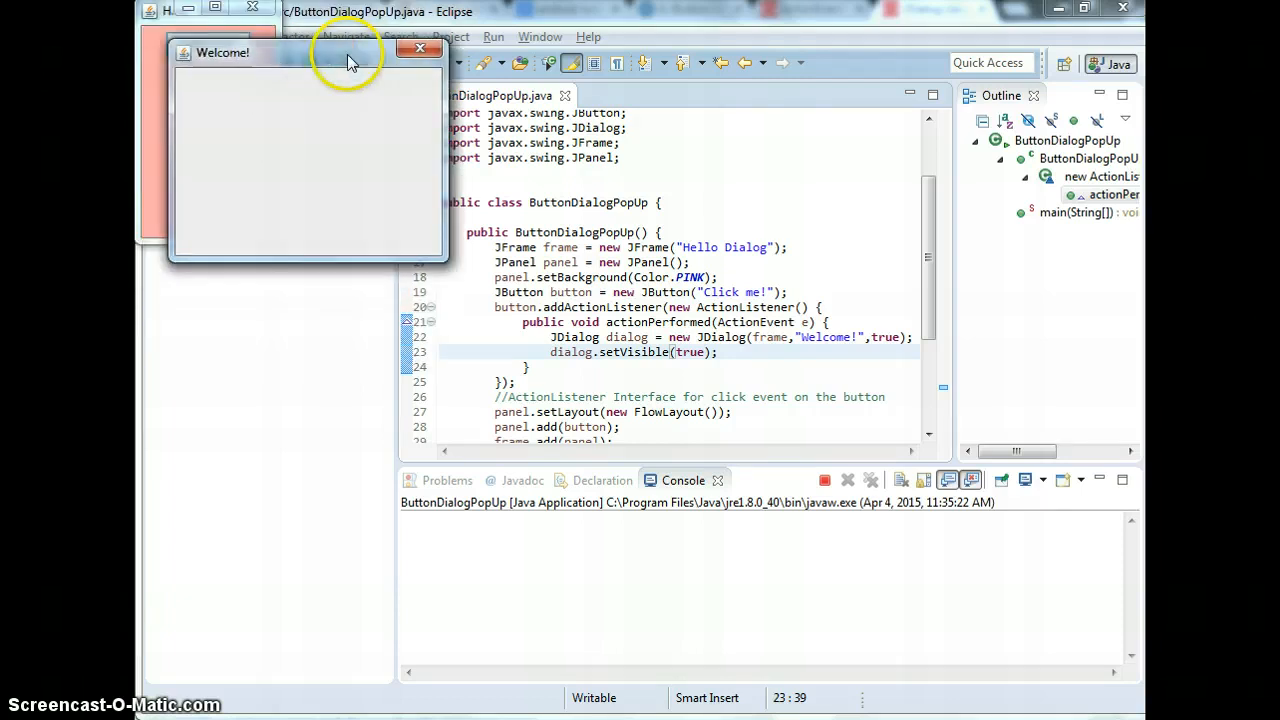
click(420, 48)
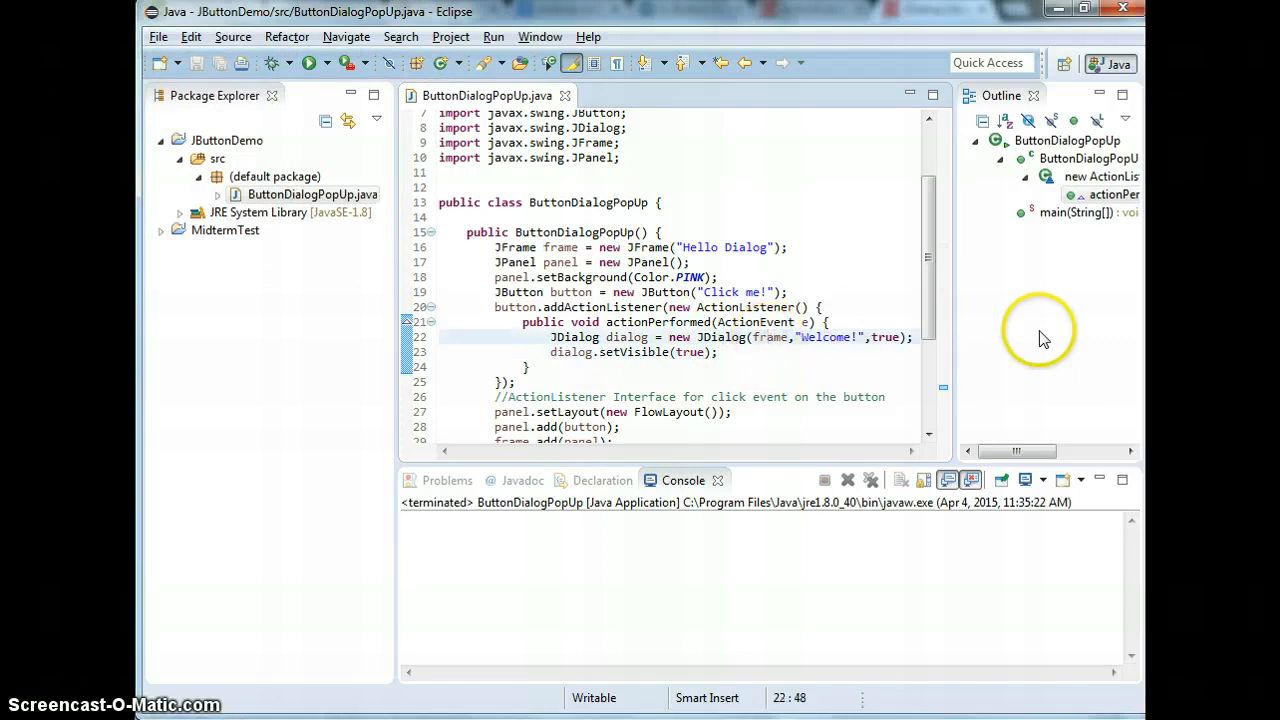
Add dialog.setSize(50, 50); before the dialog is made visible
key(Enter)
text(dialog.)
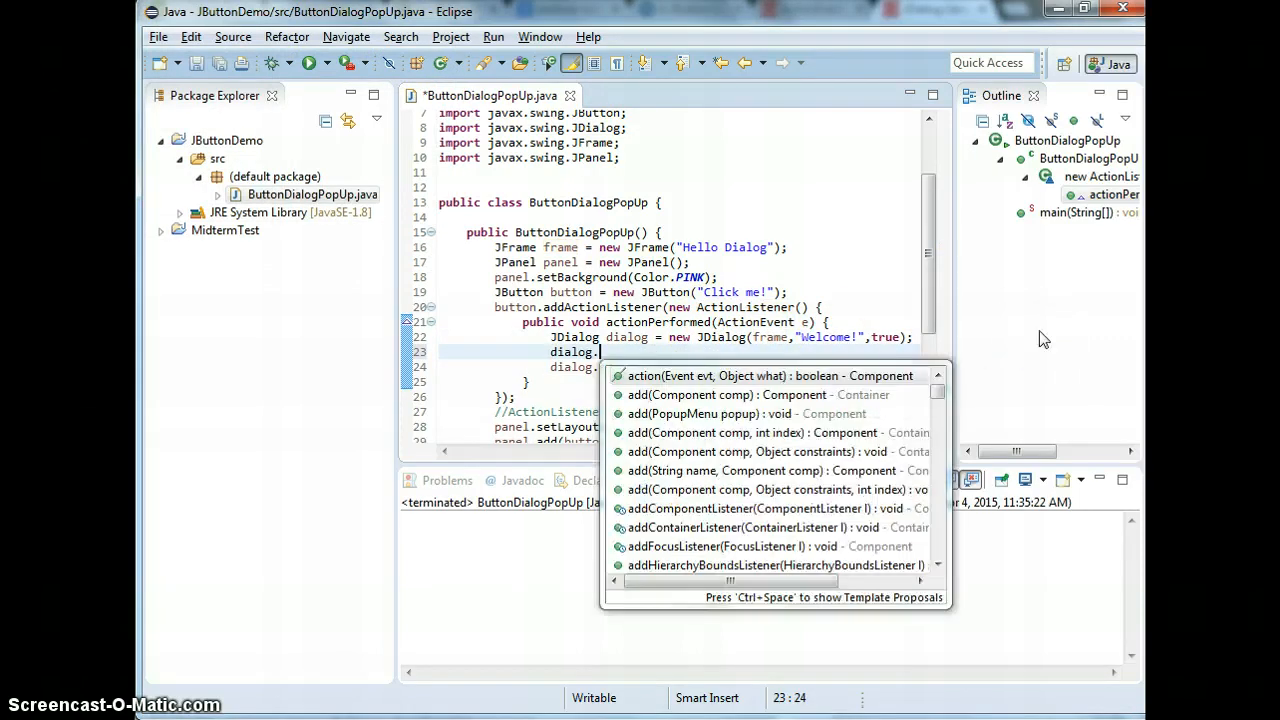
text(setSize()
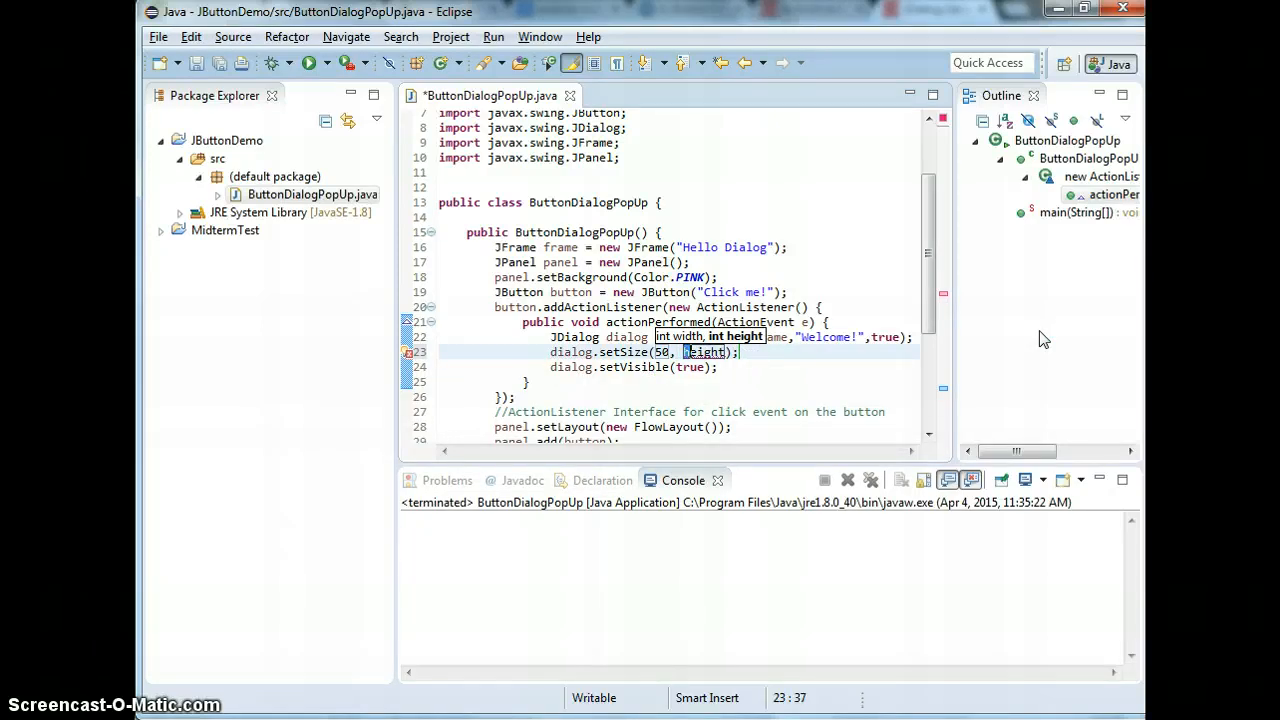
text(50)
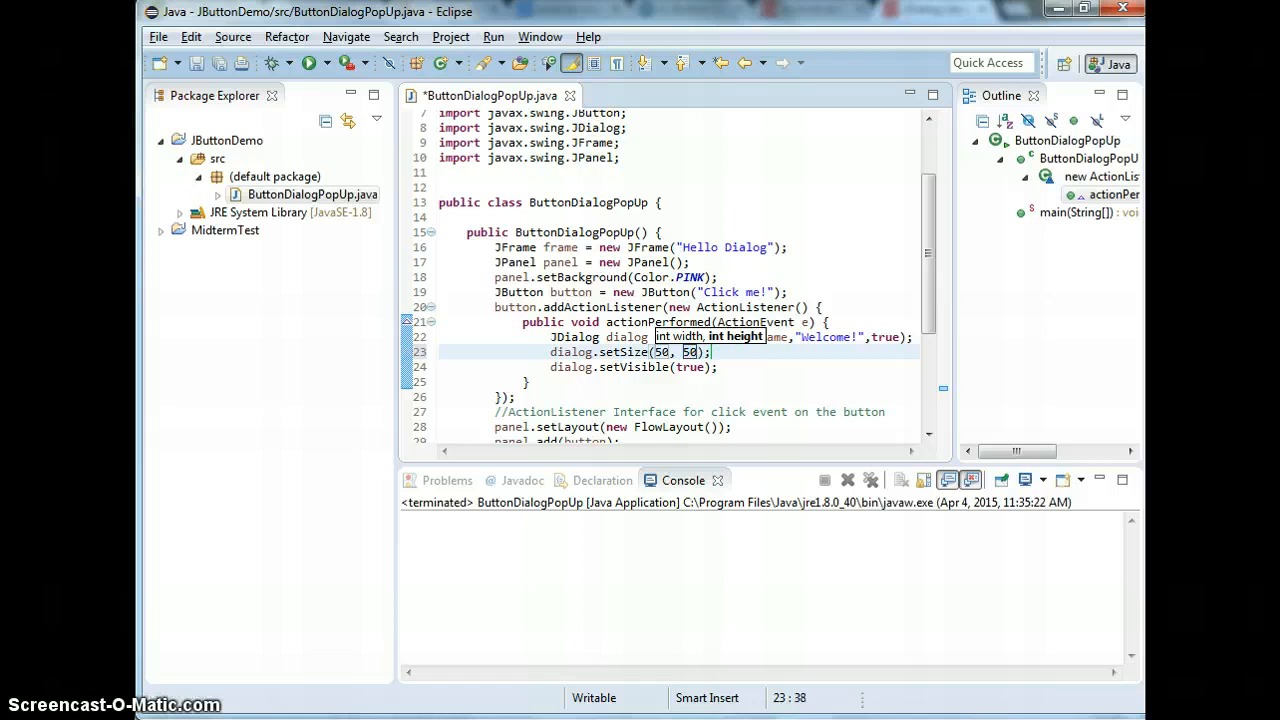
mouse_move(752, 322)
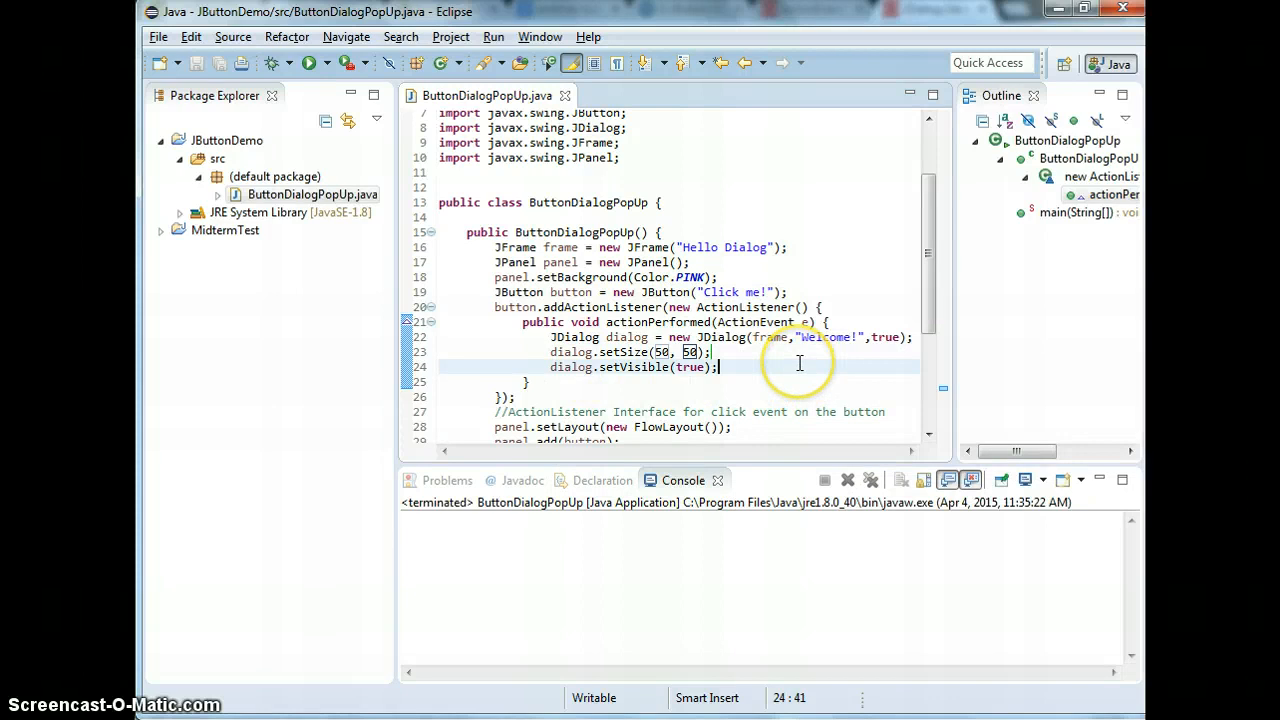
mouse_move(800, 364)
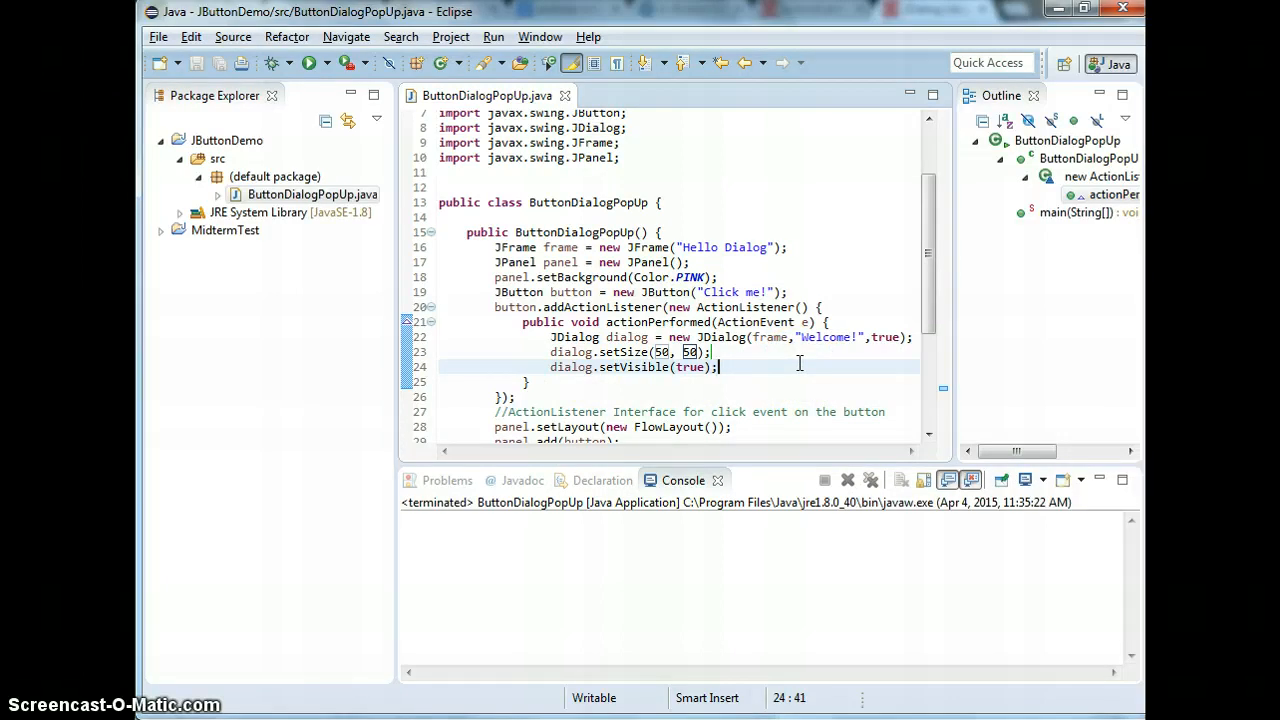
mouse_move(444, 696)
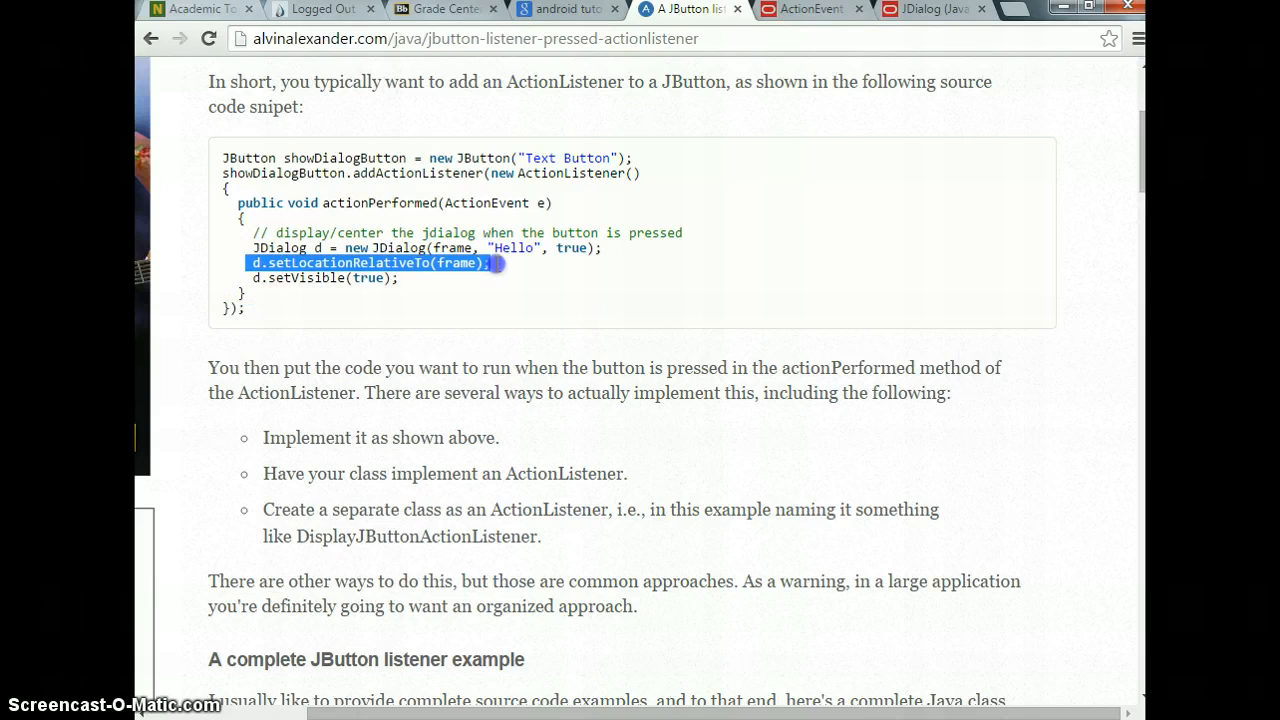
mouse_move(364, 320)
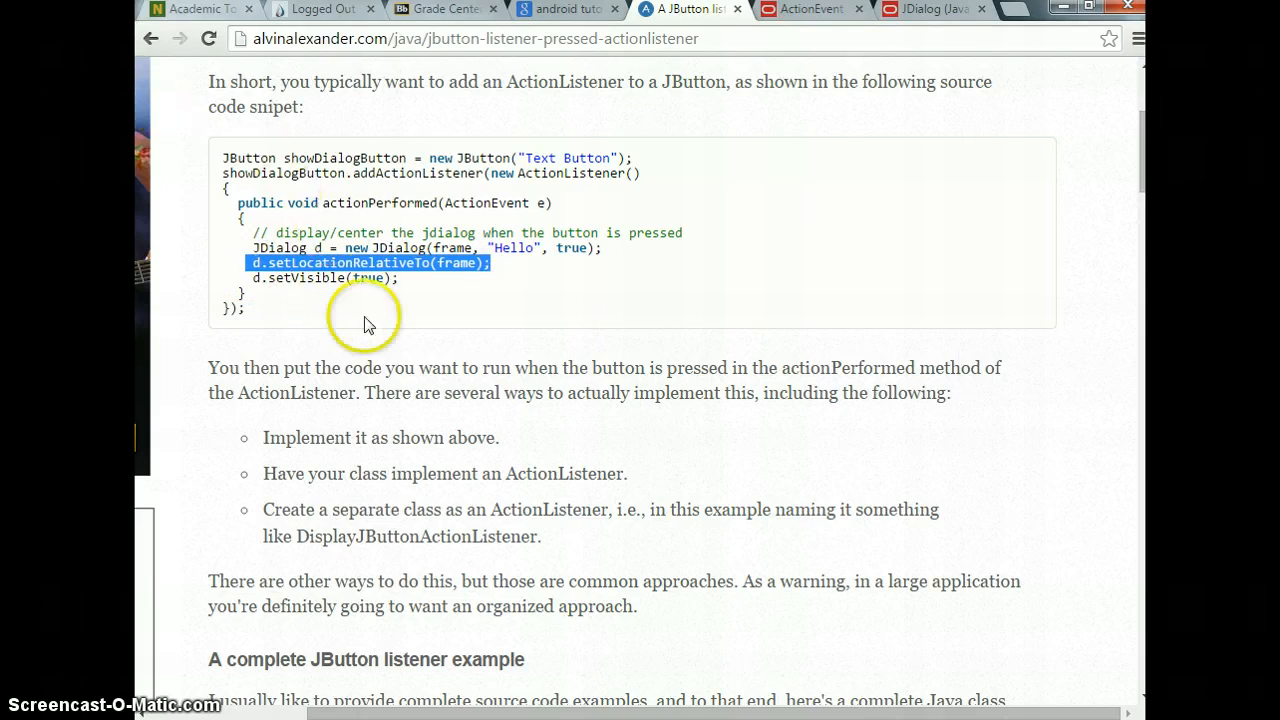
mouse_move(640, 490)
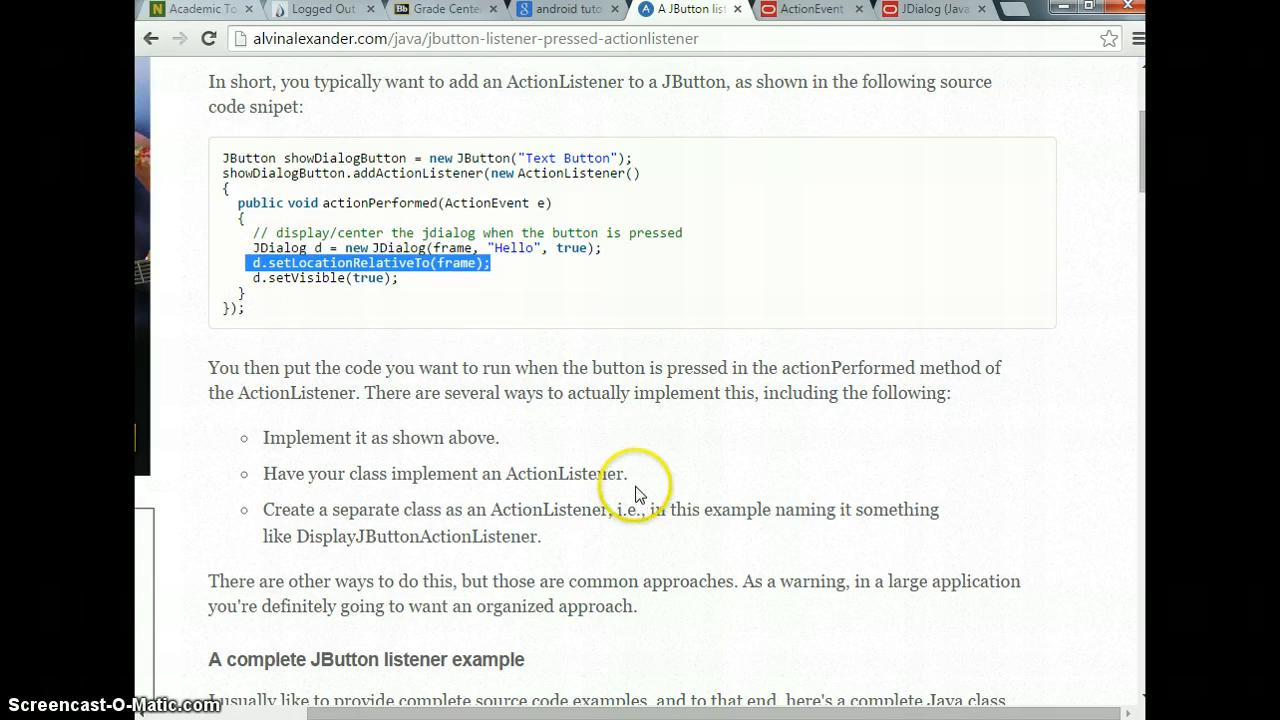
mouse_move(696, 480)
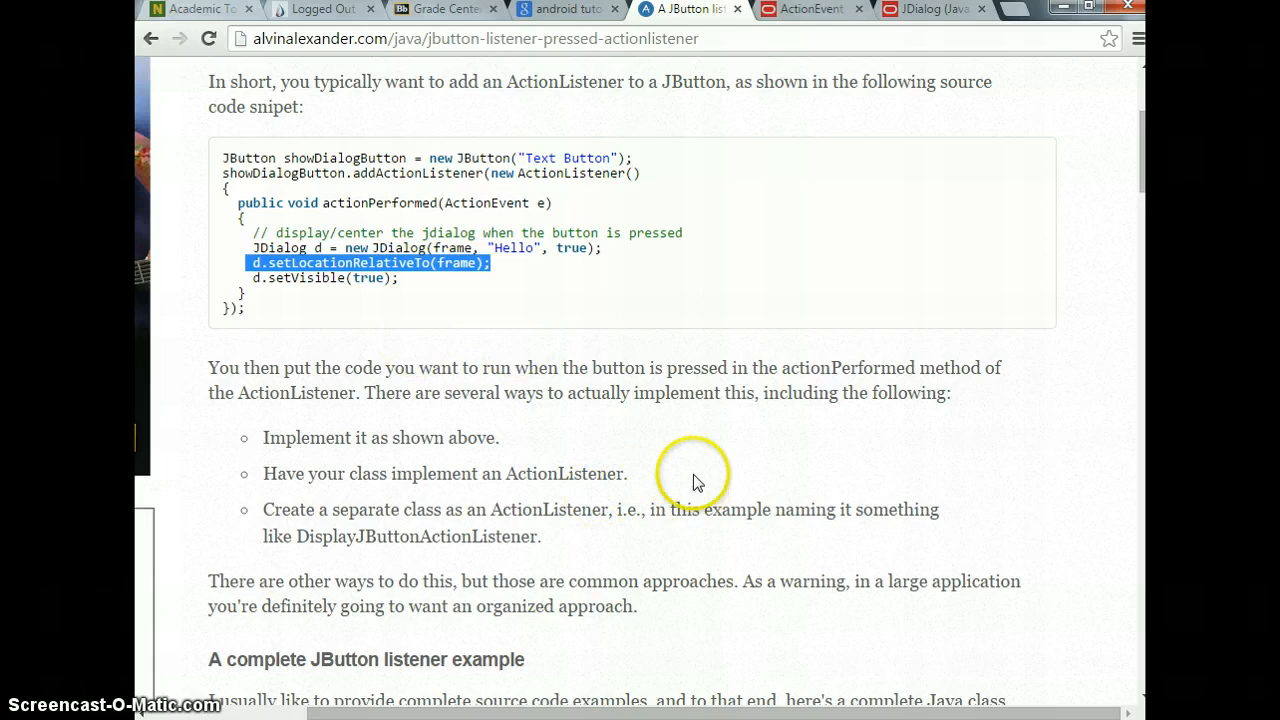
mouse_move(370, 336)
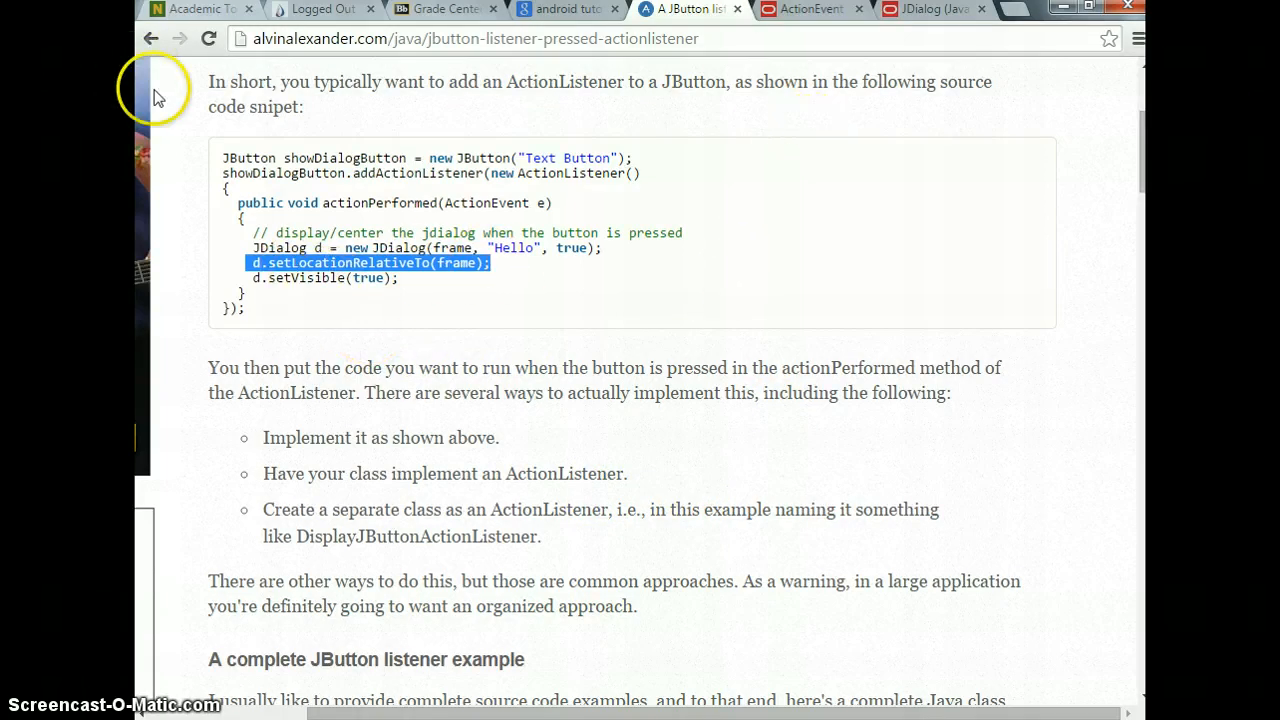
mouse_move(444, 330)
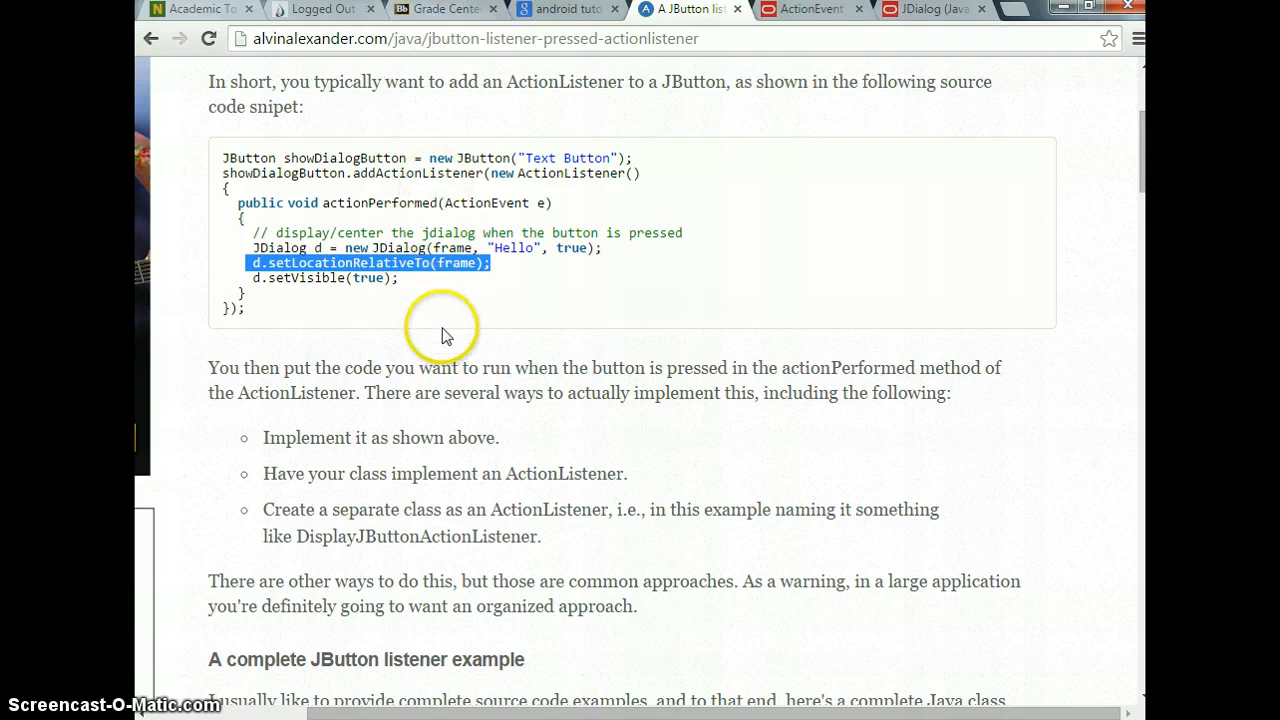
mouse_move(410, 472)
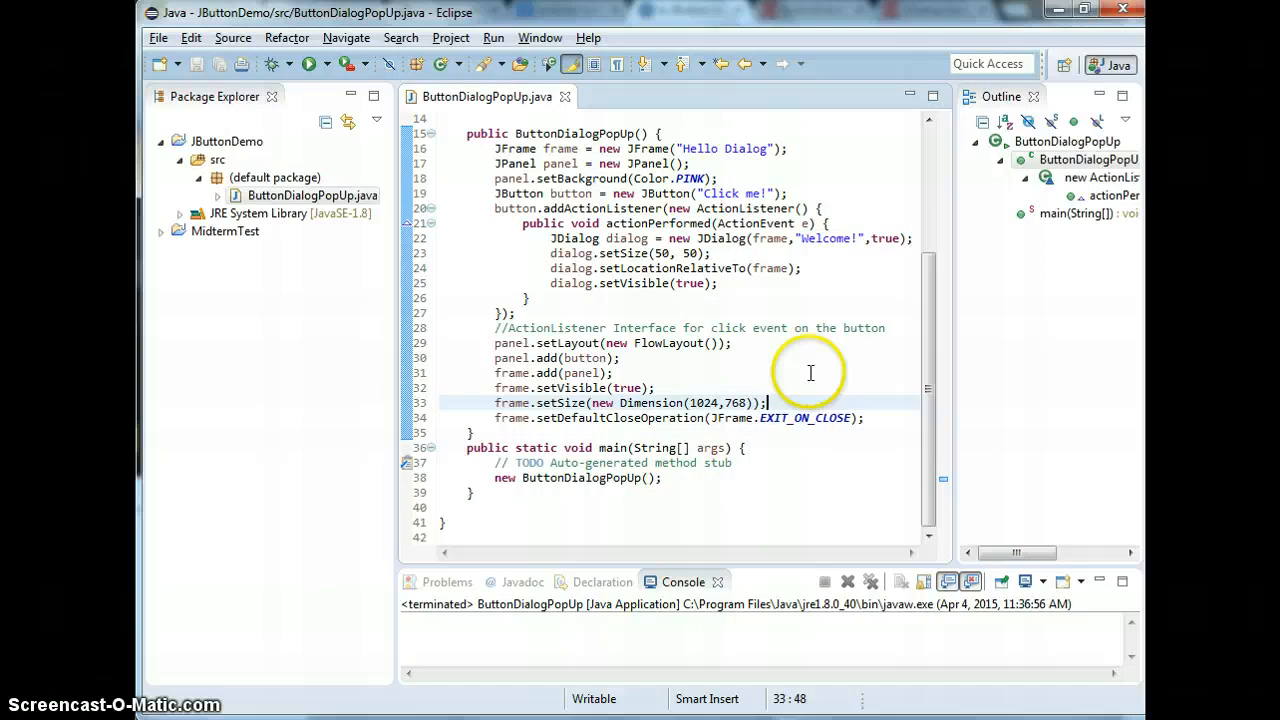
Bring up the editor's context menu to rerun the program
right_click(810, 372)
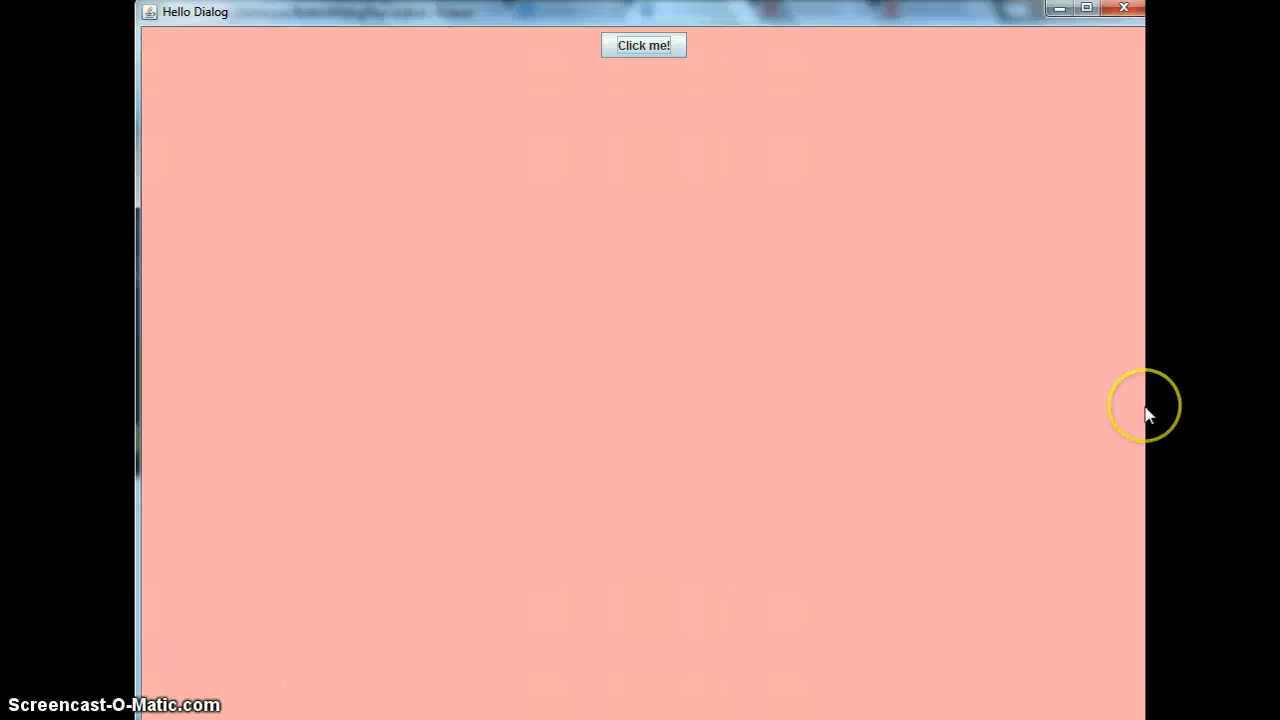
click(644, 44)
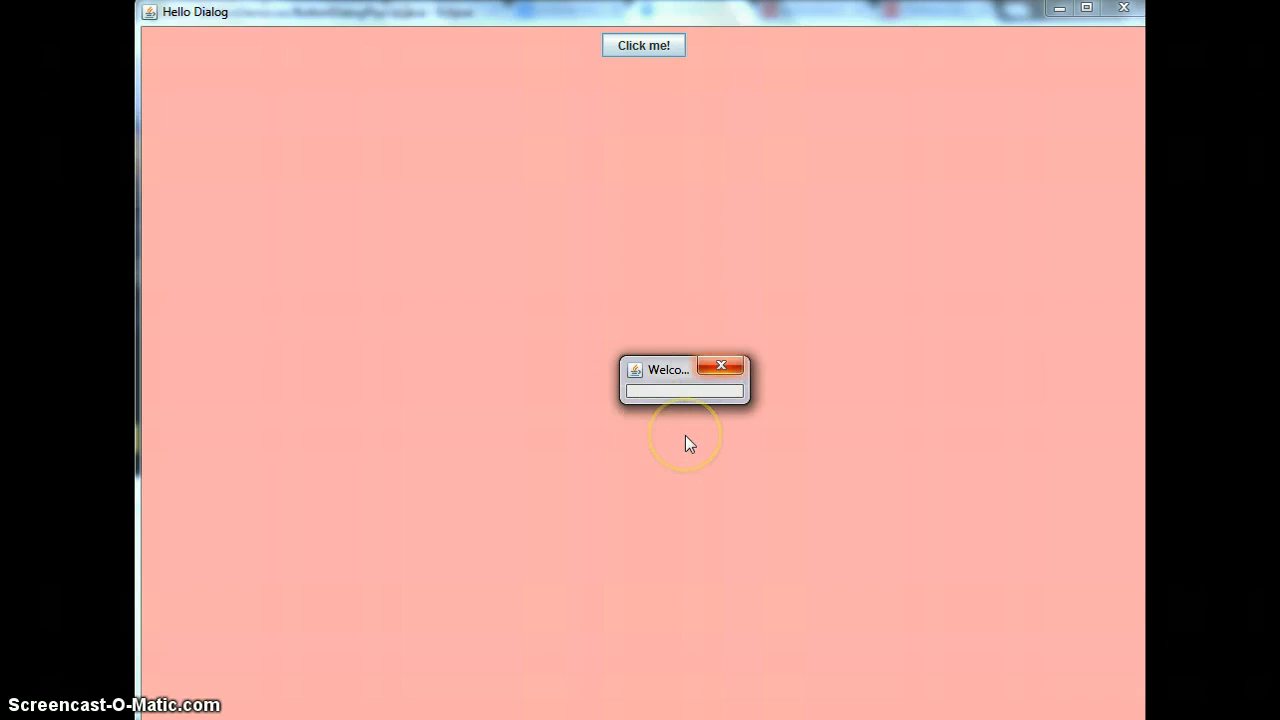
mouse_move(668, 356)
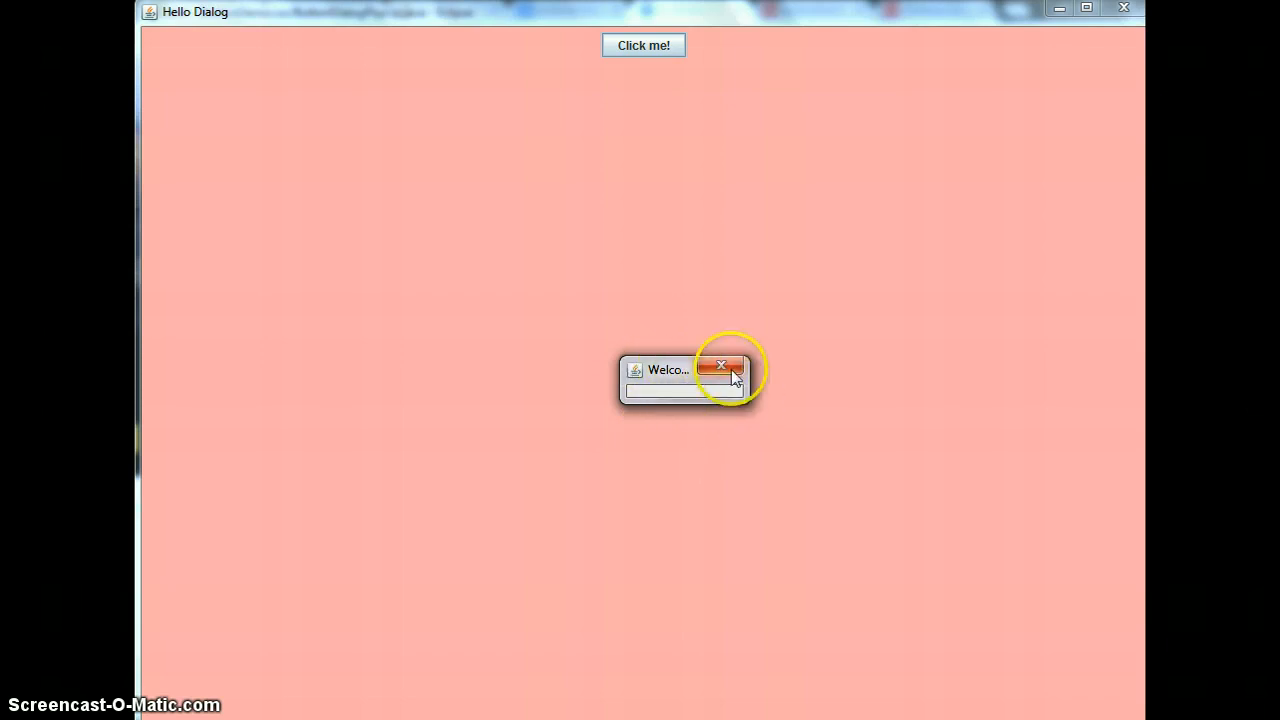
mouse_move(770, 170)
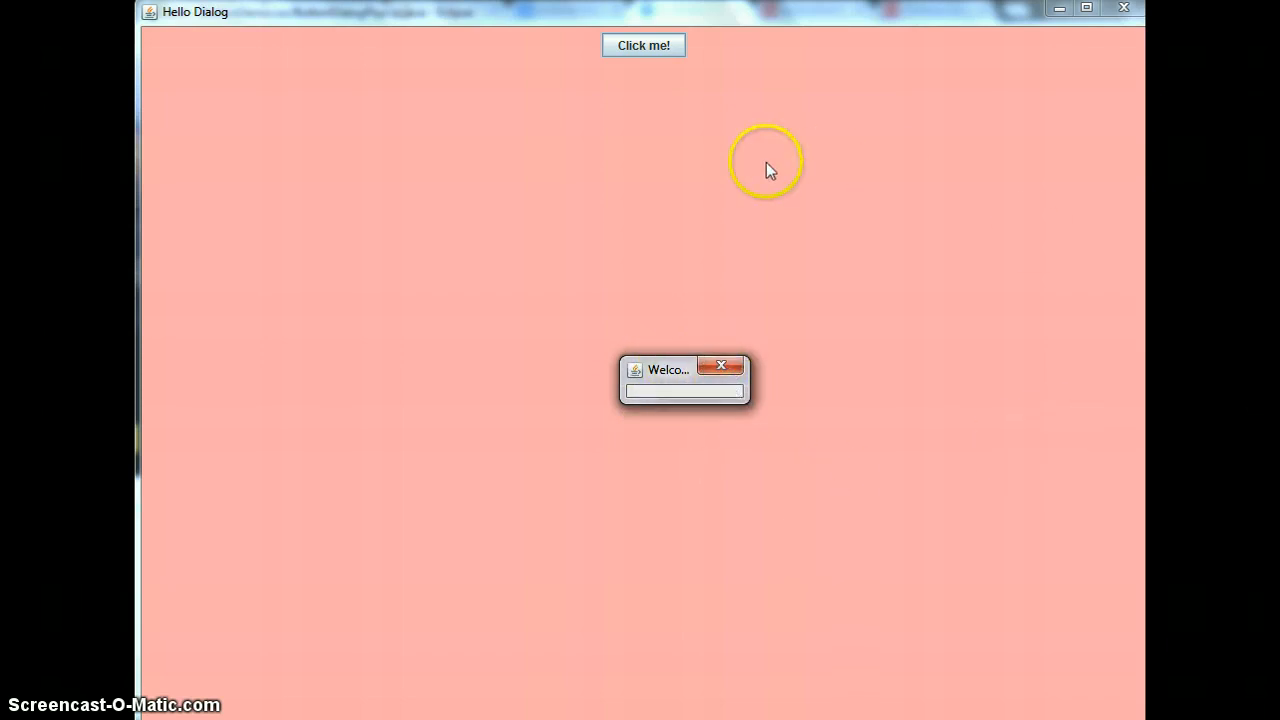
drag(668, 368, 350, 332)
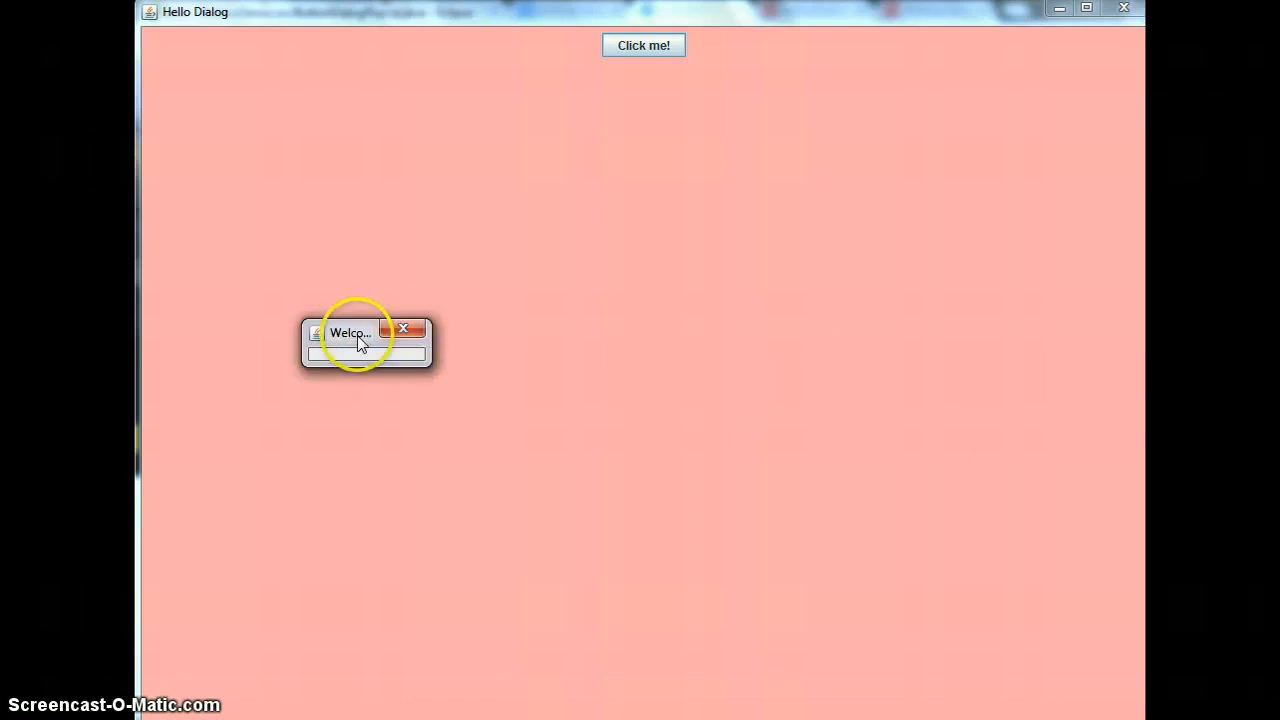
mouse_move(936, 210)
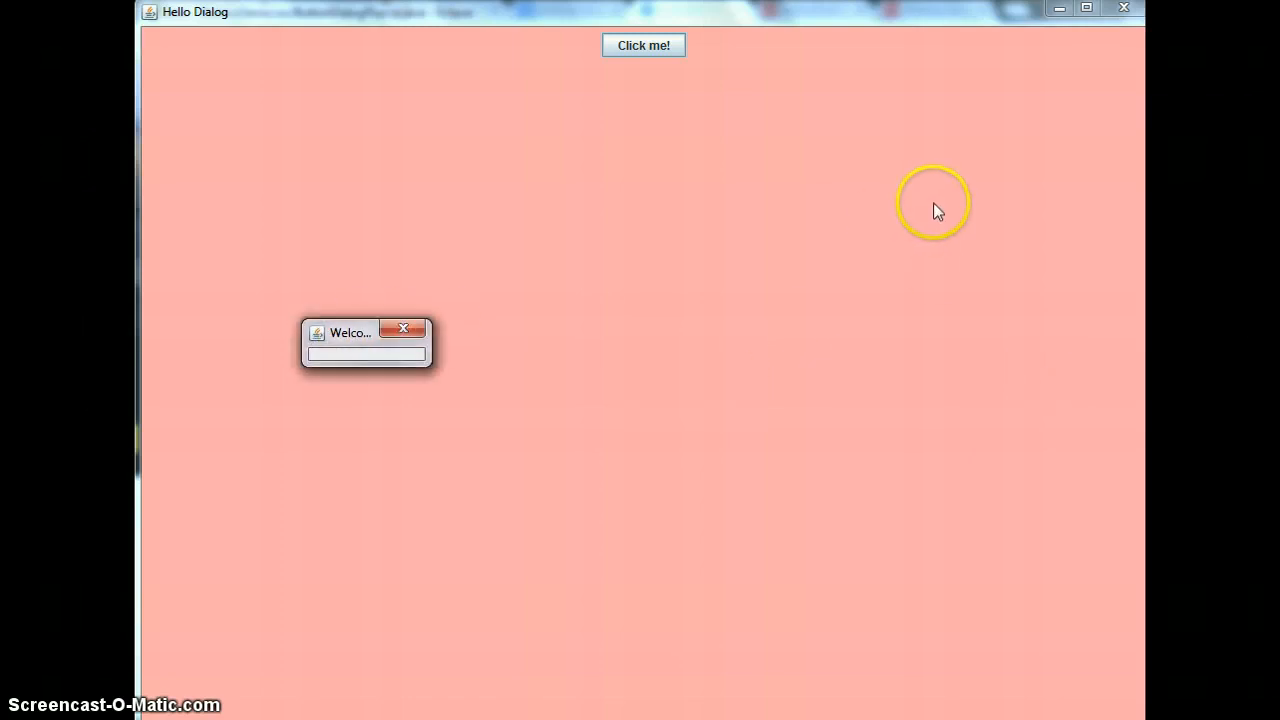
mouse_move(644, 44)
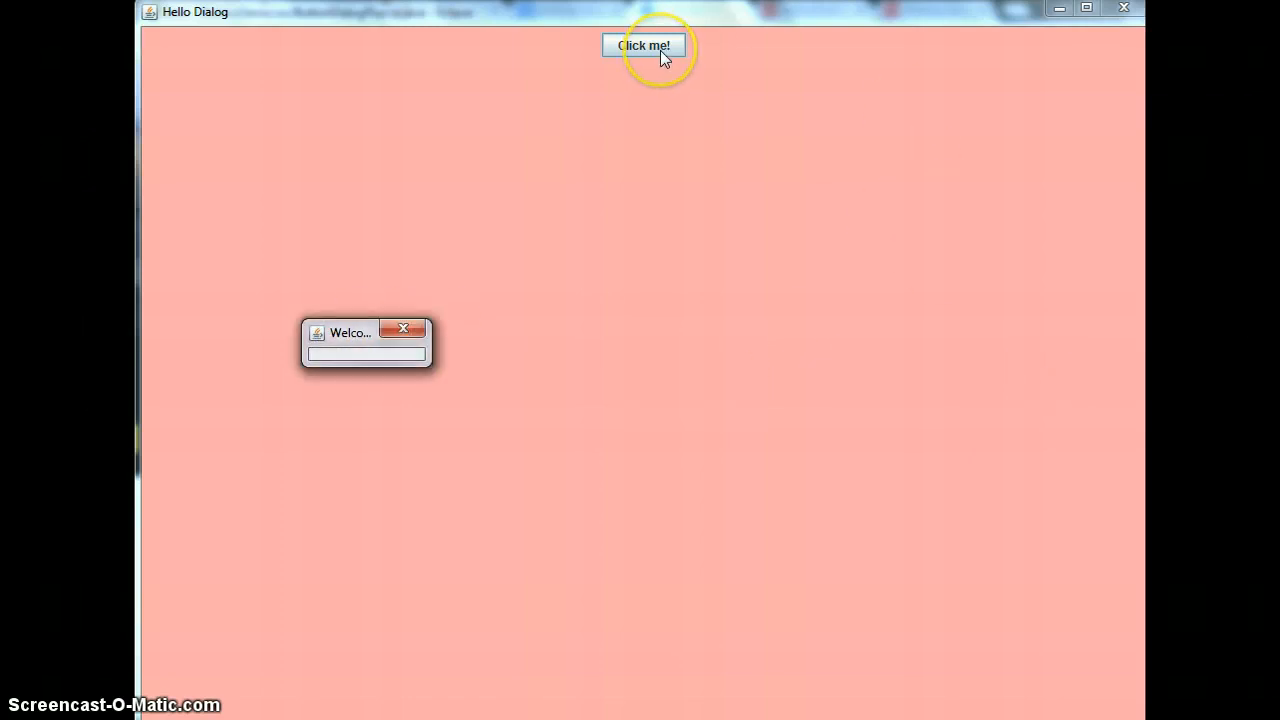
mouse_move(388, 340)
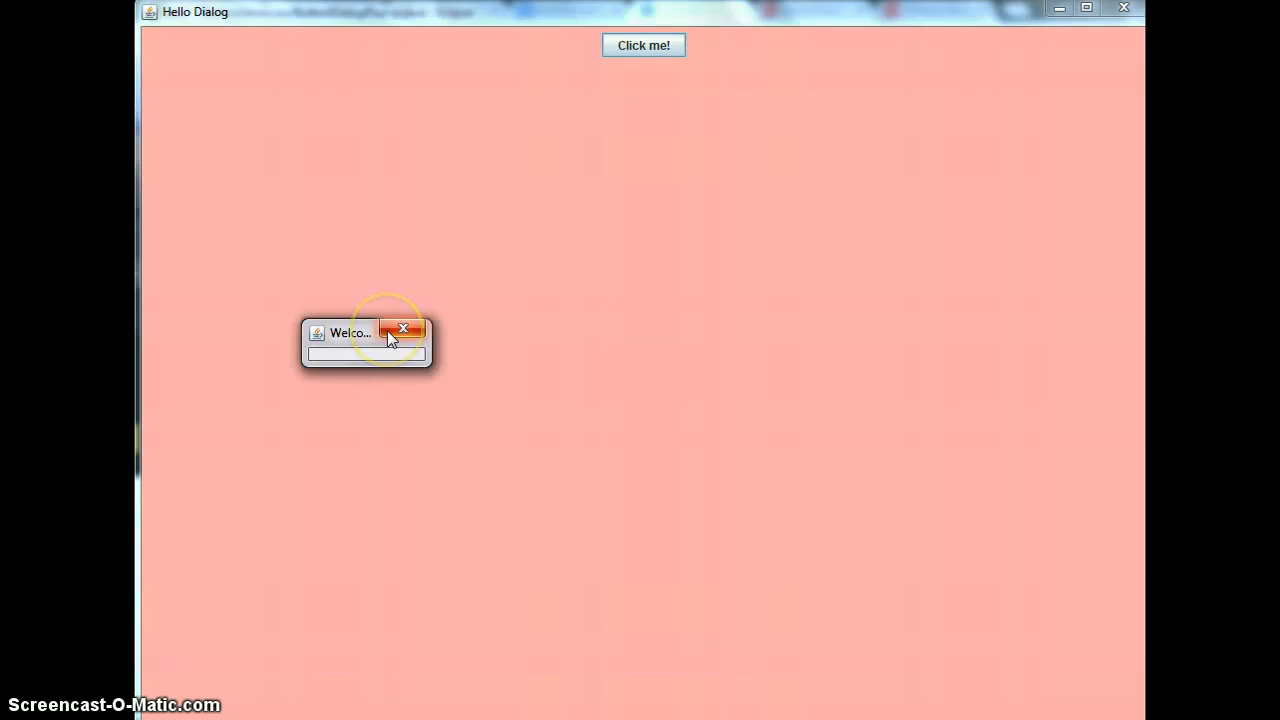
mouse_move(404, 330)
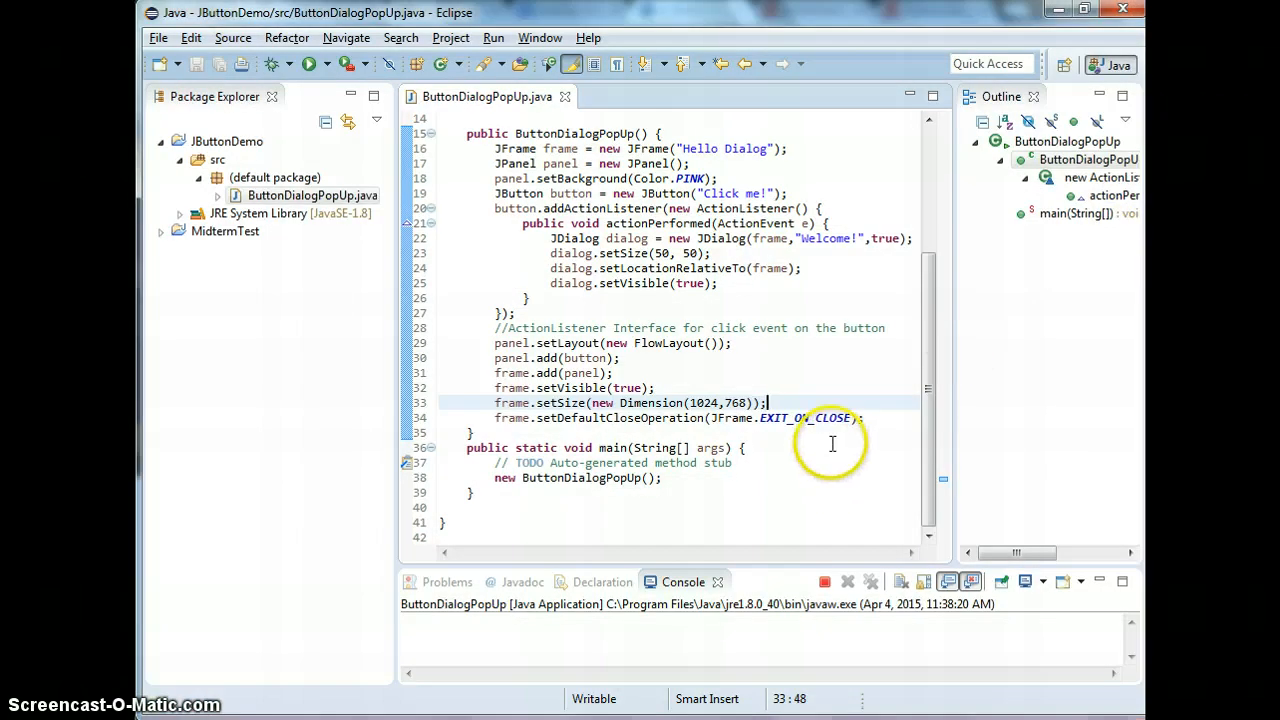
Declare JTextField textbox = new JTextField(); and import javax.swing.JTextField via Quick Fix
scroll(up, 3)
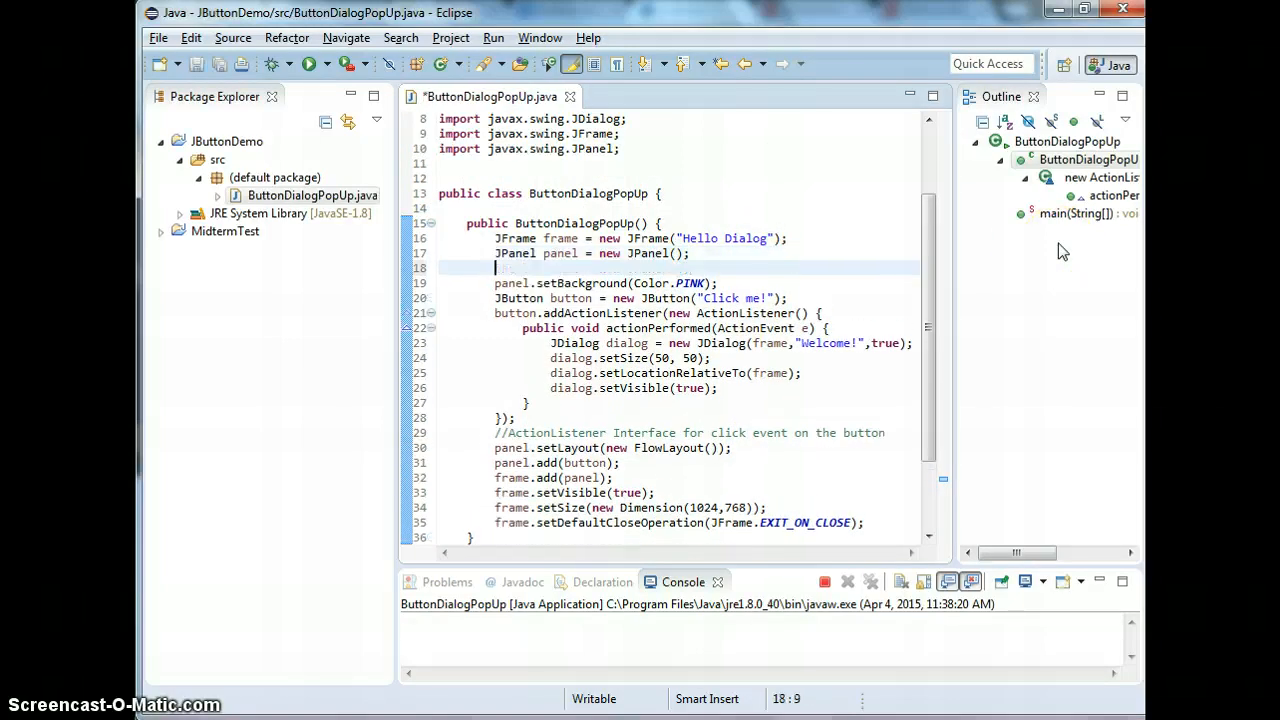
text(JTextB)
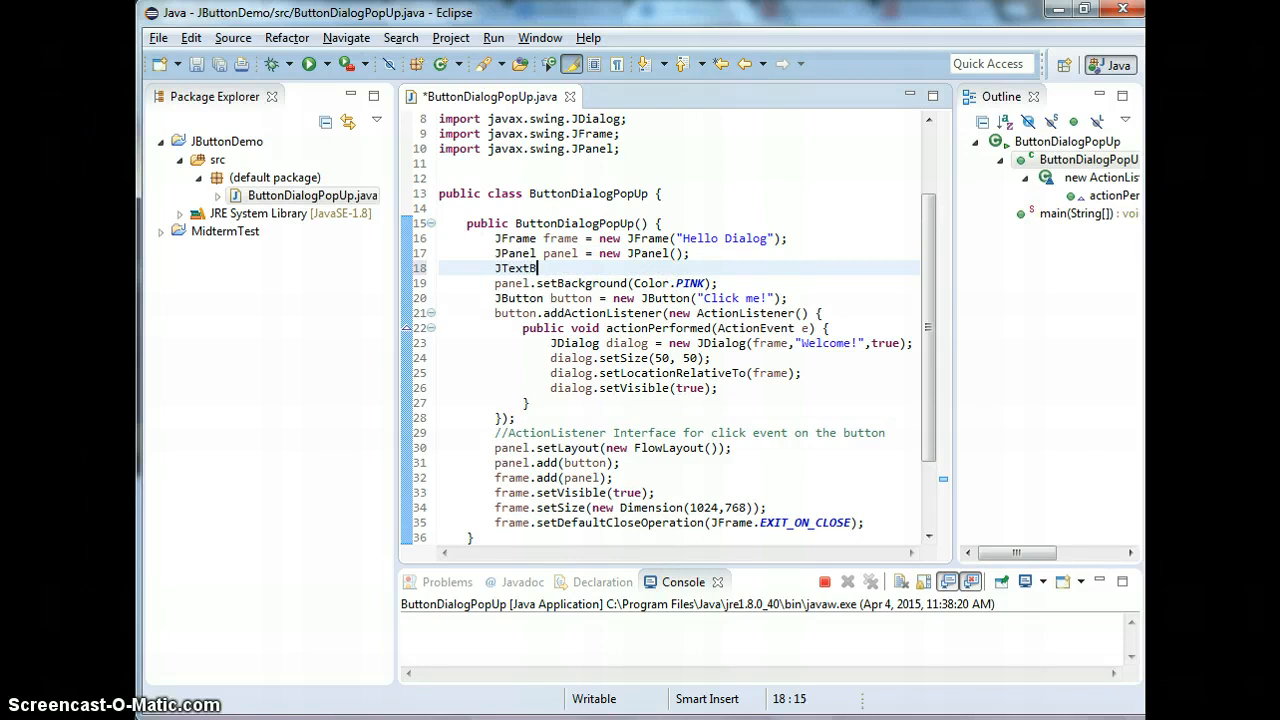
text(ox)
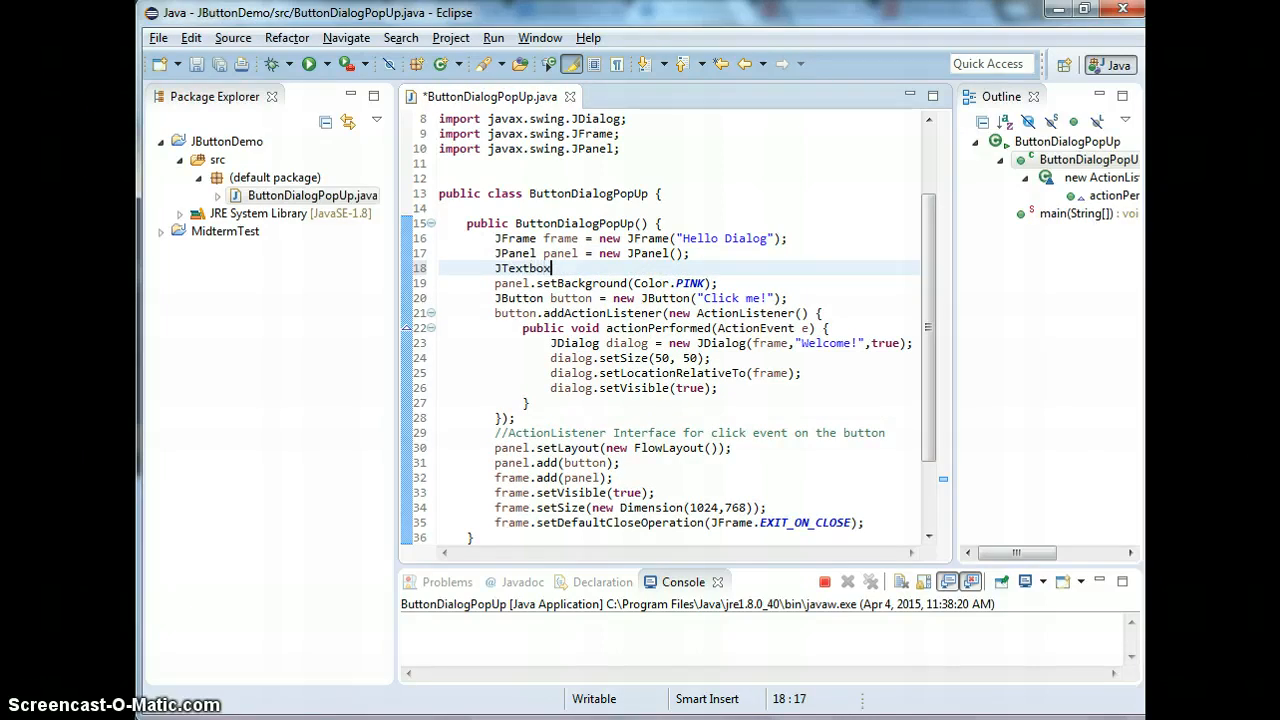
text(textbox = new)
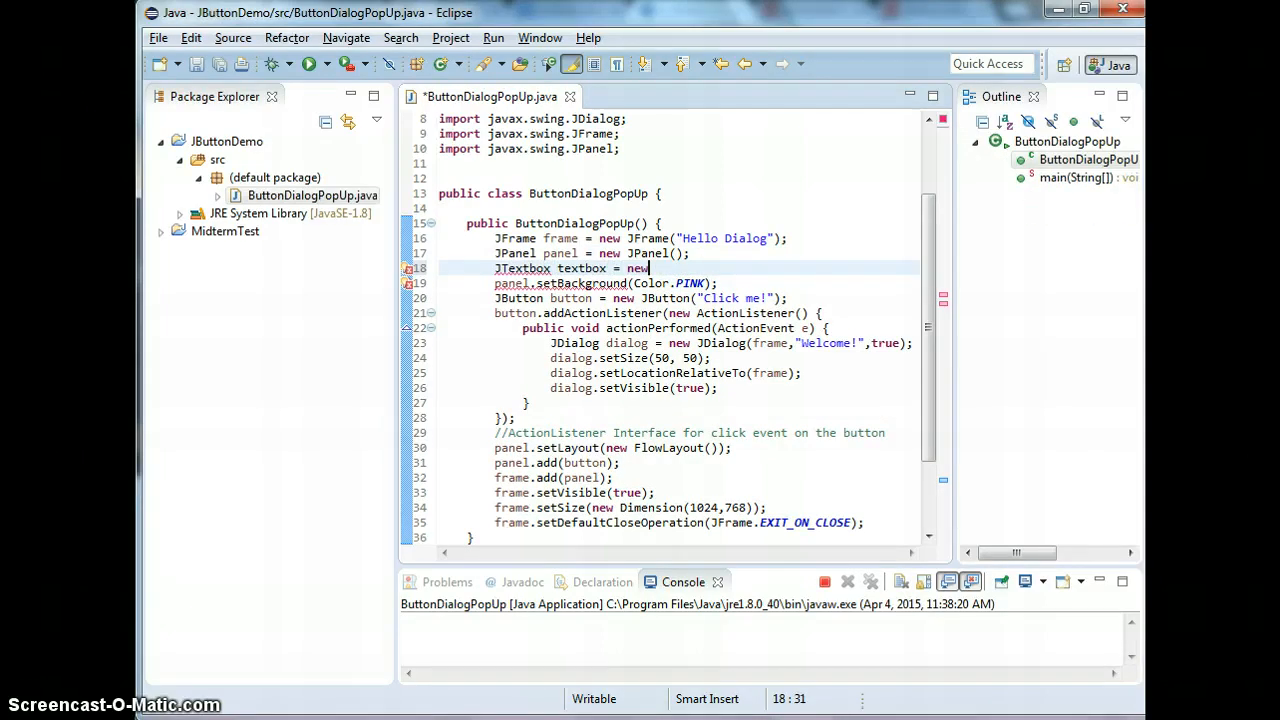
text(JTextBox)
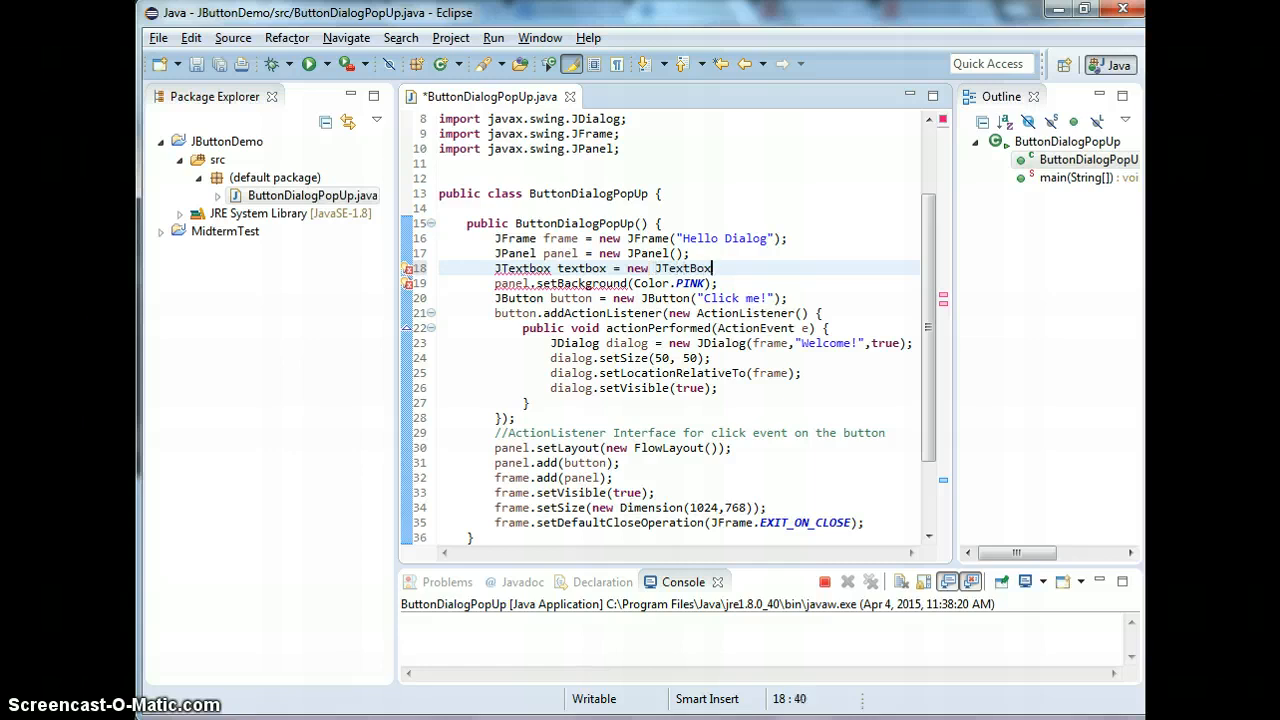
text(();)
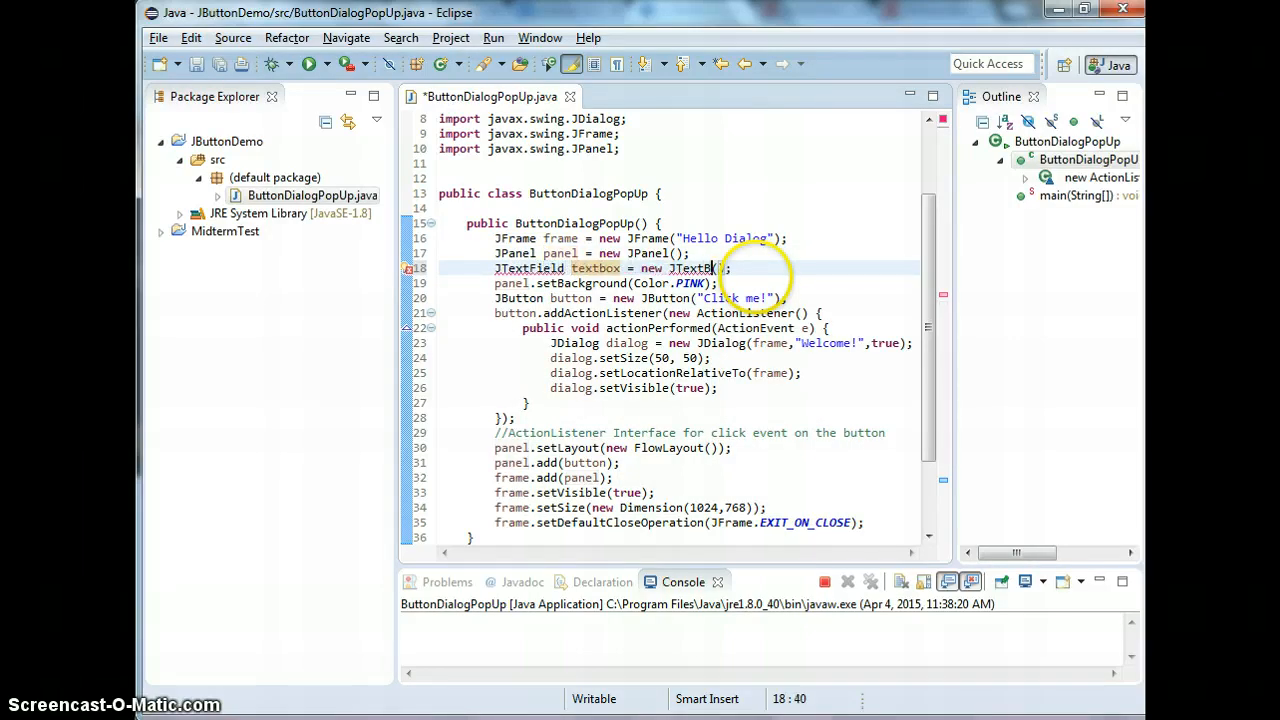
text(ield textbox = new JTextField)
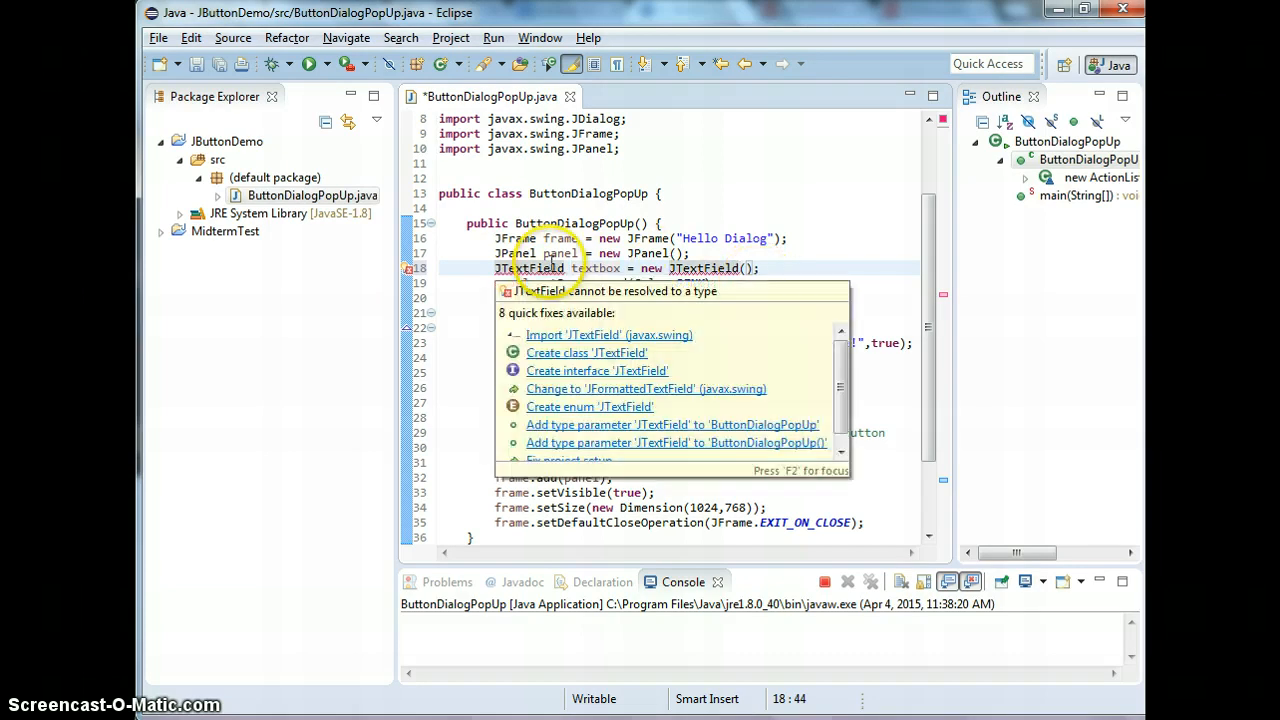
click(608, 334)
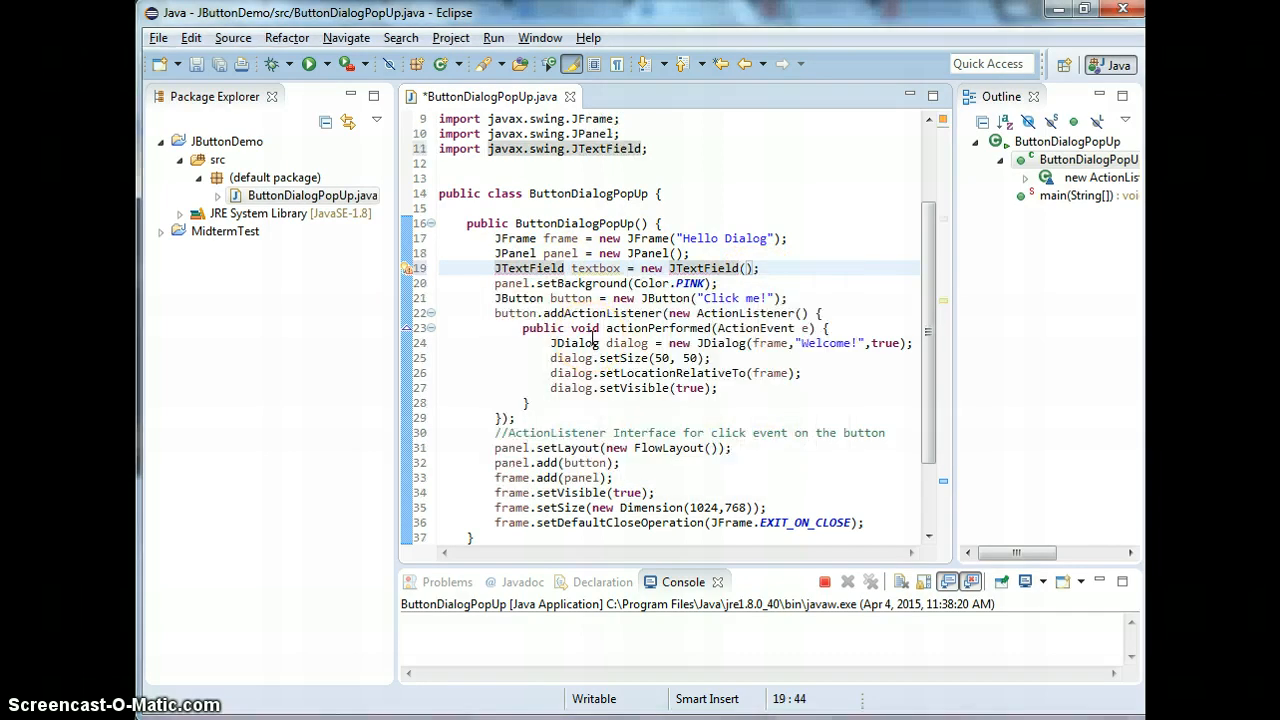
mouse_move(776, 260)
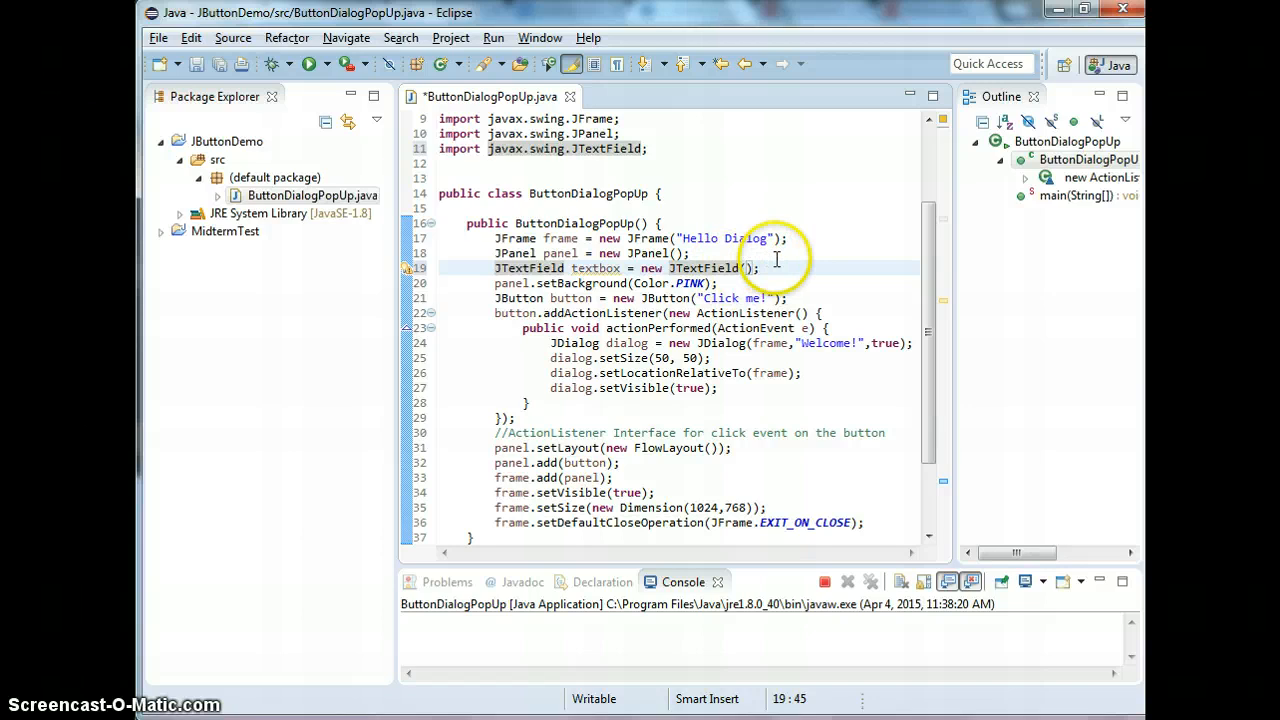
mouse_move(412, 328)
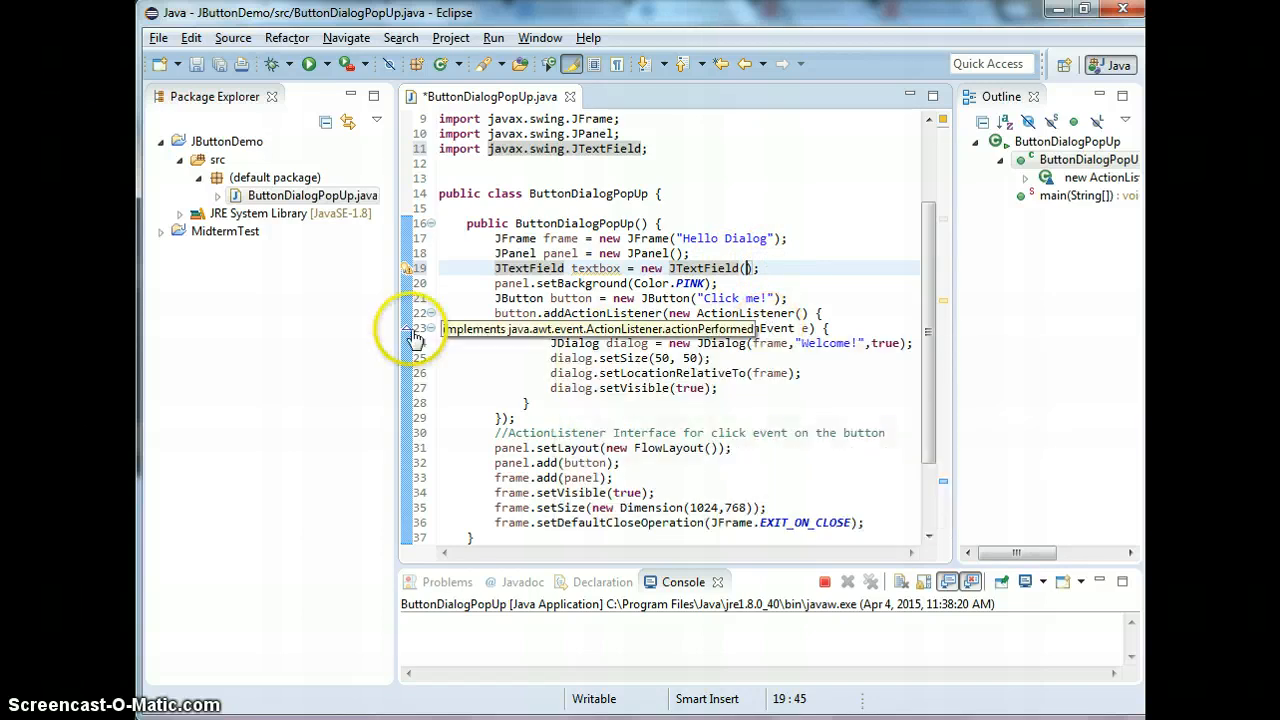
Give the JTextField constructor 100 columns
text(100)
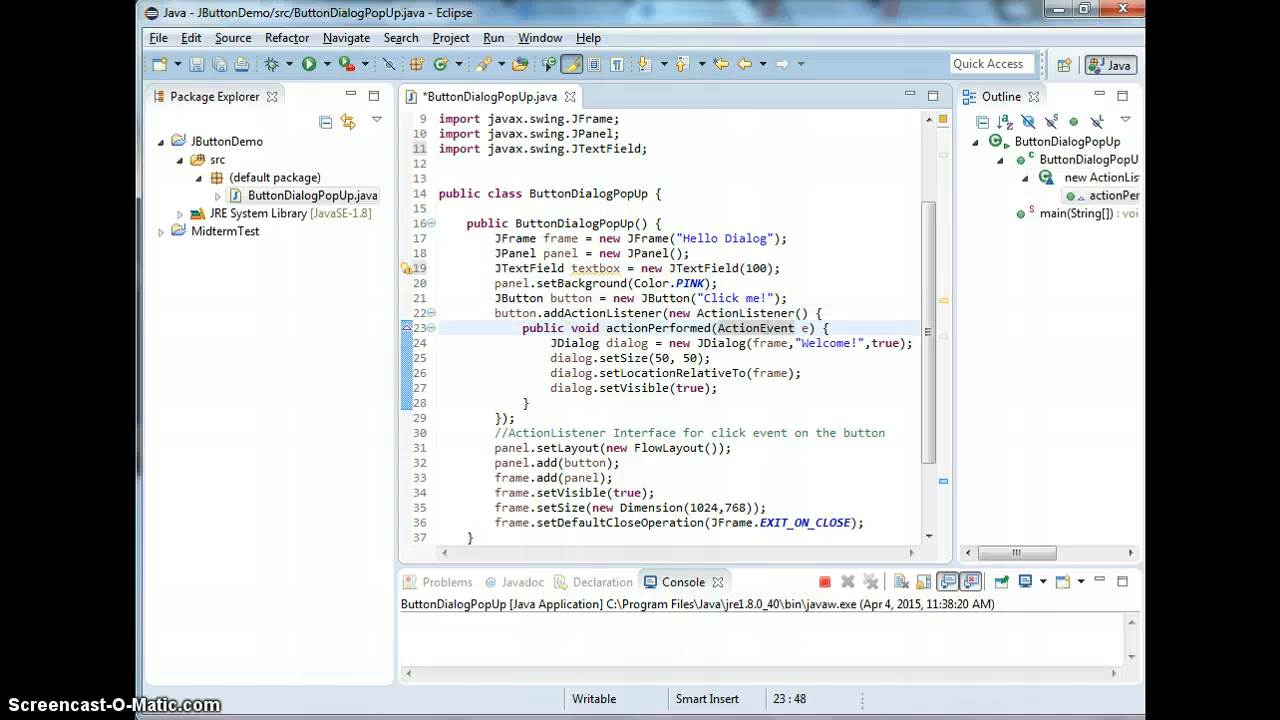
click(990, 62)
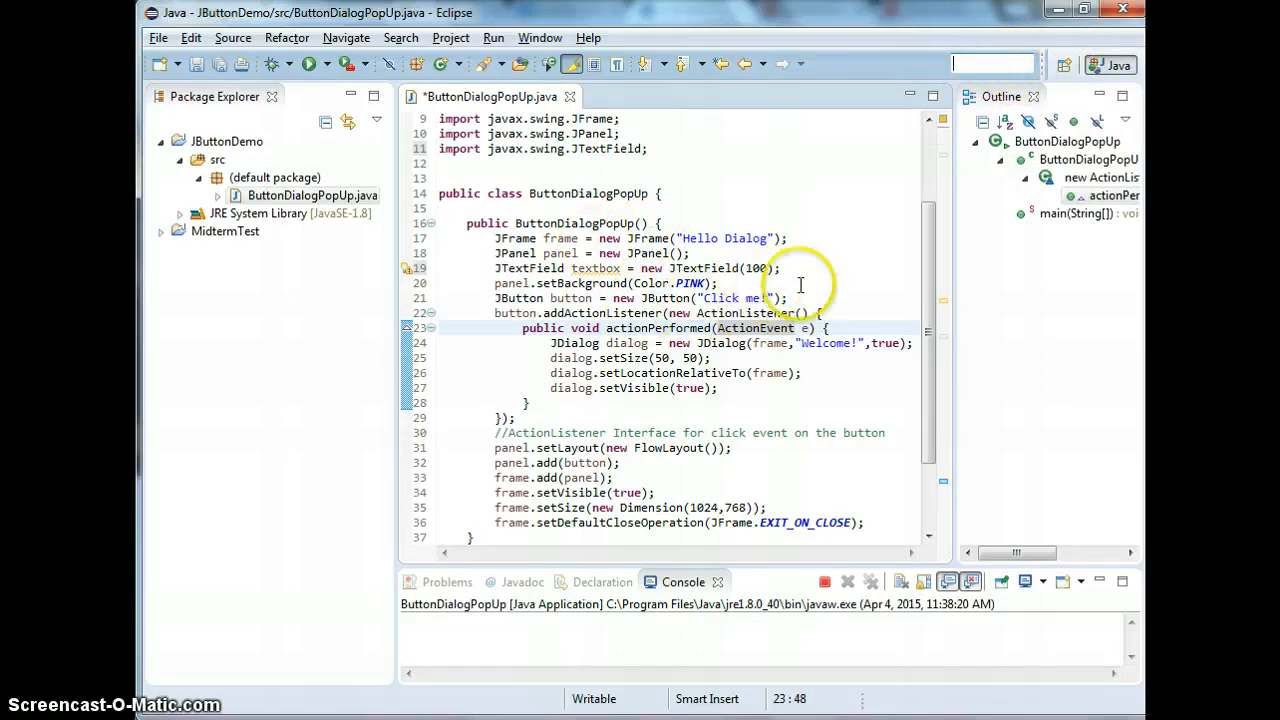
click(718, 388)
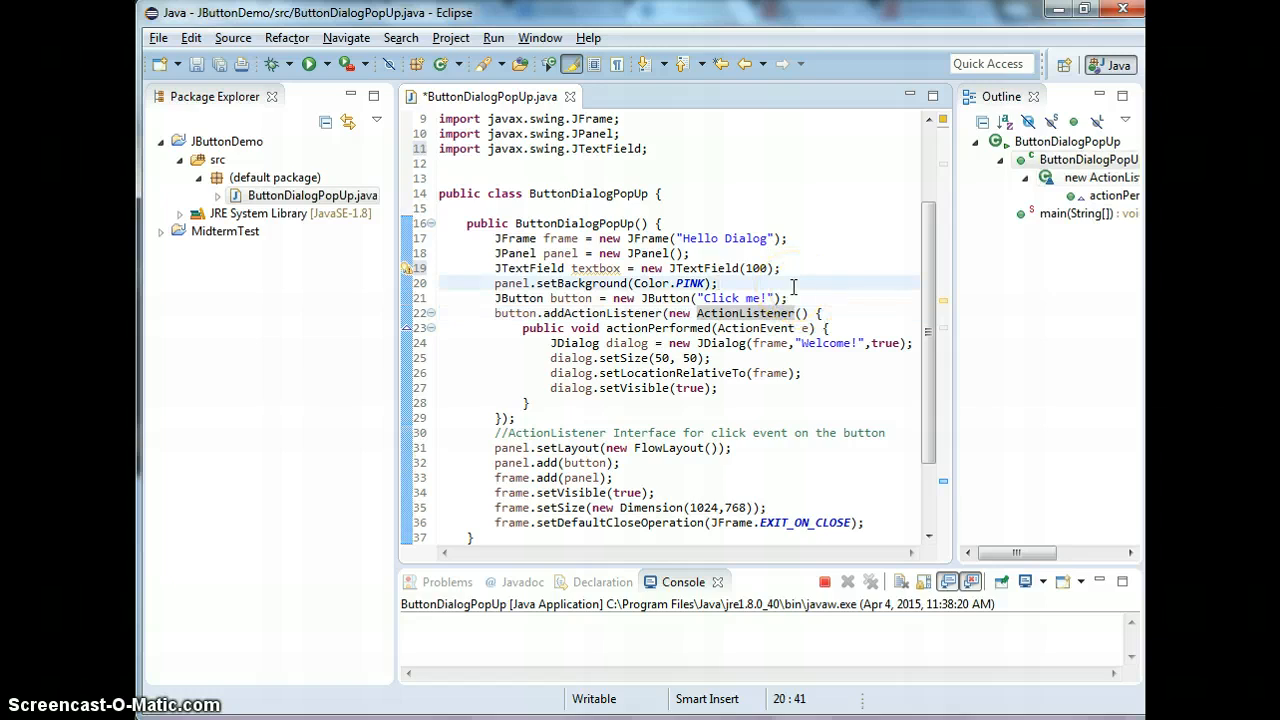
Add panel.add(textbox); after the layout setup and save the file
click(600, 448)
text(add)
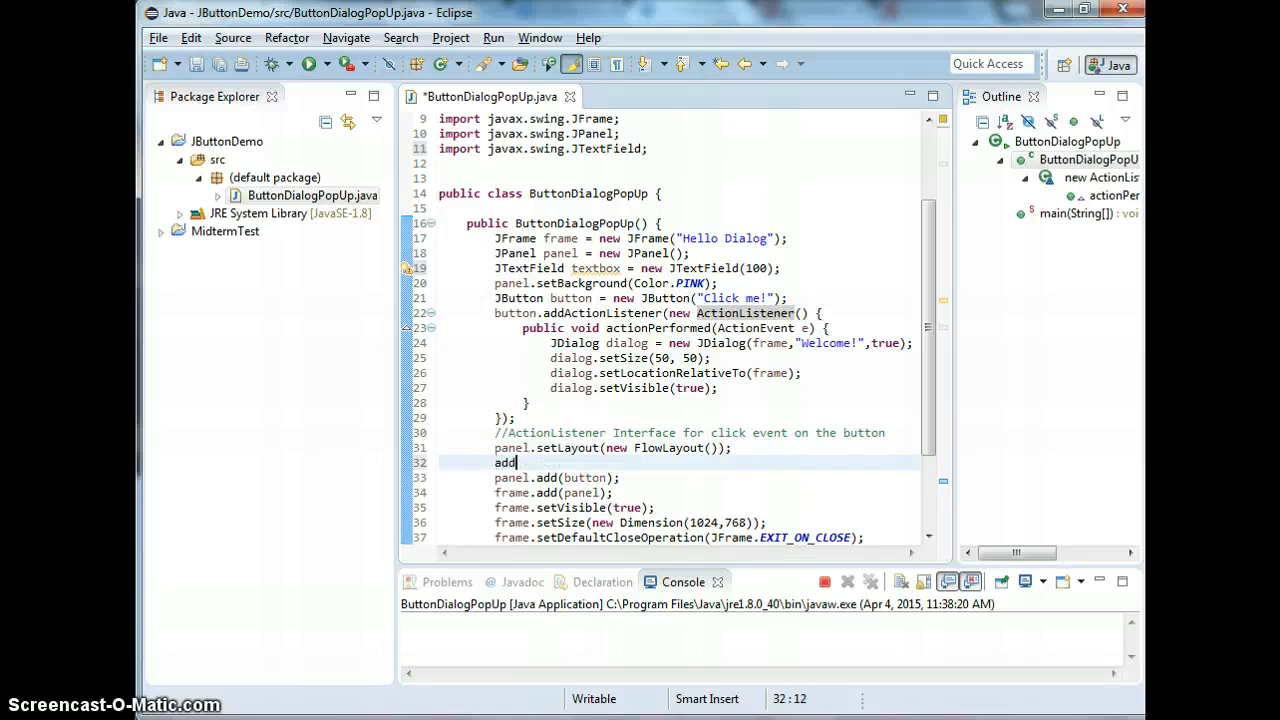
text(panel.)
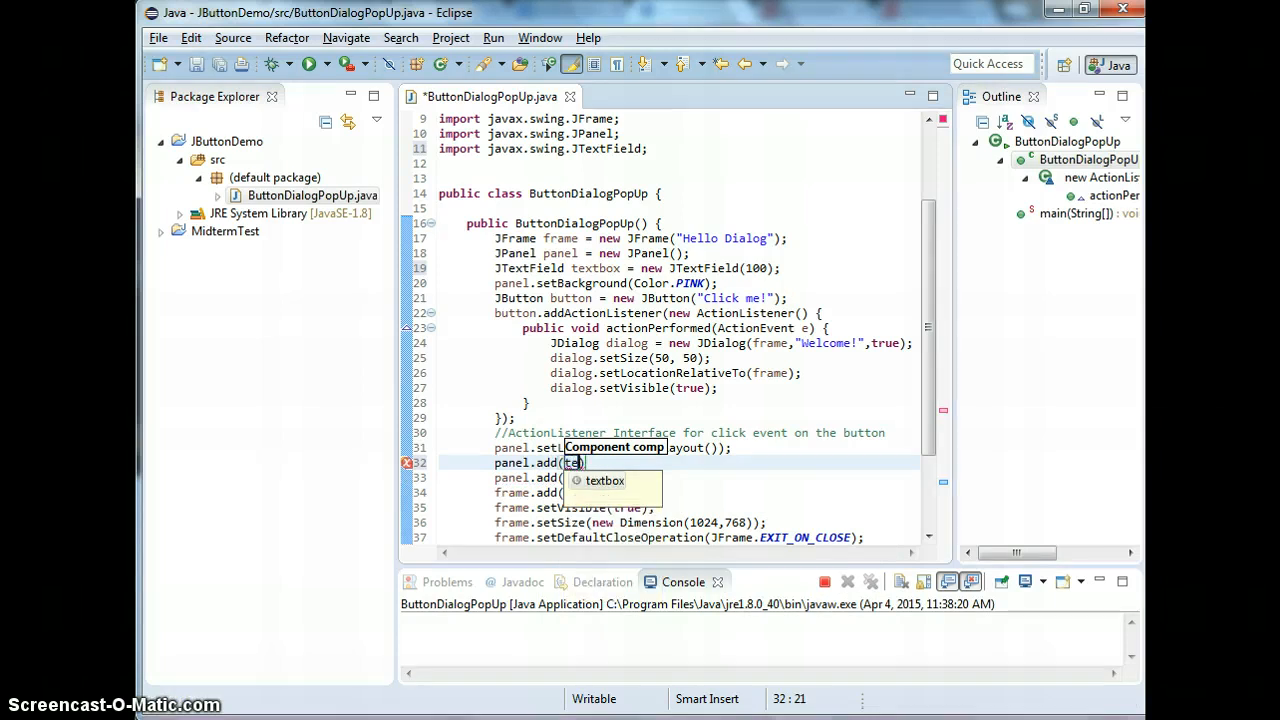
text(xtbox)
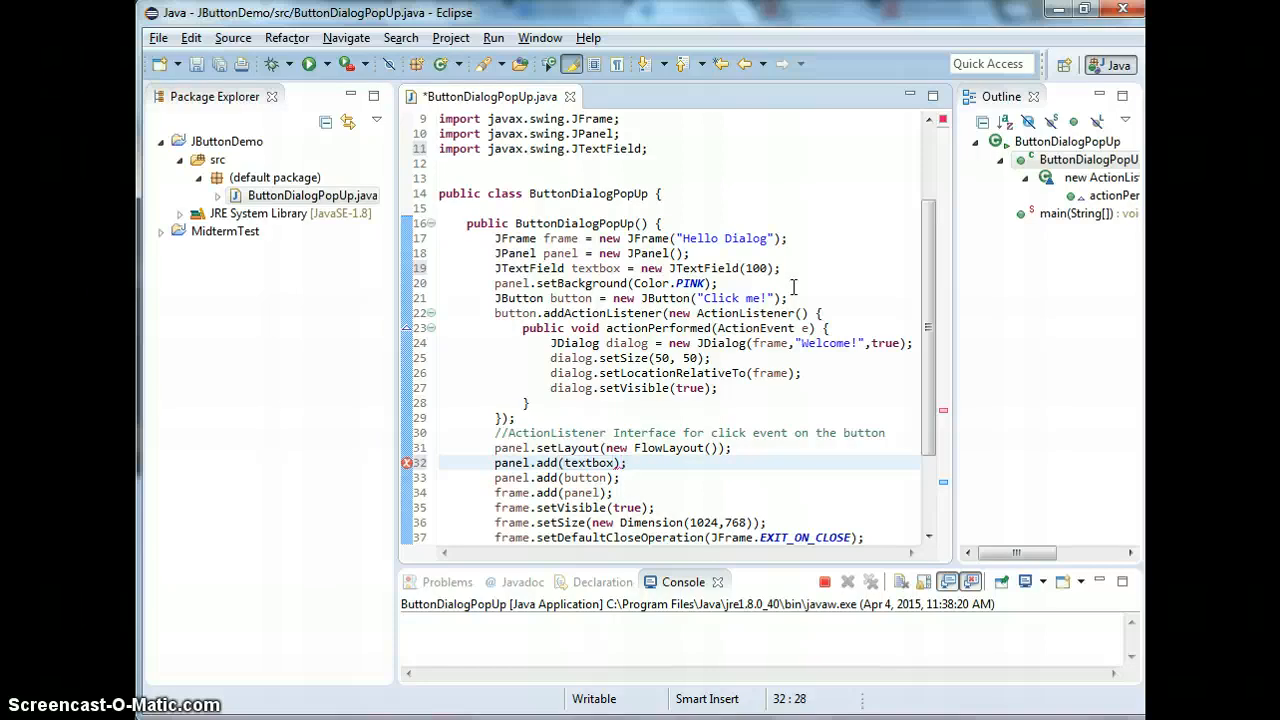
key(ctrl+s)
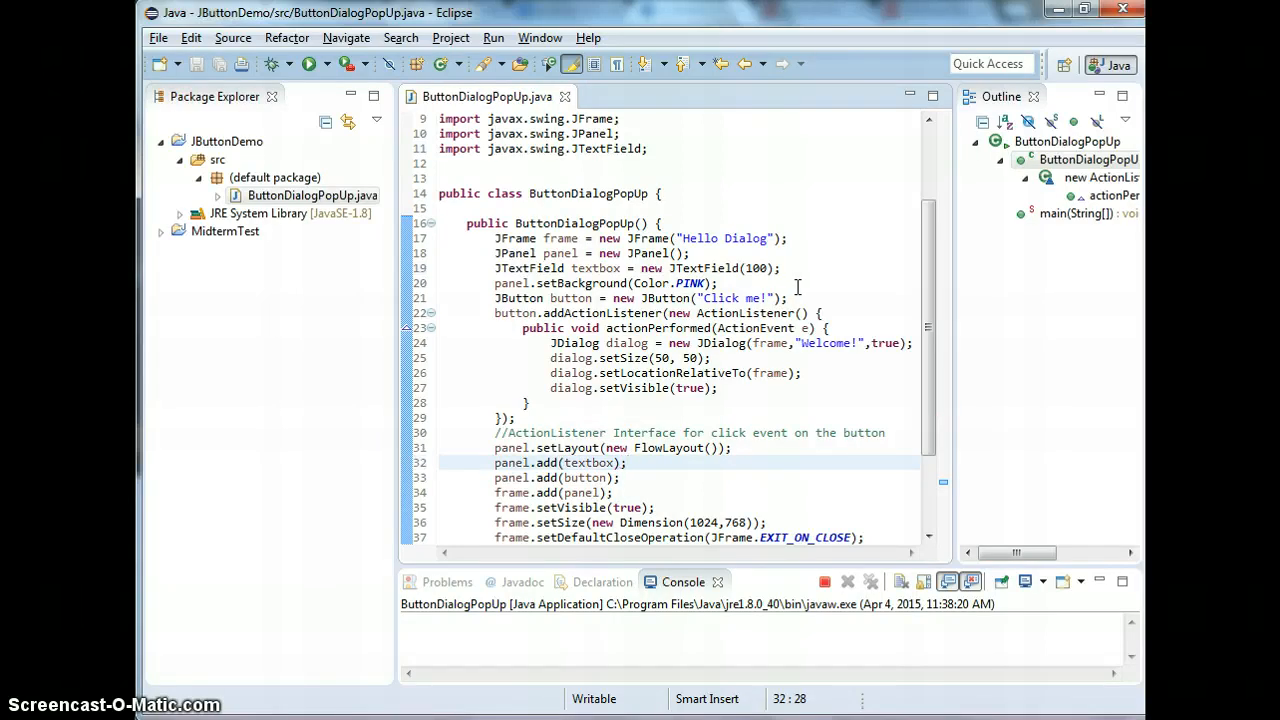
mouse_move(858, 344)
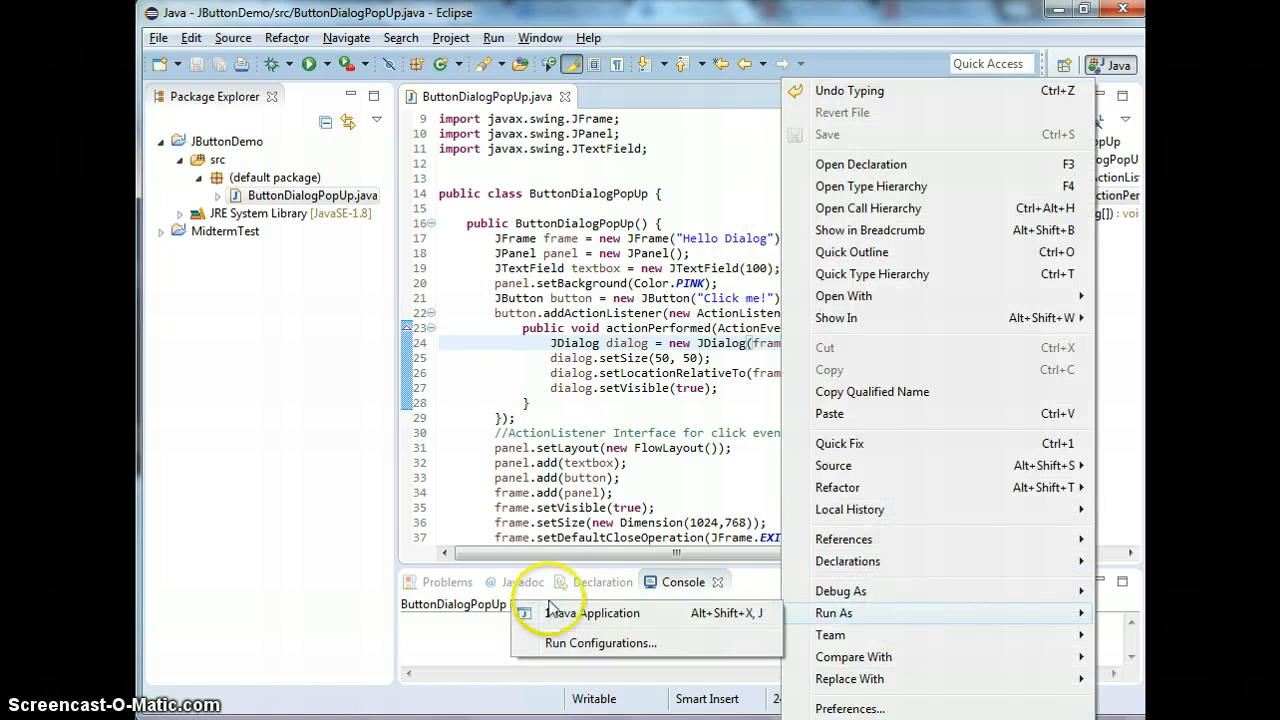
Run the program to check the text field above Click me!
click(600, 612)
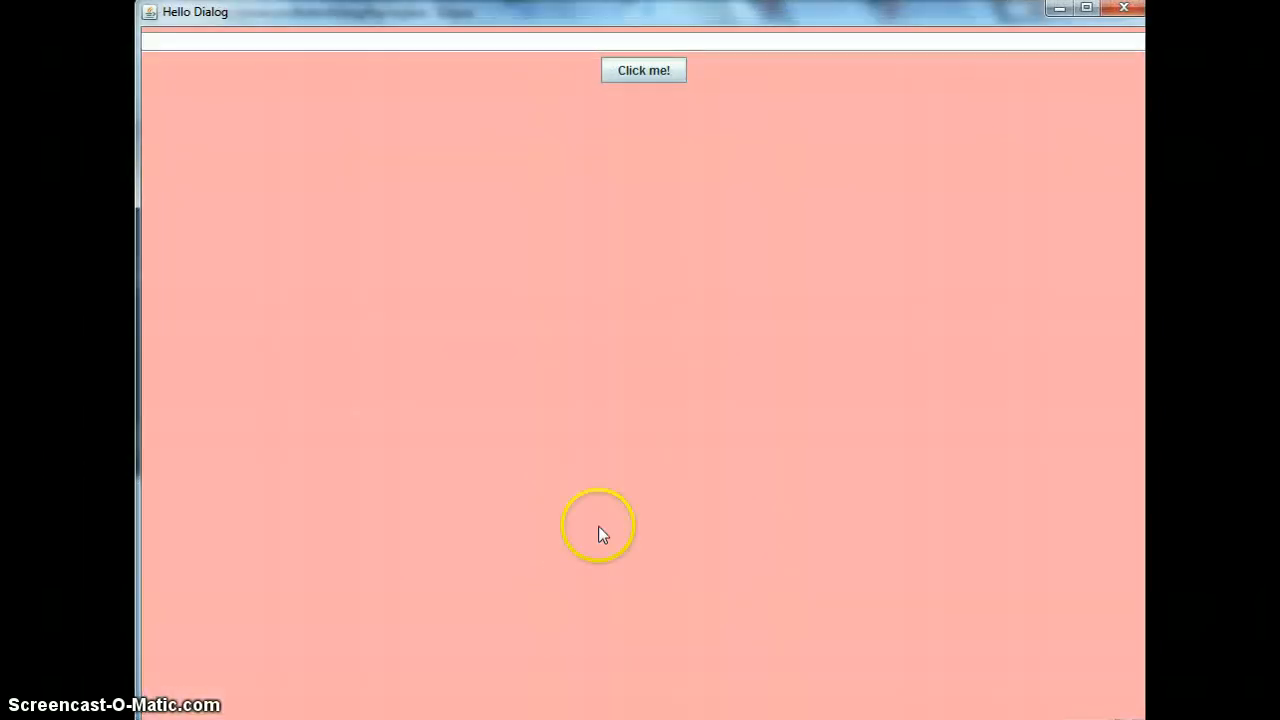
mouse_move(420, 50)
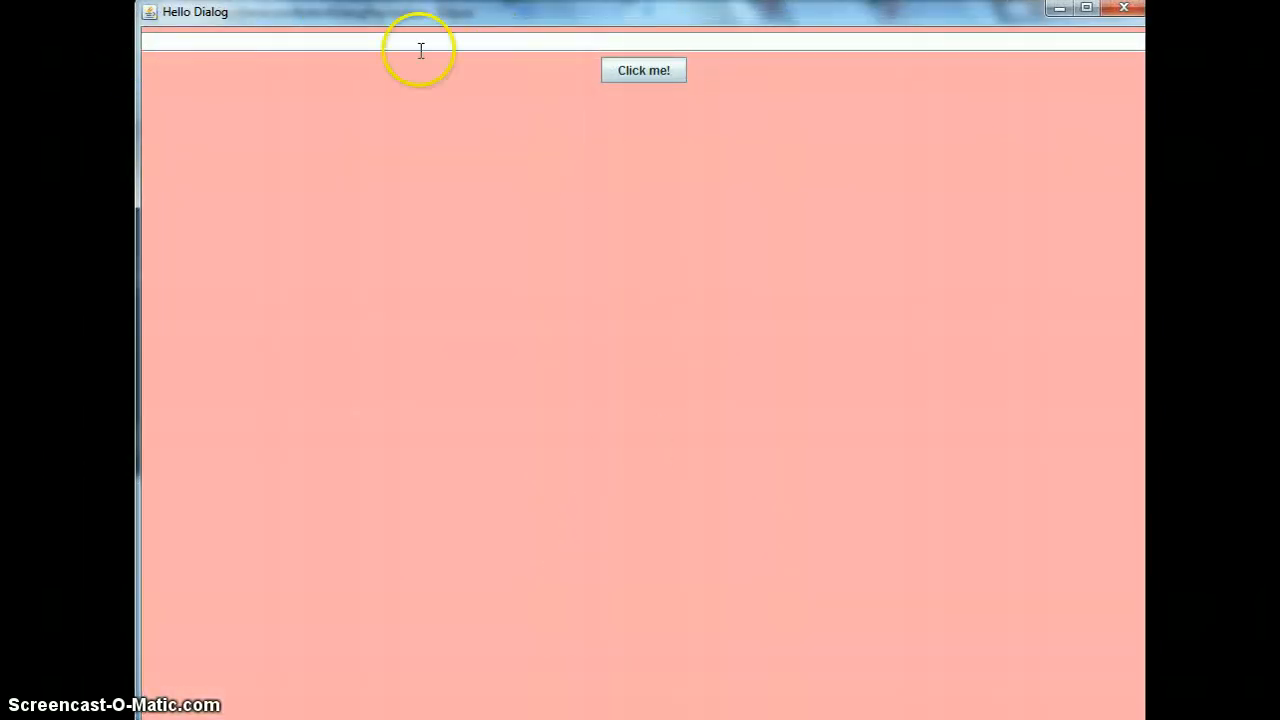
mouse_move(588, 40)
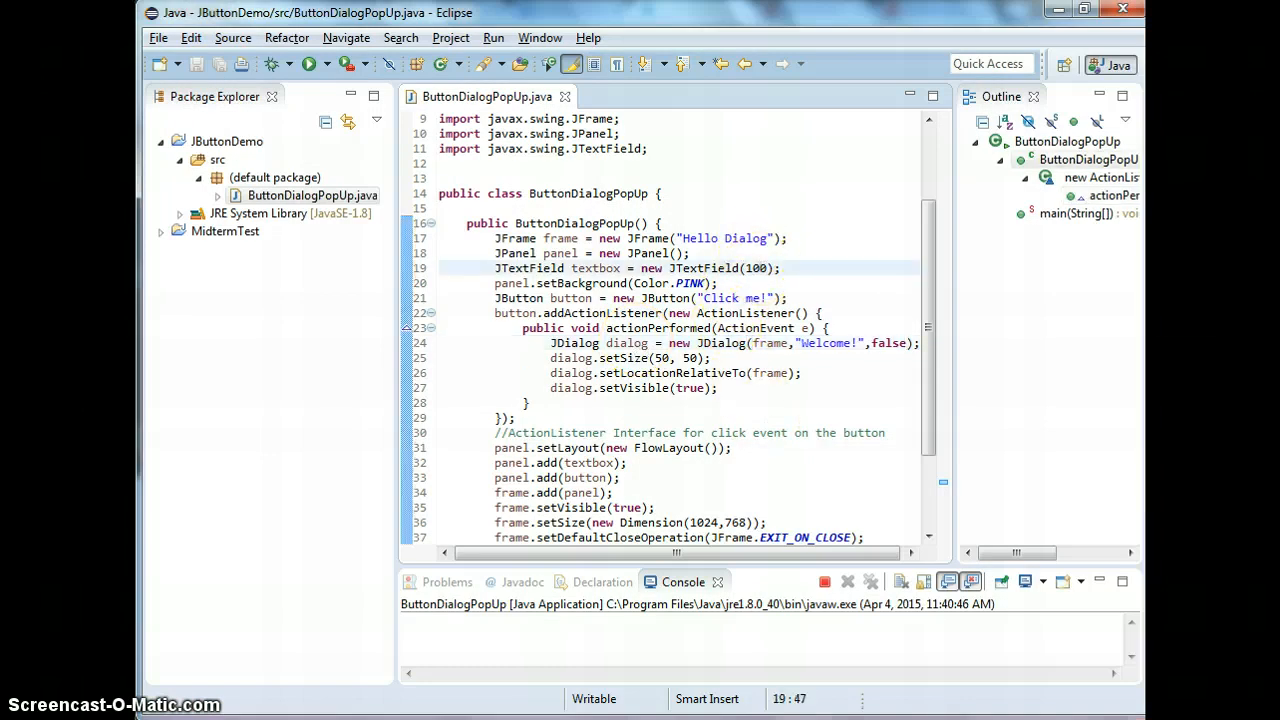
Shrink the JTextField width to 50, rerun, and type sdfasdfsda into the text field
key(BackSpace)
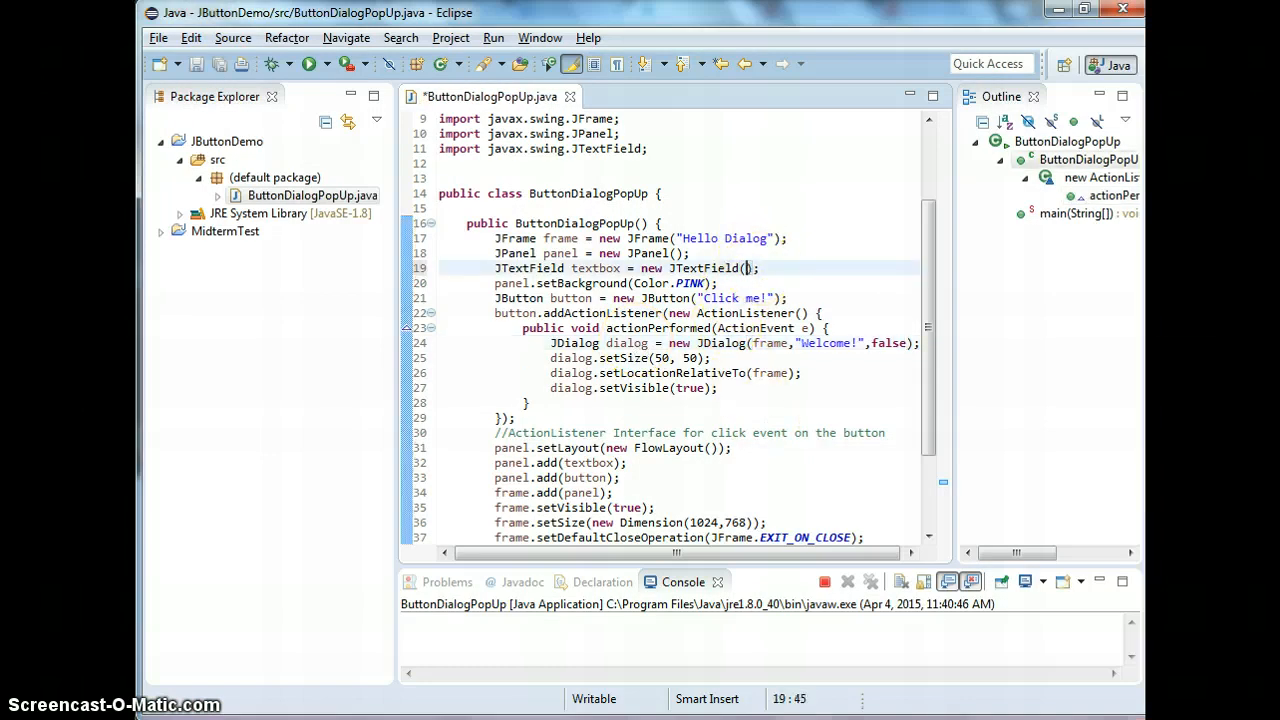
right_click(660, 360)
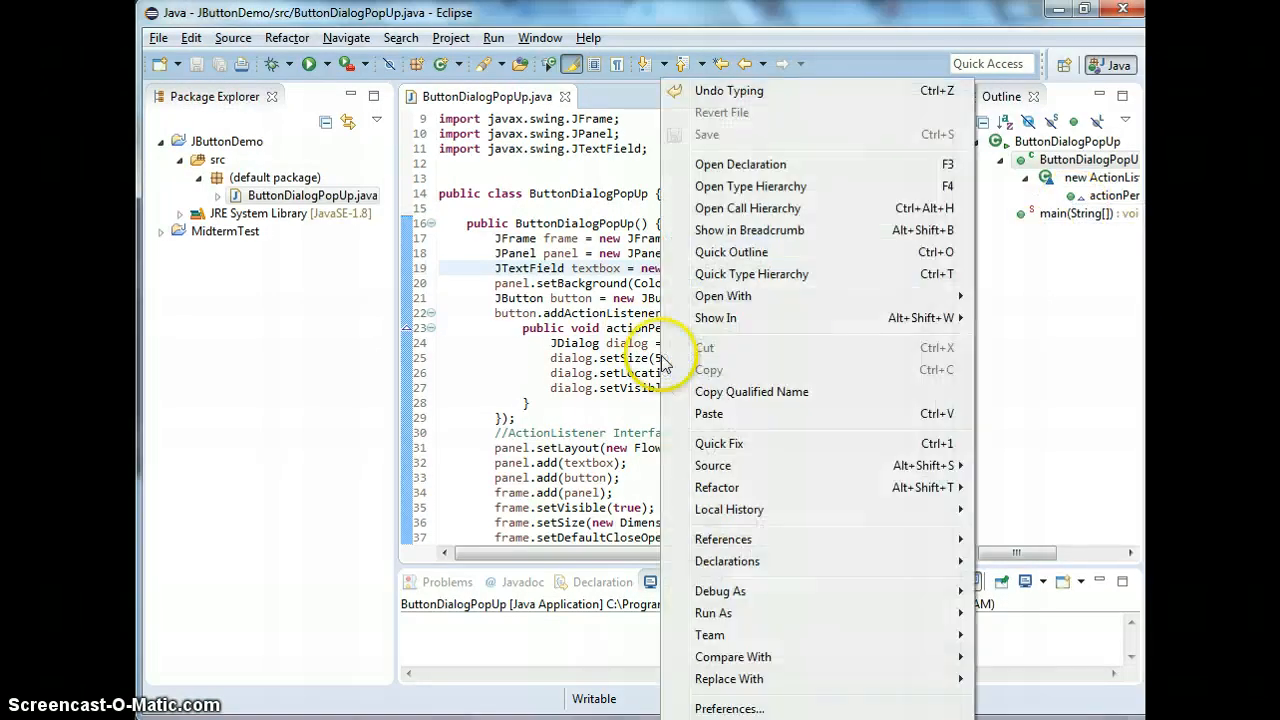
click(712, 612)
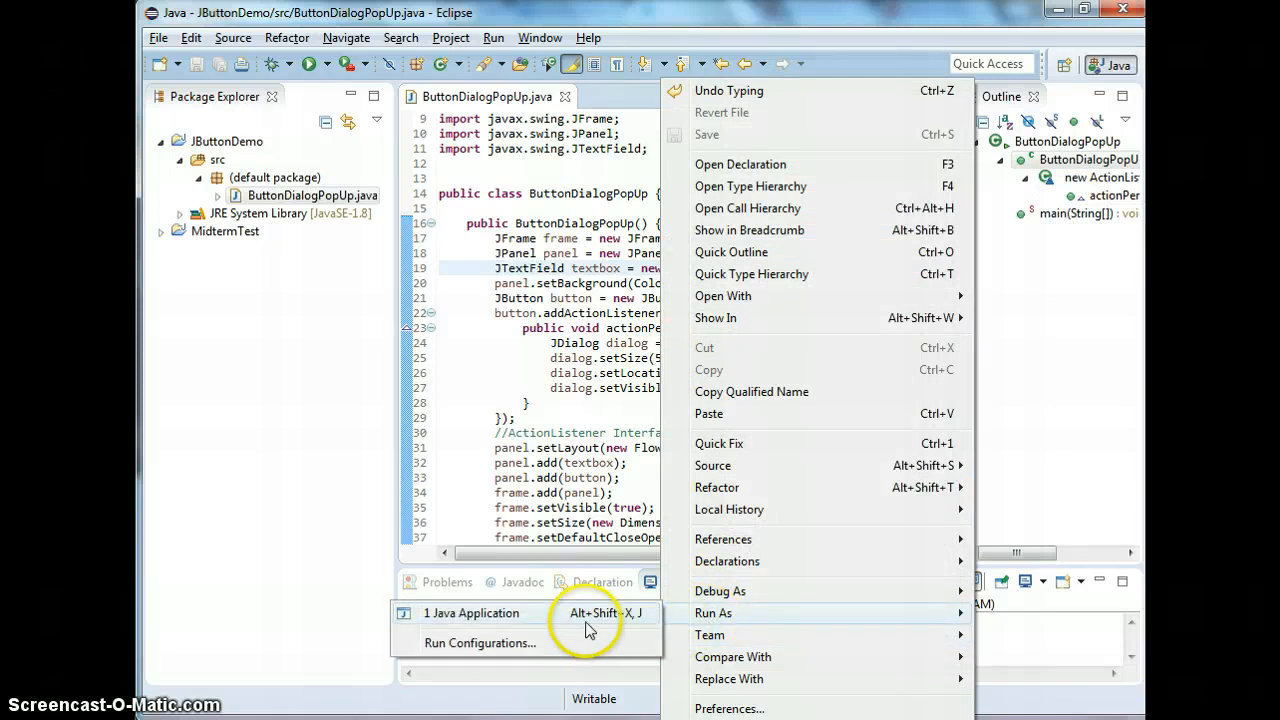
click(472, 612)
text(fdsafsad)
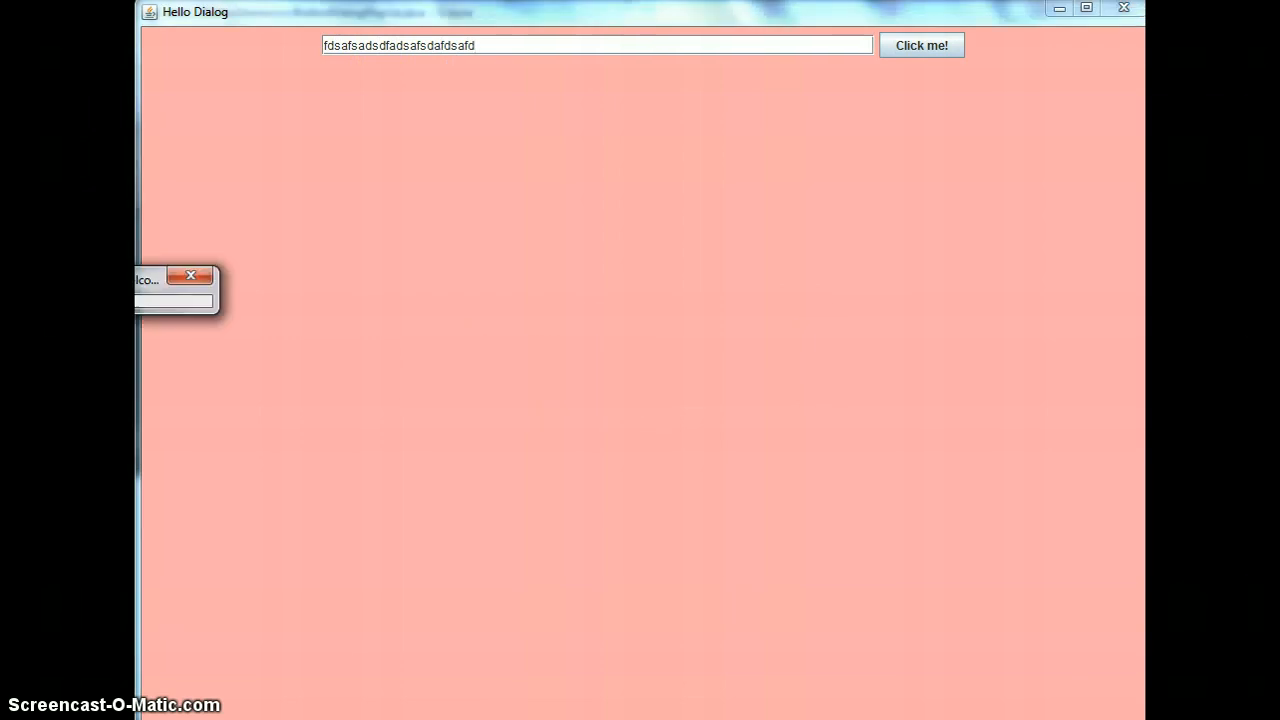
text(sdfasdfsda)
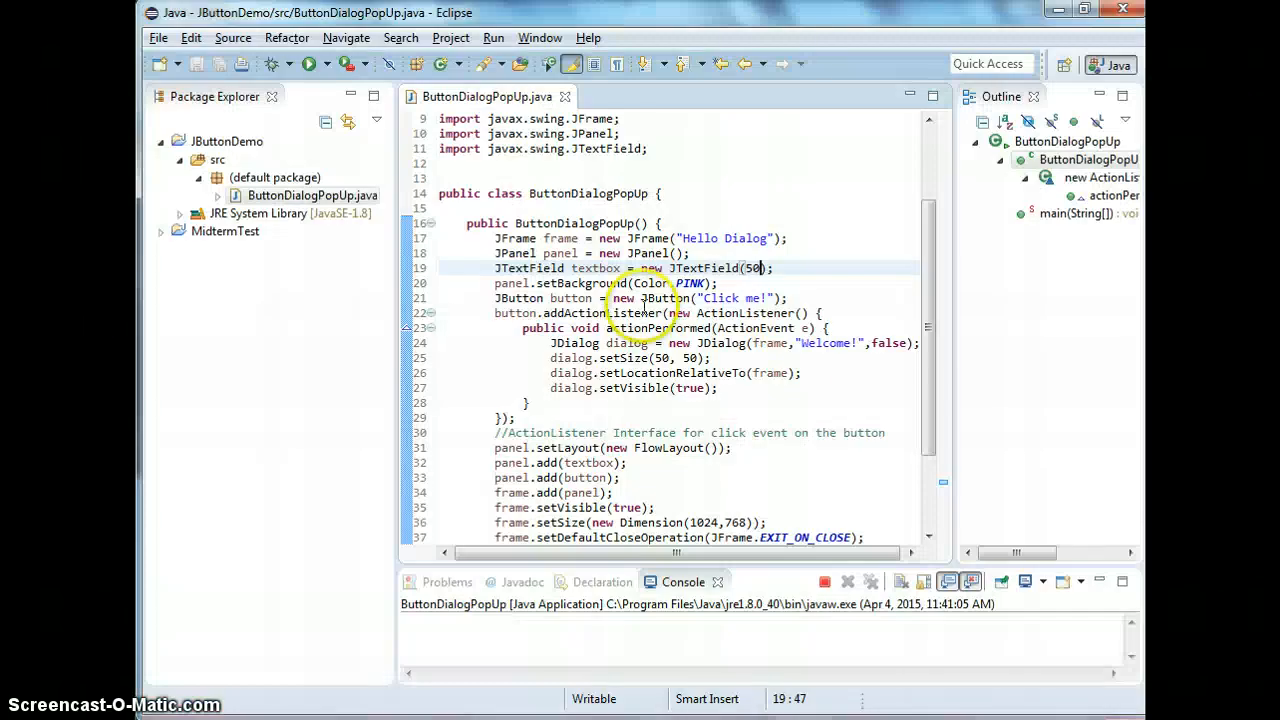
Make the Welcome! JDialog modal again with true and rerun to test the dialog
double_click(890, 344)
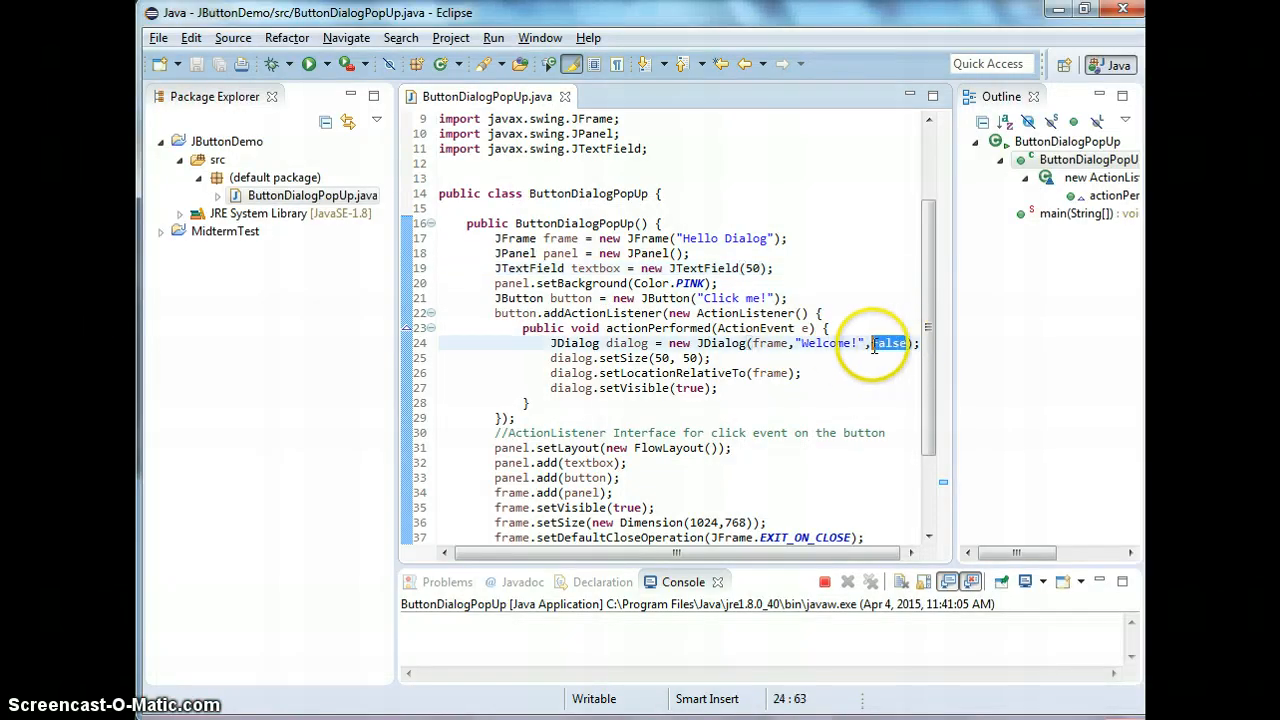
text(true)
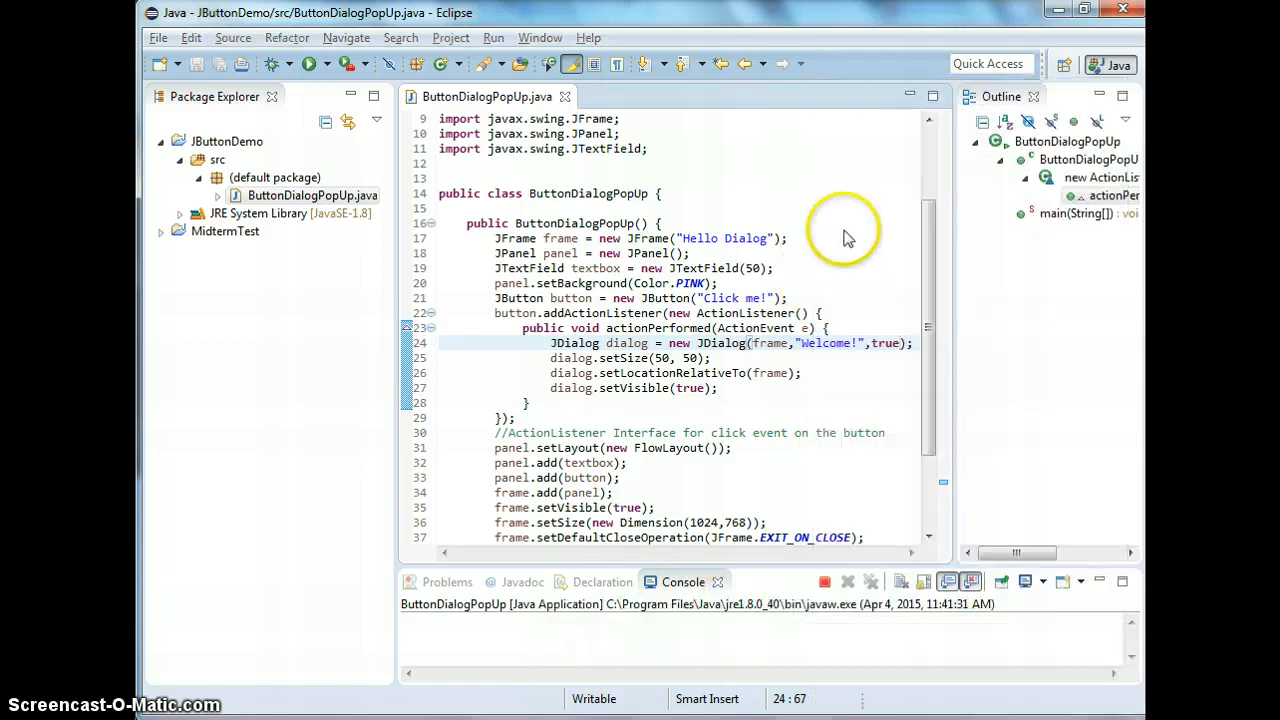
click(918, 44)
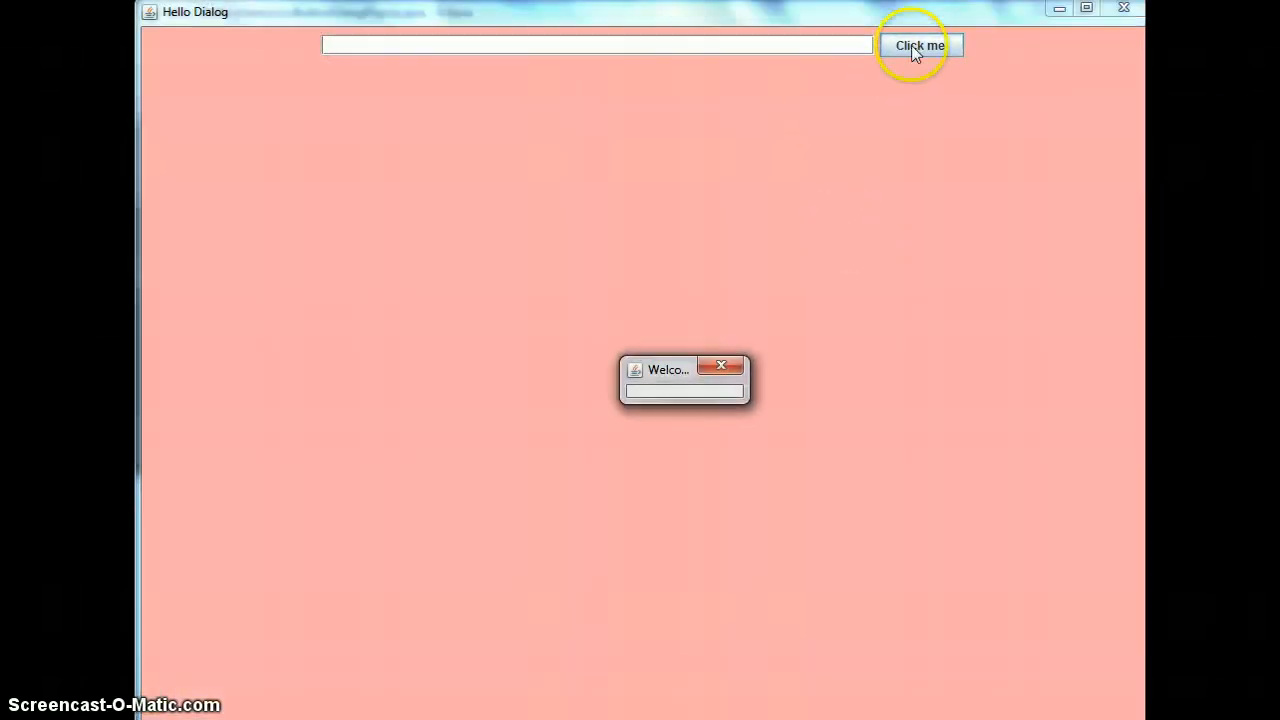
mouse_move(614, 50)
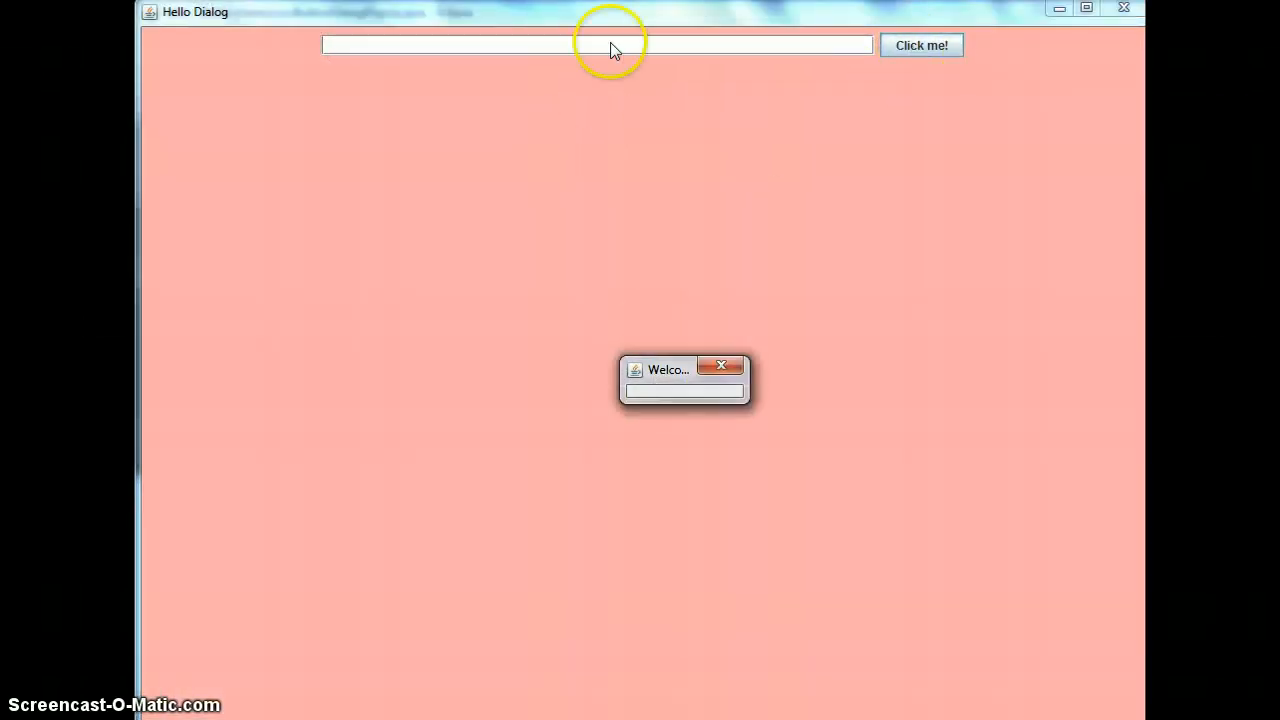
mouse_move(588, 56)
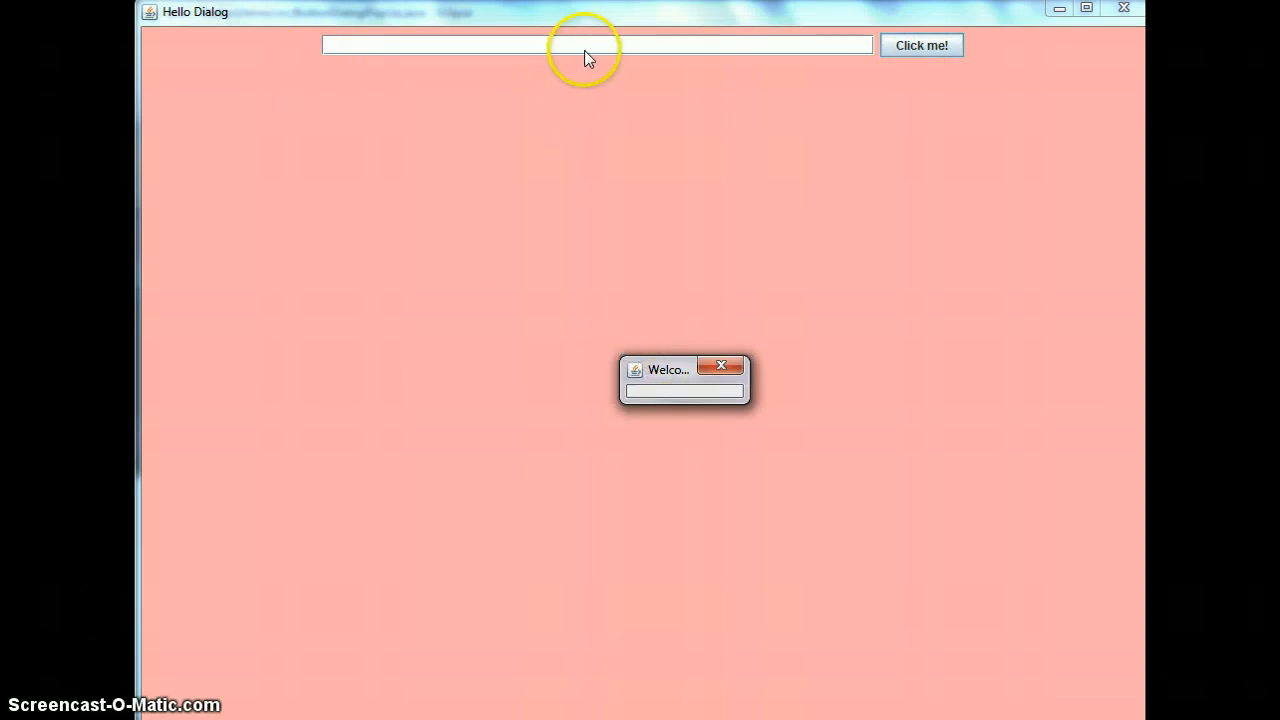
mouse_move(808, 342)
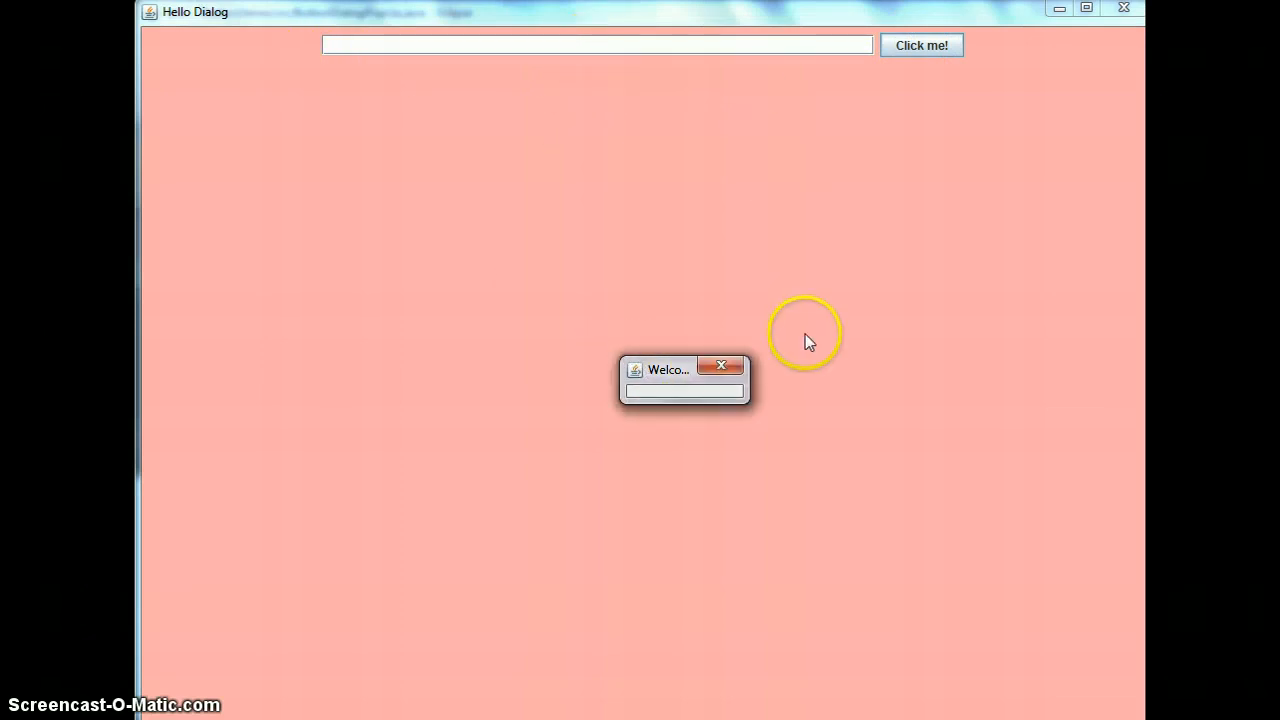
click(720, 364)
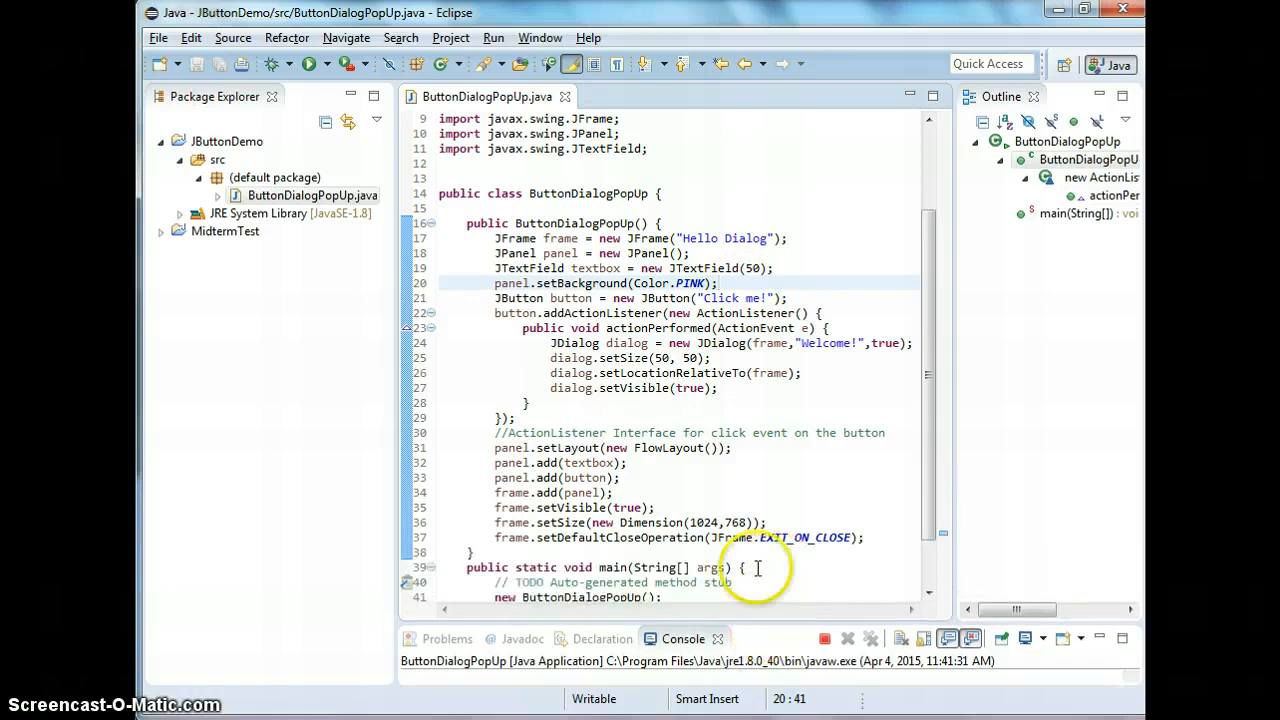
Declare JLabel label = new JLabel("HELLO") at the top of the click handler
scroll(down, 3)
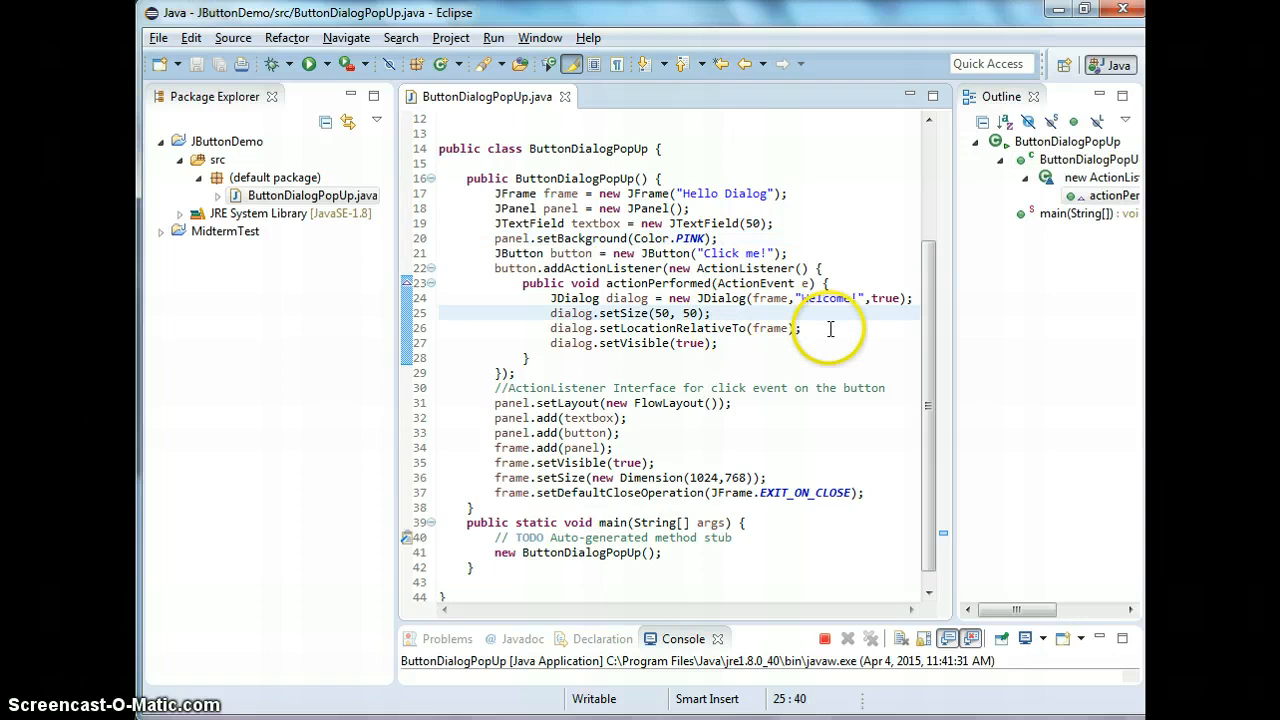
mouse_move(978, 404)
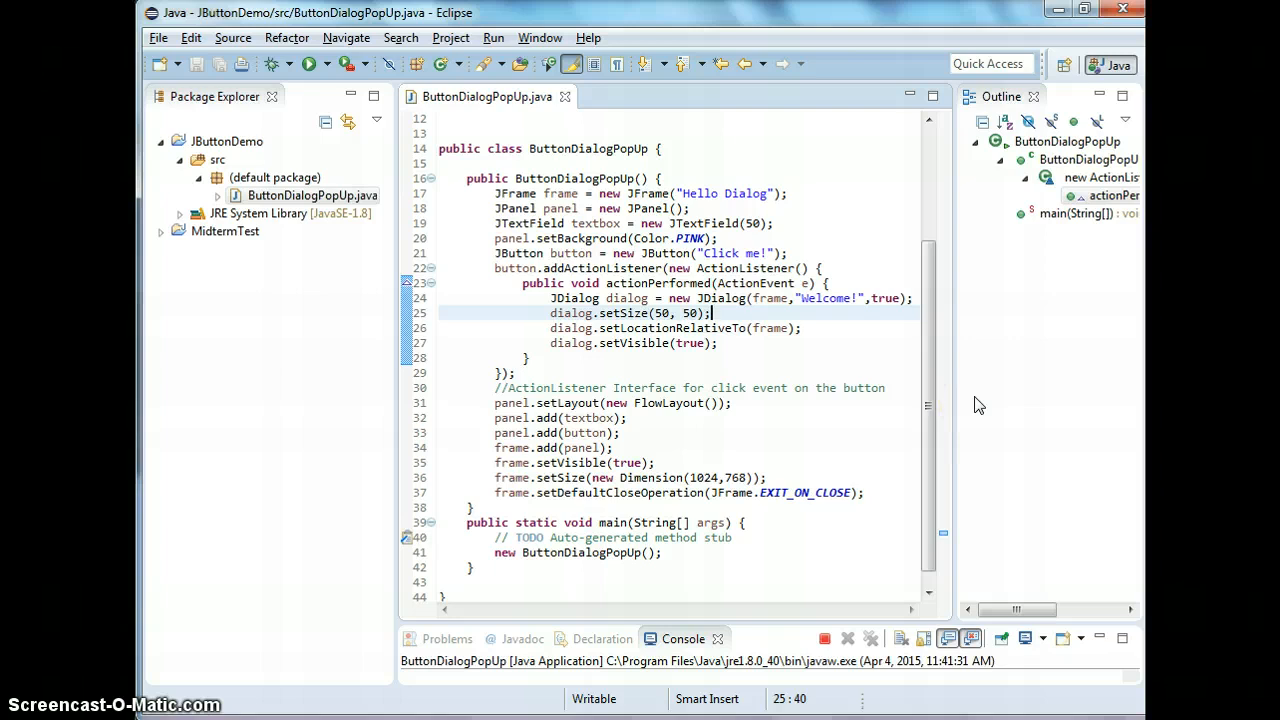
click(824, 284)
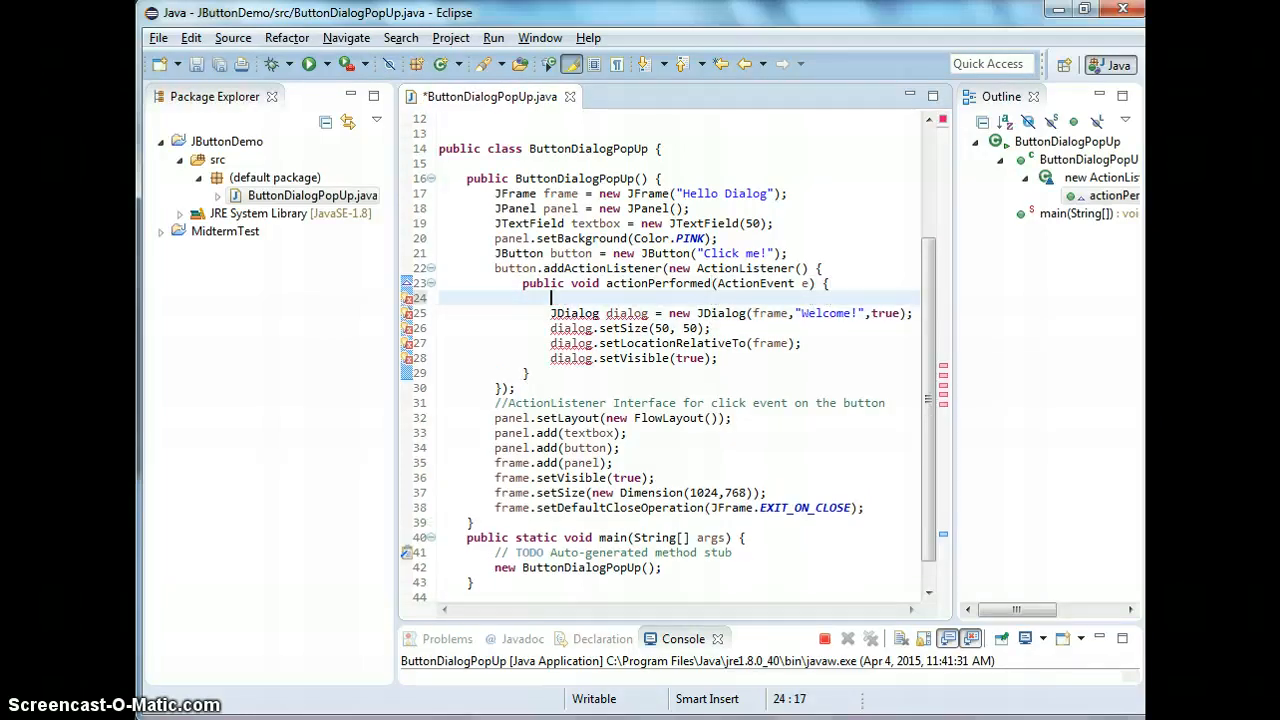
text(JLabel)
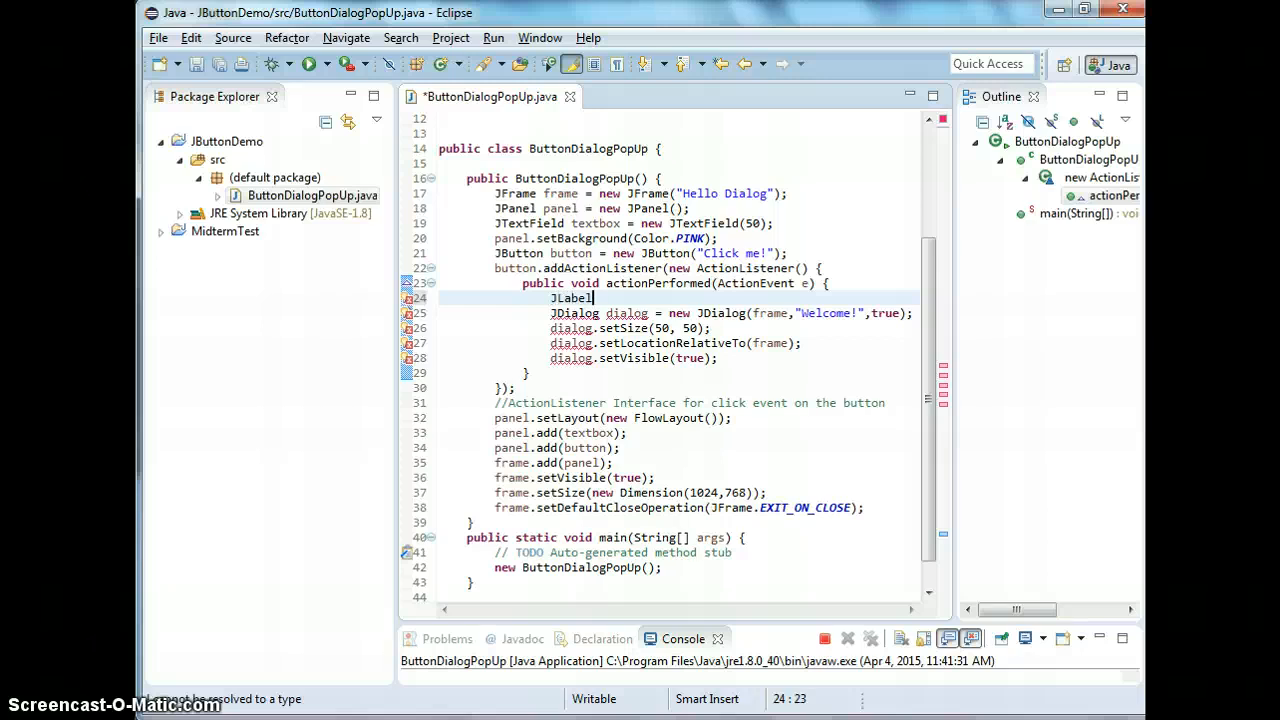
text(label = new JLabel"H)
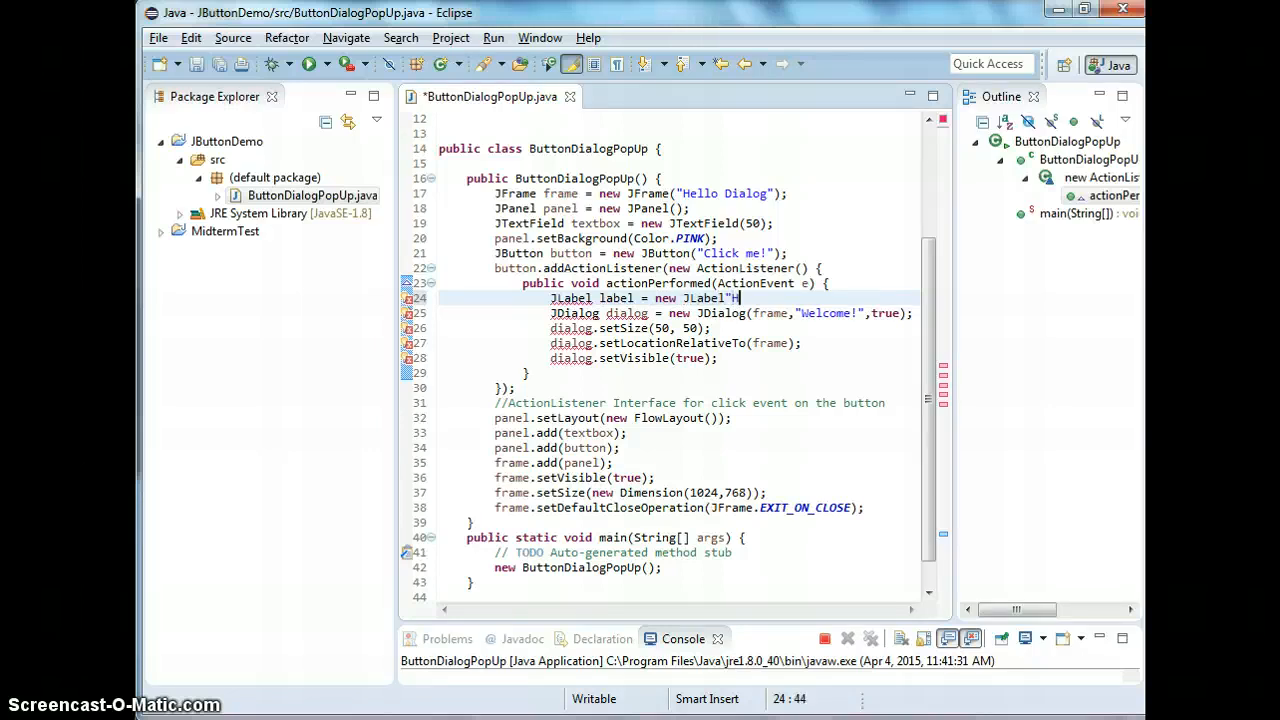
key(BackSpace)
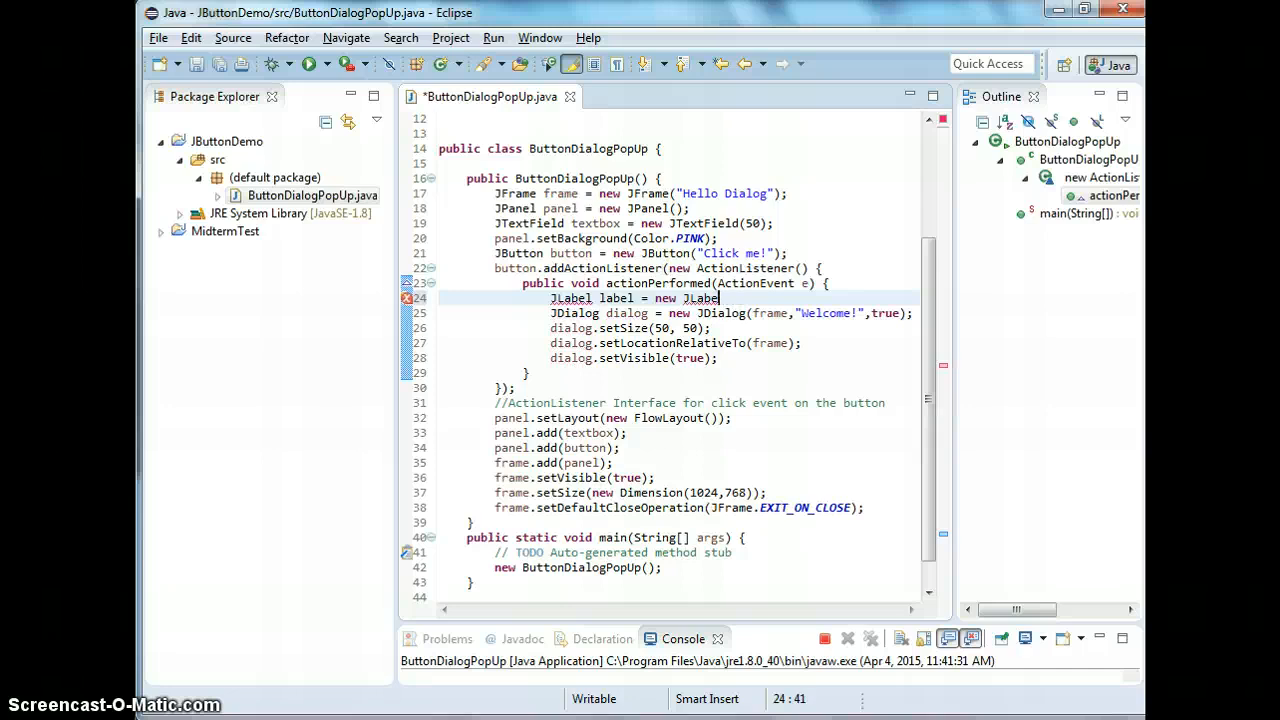
text(())
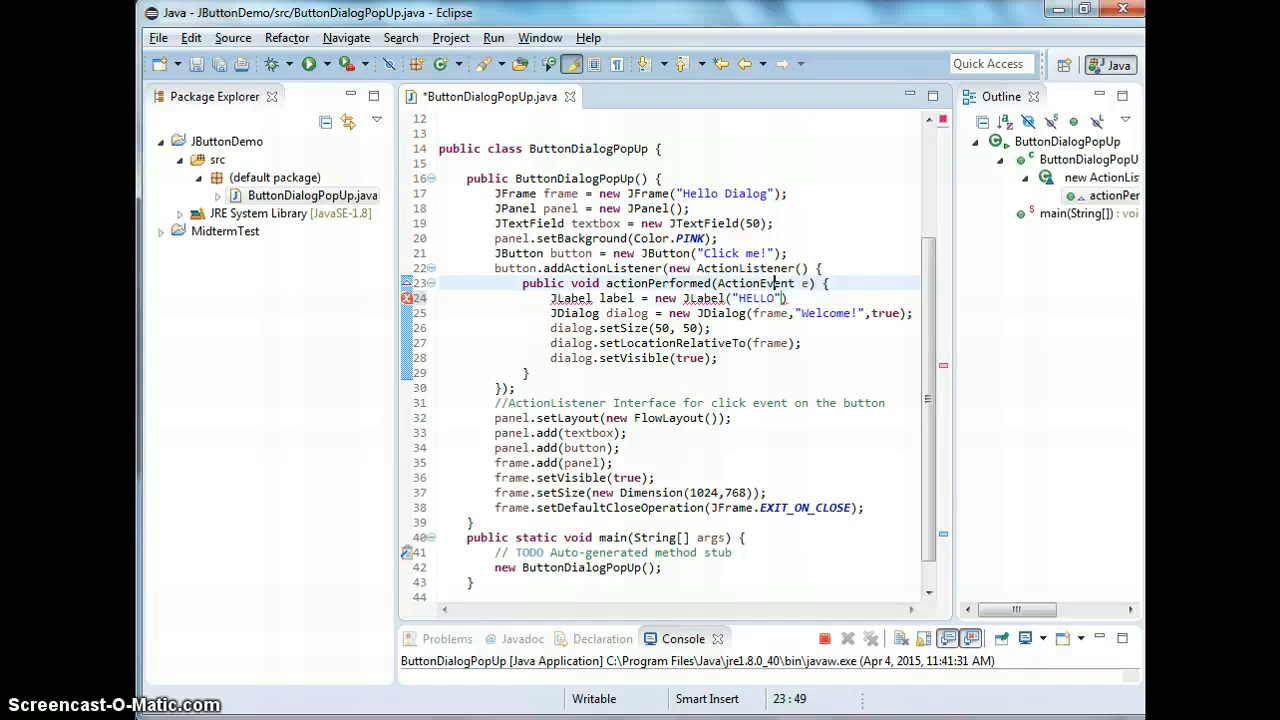
Import javax.swing.JLabel via Quick Fix so the label type resolves
click(760, 298)
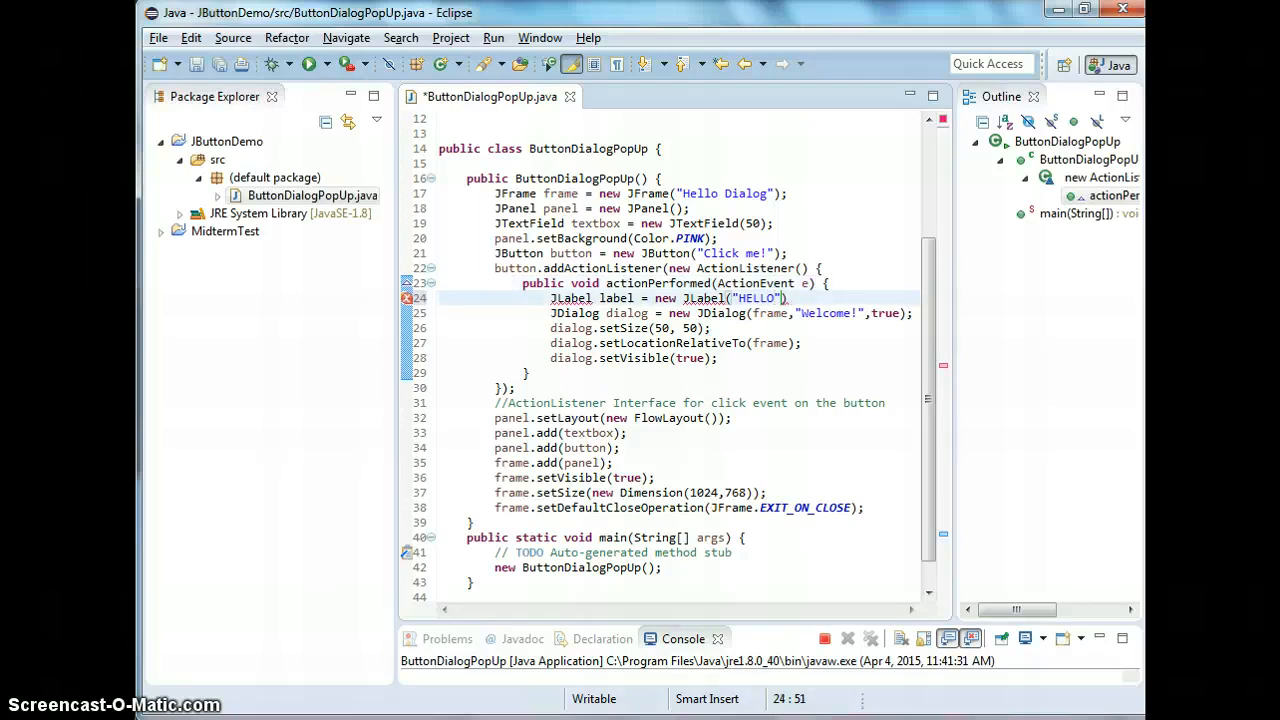
mouse_move(944, 478)
text(;)
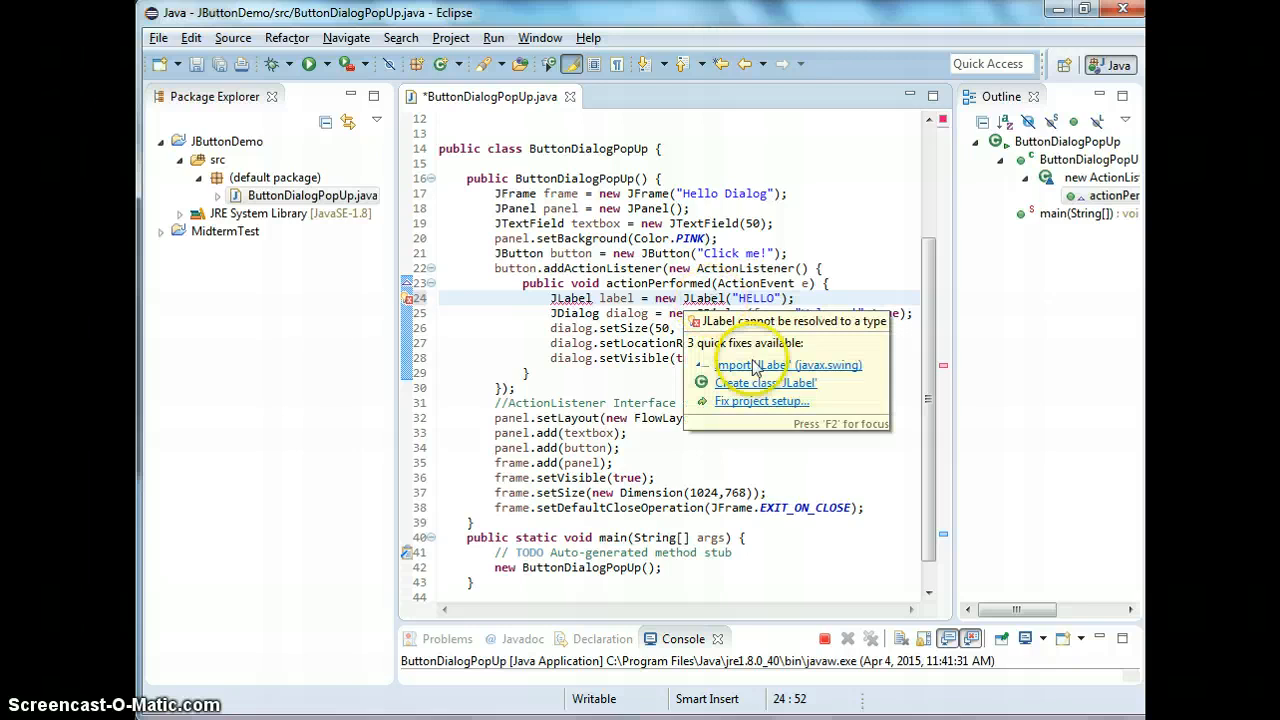
click(788, 364)
text(dialog.add(labe);)
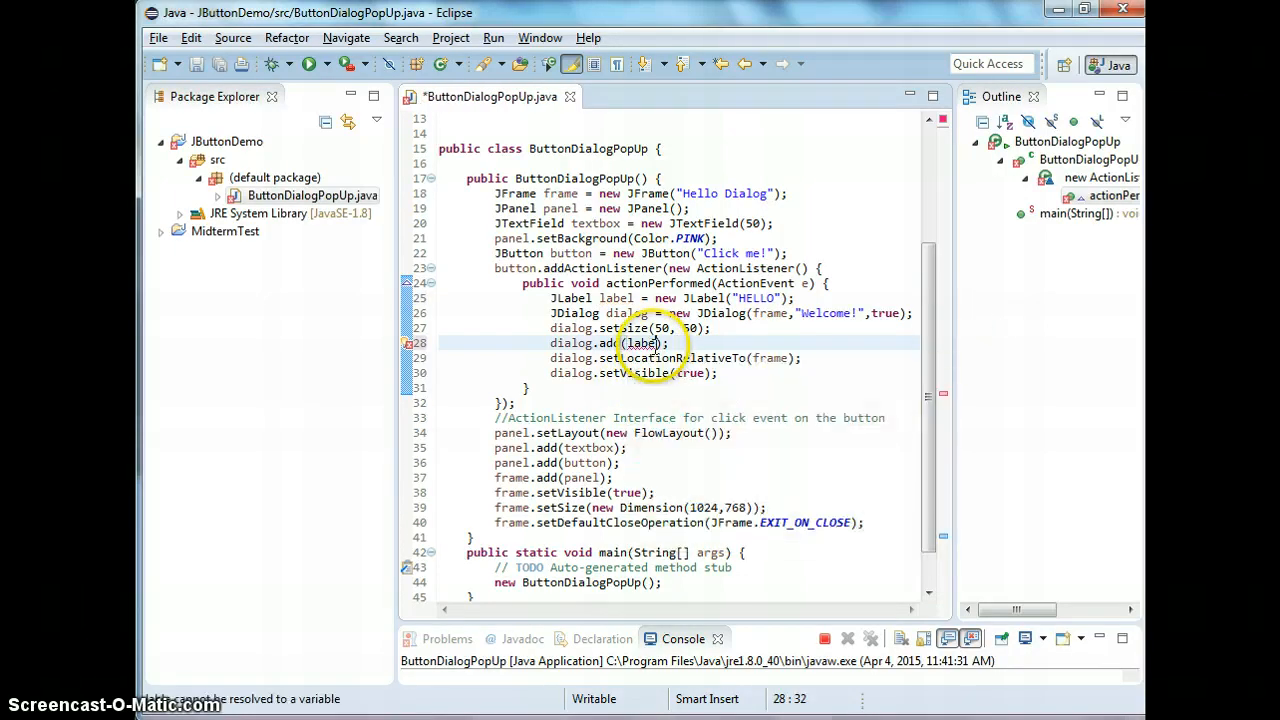
Rerun the application, confirm the Welcome! dialog shows HELLO, then close it and return to the source
click(660, 344)
text(l)
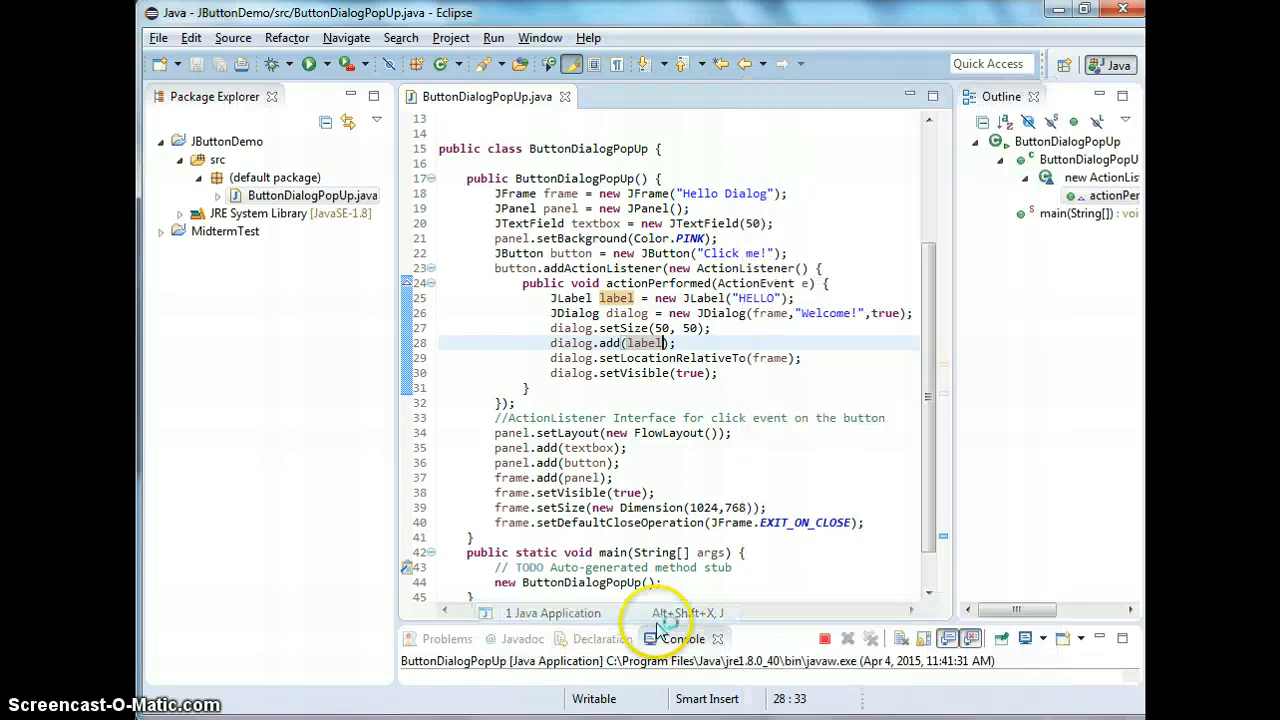
click(310, 62)
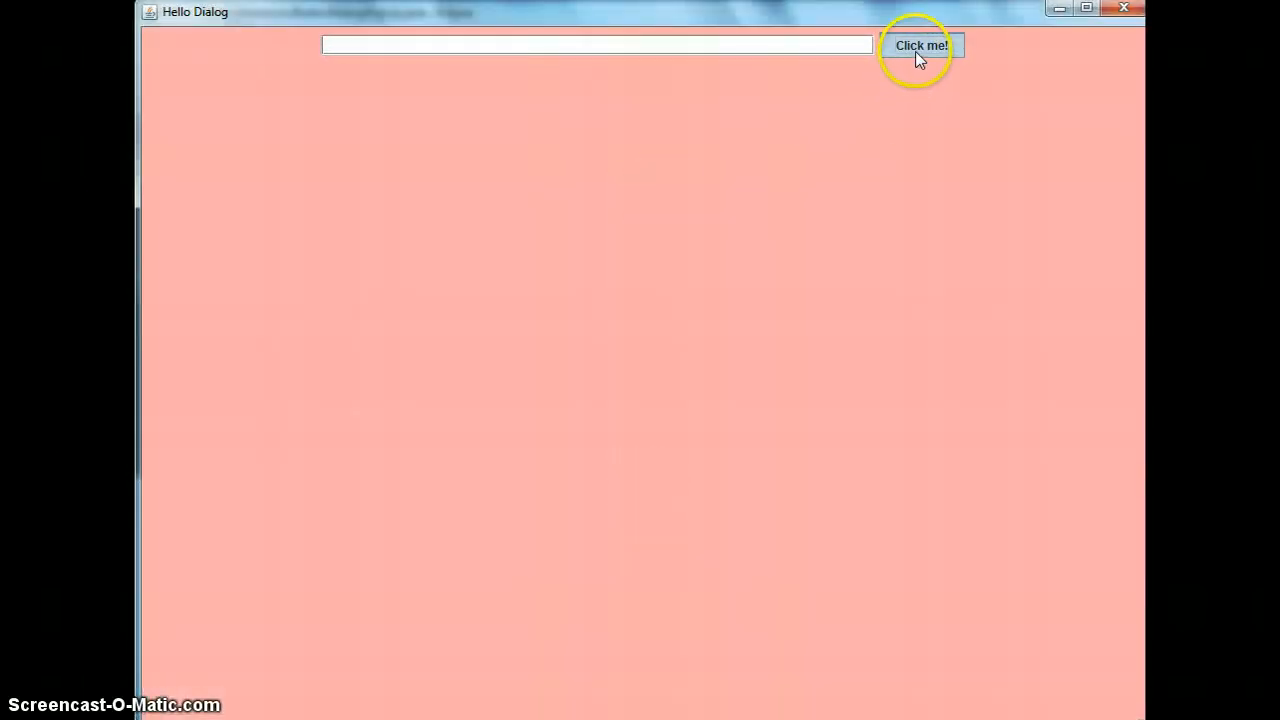
click(920, 44)
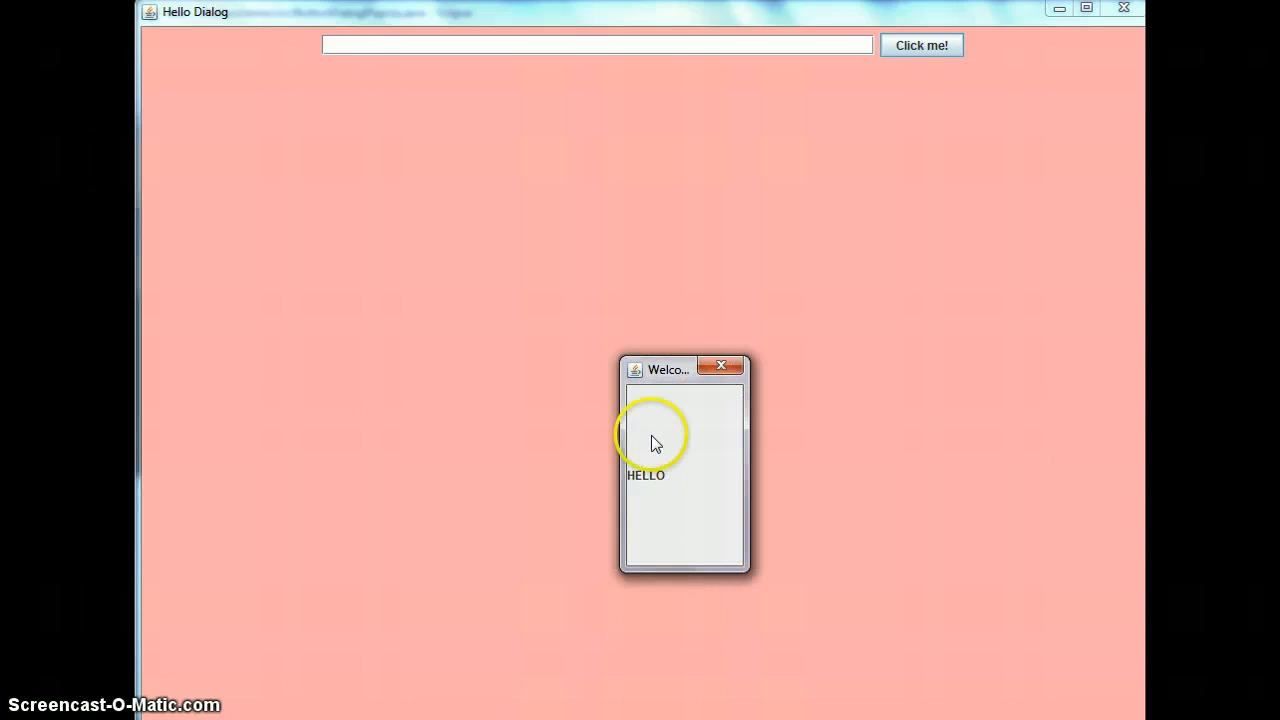
mouse_move(764, 414)
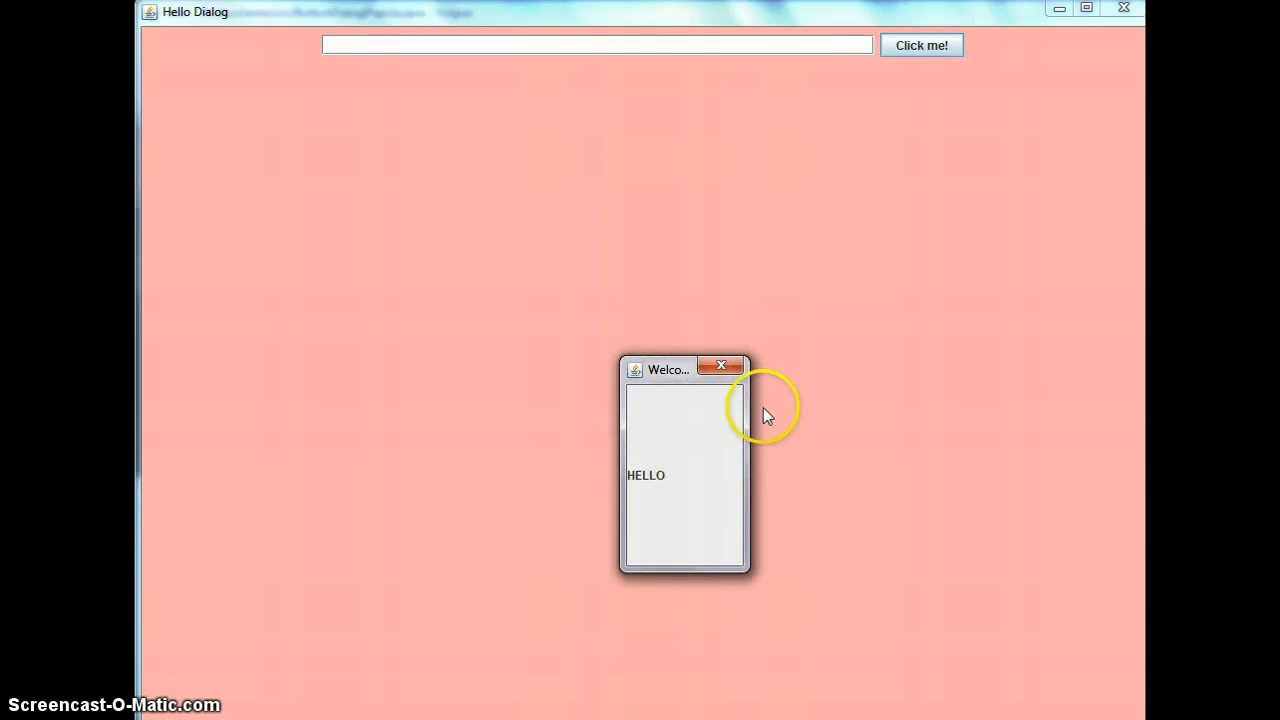
mouse_move(698, 496)
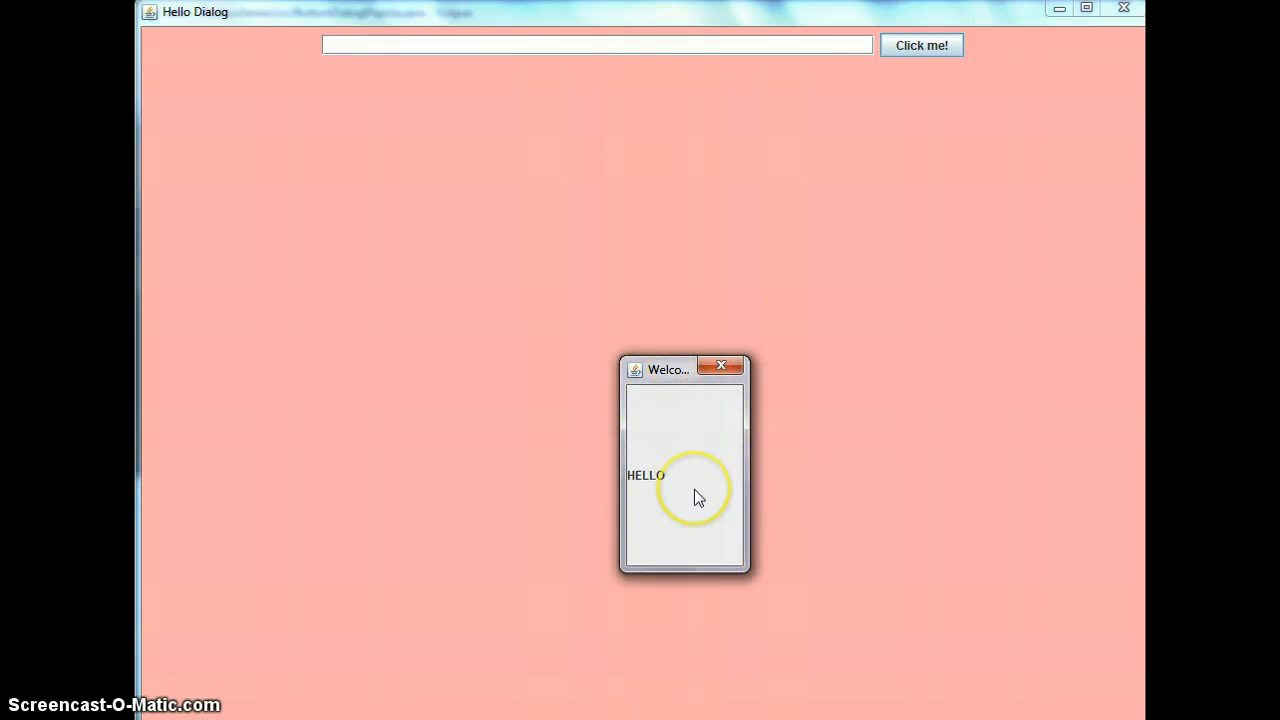
mouse_move(680, 508)
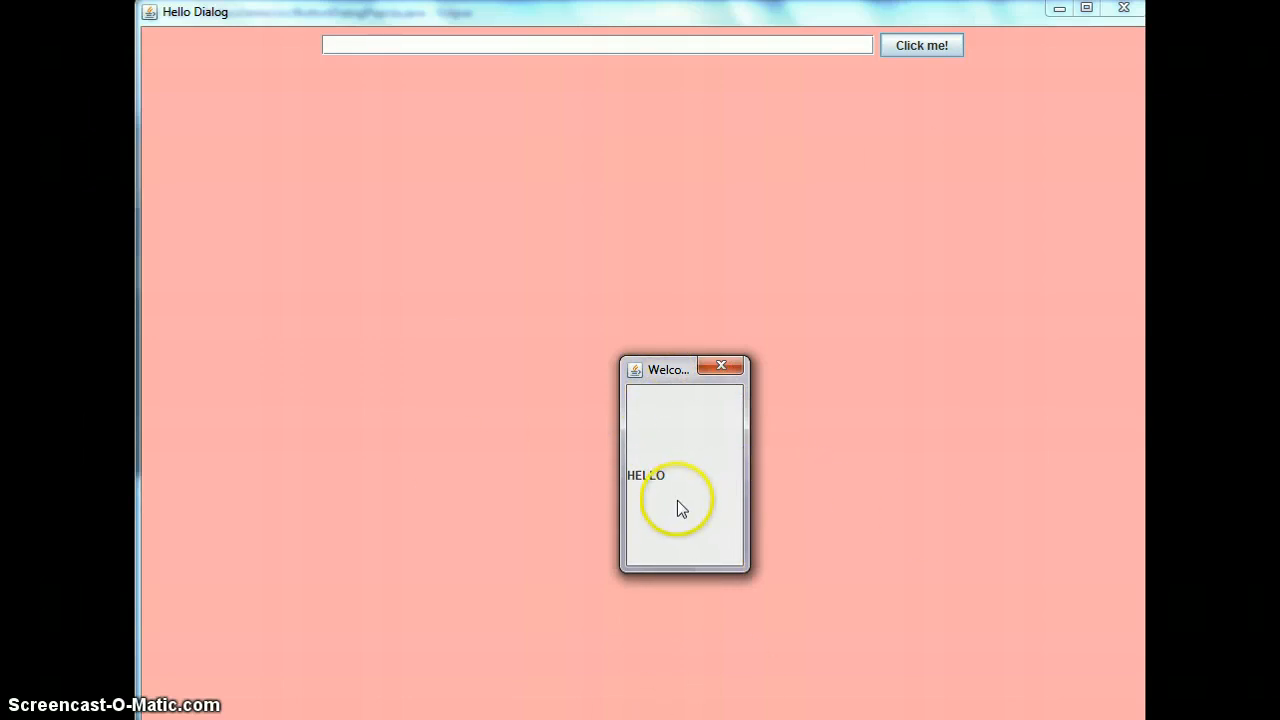
mouse_move(676, 522)
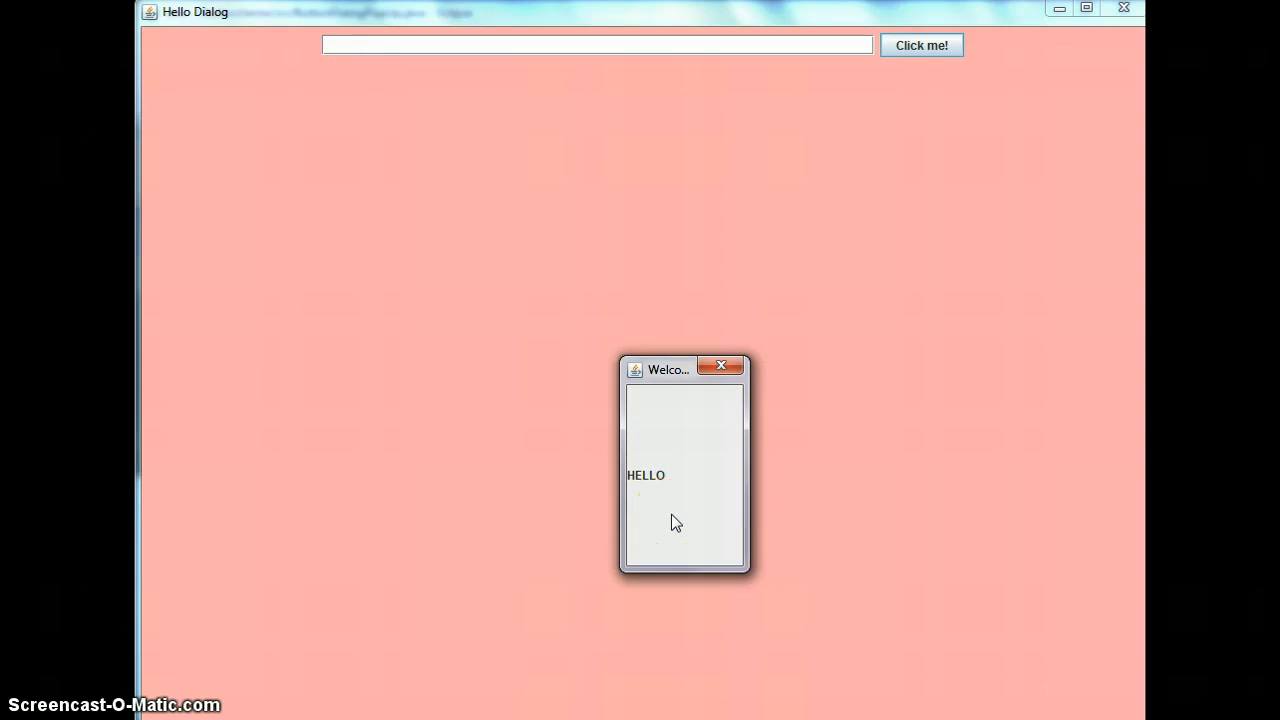
mouse_move(730, 372)
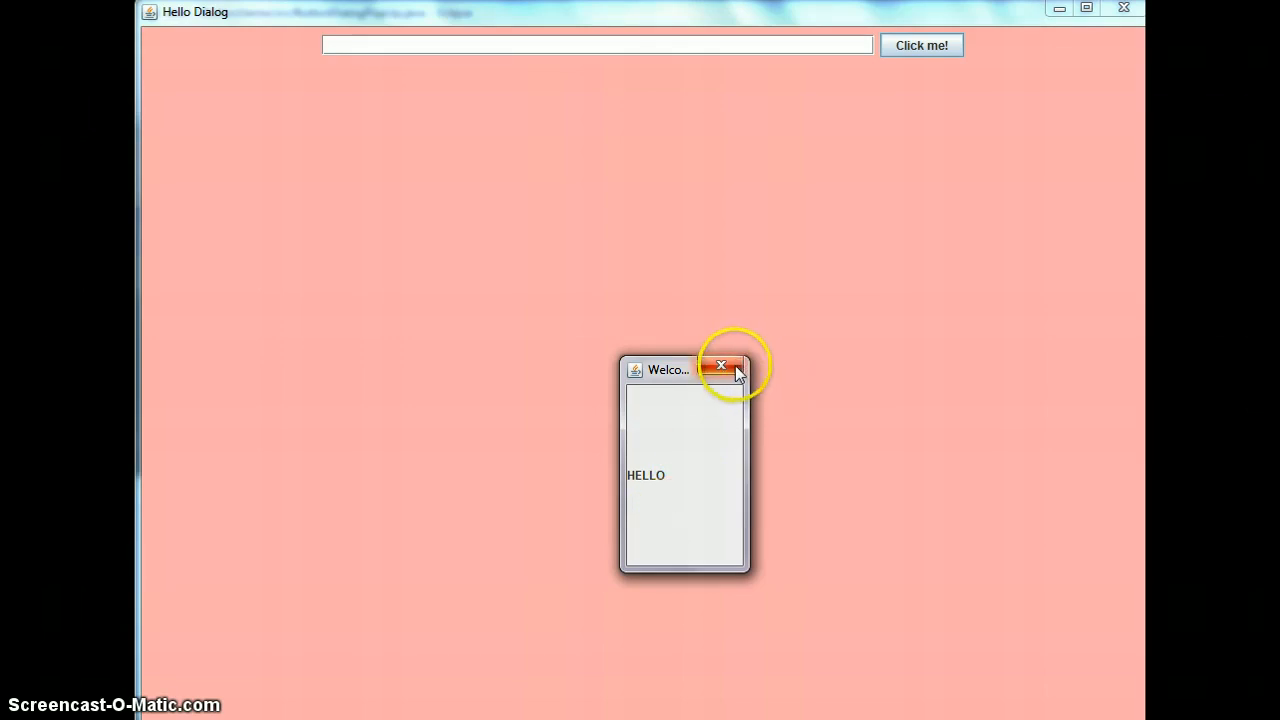
click(720, 364)
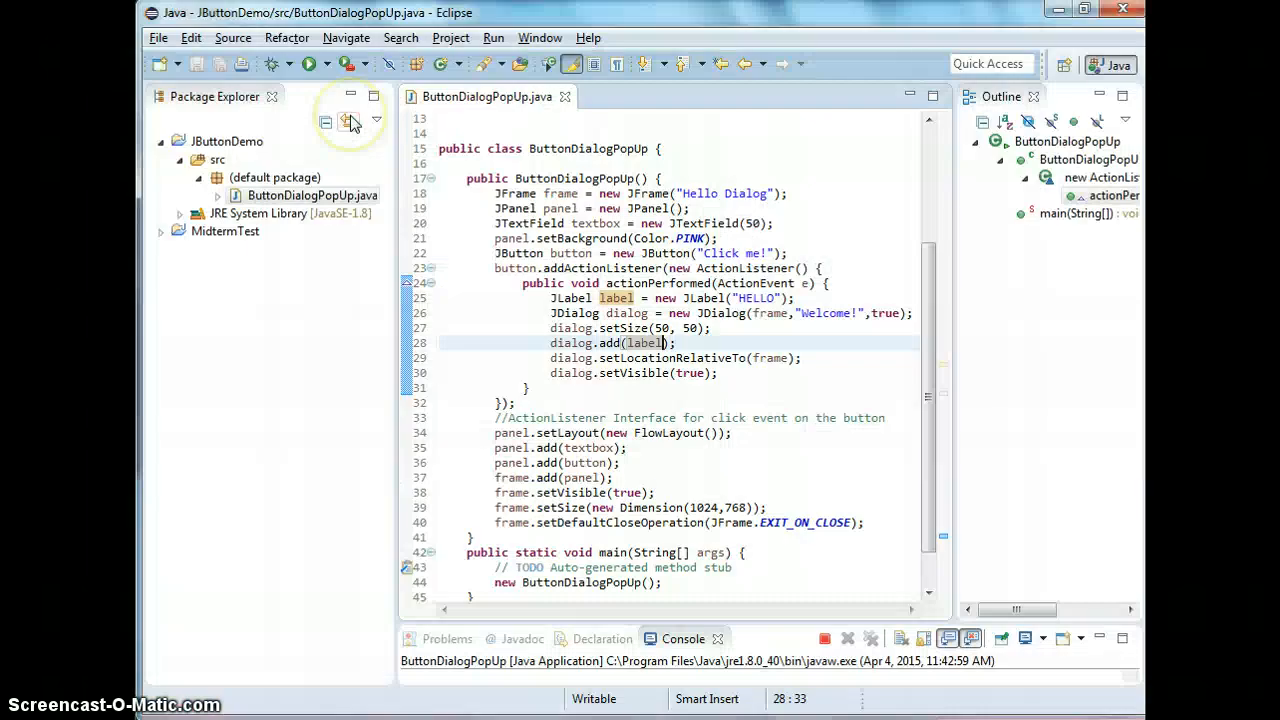
mouse_move(756, 496)
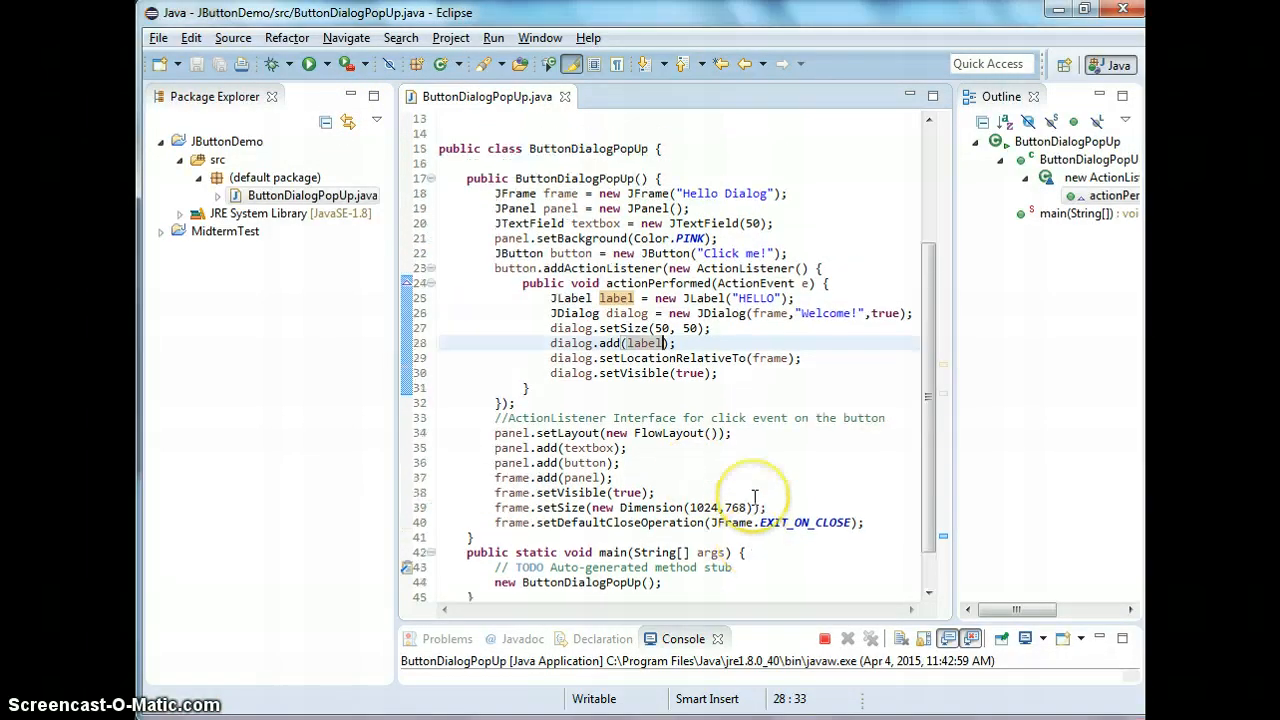
scroll(up, 3)
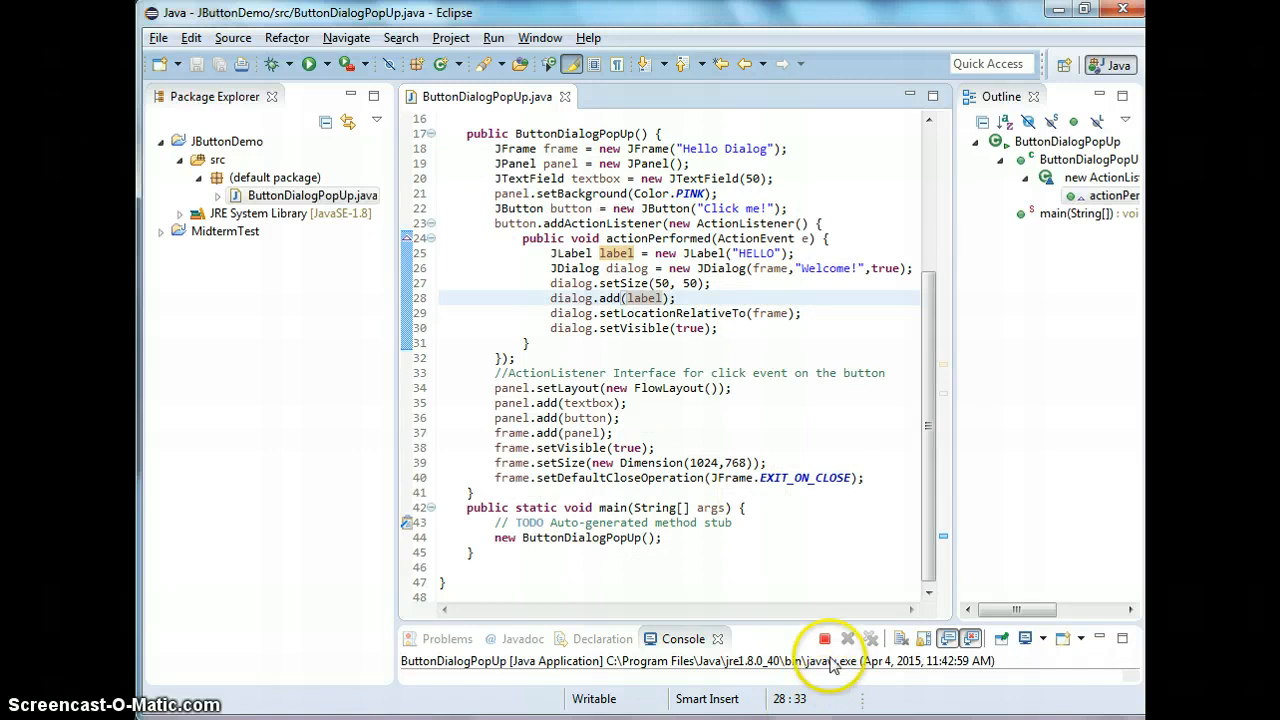